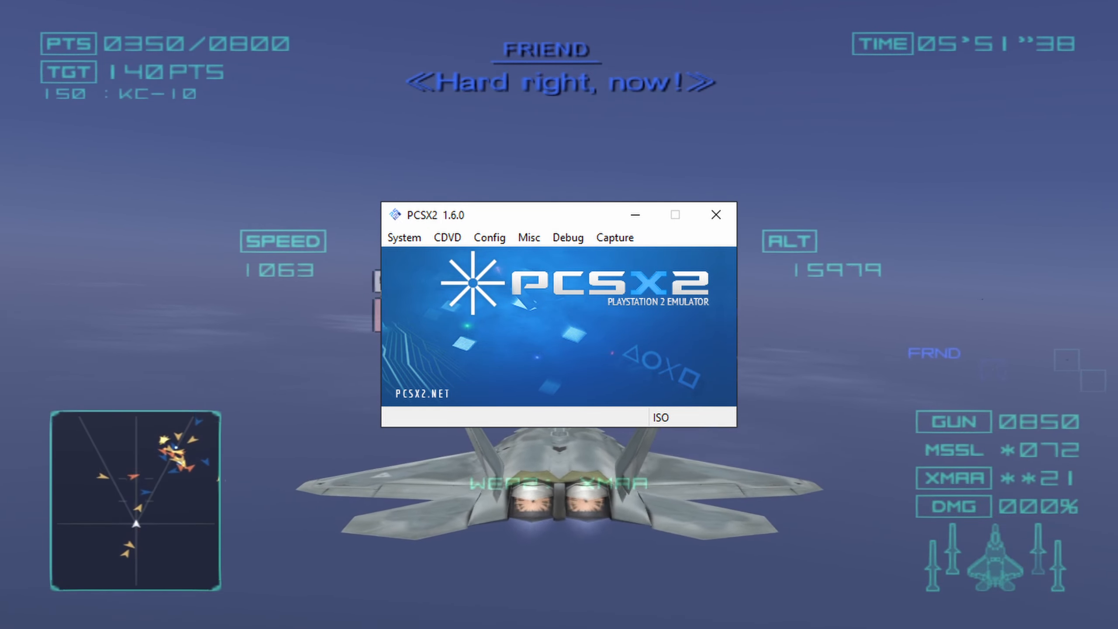
- Close the PCSX2 1.6.0 window and return to the desktop
left_click(717, 215)
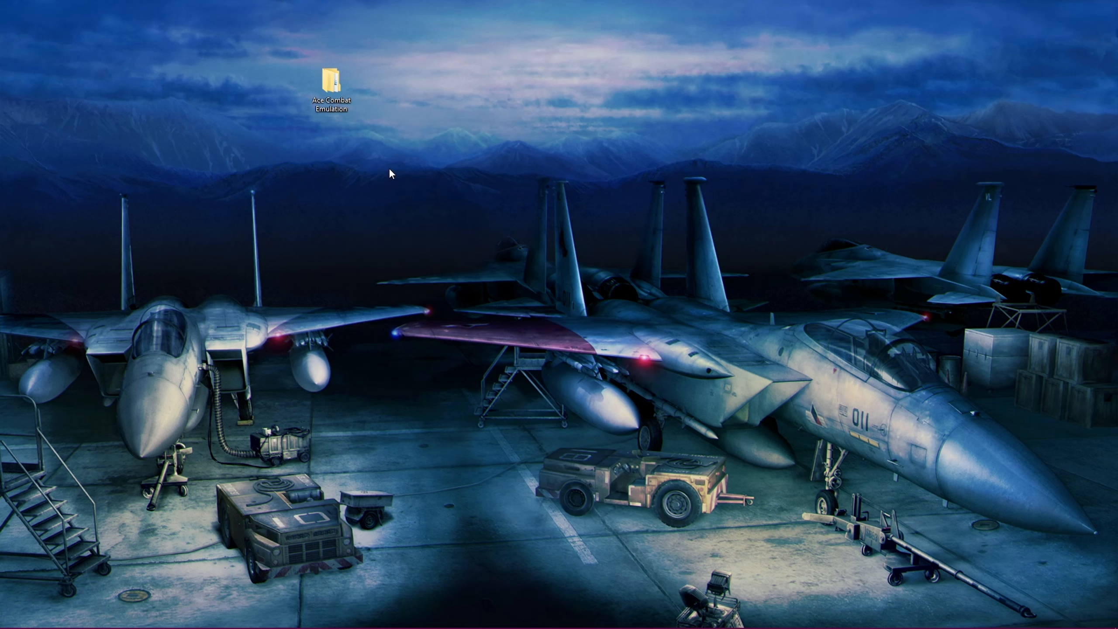
- Browse into Ace Combat Emulation and its empty Playstation 2 subfolder
left_click(330, 82)
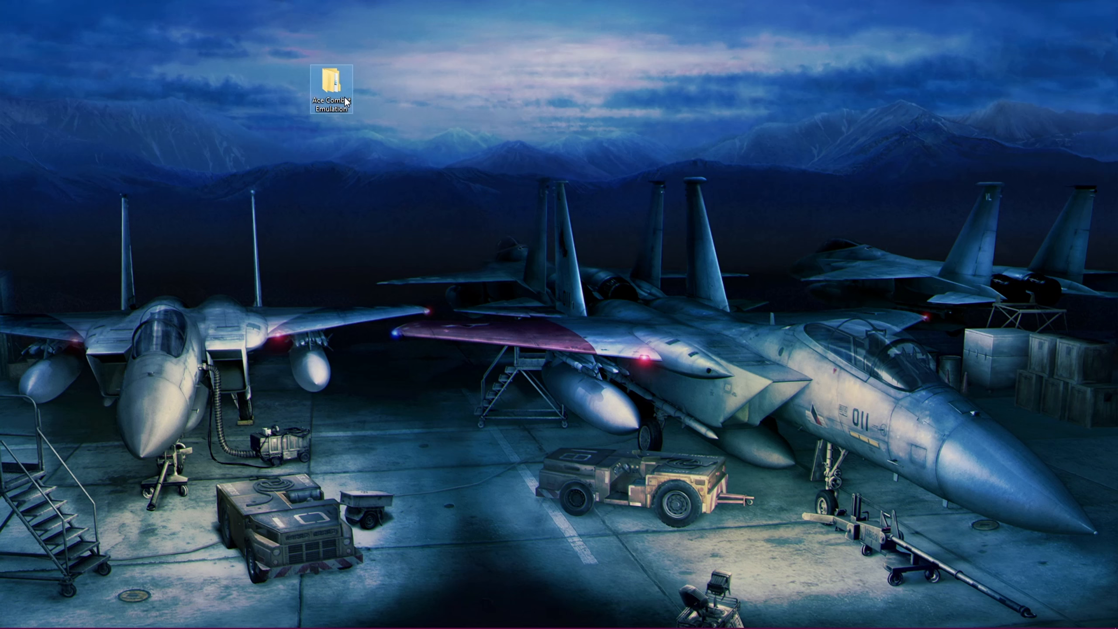
double_click(331, 79)
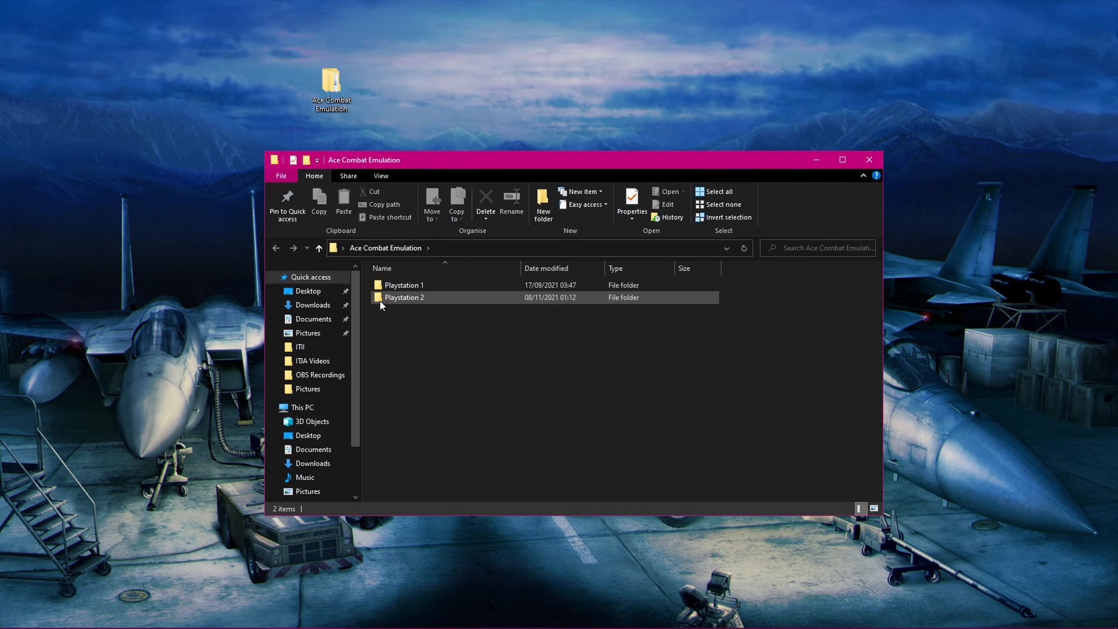
mouse_move(413, 304)
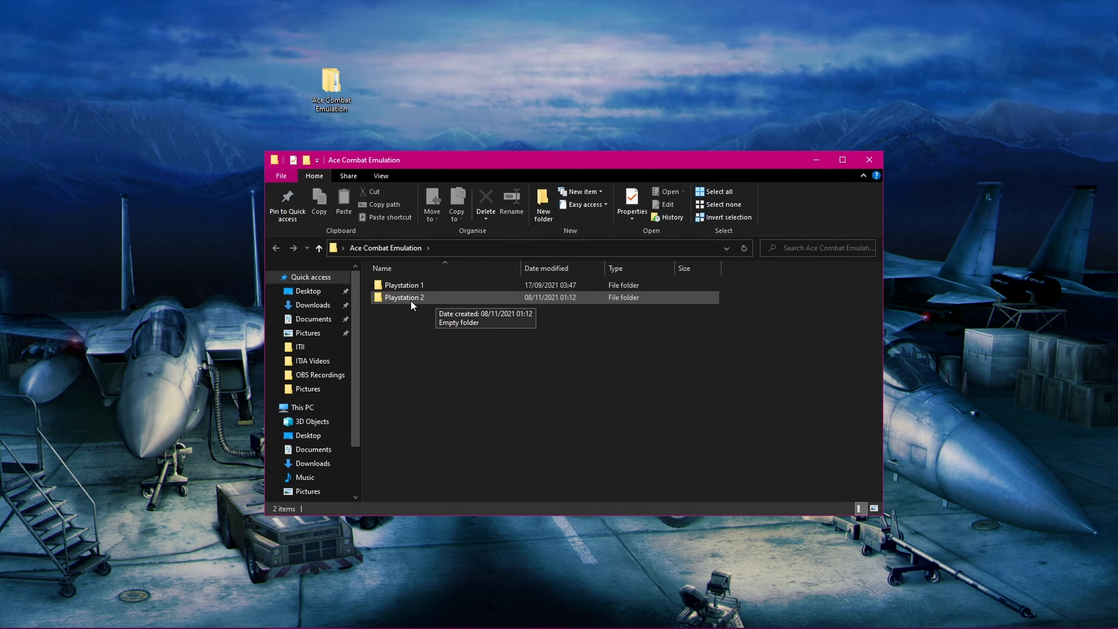
double_click(404, 297)
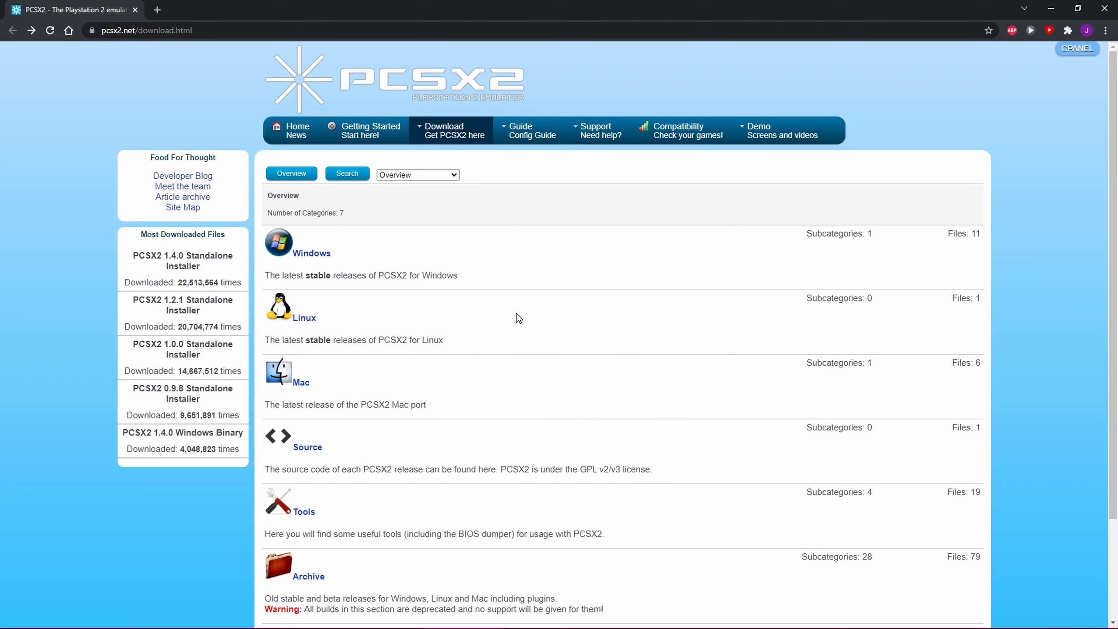
mouse_move(312, 254)
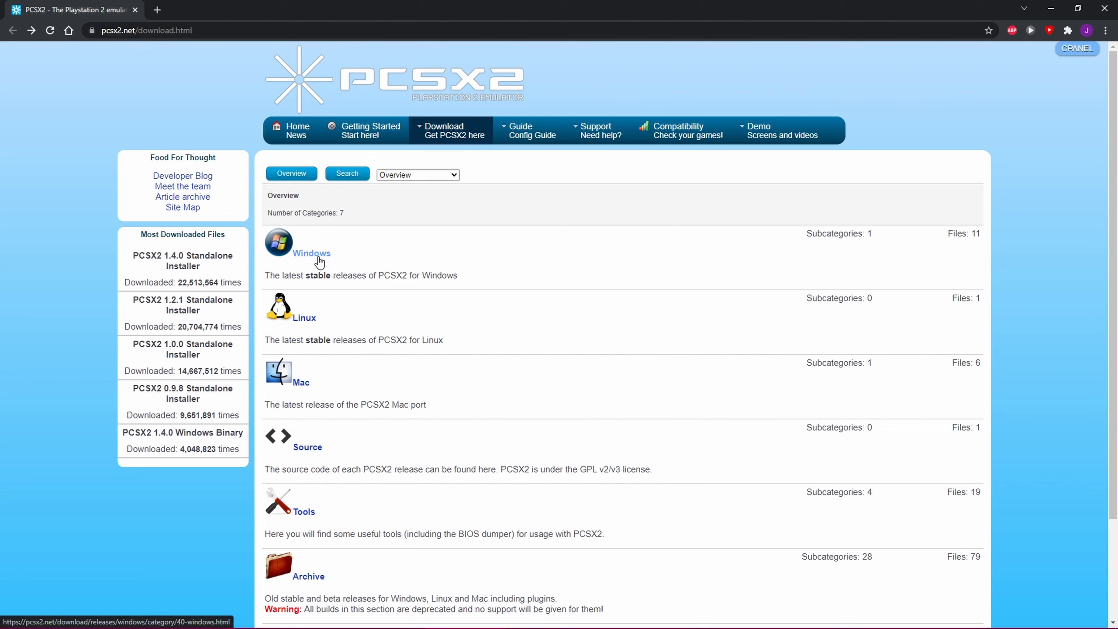
- Download the PCSX2 1.6.0 Windows Binary from the pcsx2.net Windows releases page
left_click(312, 254)
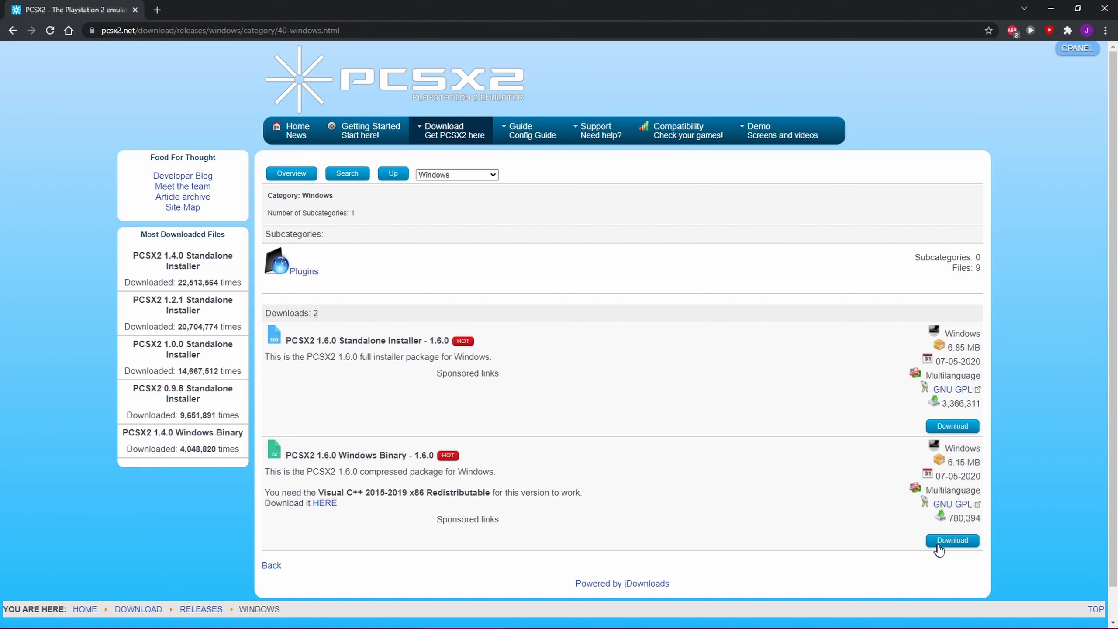
mouse_move(952, 540)
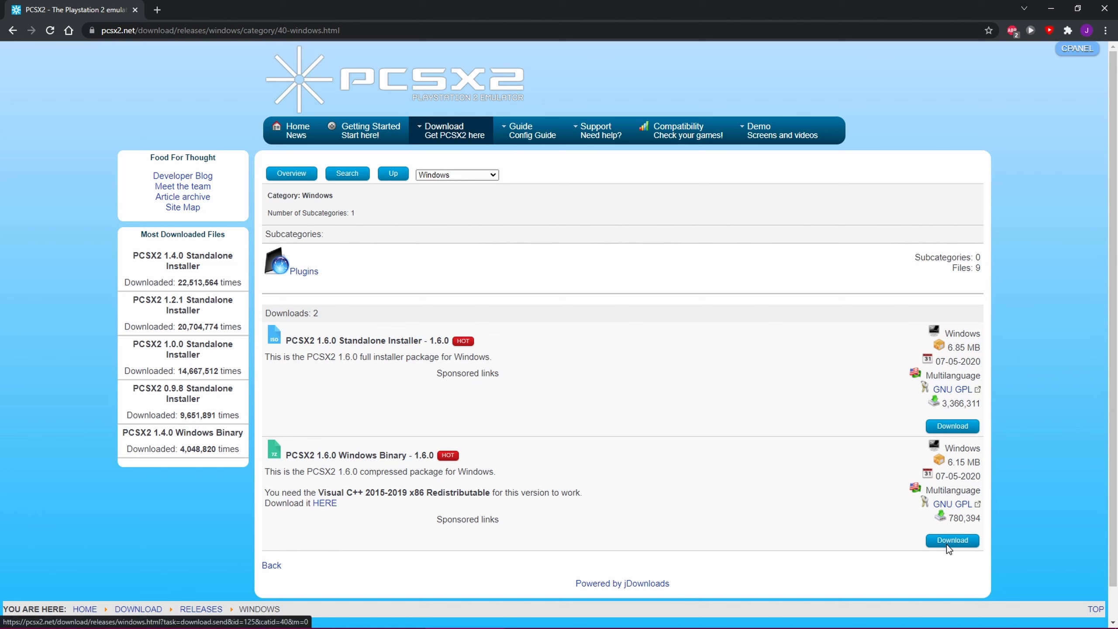
left_click(952, 540)
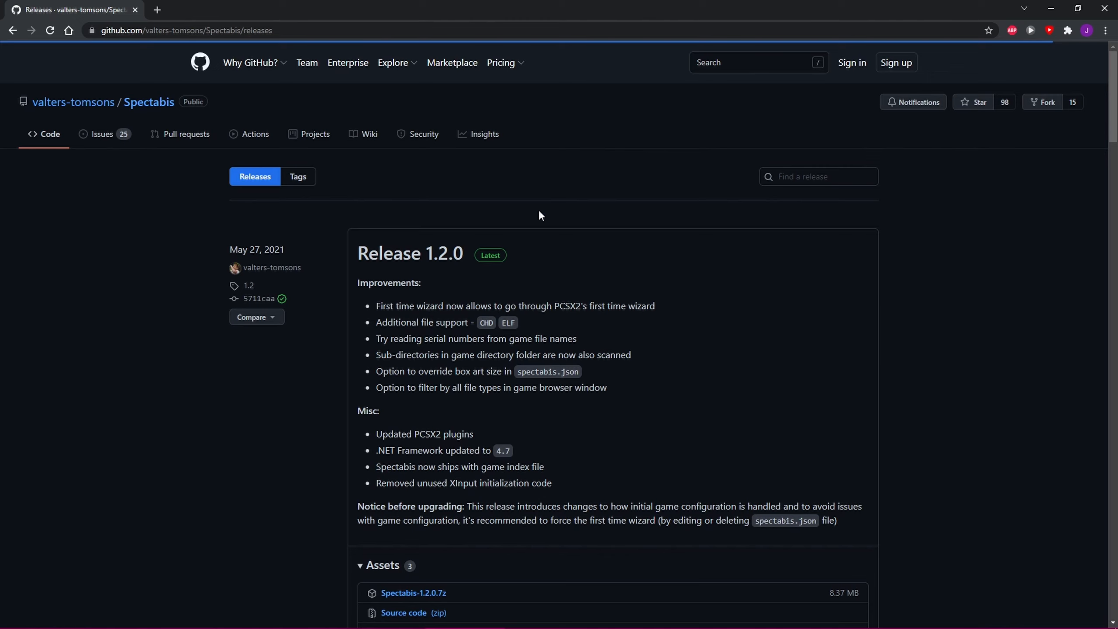
- Download the Spectabis-1.2.0.7z asset from the GitHub release assets
scroll("down", 3)
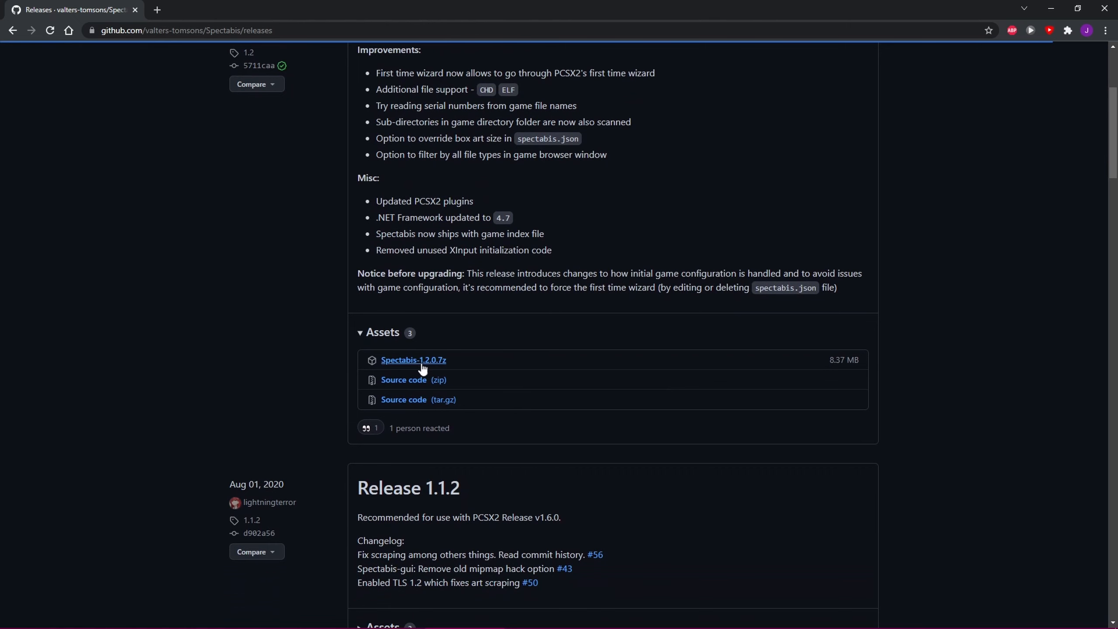
mouse_move(422, 365)
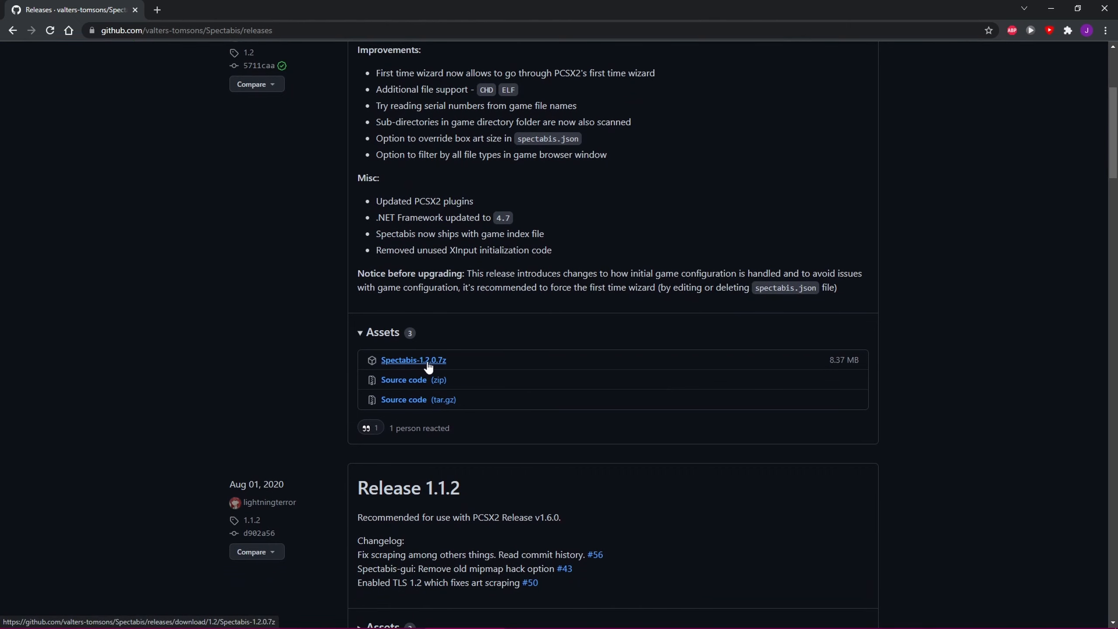
left_click(413, 360)
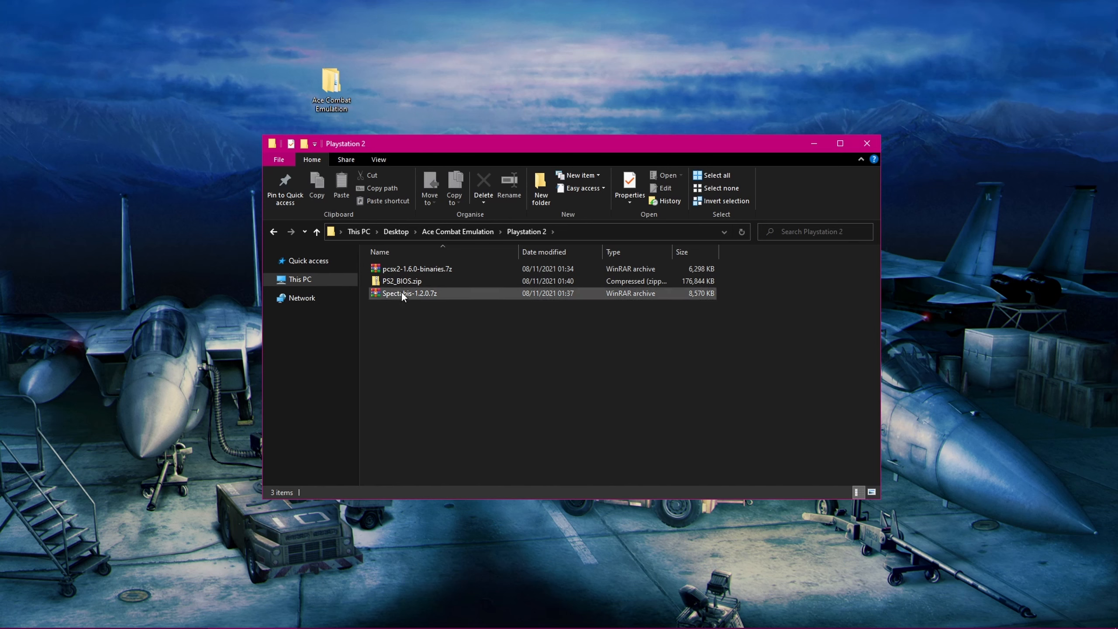
- Extract pcsx2-1.6.0-binaries.7z and PS2_BIOS.zip into their own folders
right_click(415, 269)
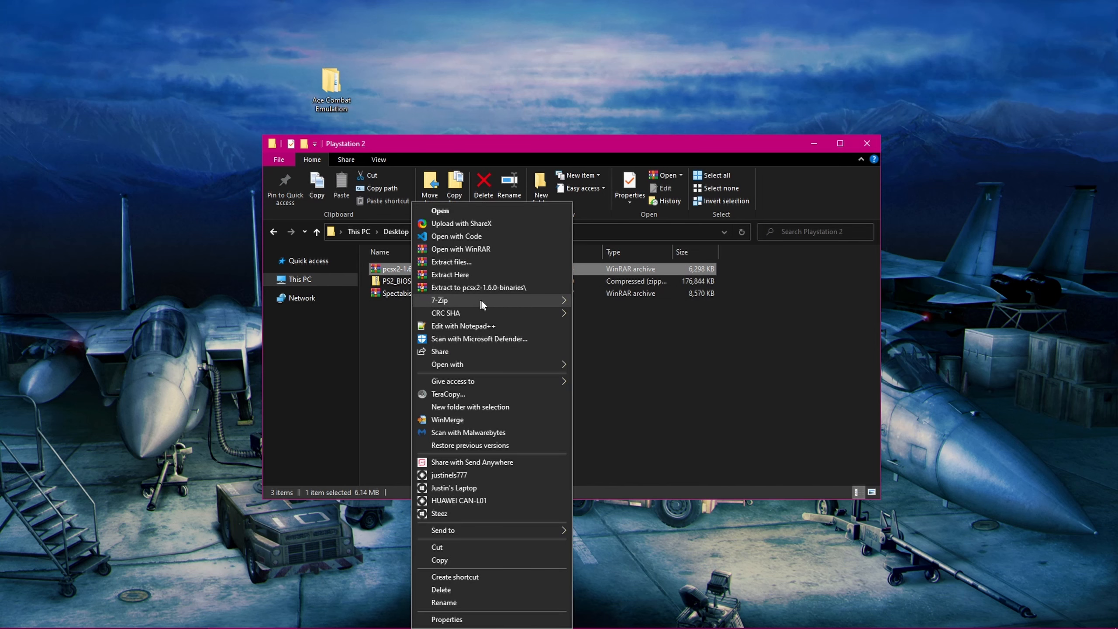
left_click(628, 346)
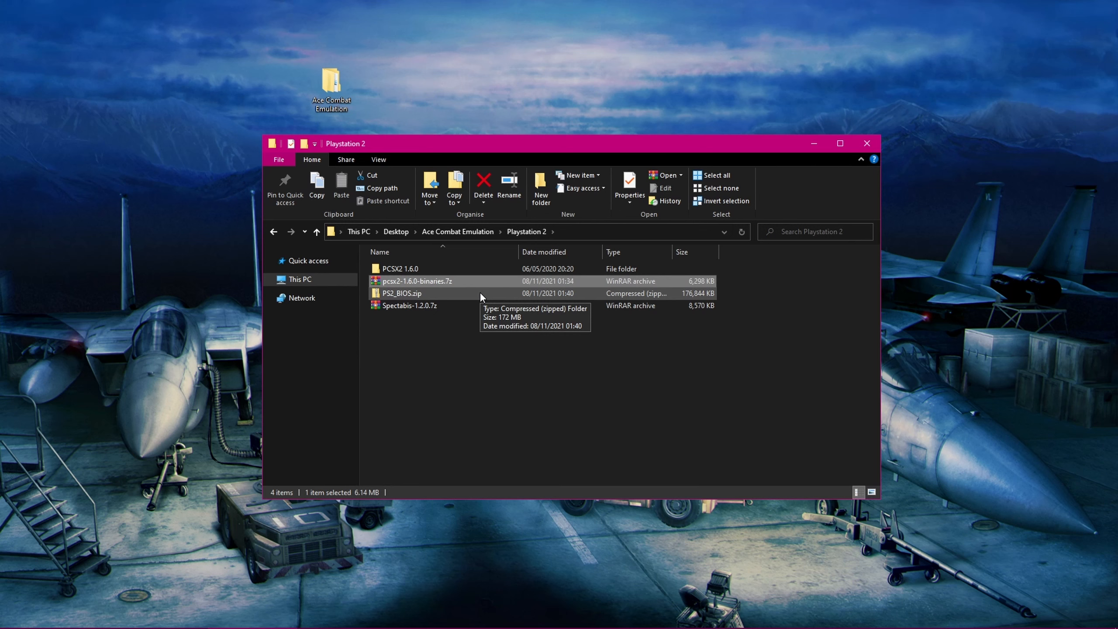
right_click(402, 294)
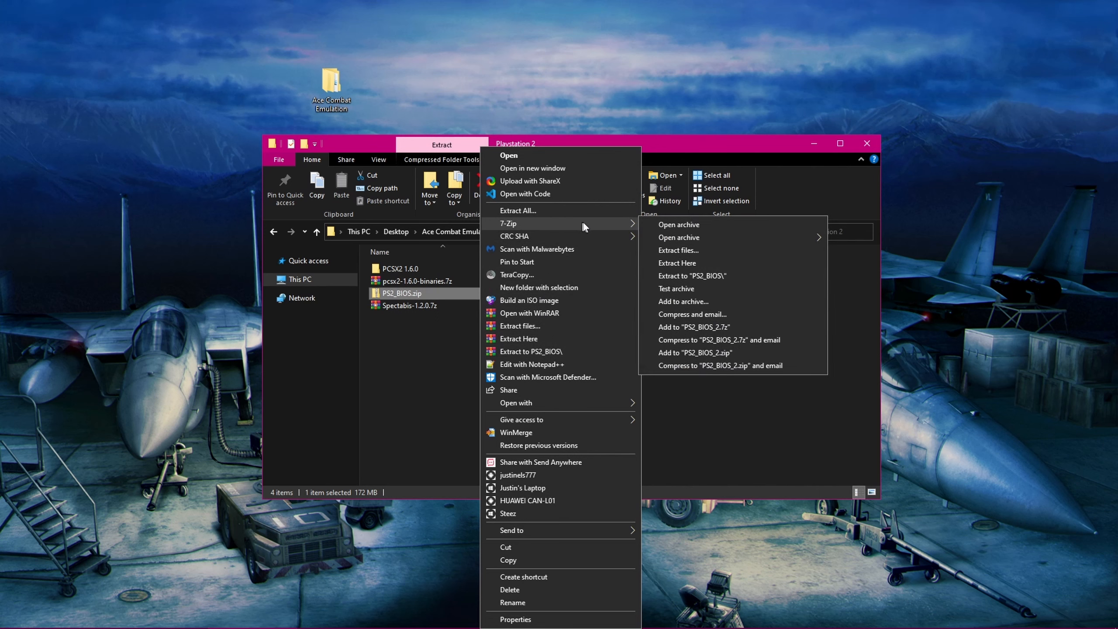
mouse_move(710, 276)
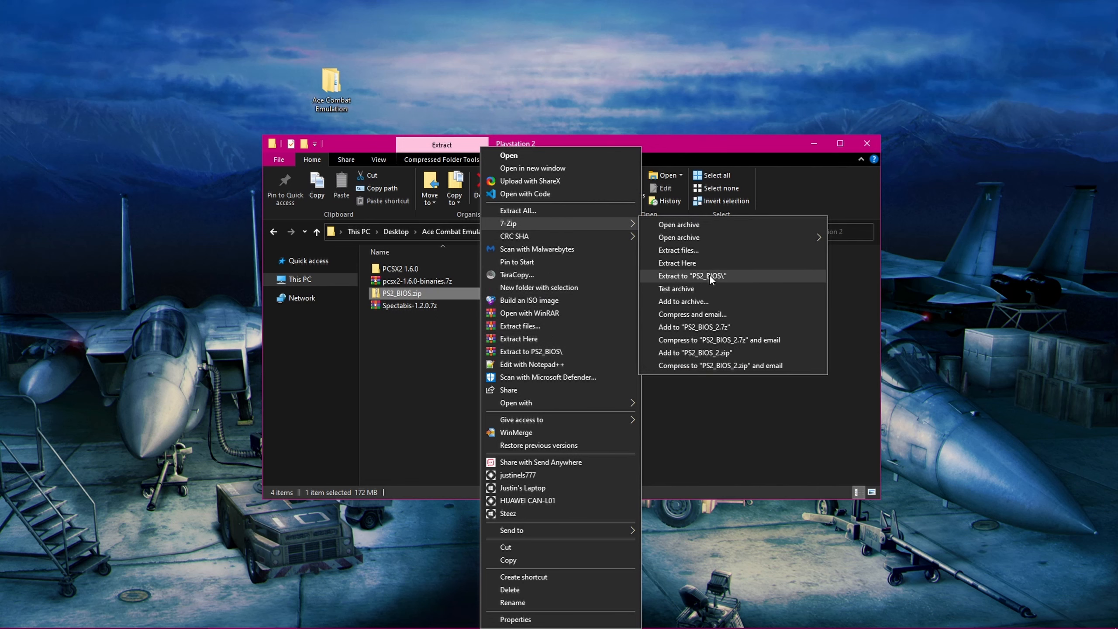
left_click(691, 276)
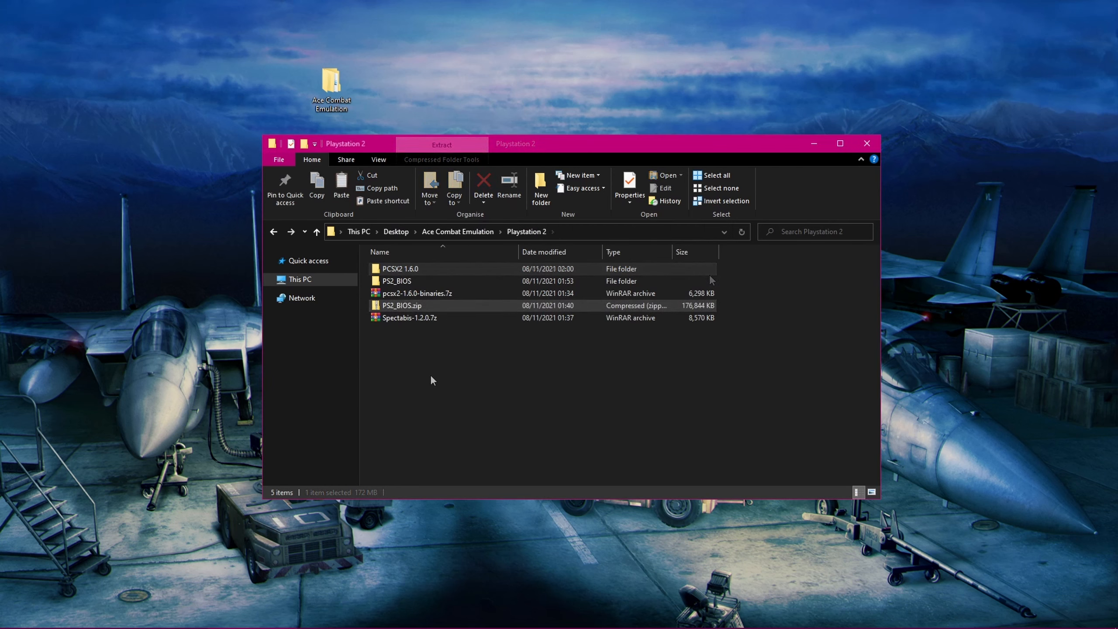
- Create a new folder named bios inside the PCSX2 1.6.0 folder
left_click(431, 380)
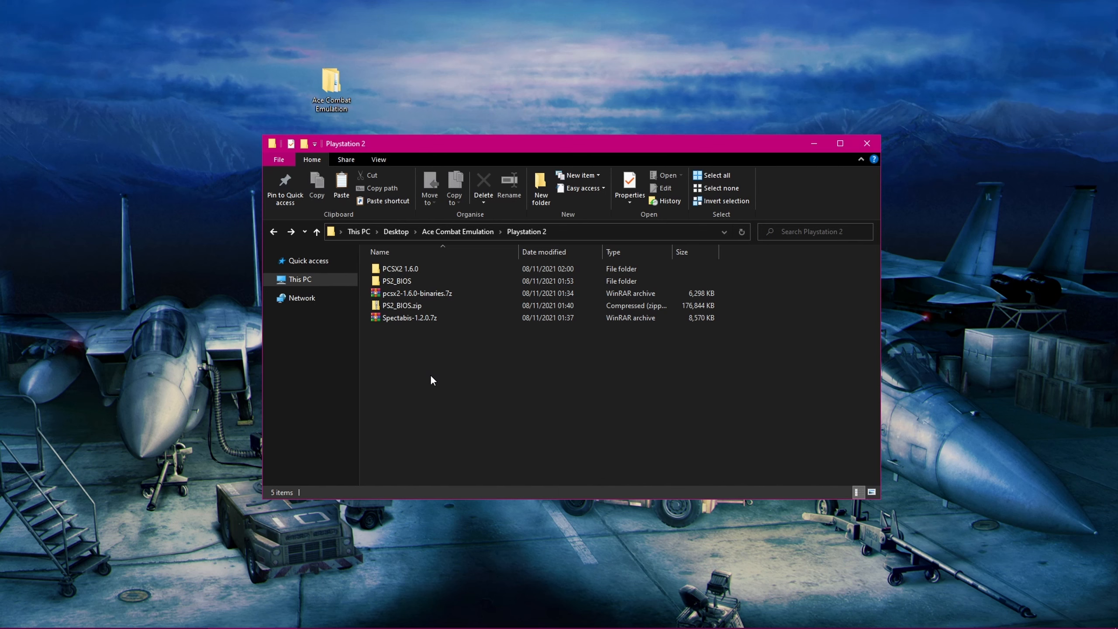
left_click(399, 269)
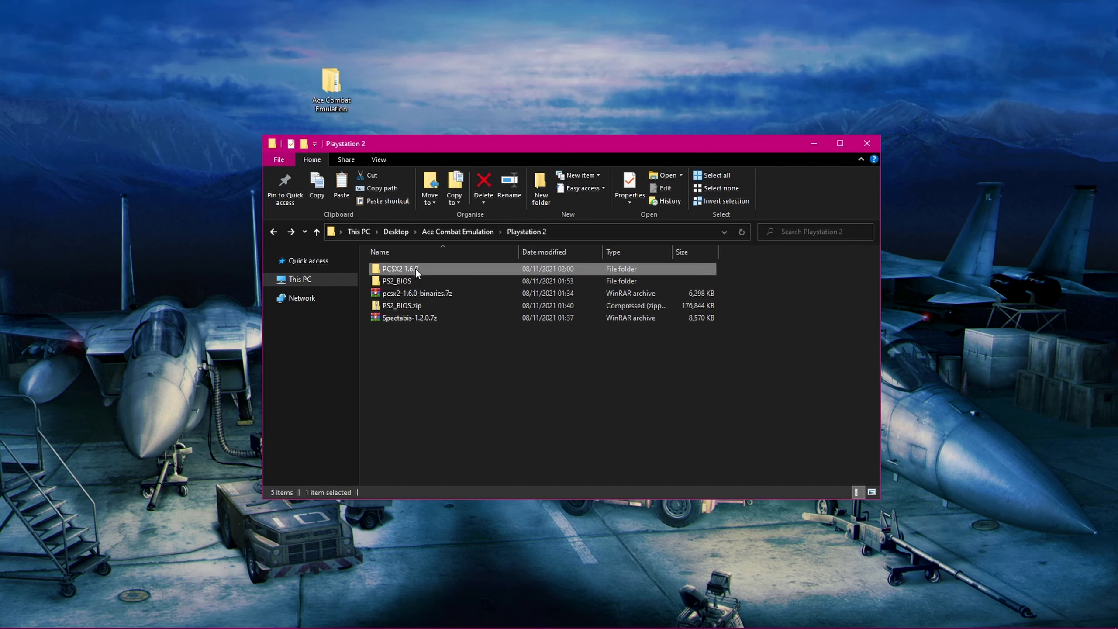
double_click(402, 269)
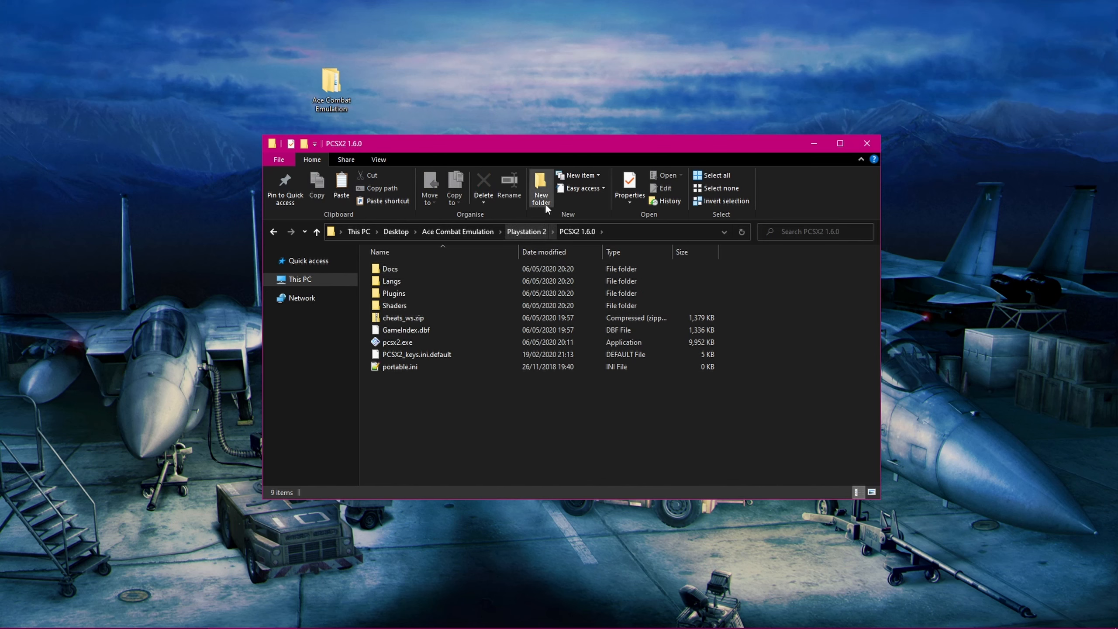
left_click(541, 188)
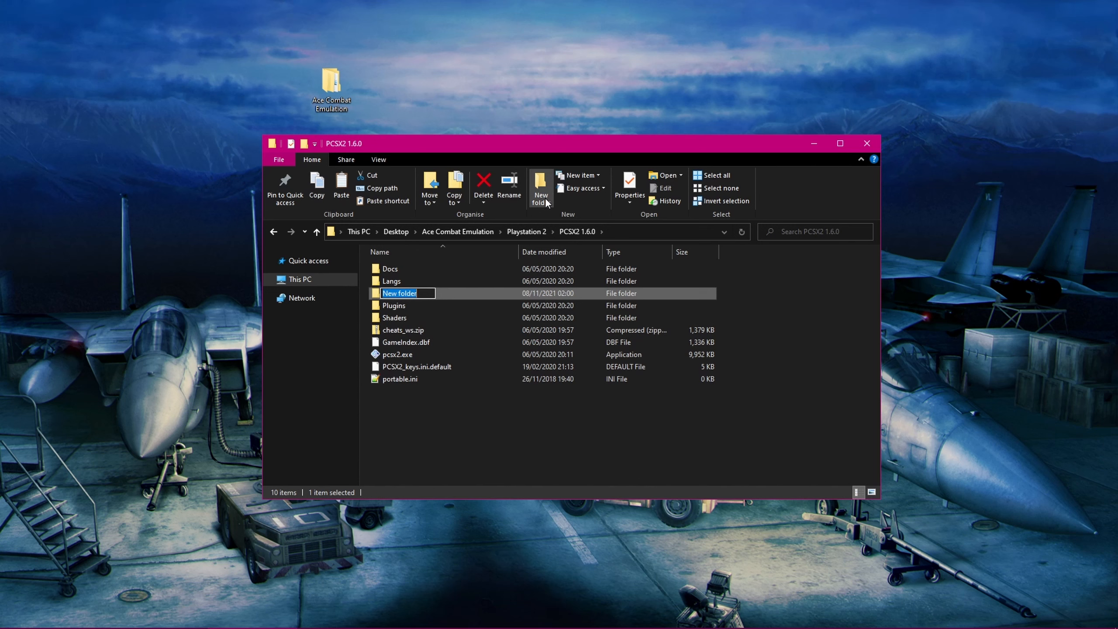
type("bios")
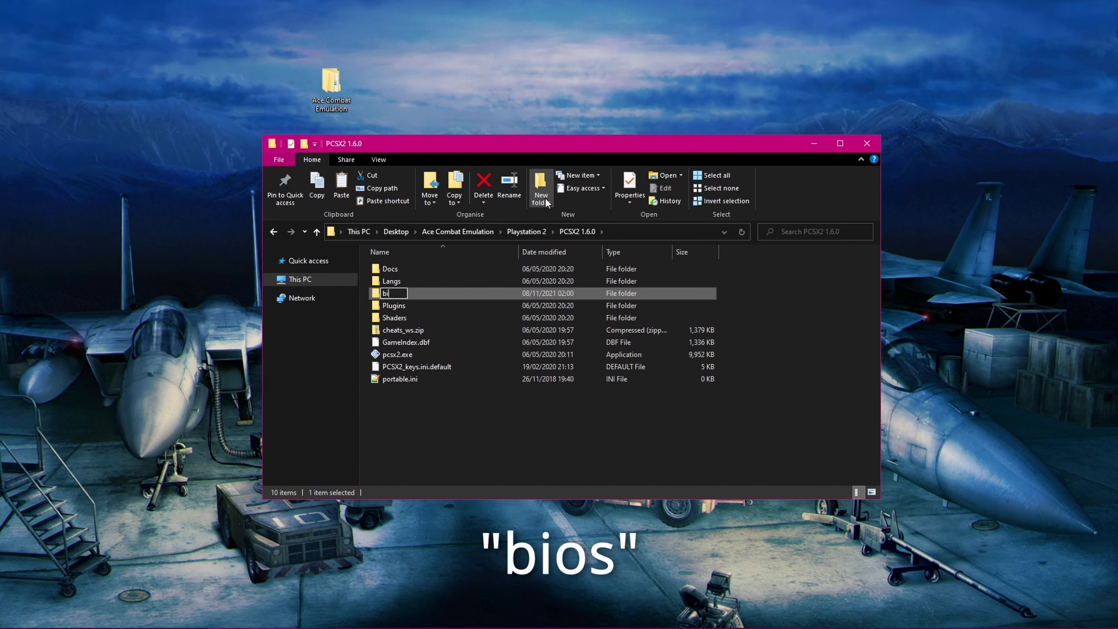
type("bios")
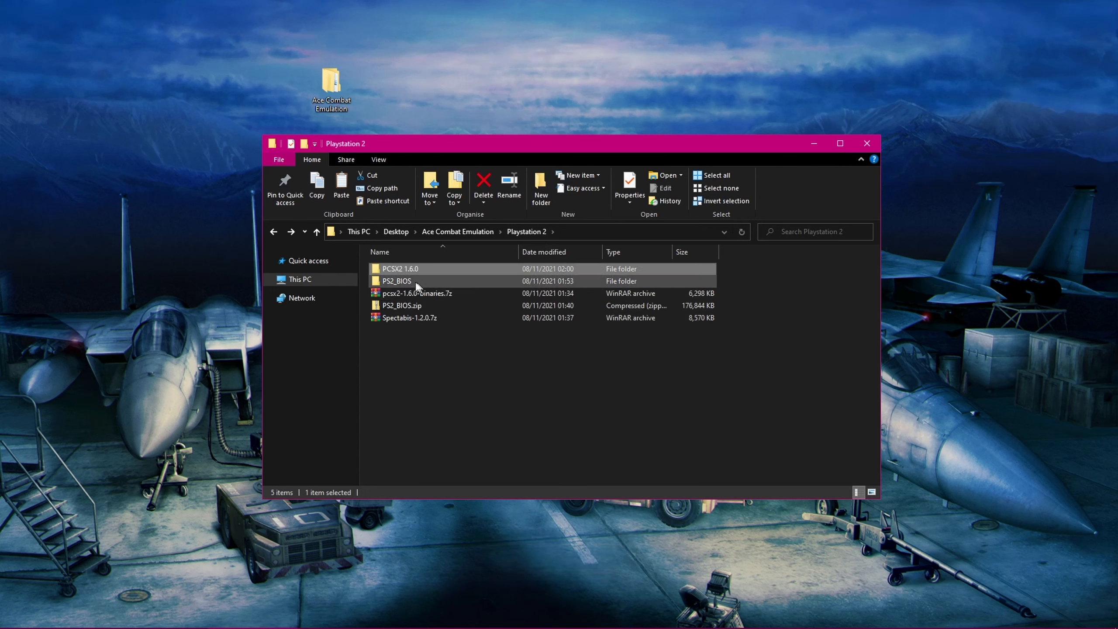
- Browse PS2_BIOS and bring up actions for ps2-0230a-20080220.bin
double_click(396, 281)
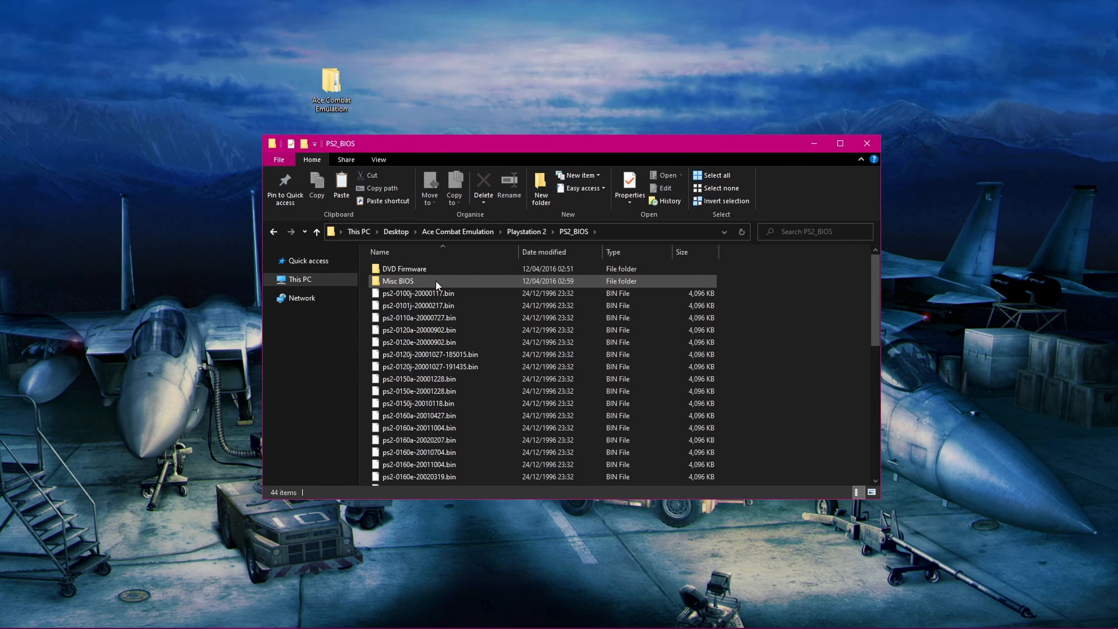
left_click(420, 378)
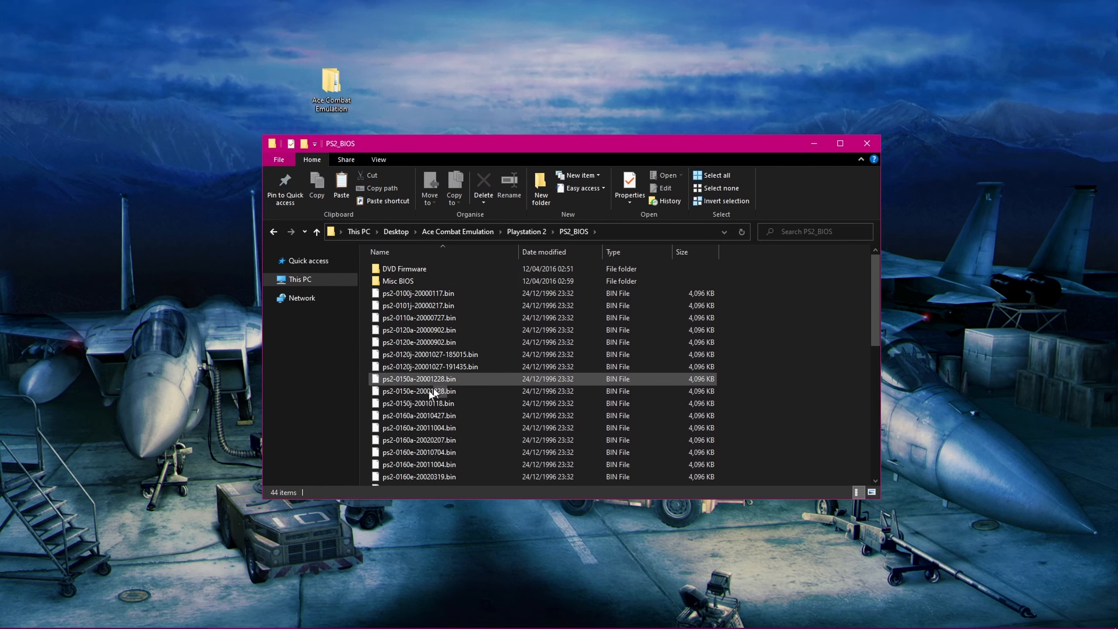
scroll("down", 3)
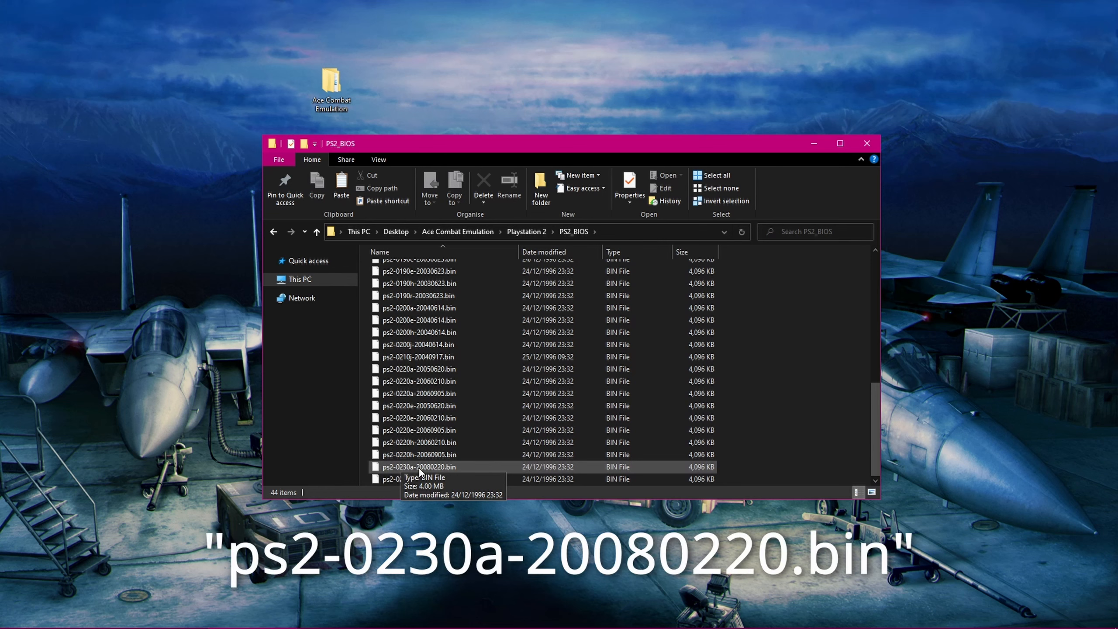
right_click(418, 467)
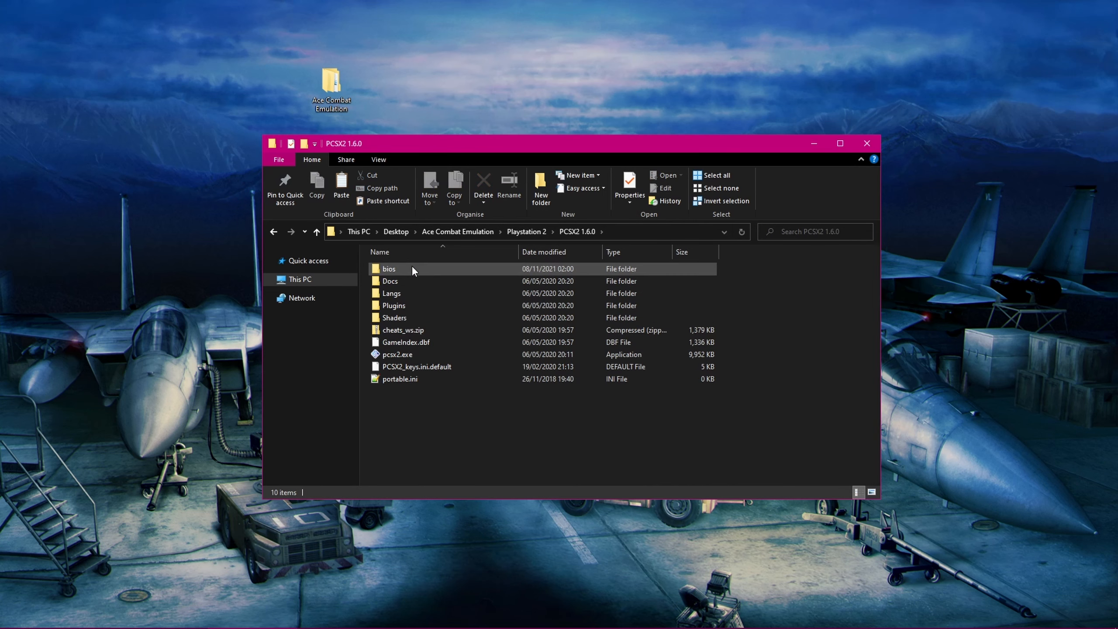
- Delete the extracted PS2_BIOS folder from the Playstation 2 folder
double_click(390, 269)
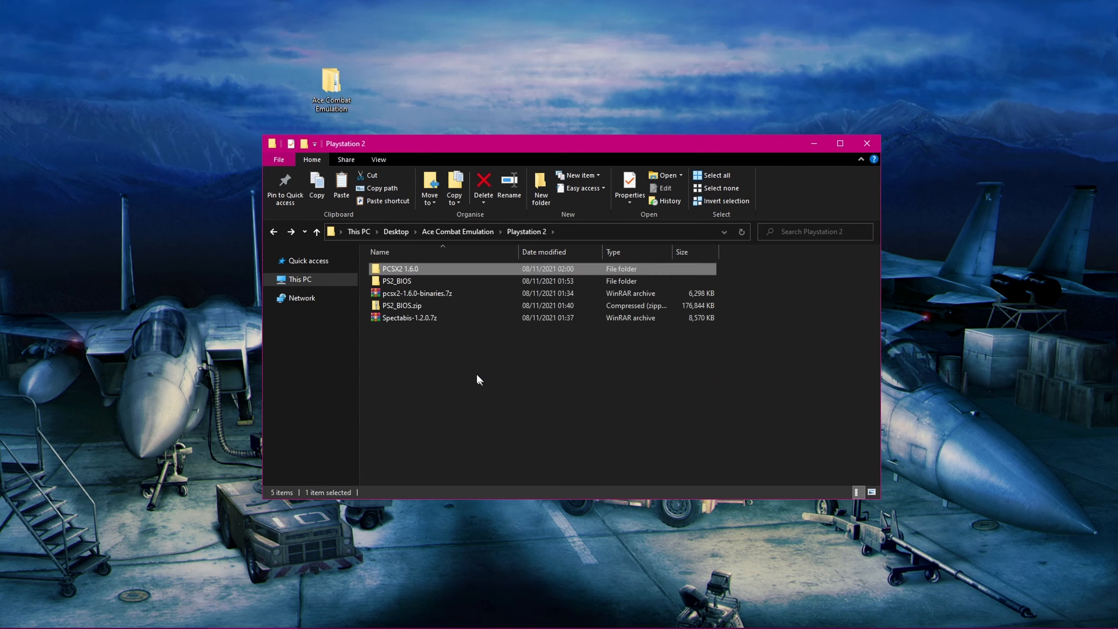
right_click(397, 281)
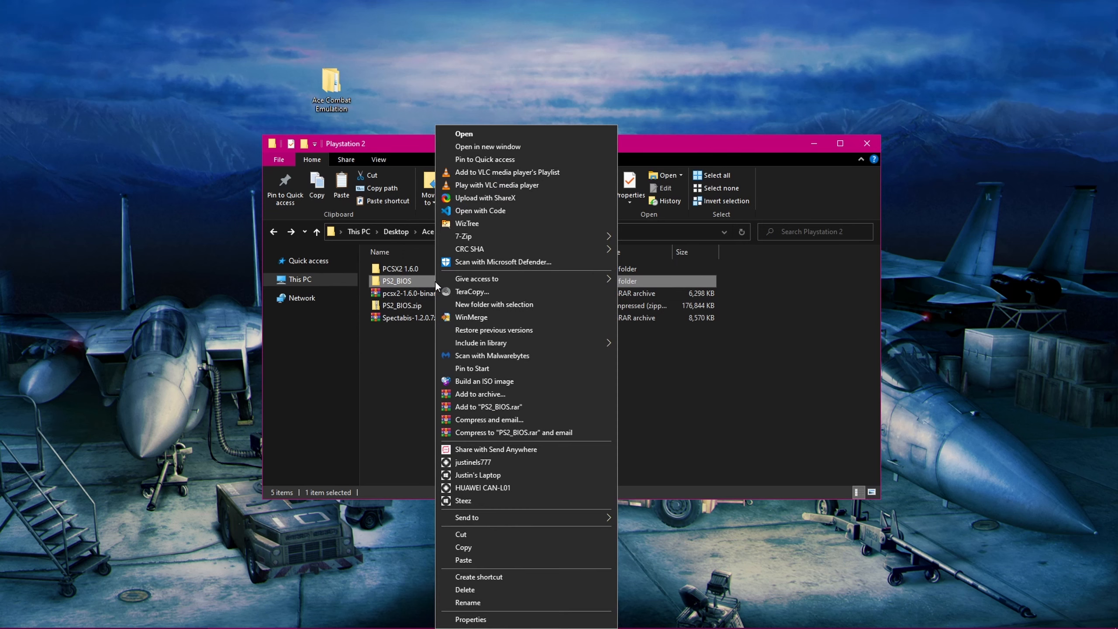
mouse_move(467, 517)
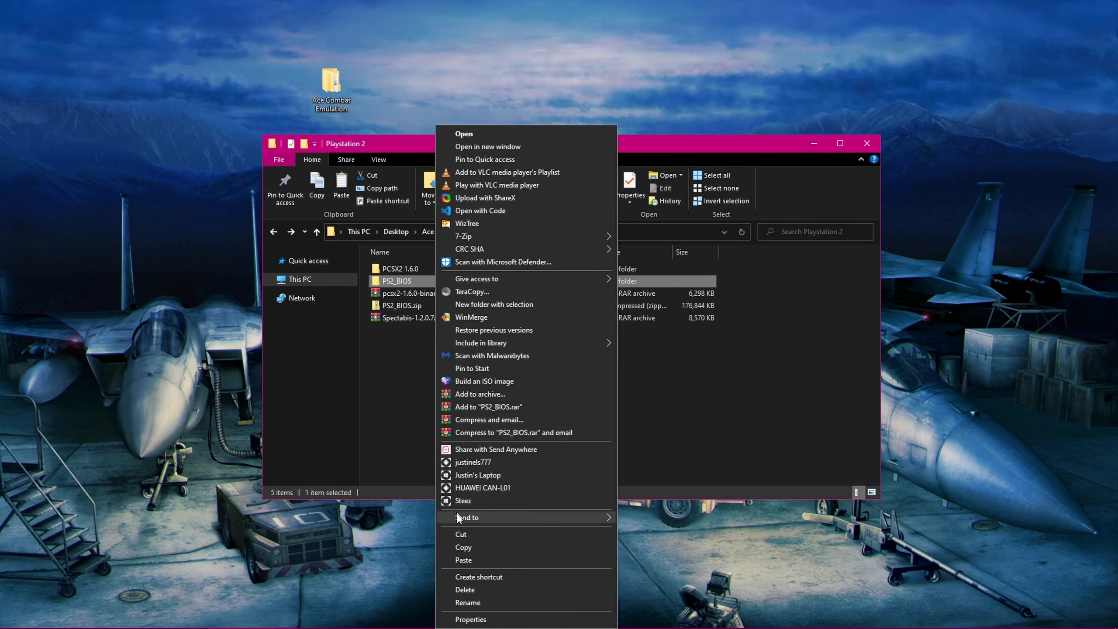
mouse_move(471, 590)
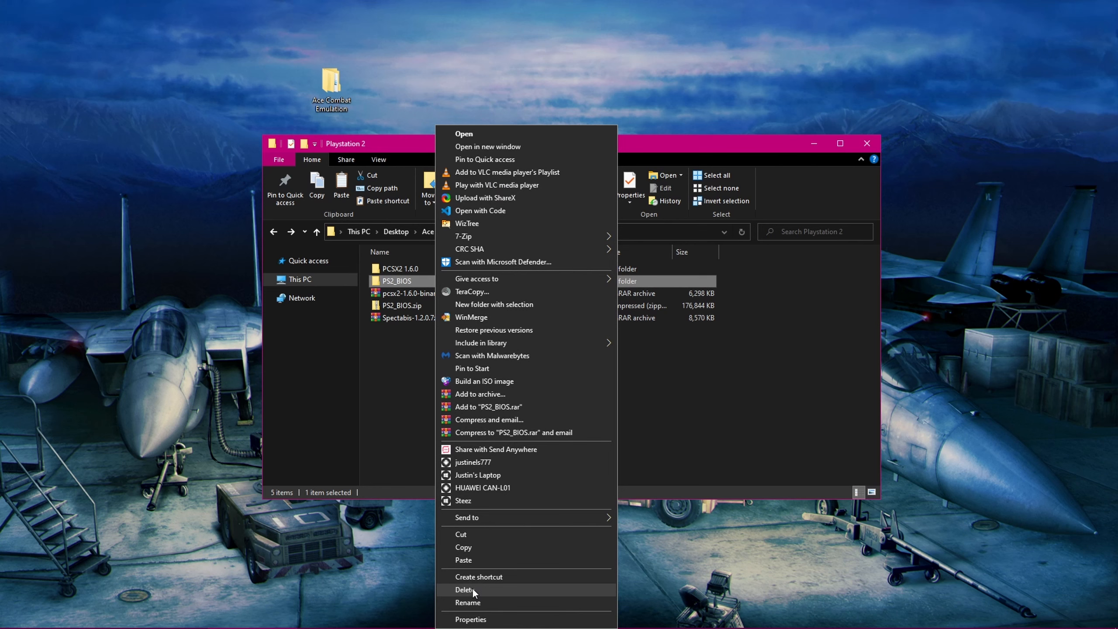
left_click(464, 590)
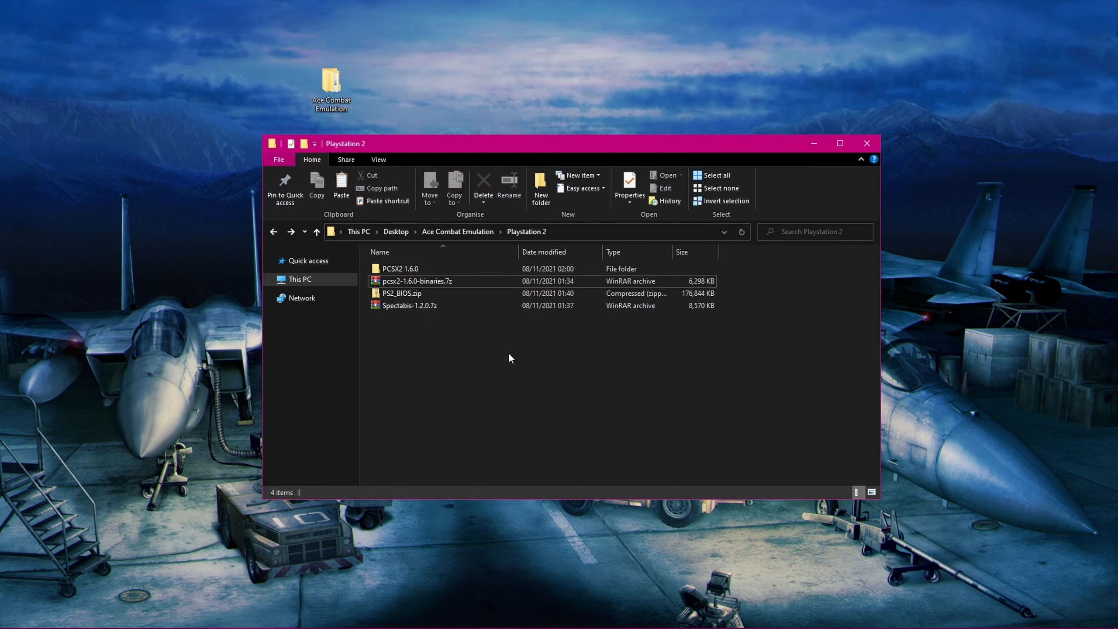
- Launch pcsx2.exe from the PCSX2 1.6.0 folder
left_click(424, 269)
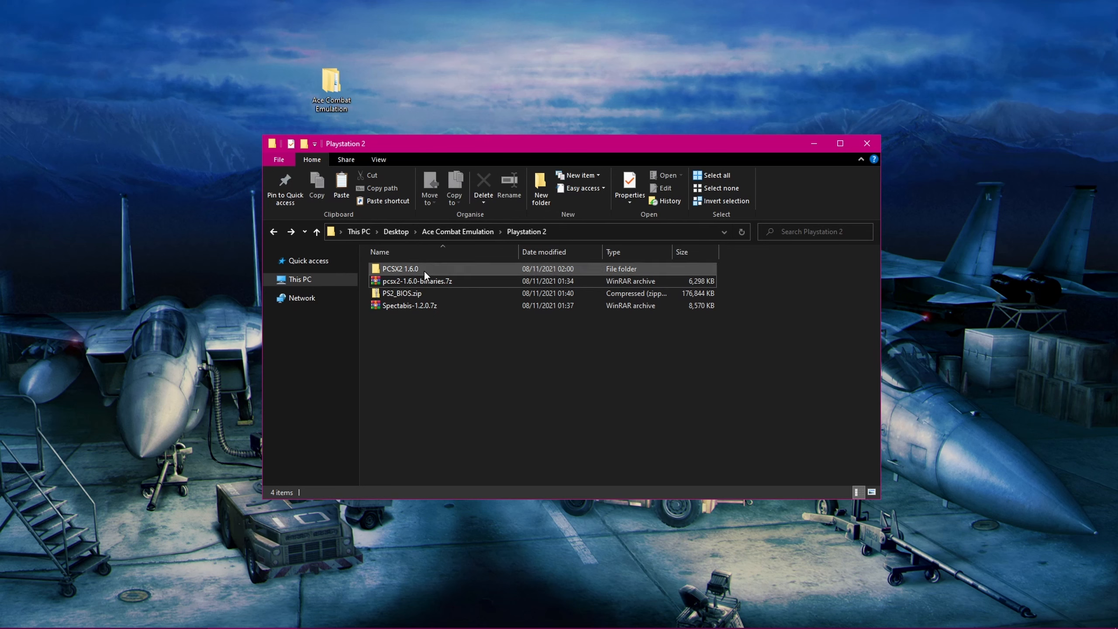
double_click(400, 269)
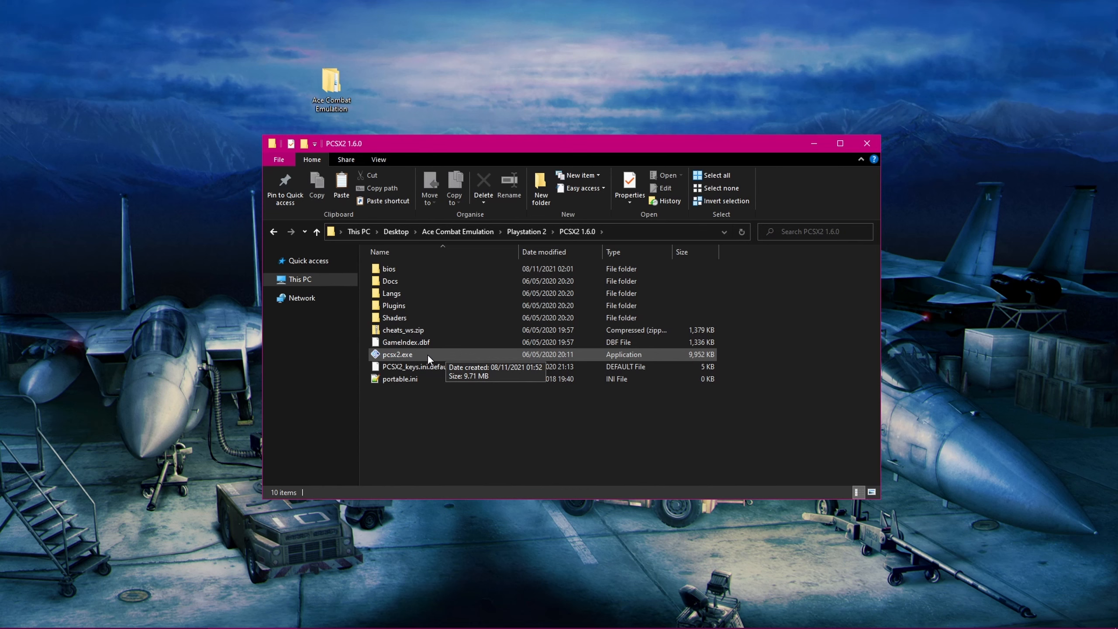
left_click(398, 355)
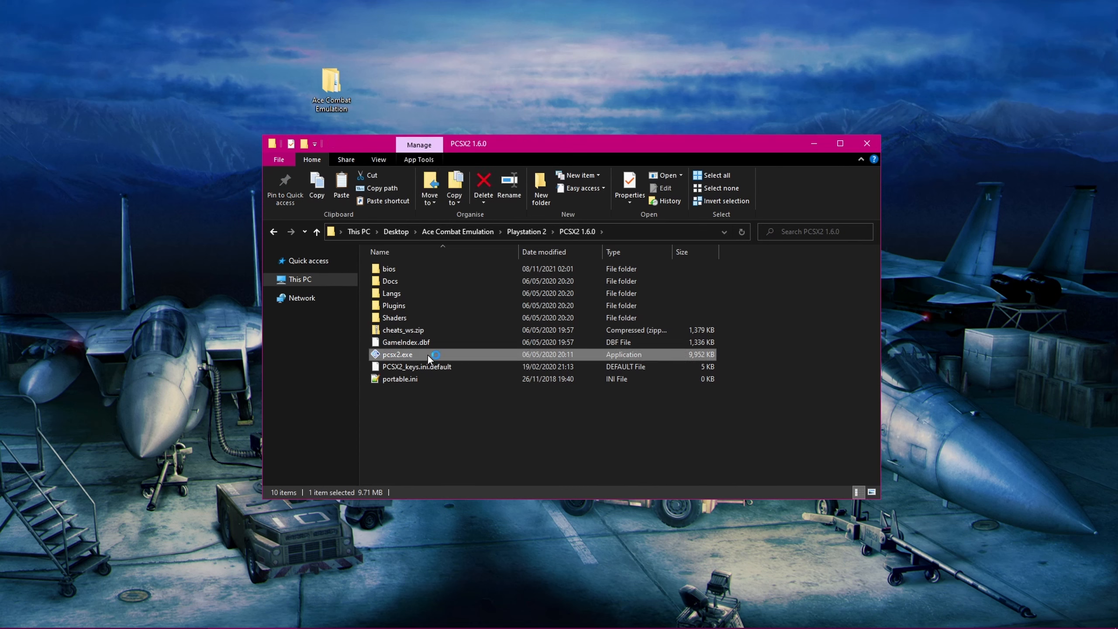
double_click(397, 354)
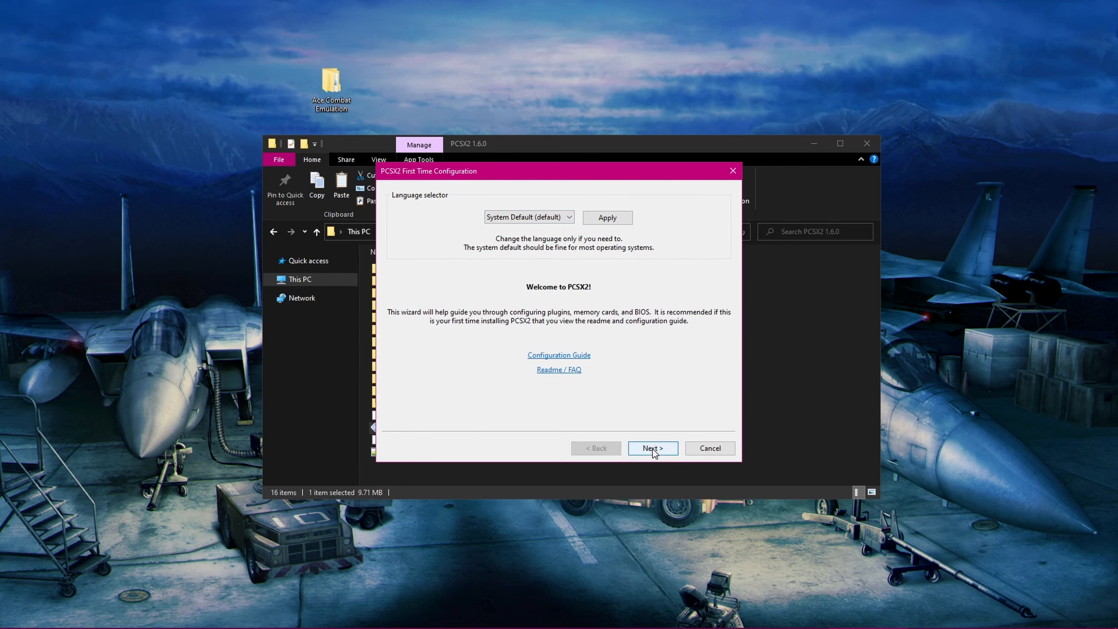
- Accept the default plugins and choose the USA v02.30 BIOS in the wizard
left_click(650, 448)
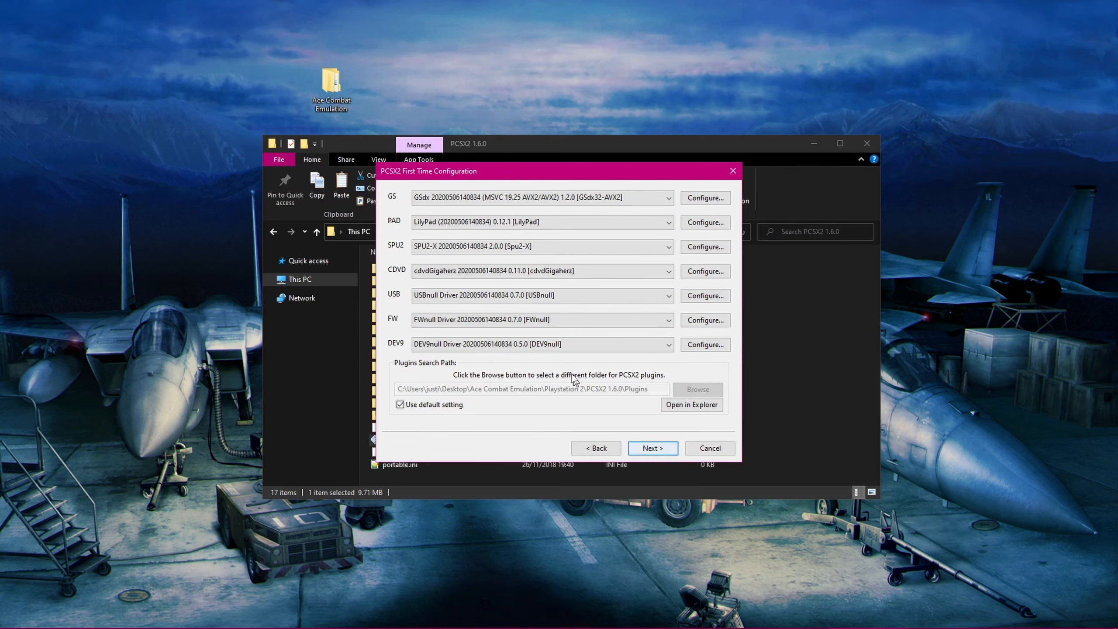
left_click(651, 448)
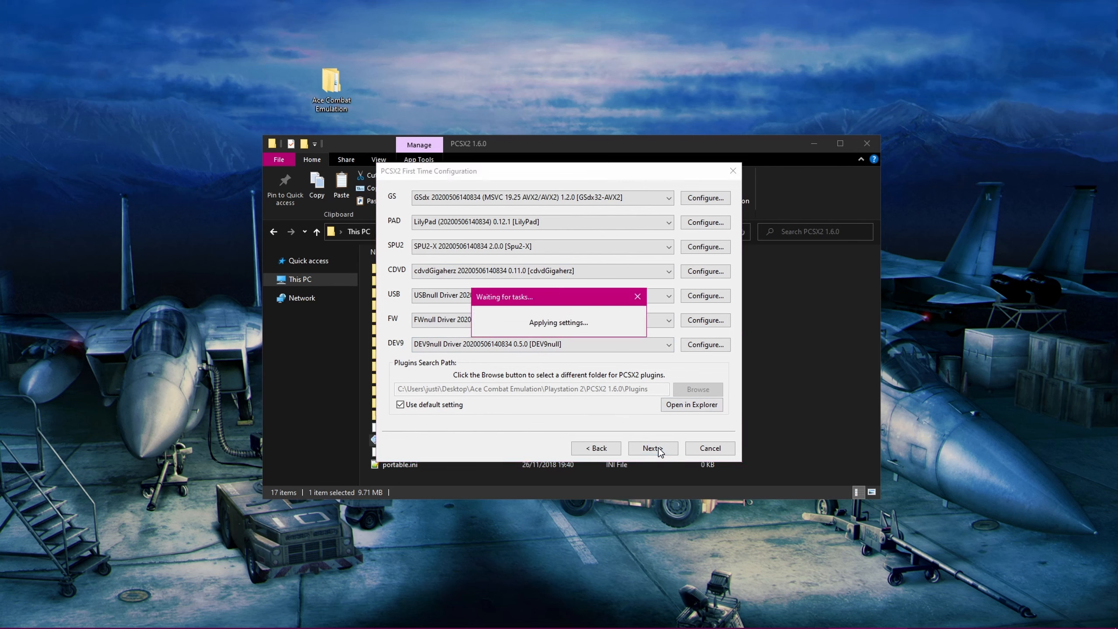
left_click(650, 448)
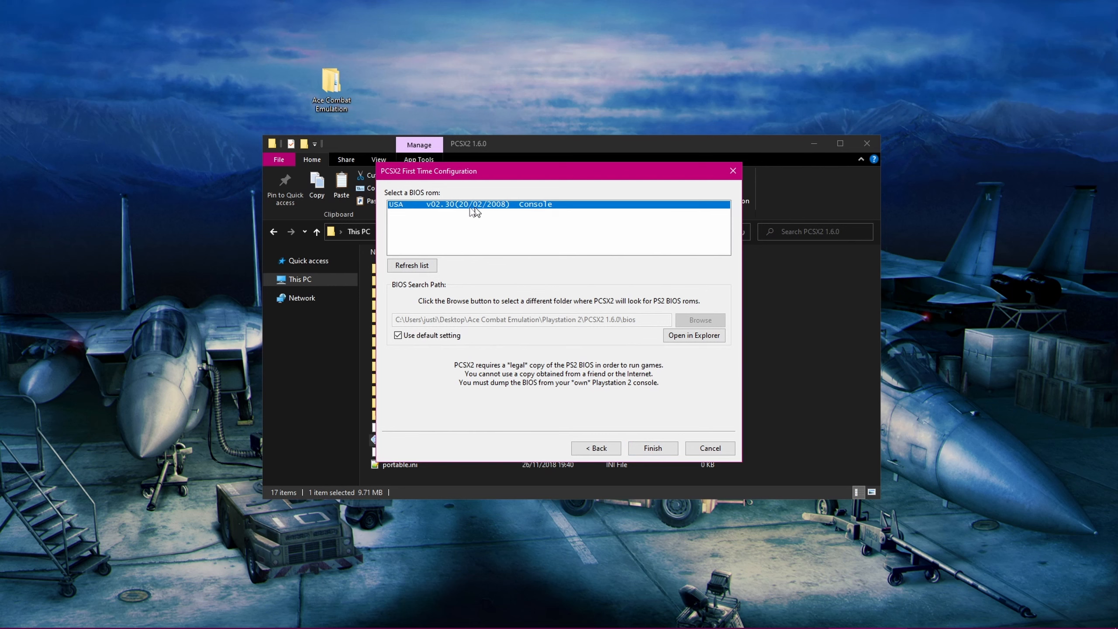
left_click(411, 265)
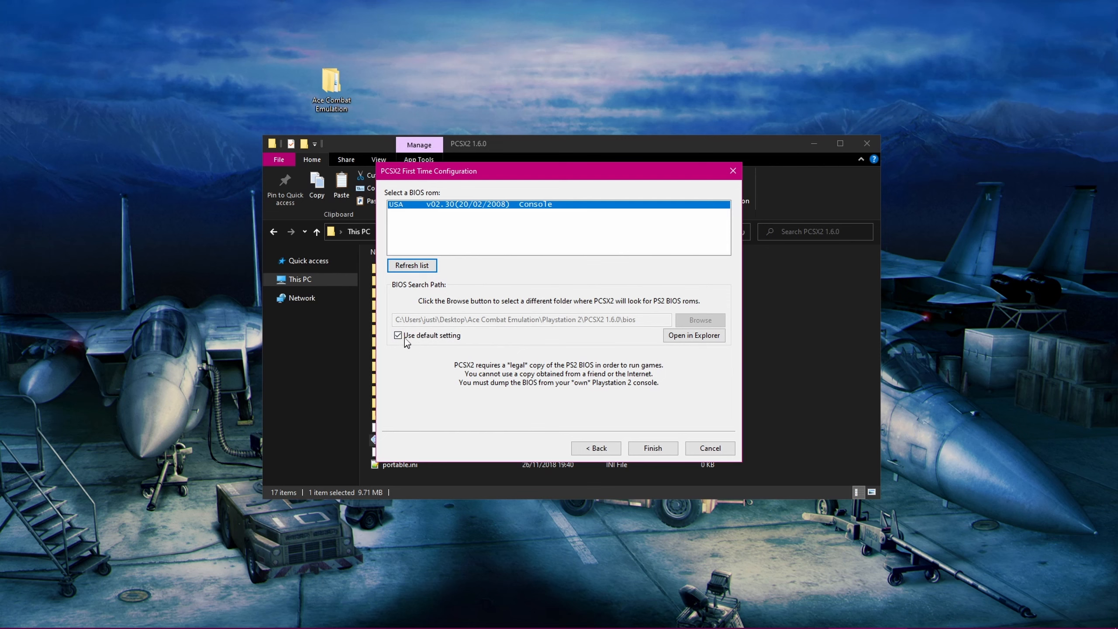
- Check the custom BIOS folder picker, cancel it, and finish first-time configuration
left_click(398, 336)
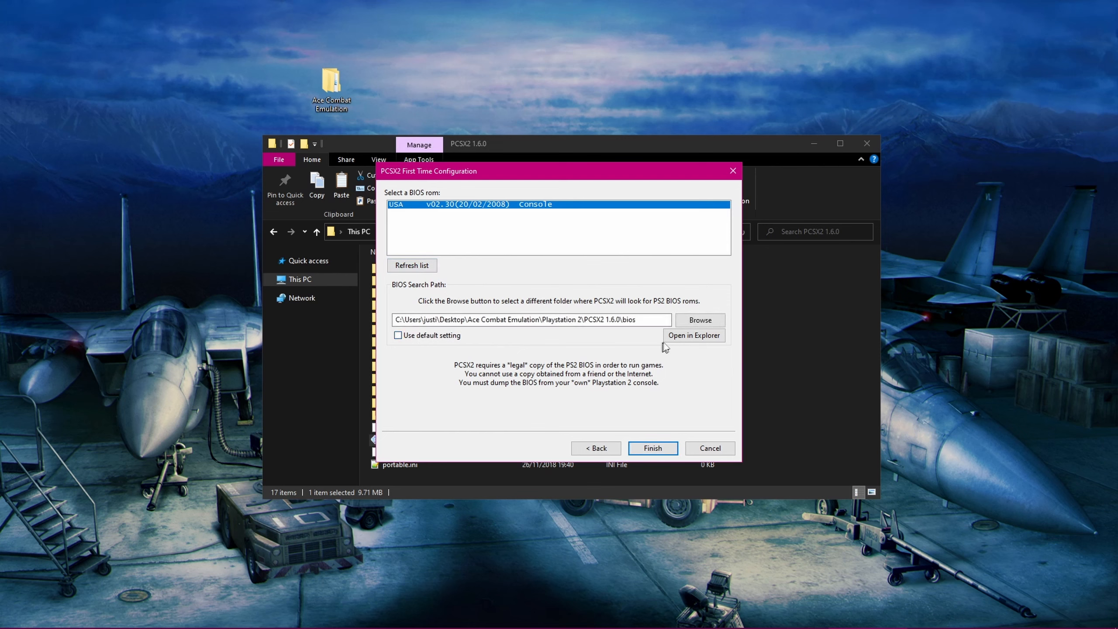
left_click(698, 320)
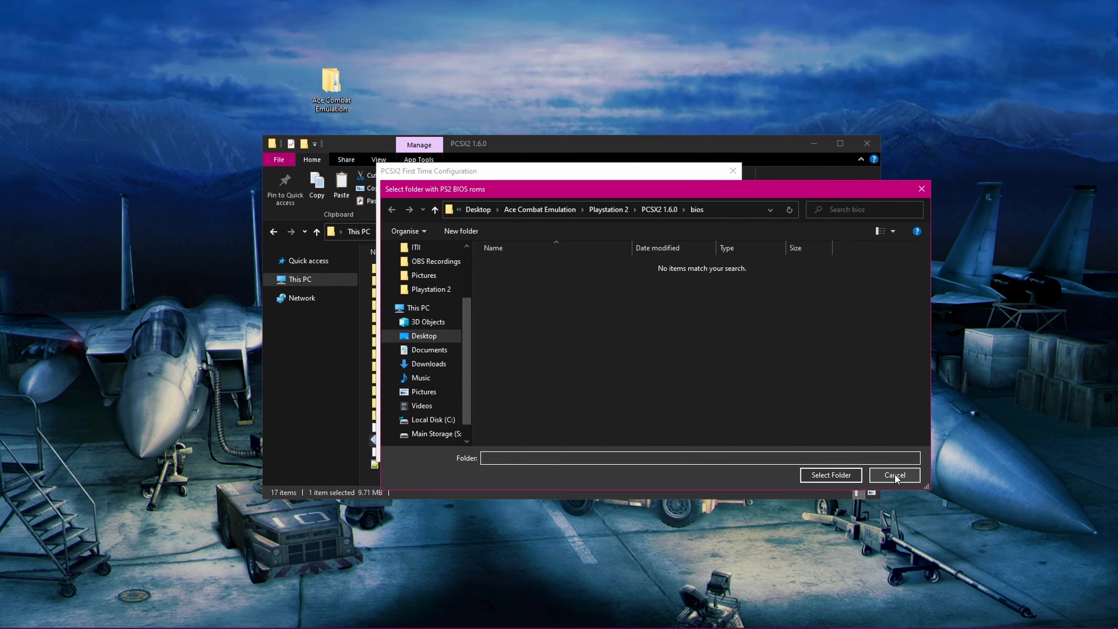
left_click(893, 475)
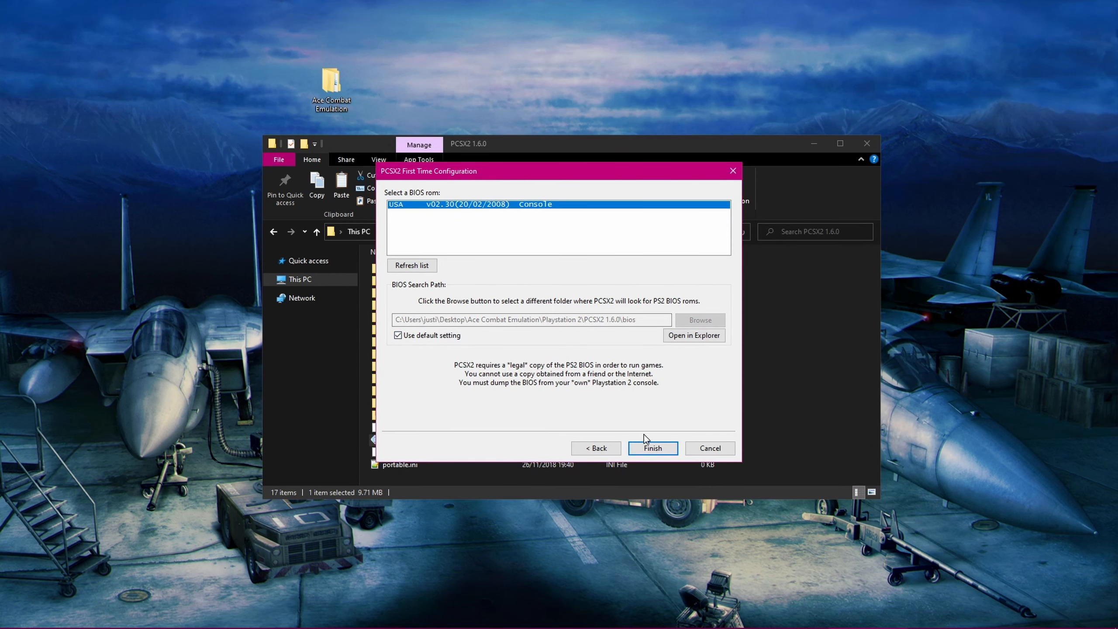
left_click(651, 448)
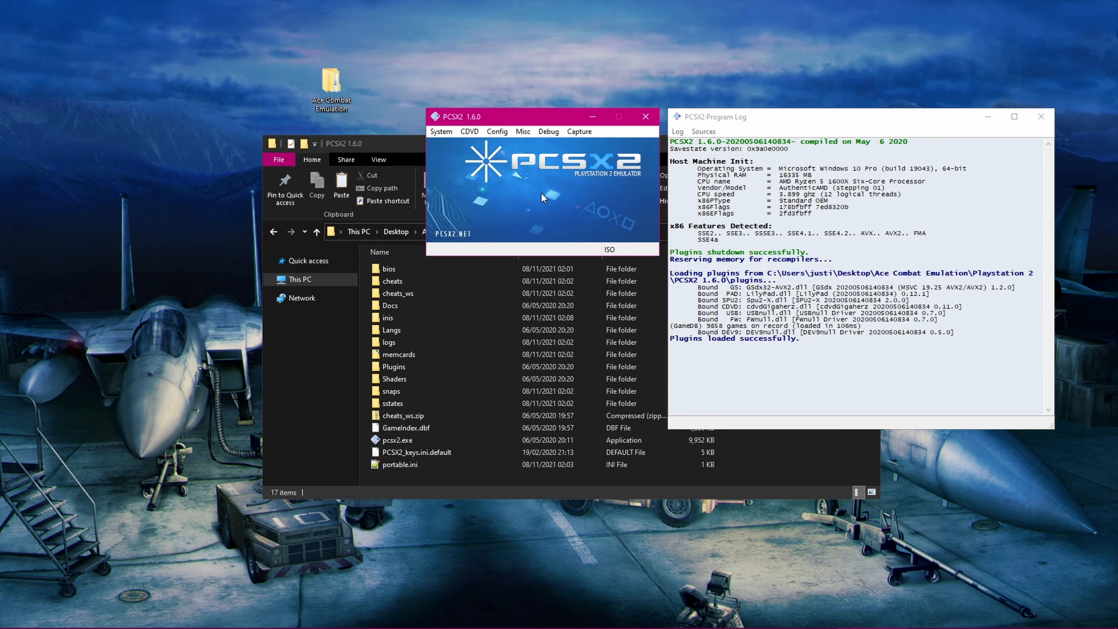
mouse_move(518, 158)
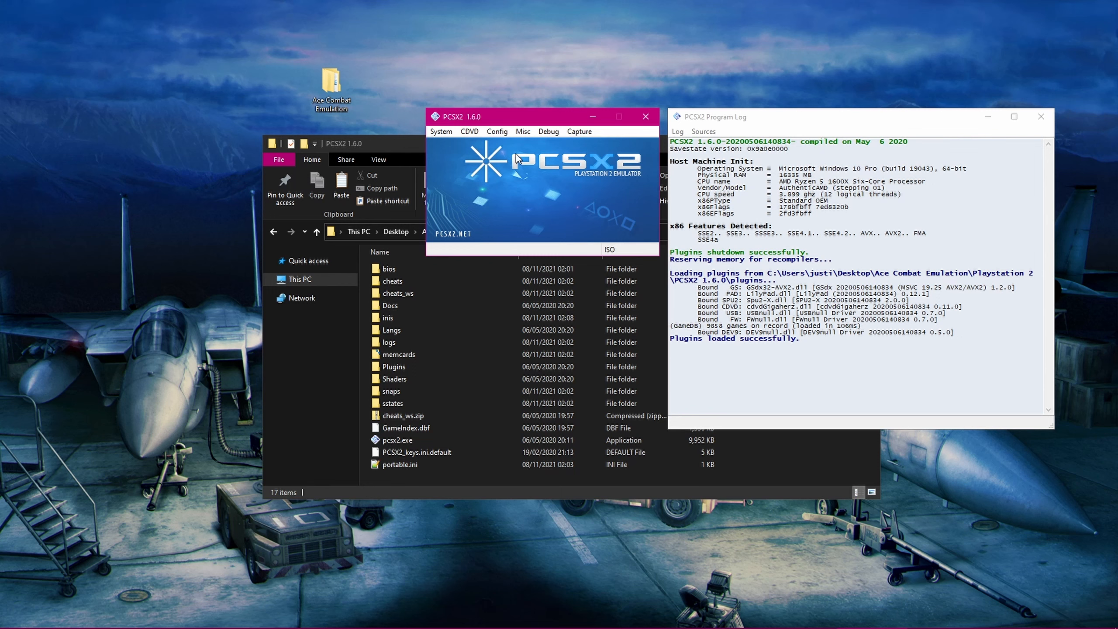
- Open Emulation Settings from the Config menu
left_click(497, 131)
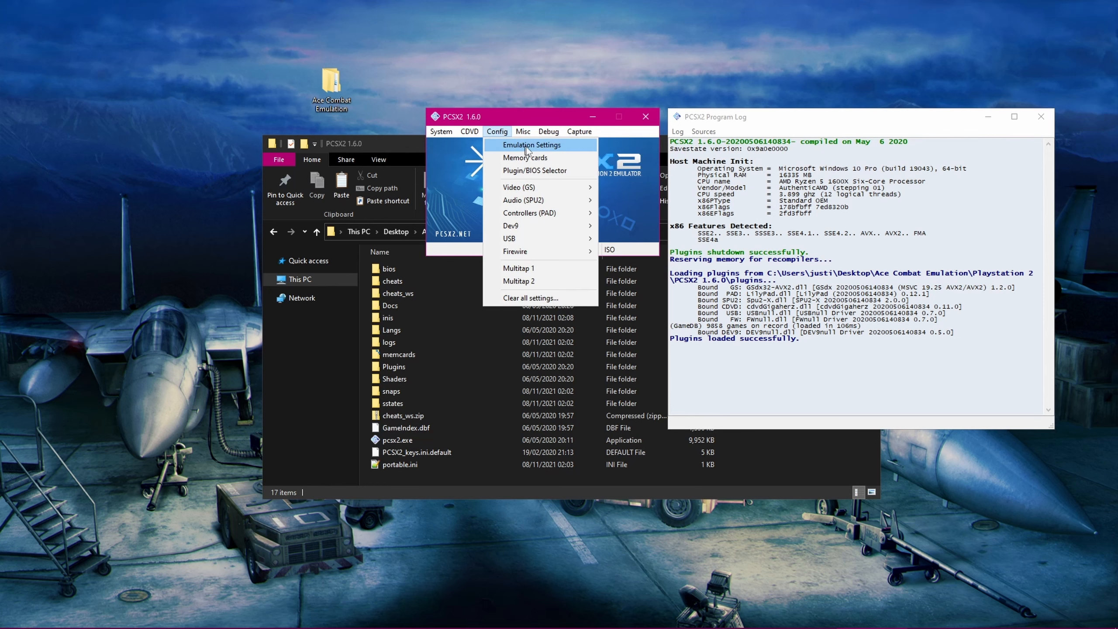
left_click(530, 145)
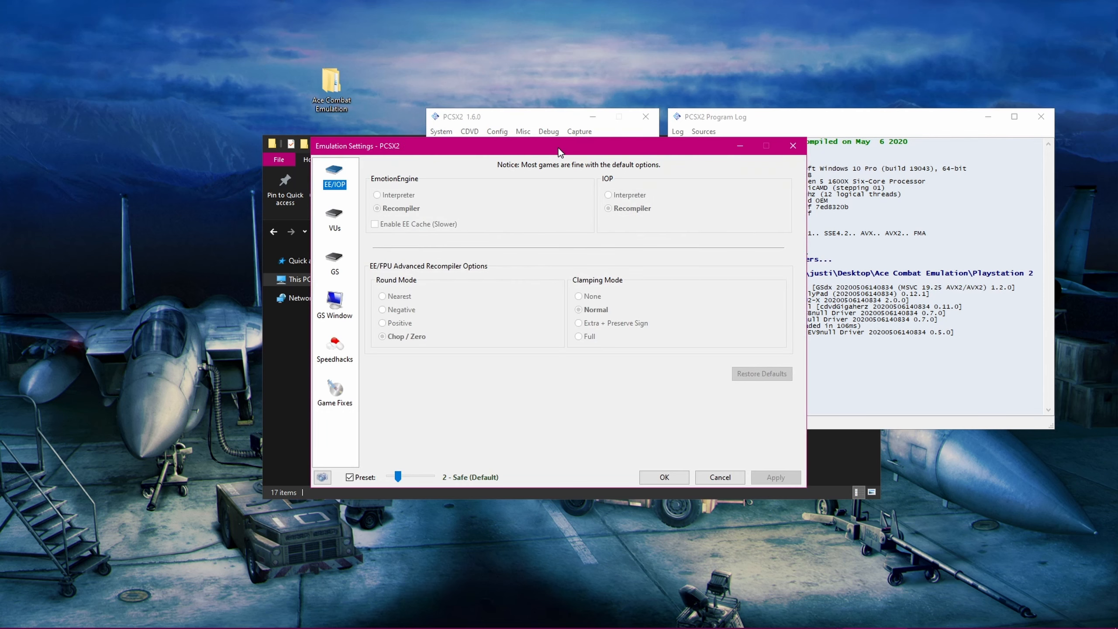
mouse_move(333, 303)
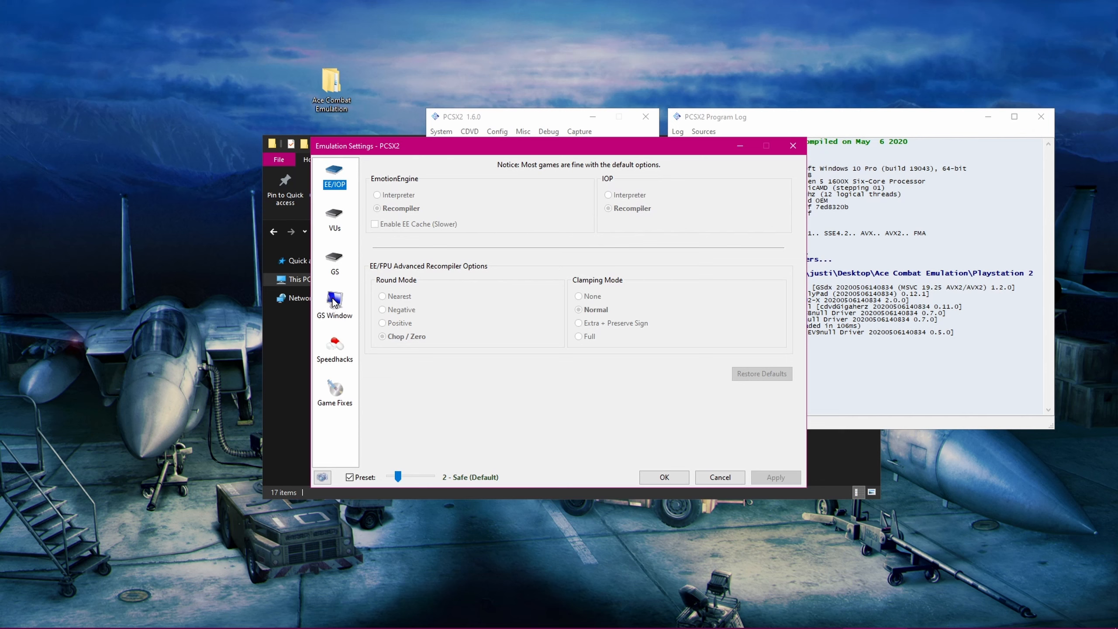
- Apply GS Window settings: Widescreen (16:9), zoom 100.50, always hide cursor, Standard vsync
left_click(334, 303)
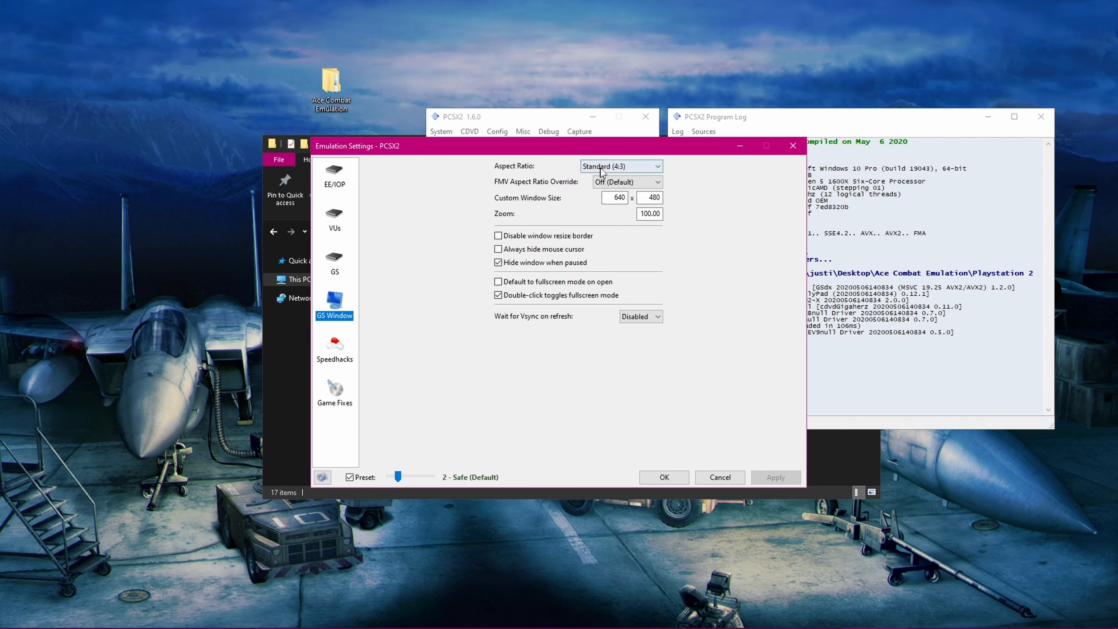
left_click(619, 165)
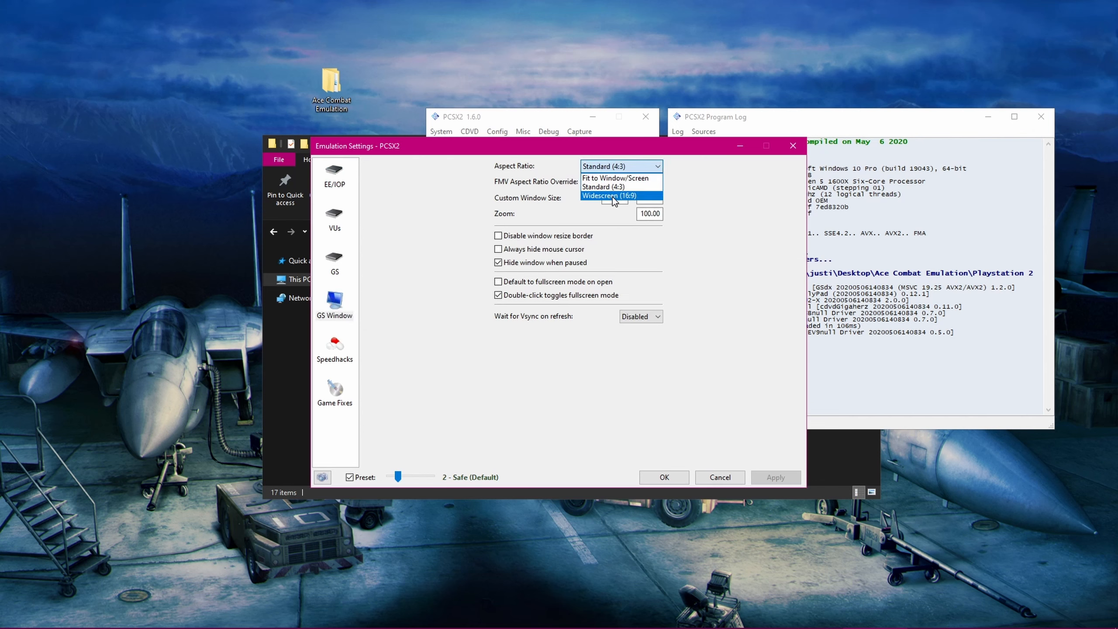
left_click(607, 196)
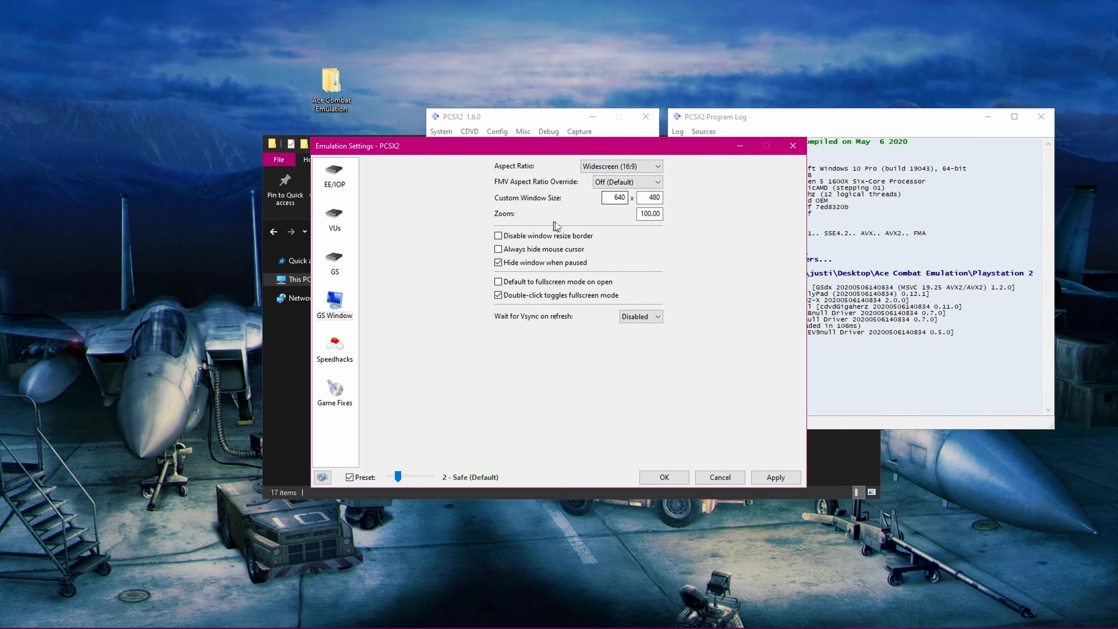
left_click(648, 213)
type("100.5")
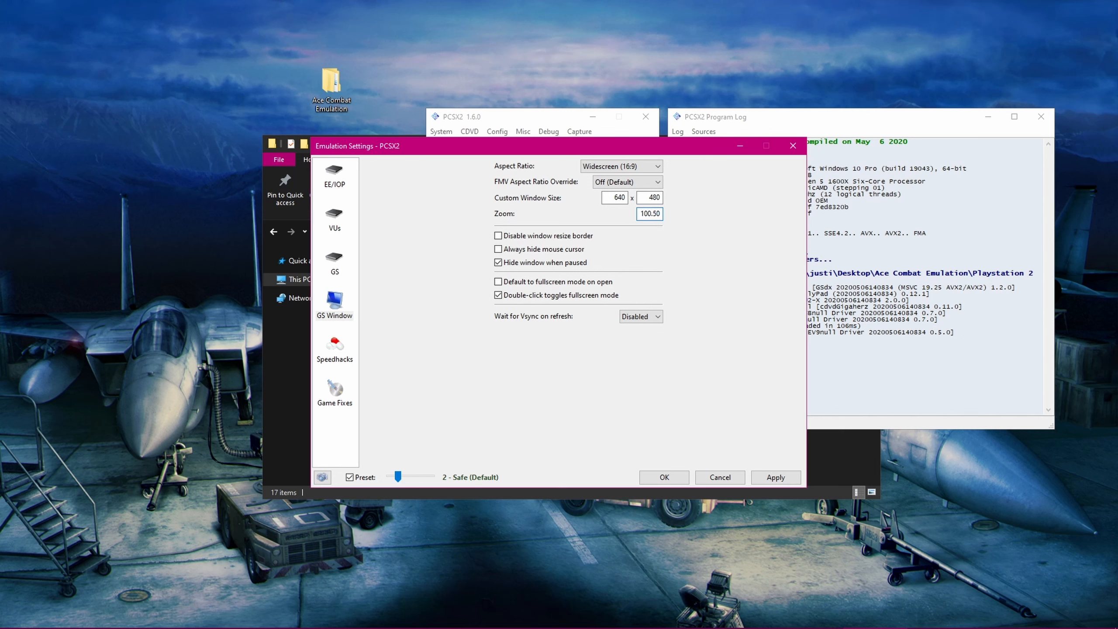
mouse_move(704, 264)
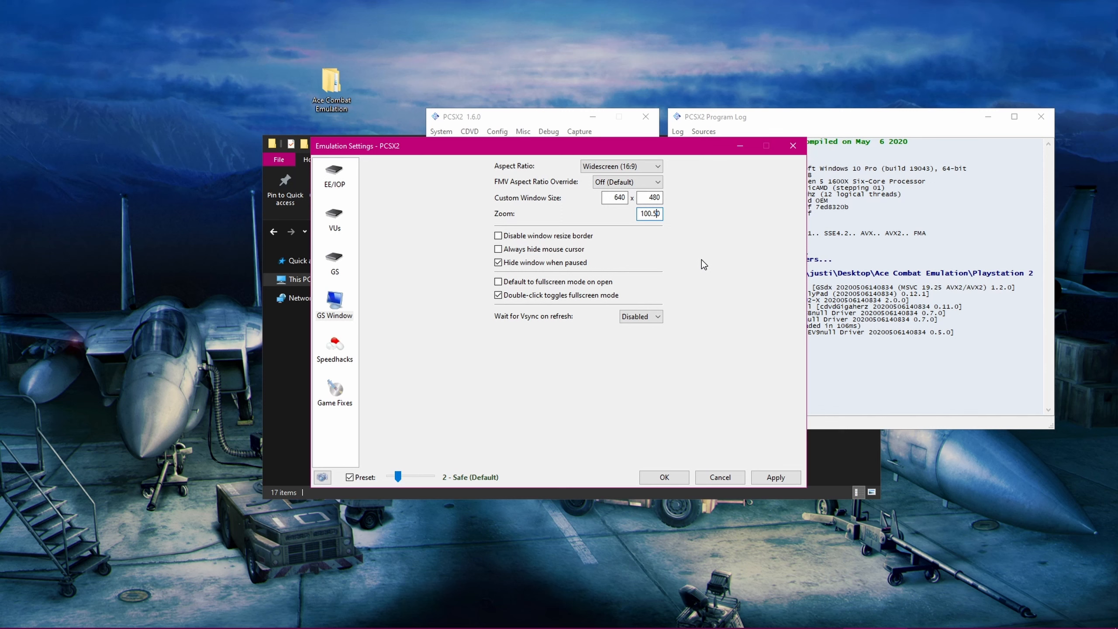
mouse_move(612, 254)
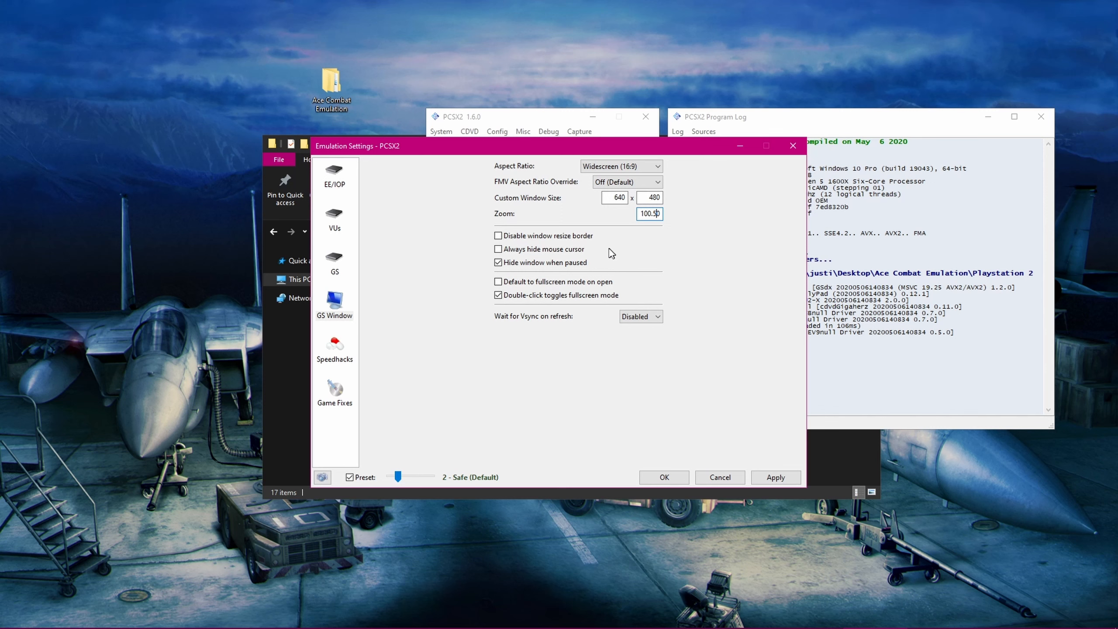
left_click(498, 249)
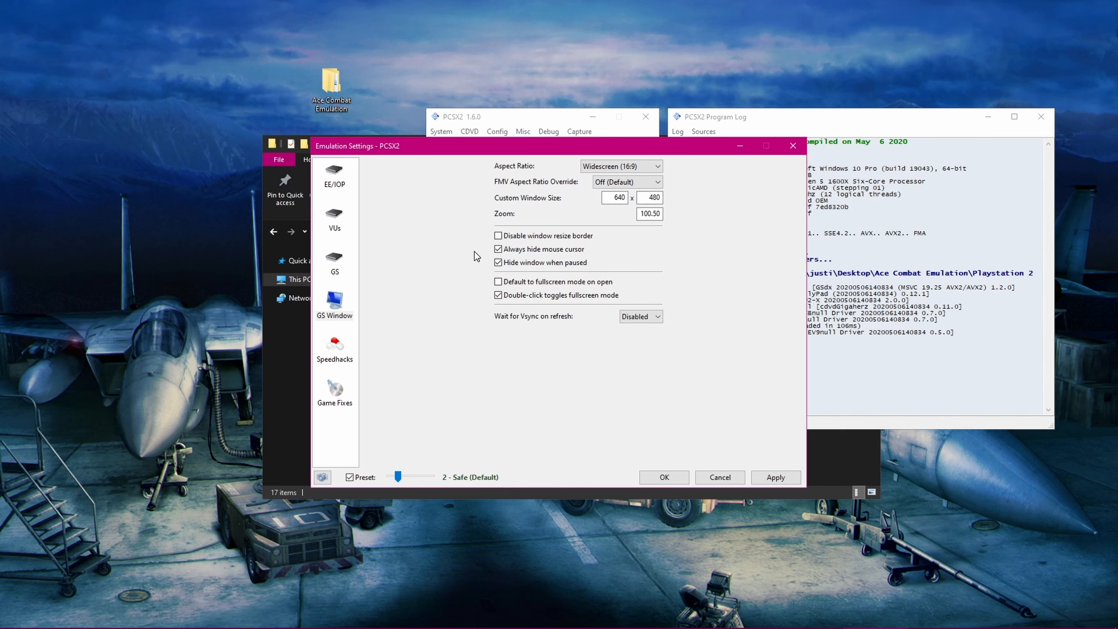
left_click(639, 316)
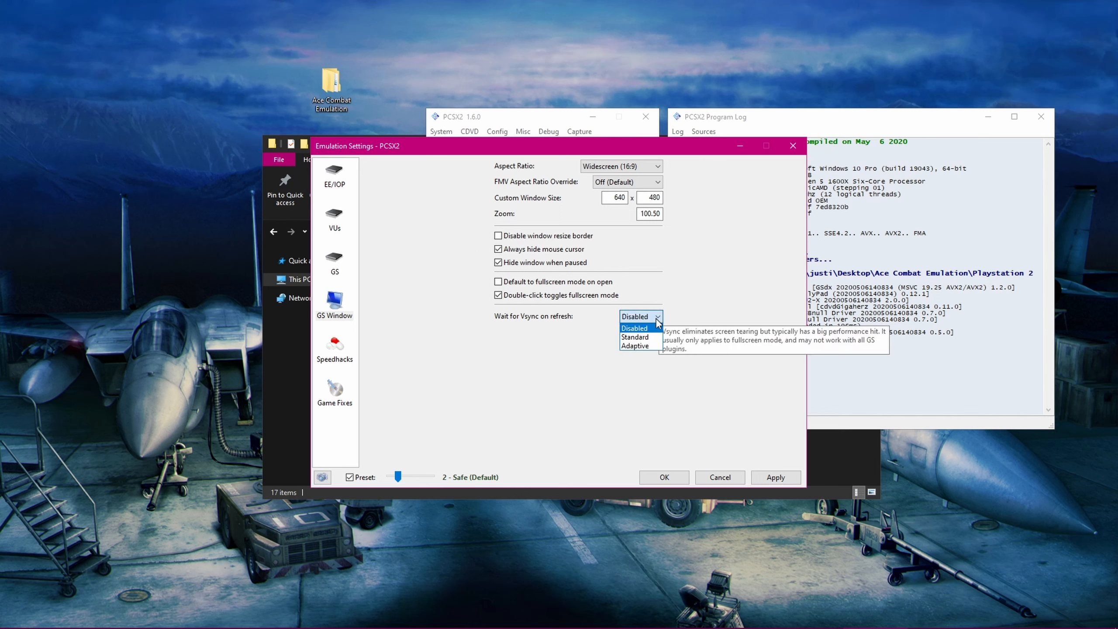
left_click(635, 336)
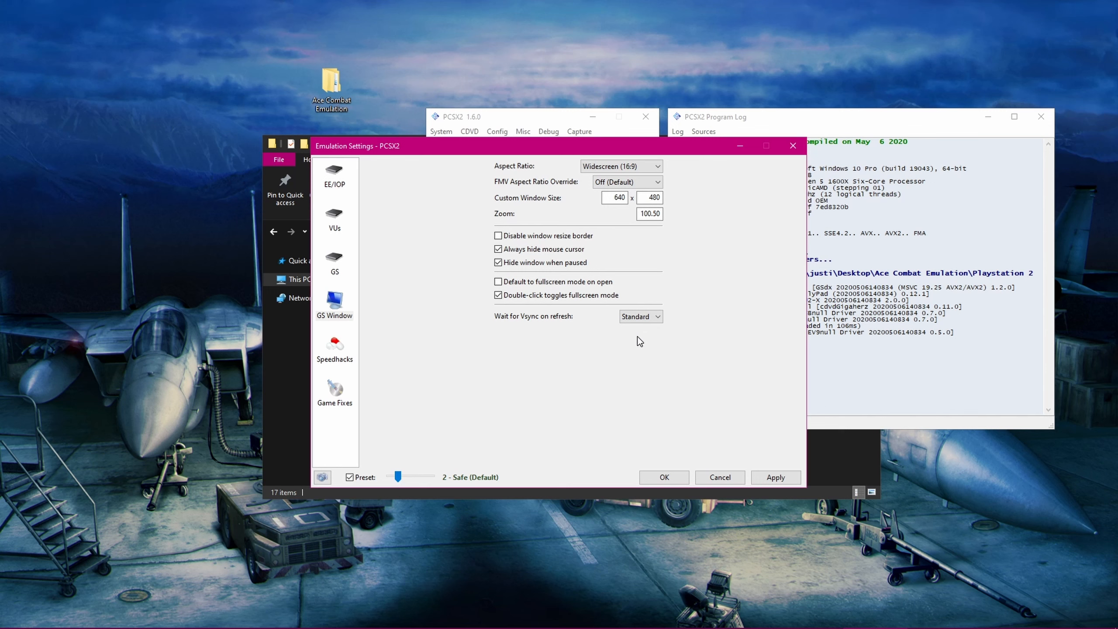
mouse_move(646, 364)
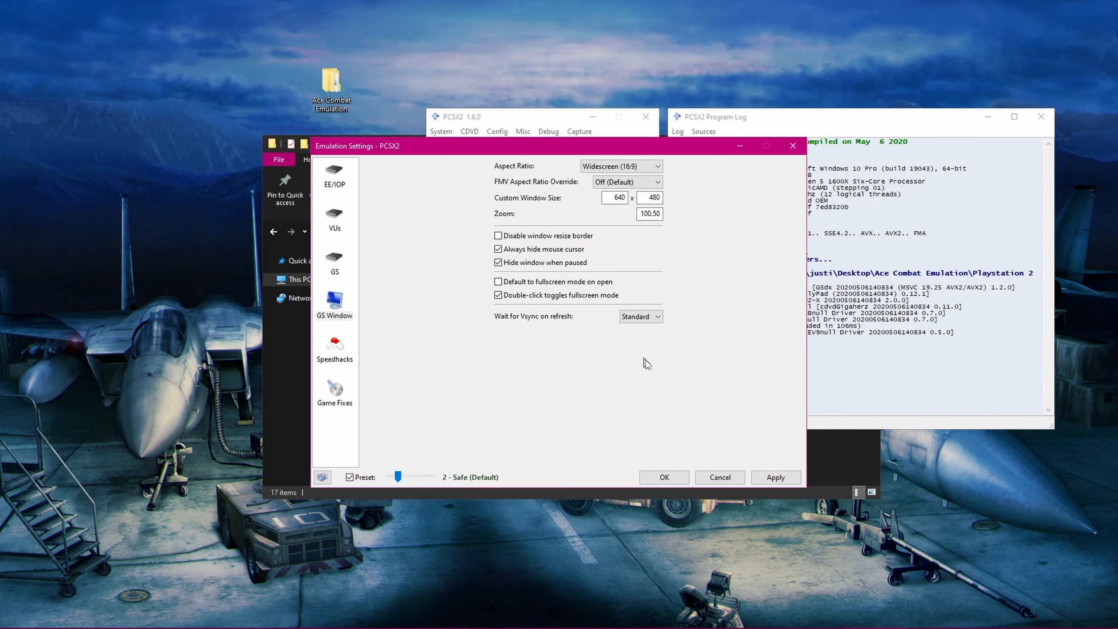
left_click(775, 477)
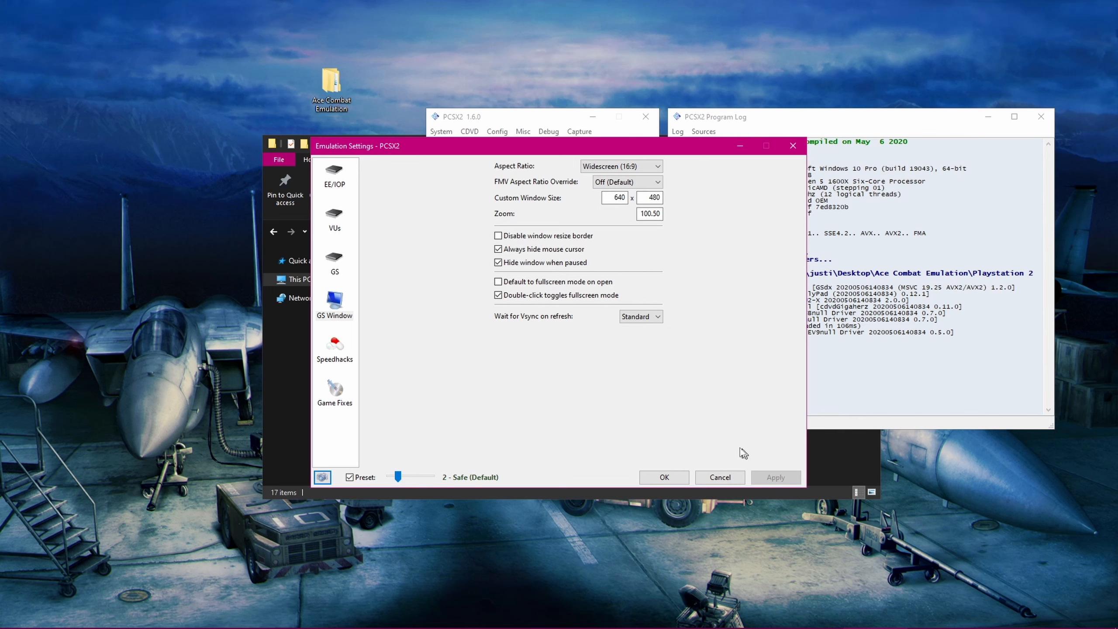
- Turn off the preset and return the EE Cyclerate slider to its default 0 after trying 1 and -1
left_click(334, 348)
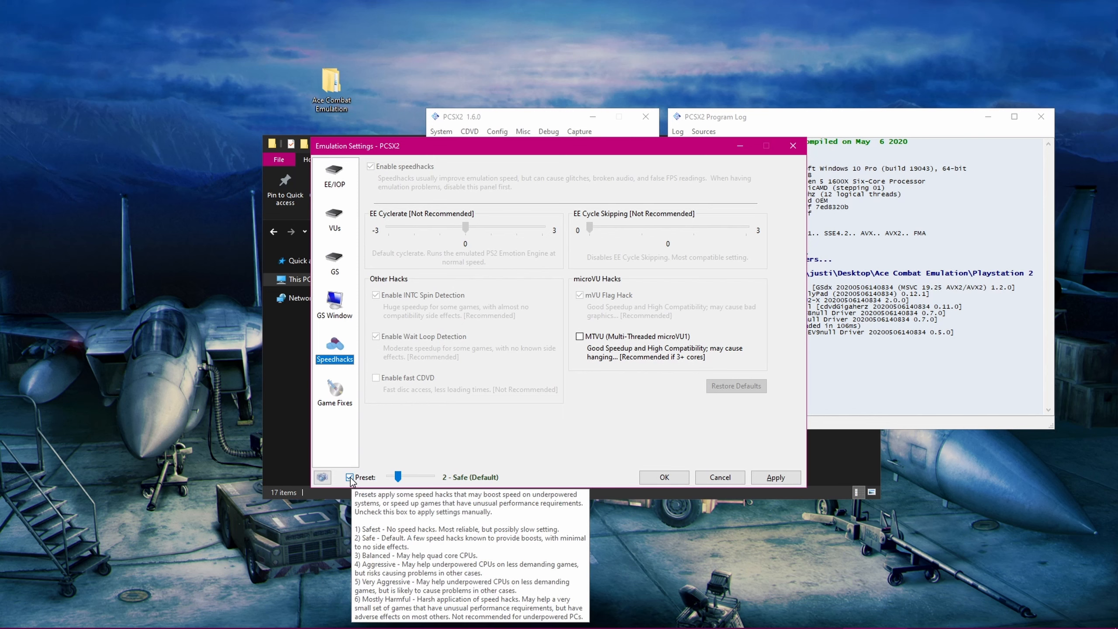
left_click(349, 477)
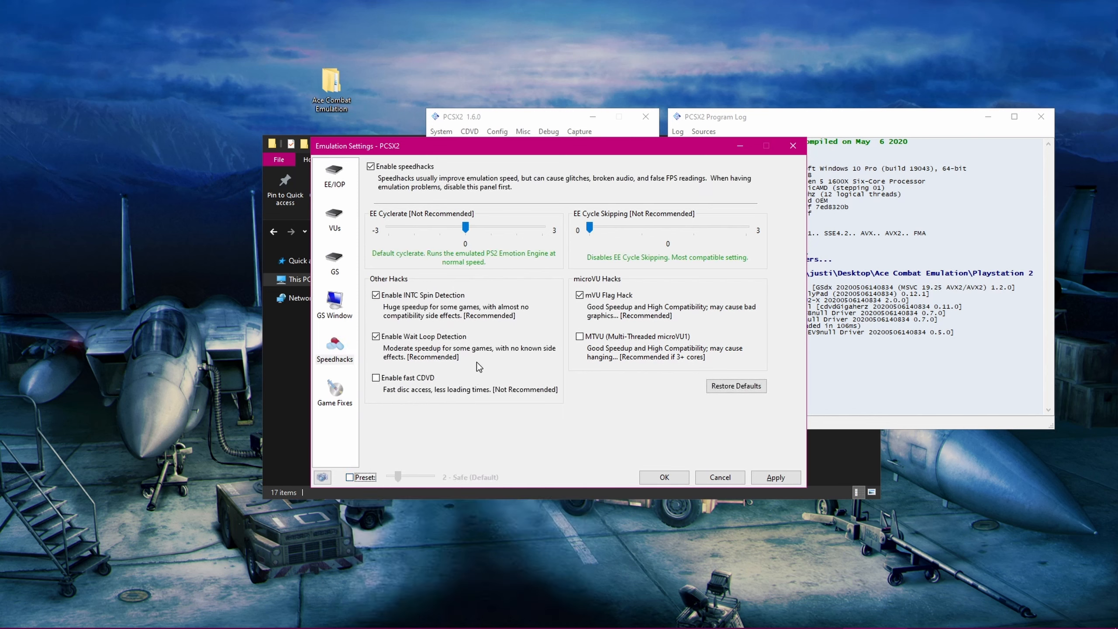
mouse_move(466, 227)
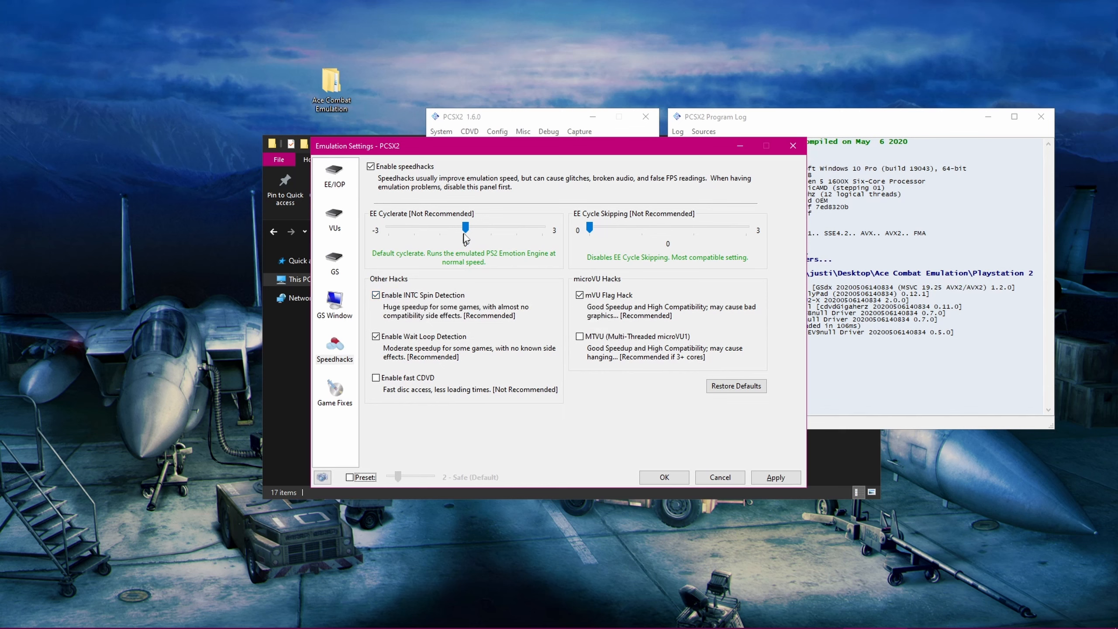
left_click_drag(463, 228, 492, 228)
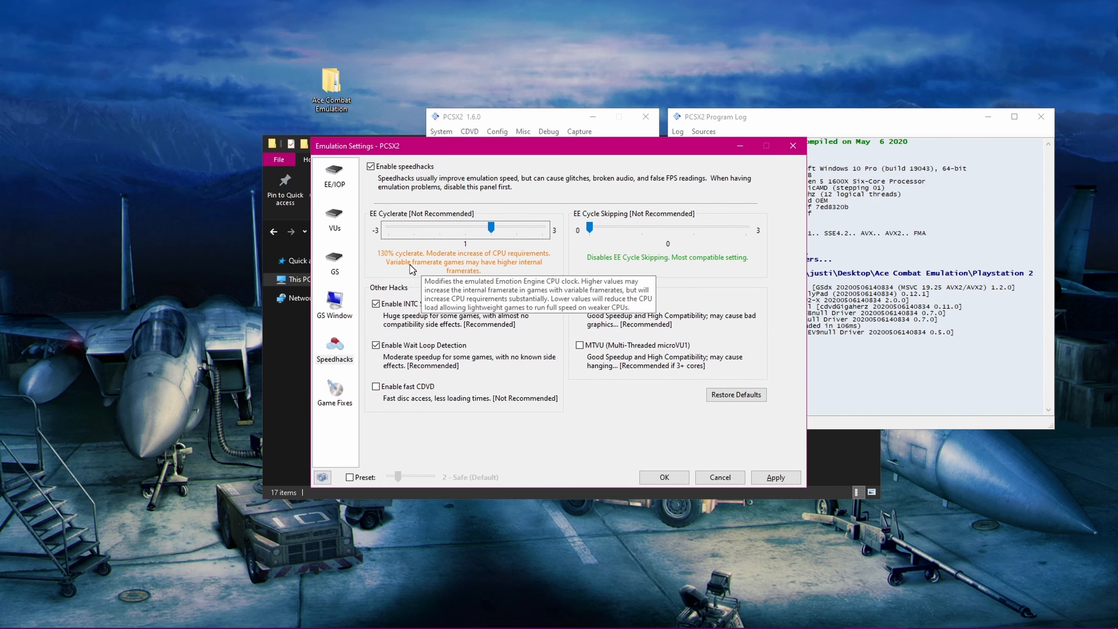
mouse_move(506, 266)
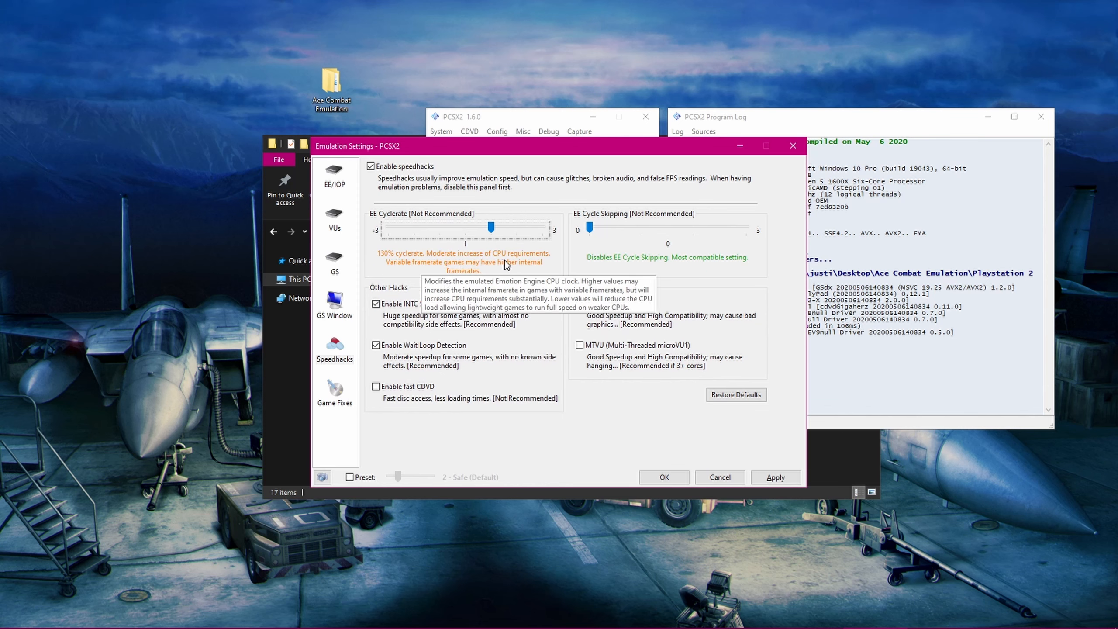
left_click_drag(492, 229, 441, 230)
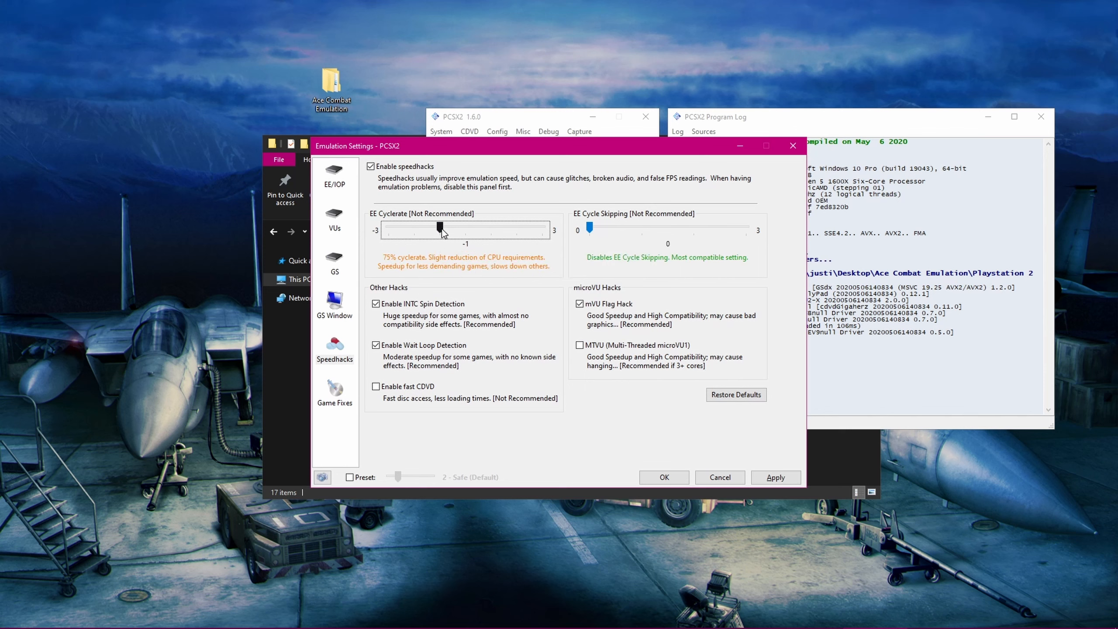
left_click_drag(437, 228, 466, 228)
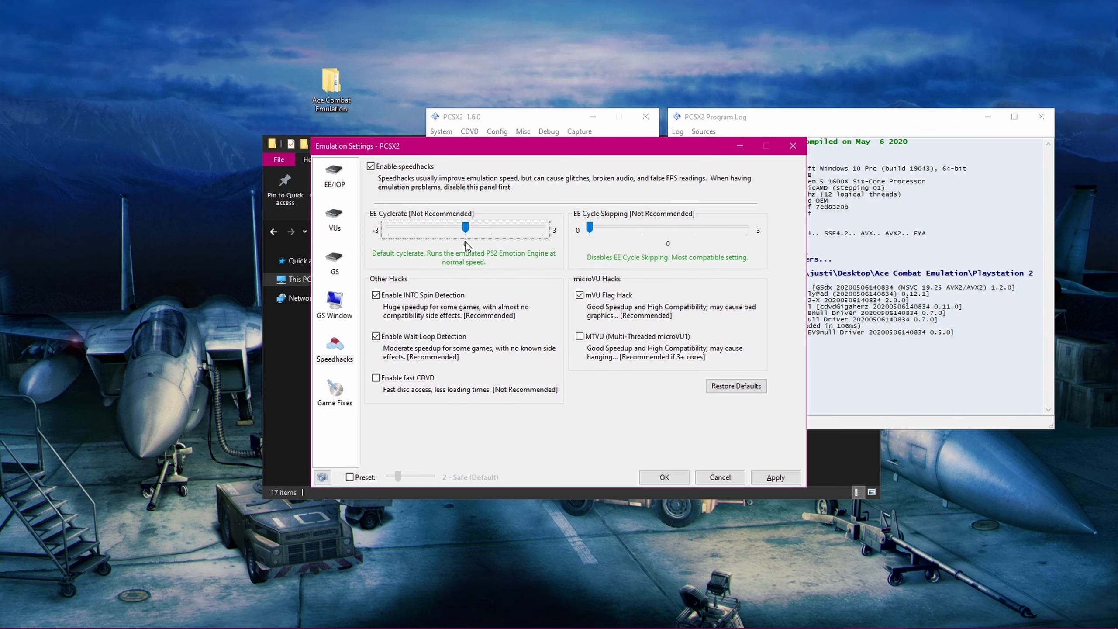
mouse_move(379, 179)
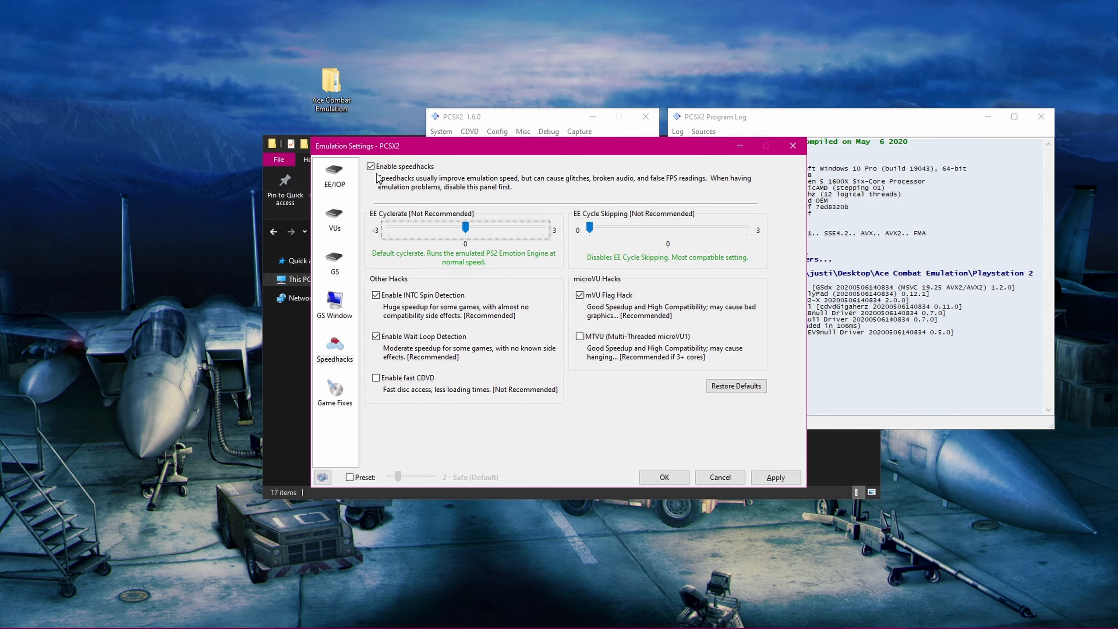
- Disable speedhacks entirely and confirm the emulation settings
left_click(370, 166)
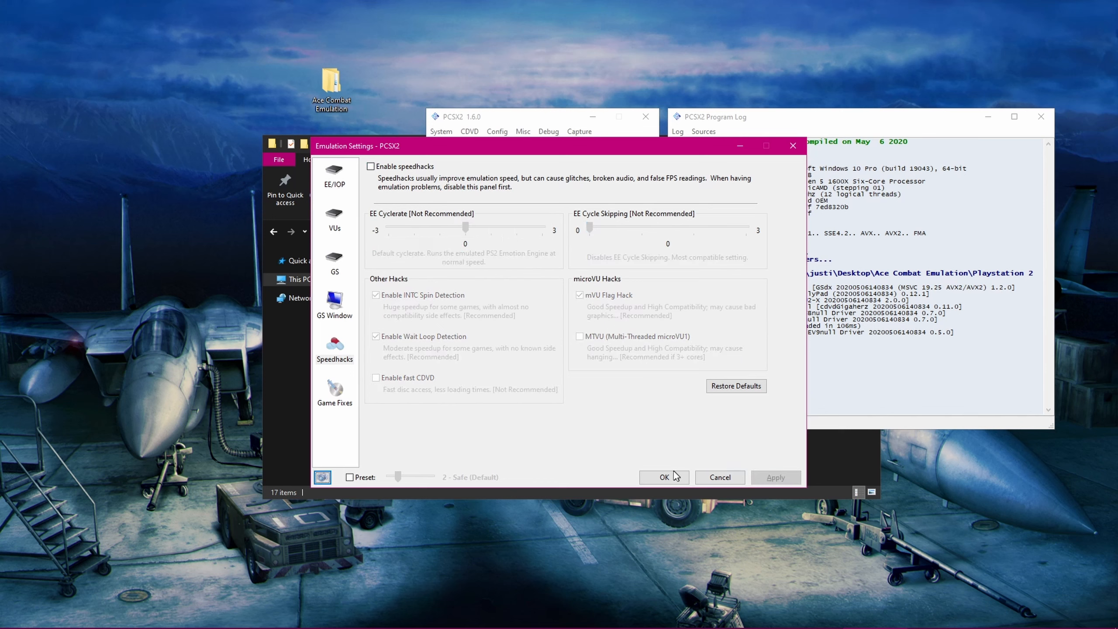
left_click(662, 477)
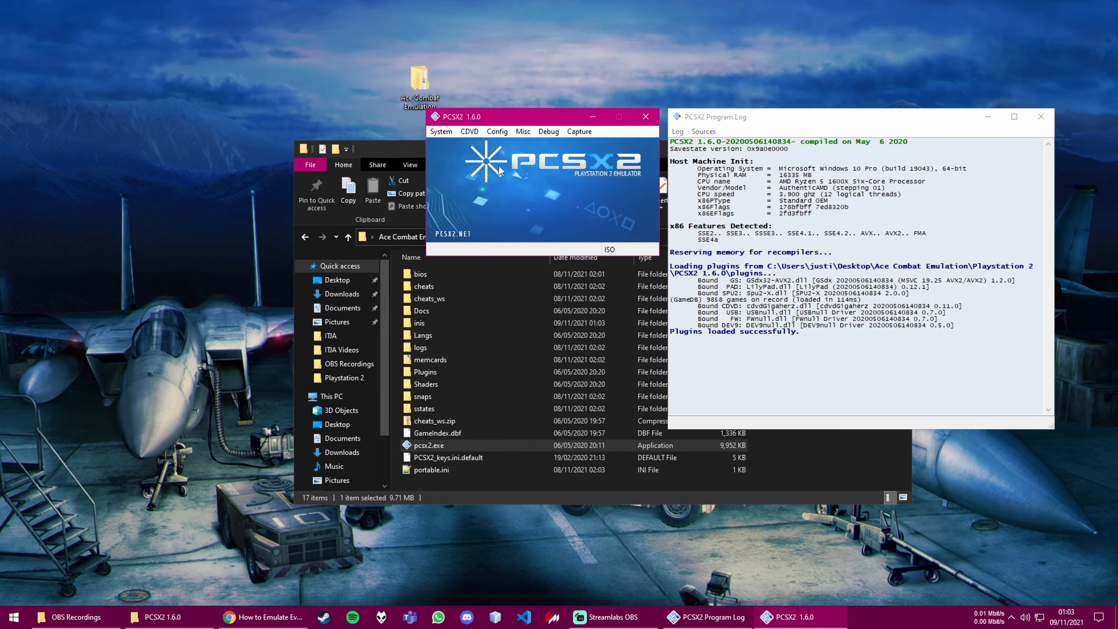
- Bring up the LilyPad controller plugin settings from the Config menu
left_click(497, 131)
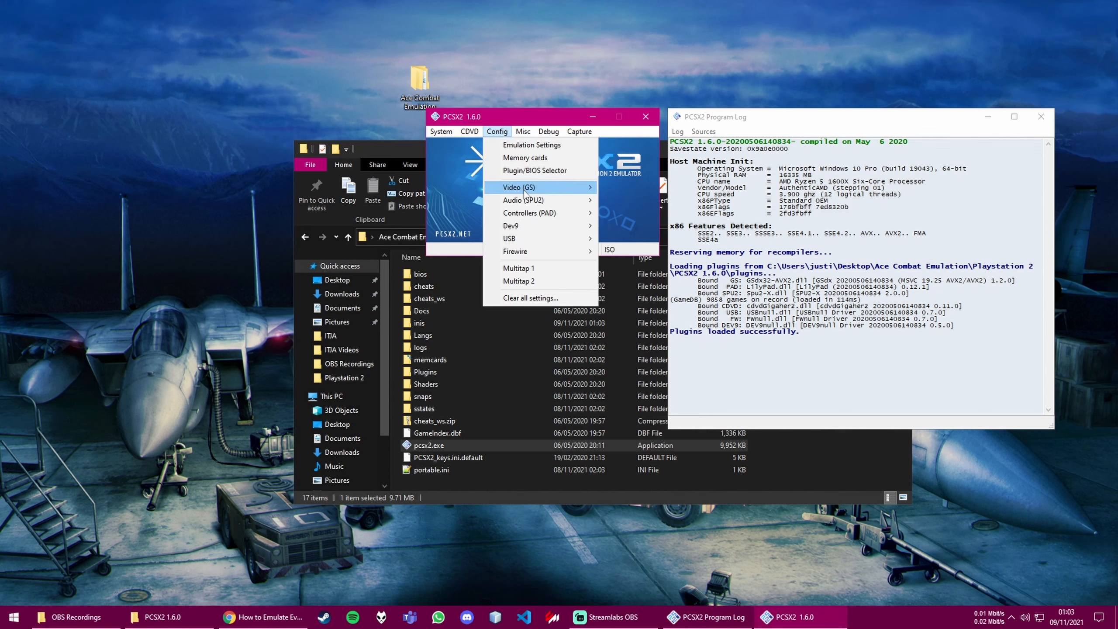
mouse_move(529, 213)
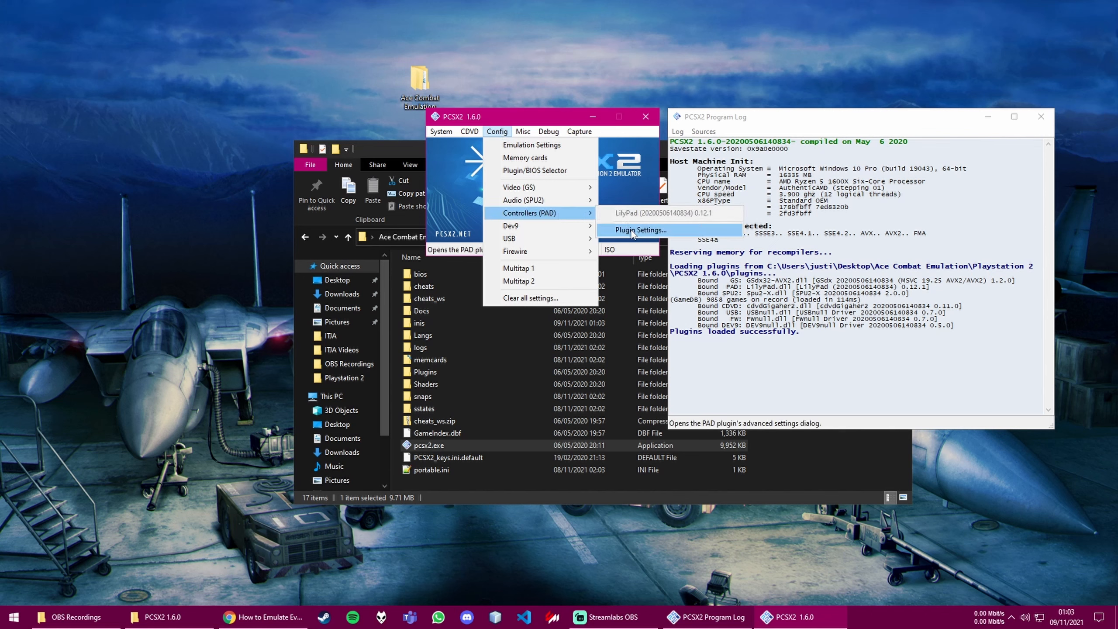
left_click(639, 229)
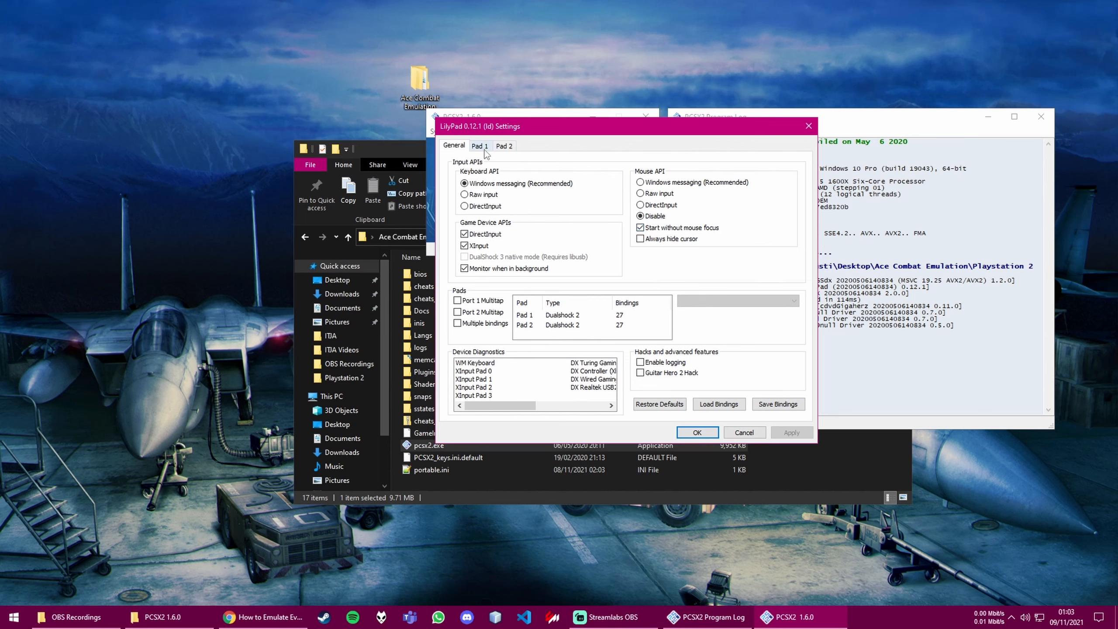
- Clear all Pad 1 bindings and apply the change
left_click(479, 146)
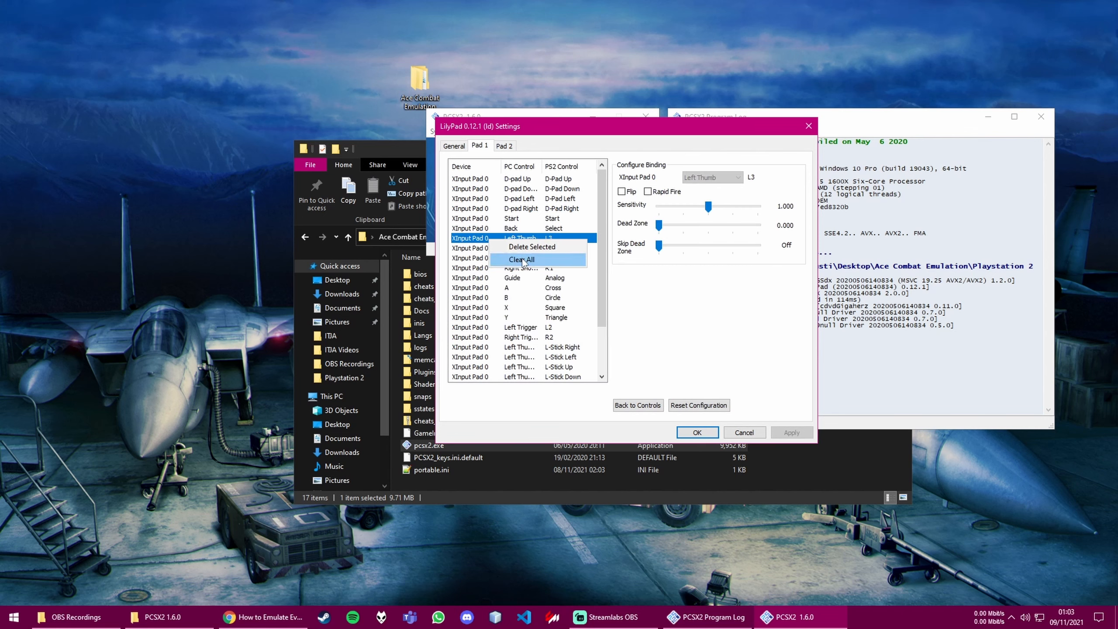
left_click(523, 258)
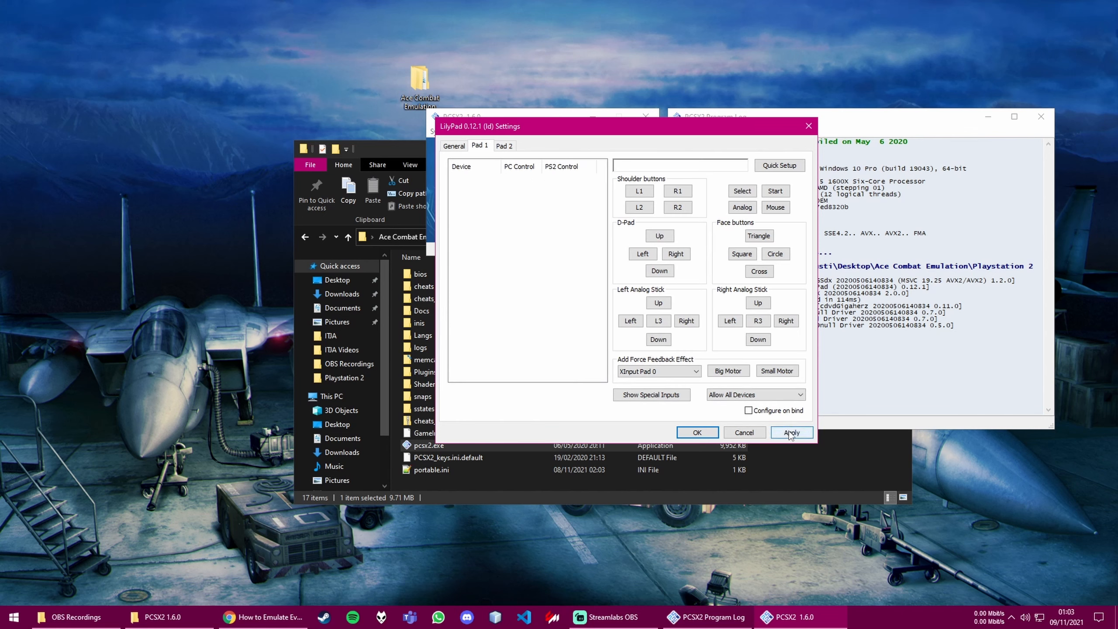
left_click(791, 432)
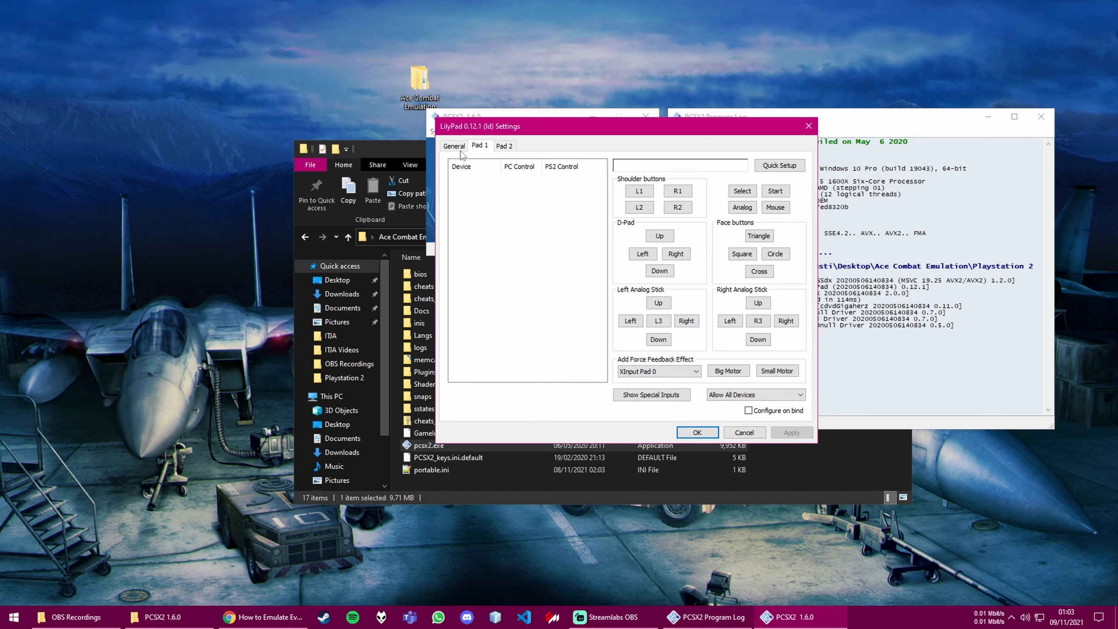
- Turn off XInput support on the General page so only DirectInput devices are listed
left_click(453, 146)
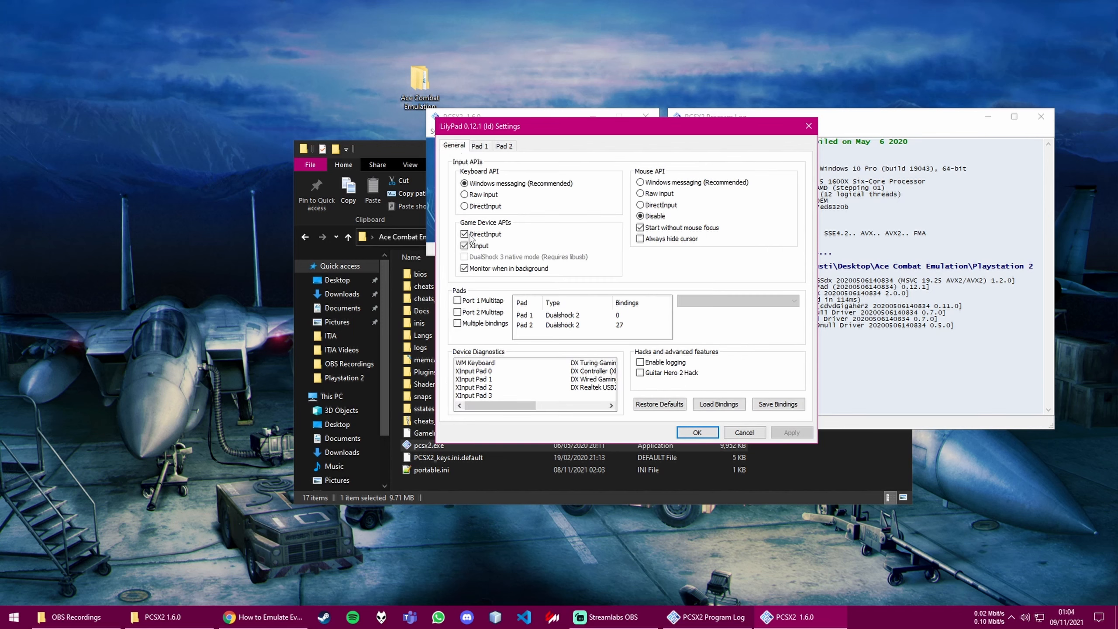
left_click(464, 246)
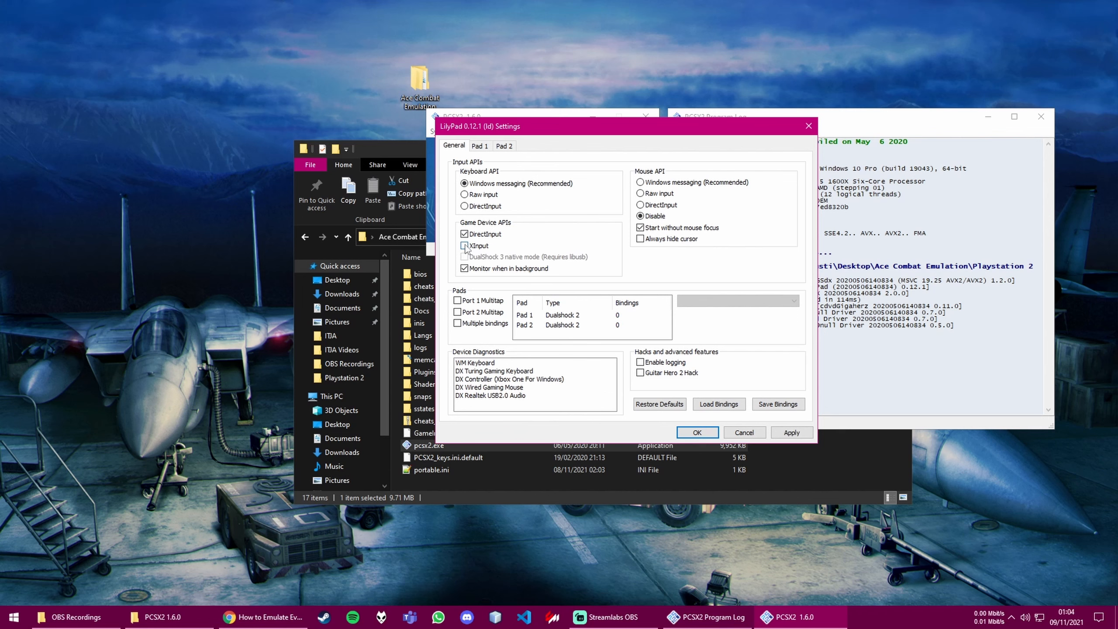
left_click(465, 247)
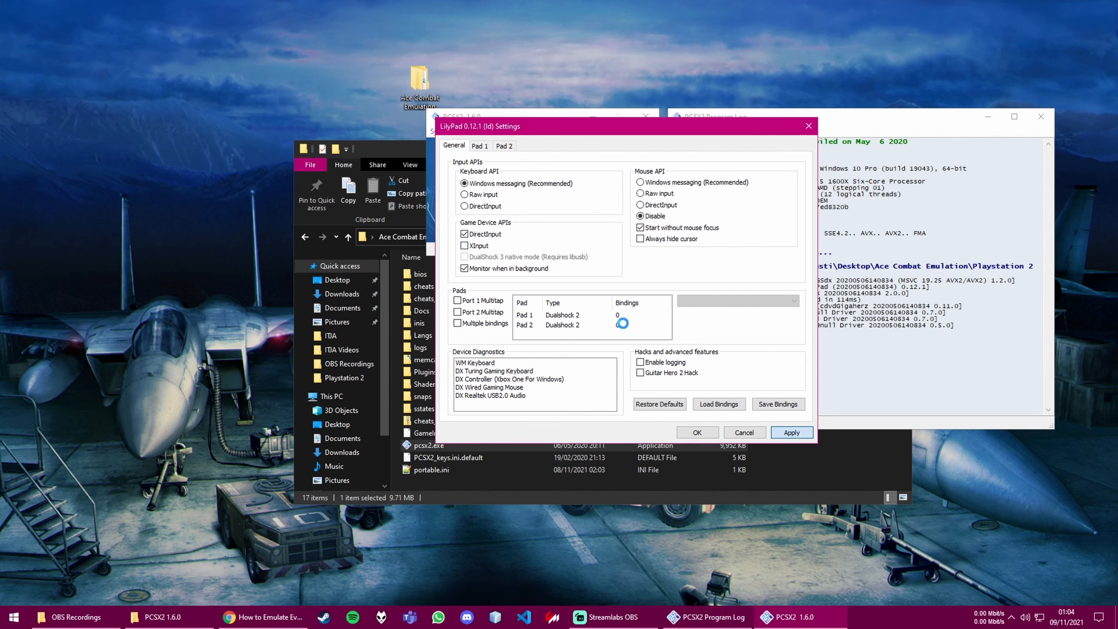
- Bind Pad 1's PS2 buttons to the DX controller, including d-pad, R-Stick Right and Start
left_click(479, 145)
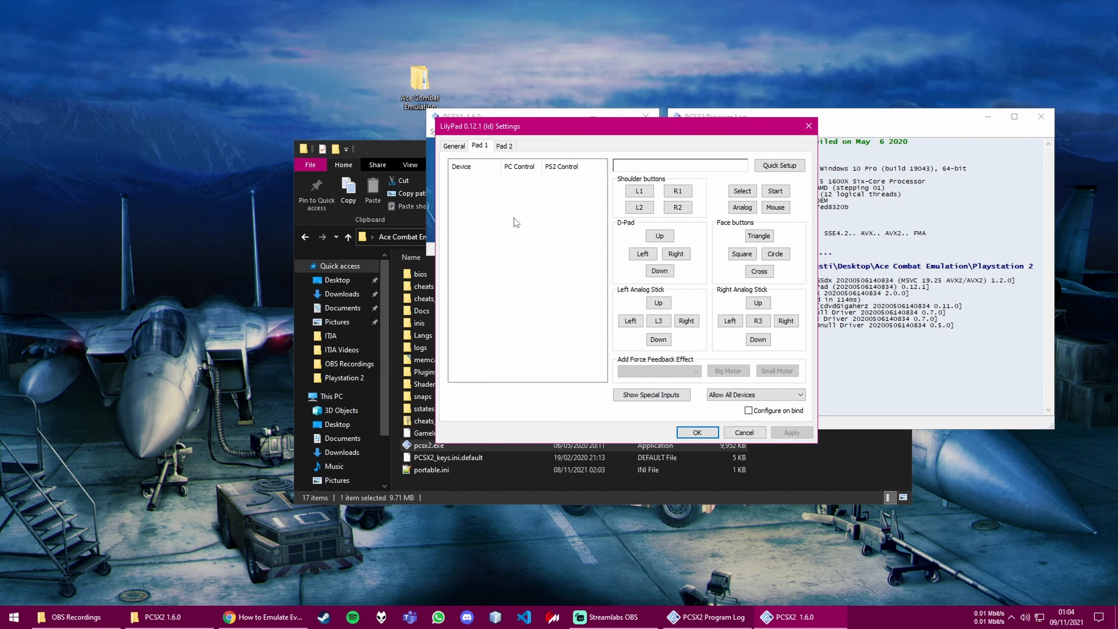
mouse_move(580, 218)
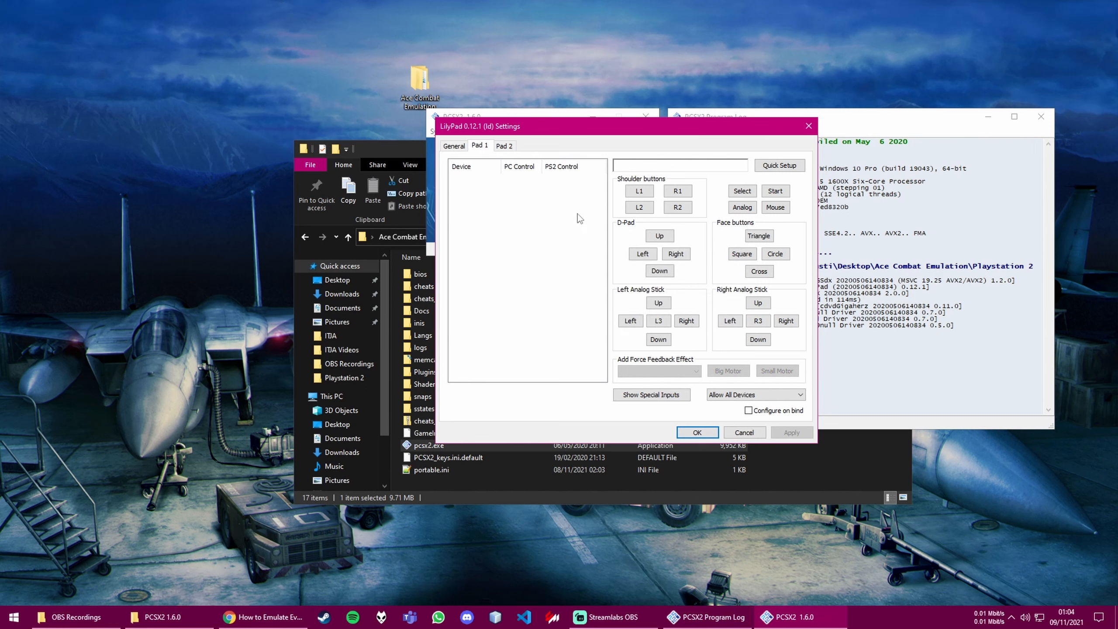
left_click(638, 191)
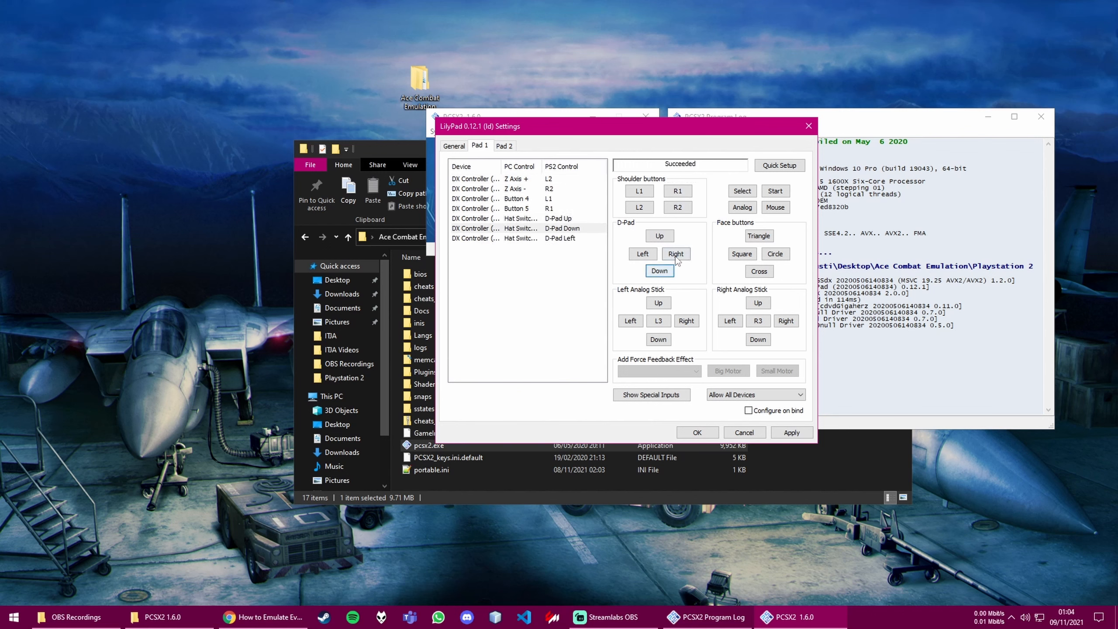
left_click(786, 321)
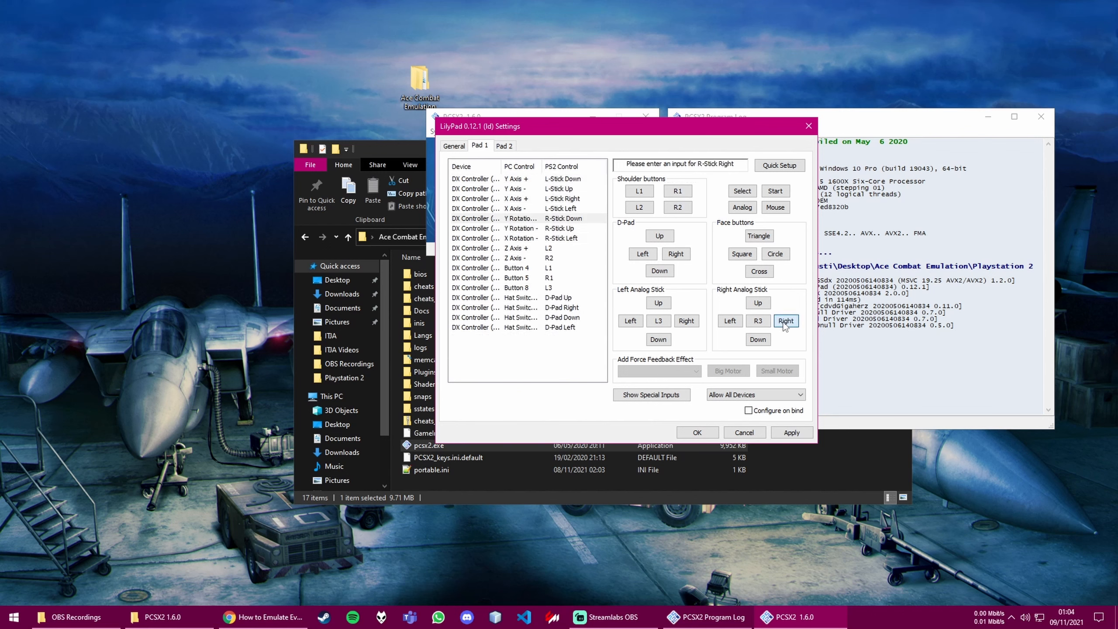
left_click(785, 320)
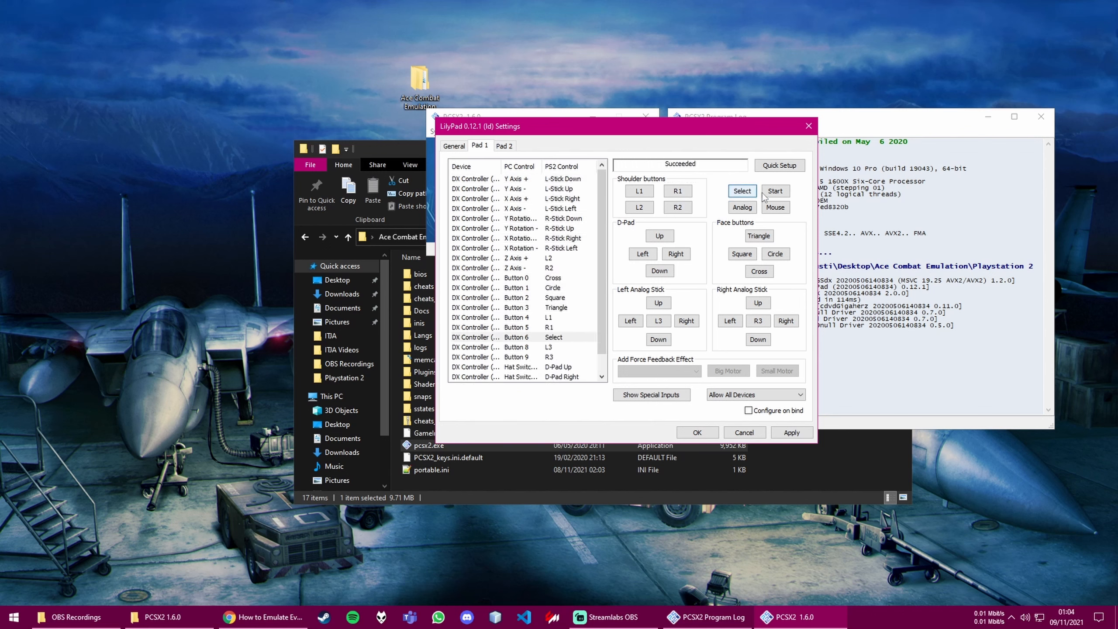
left_click(676, 207)
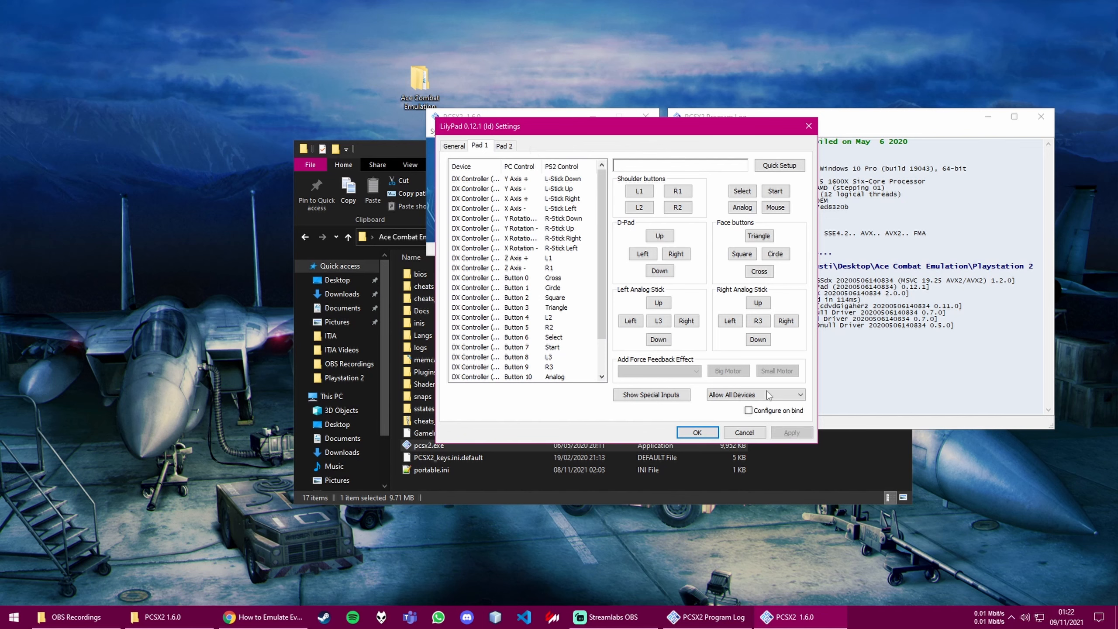
- Re-enable XInput support on the General page and return to Pad 1
left_click(454, 146)
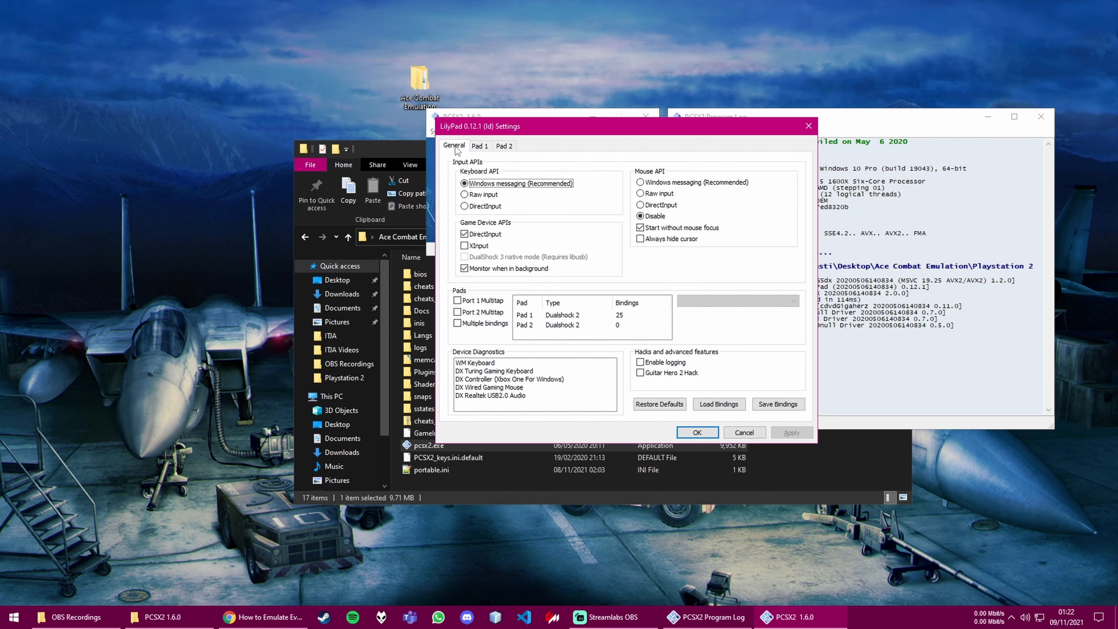
mouse_move(465, 246)
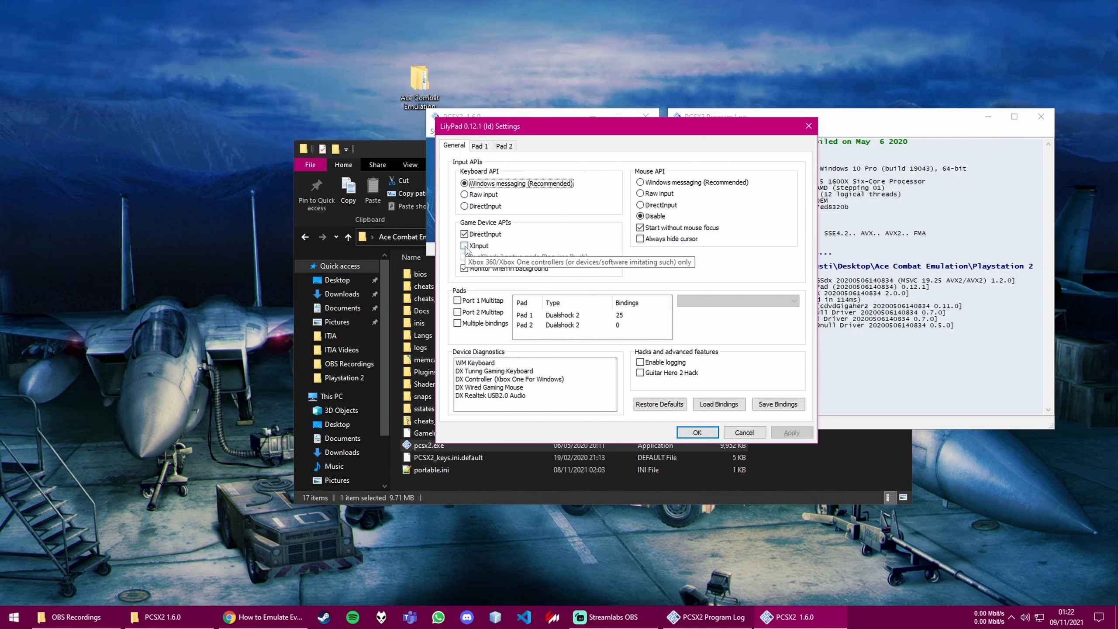
left_click(465, 246)
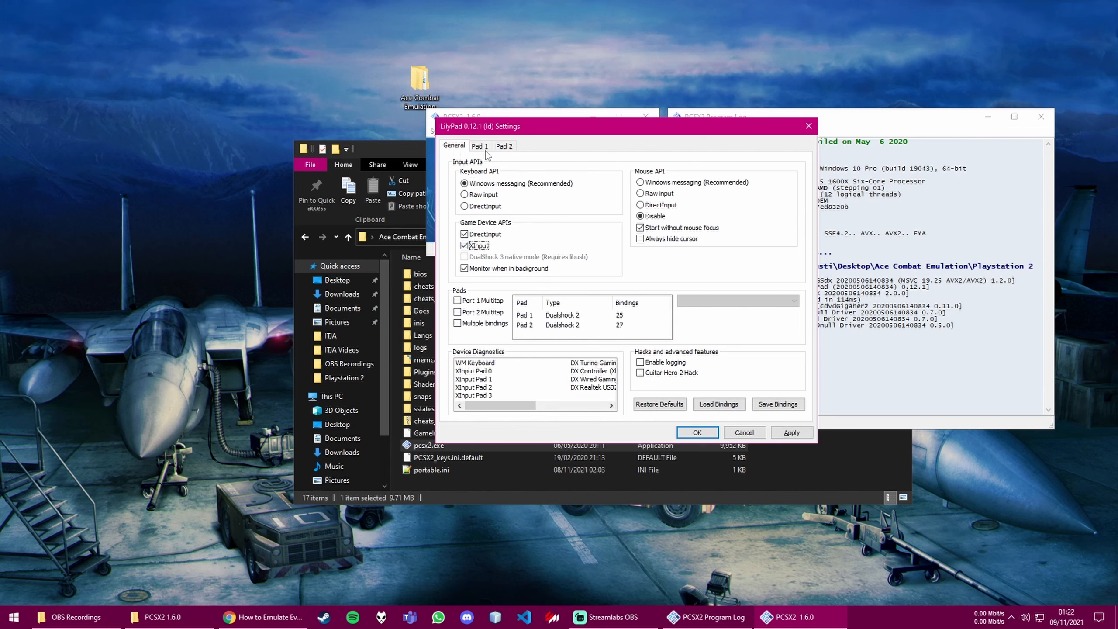
left_click(478, 146)
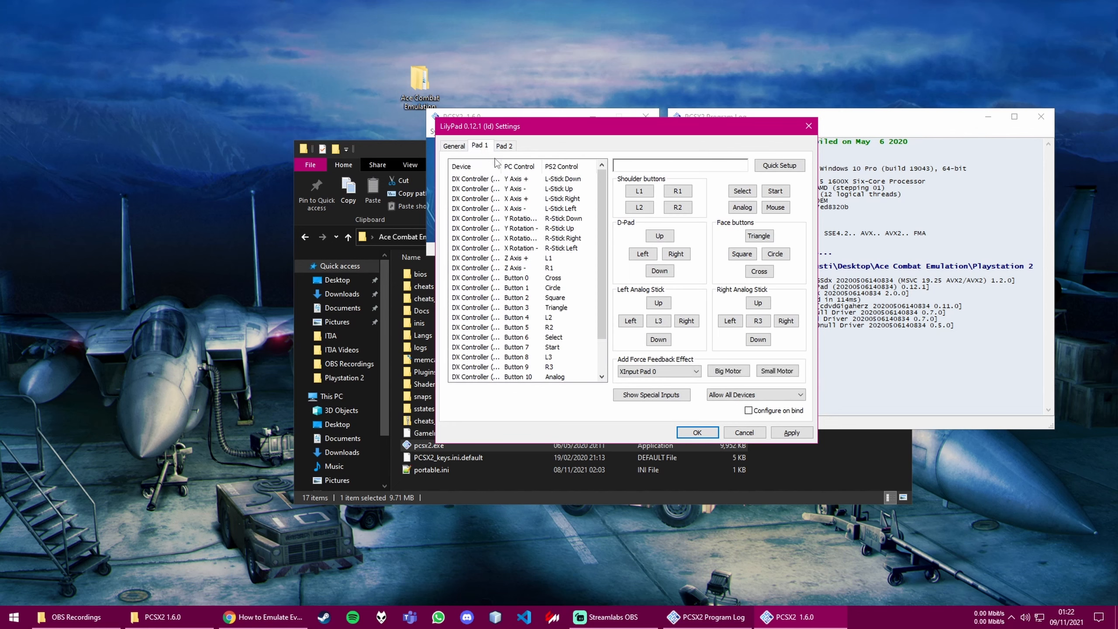
- Add Big Motor and Small Motor rumble effects for XInput Pad 0 and apply the pad settings
left_click(727, 371)
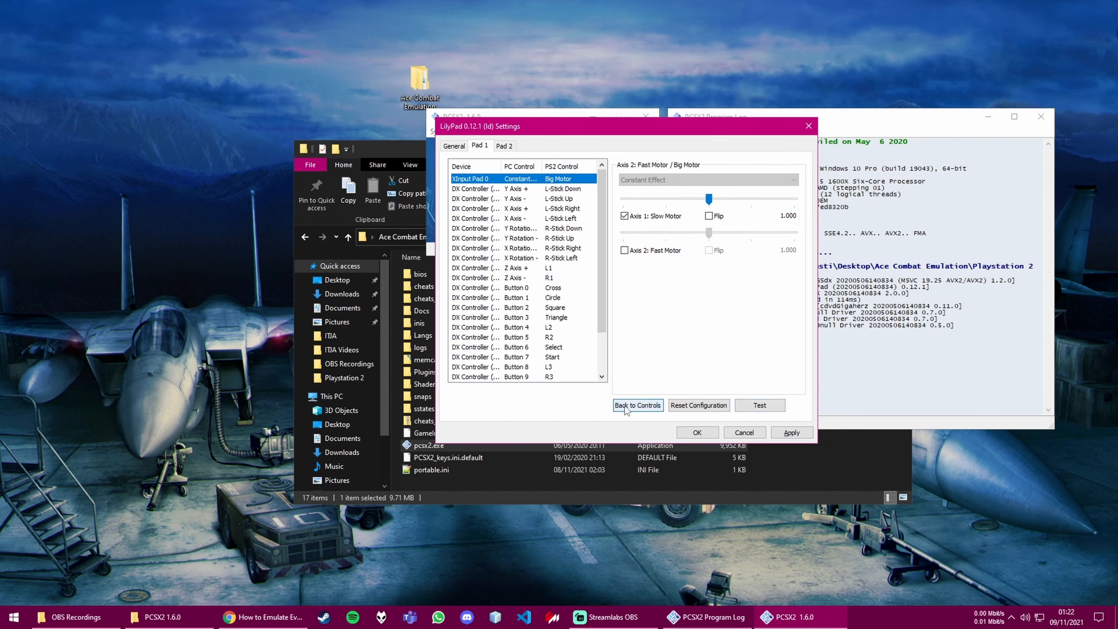
left_click(636, 405)
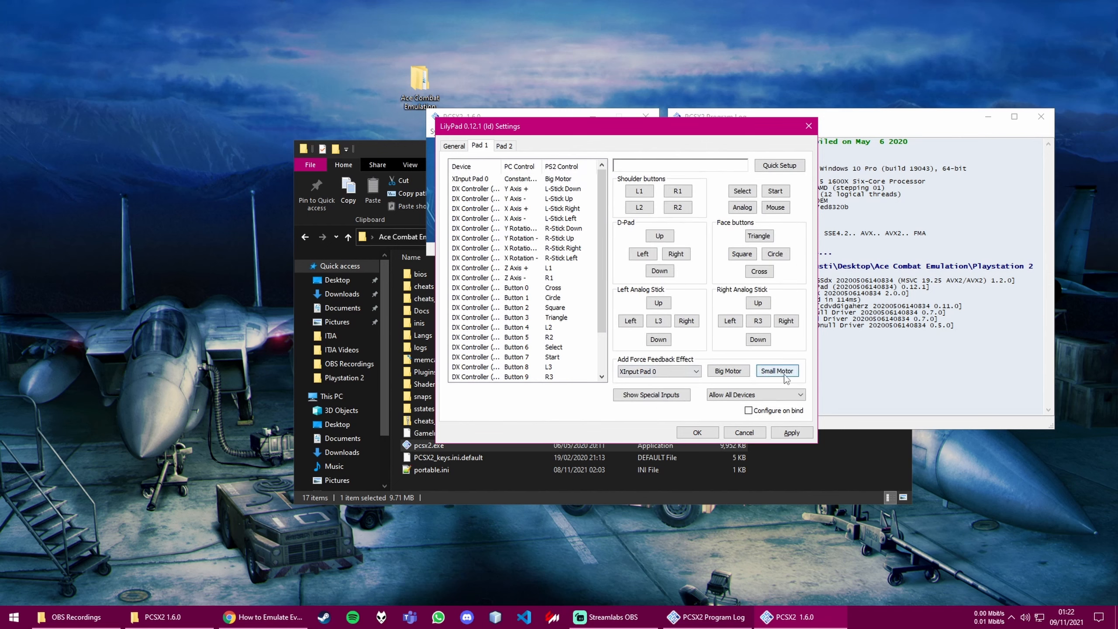
left_click(777, 371)
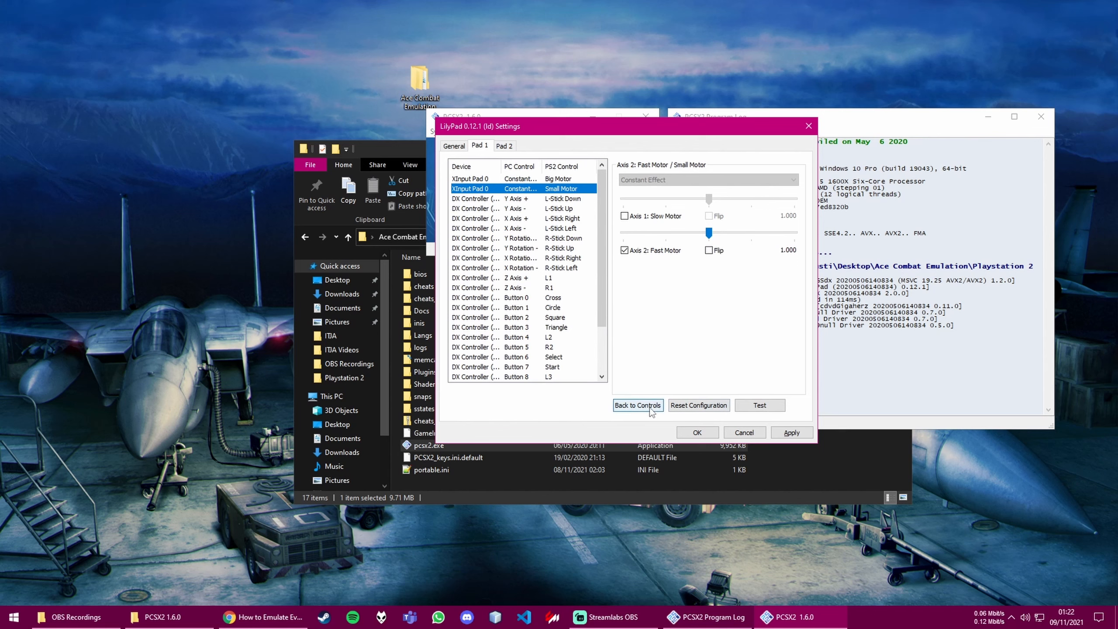
left_click(637, 405)
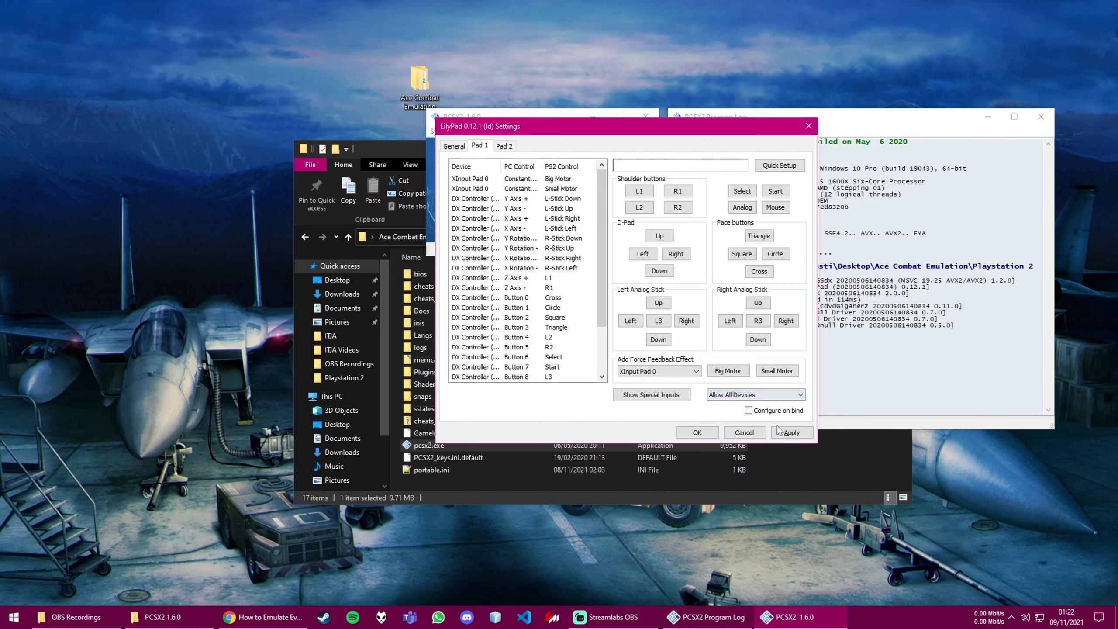
left_click(791, 432)
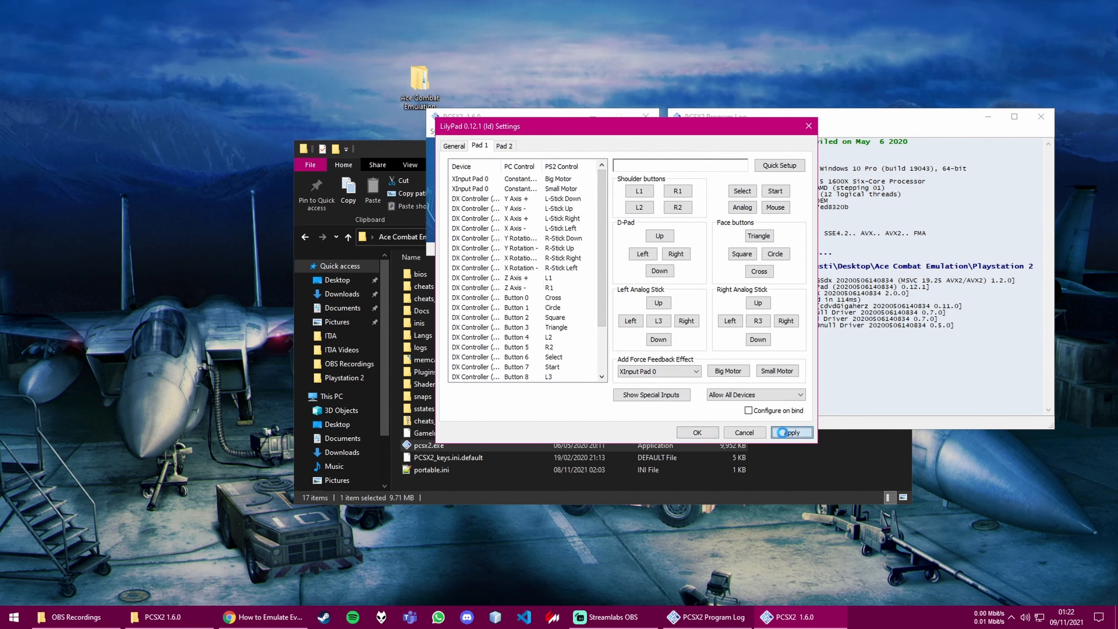
left_click(791, 432)
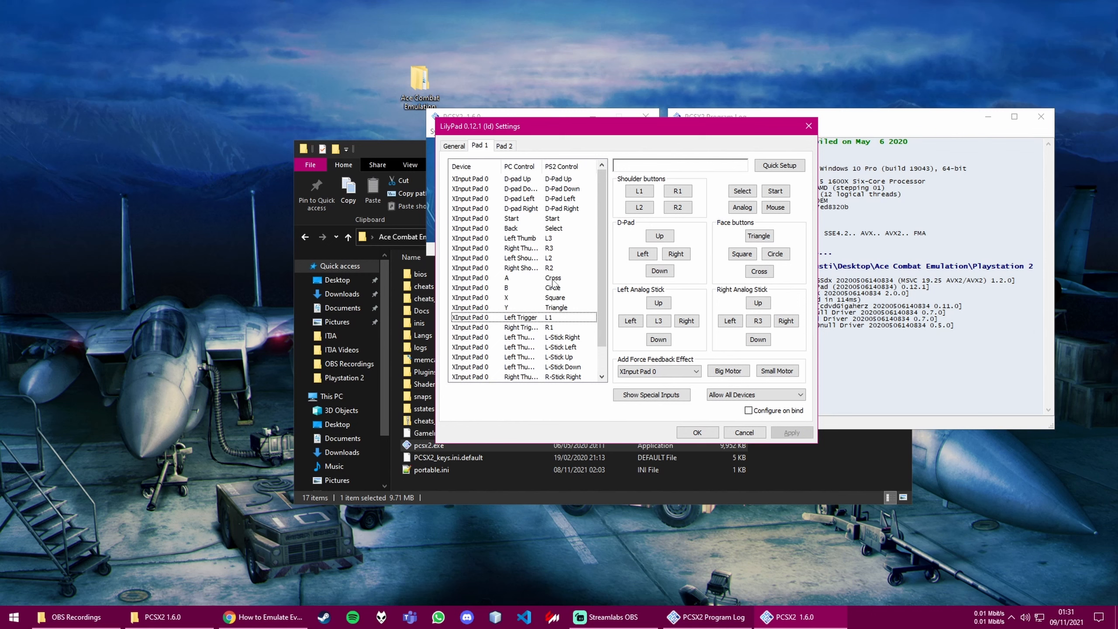
mouse_move(525, 324)
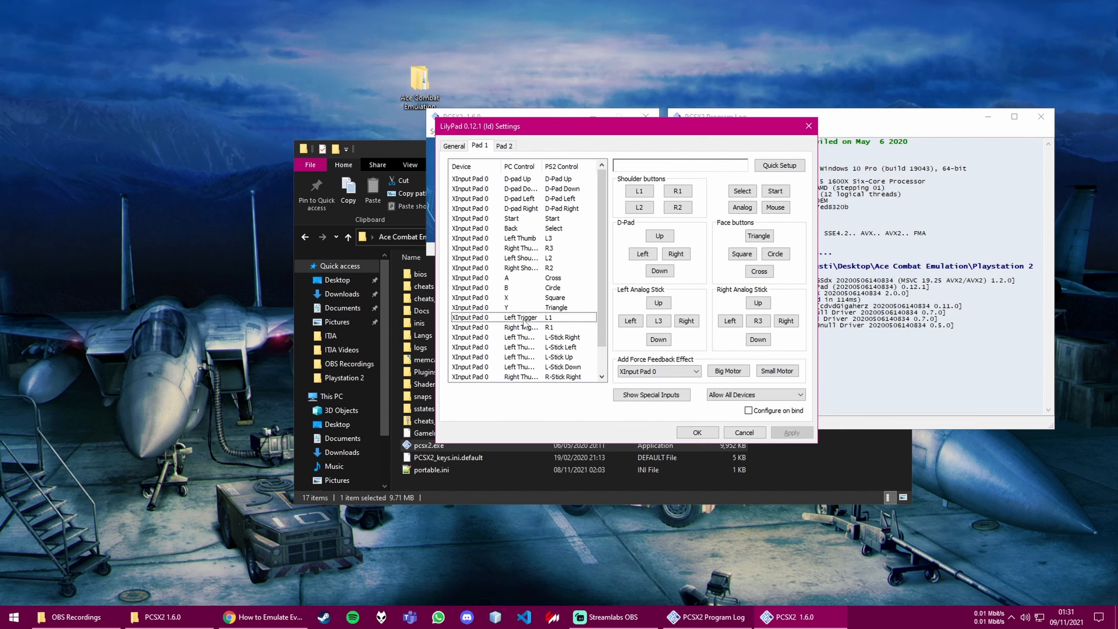
- Lower the Left Trigger to L1 sensitivity to 0.517, apply it and confirm the pad settings
left_click(521, 317)
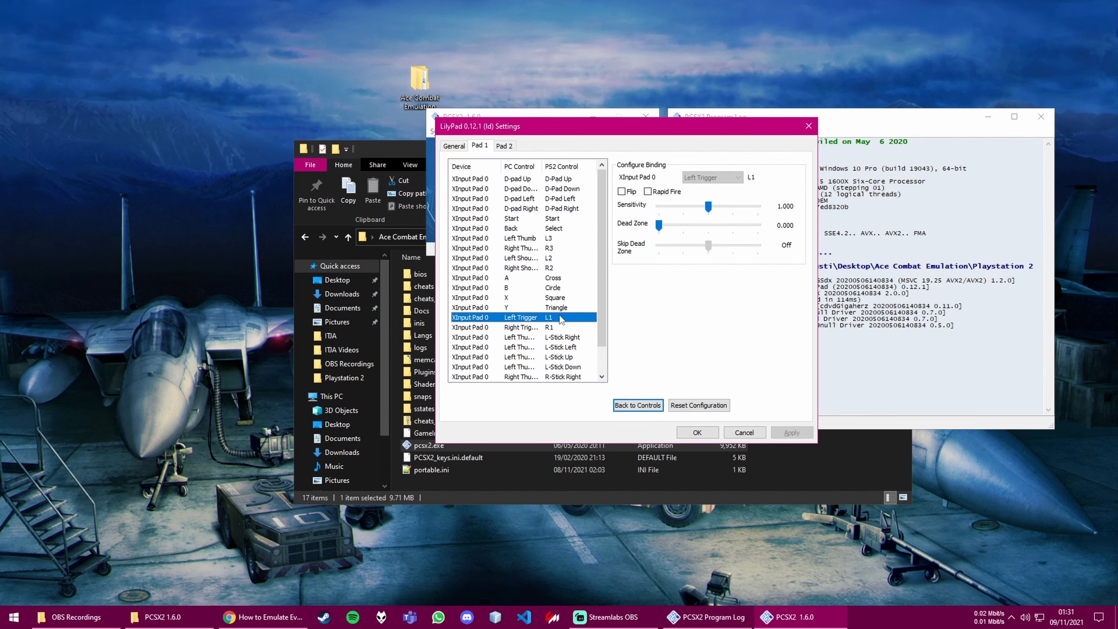
left_click_drag(707, 206, 689, 206)
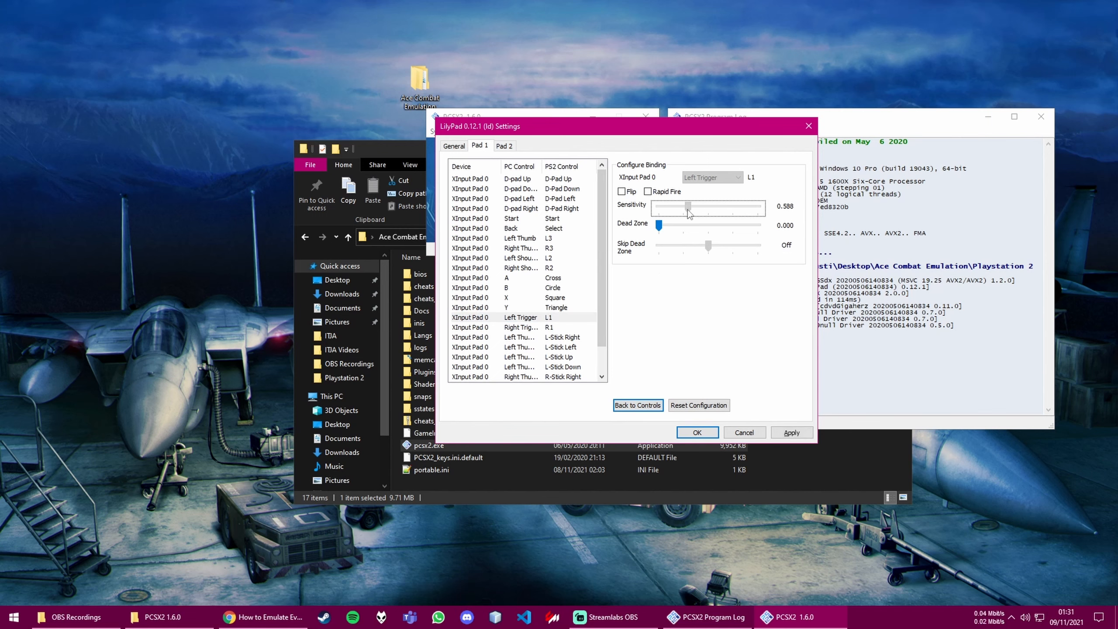
left_click_drag(692, 208, 683, 208)
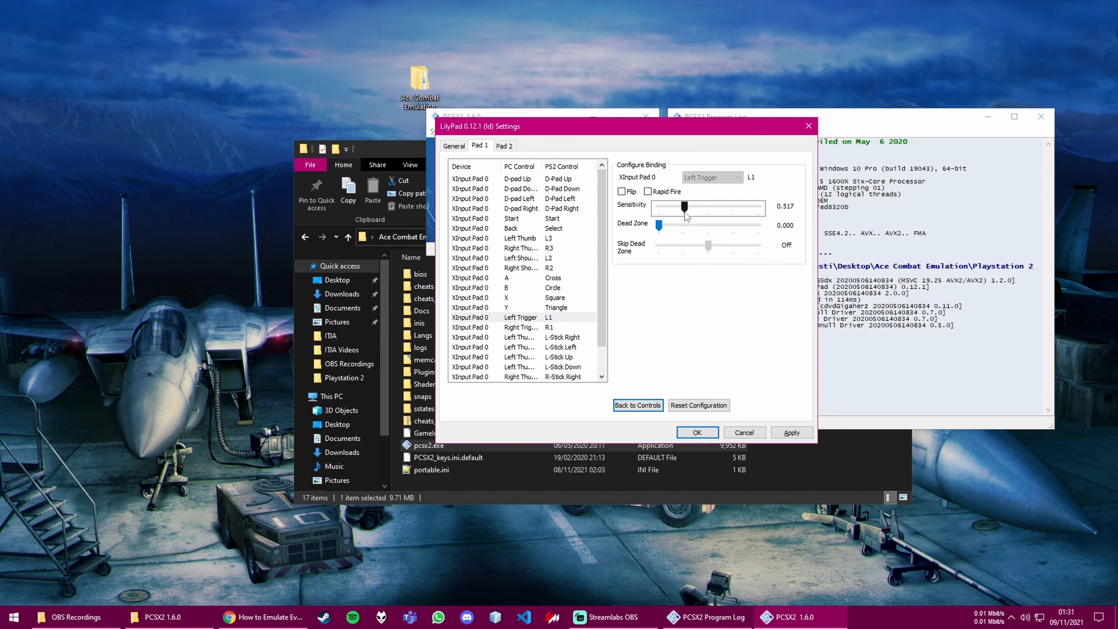
left_click(791, 433)
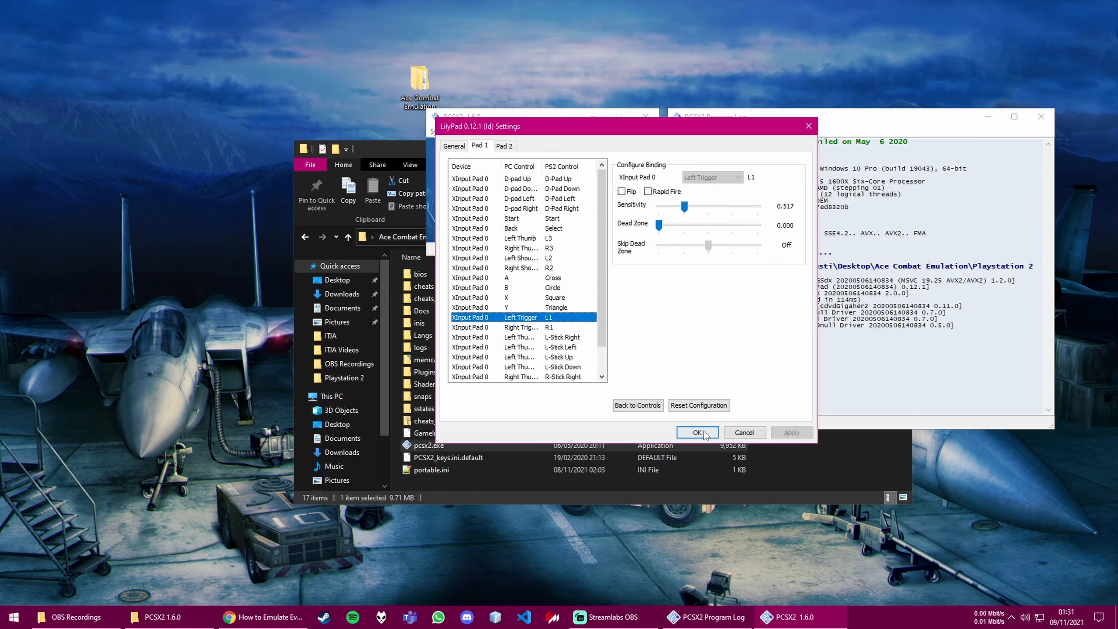
left_click(695, 433)
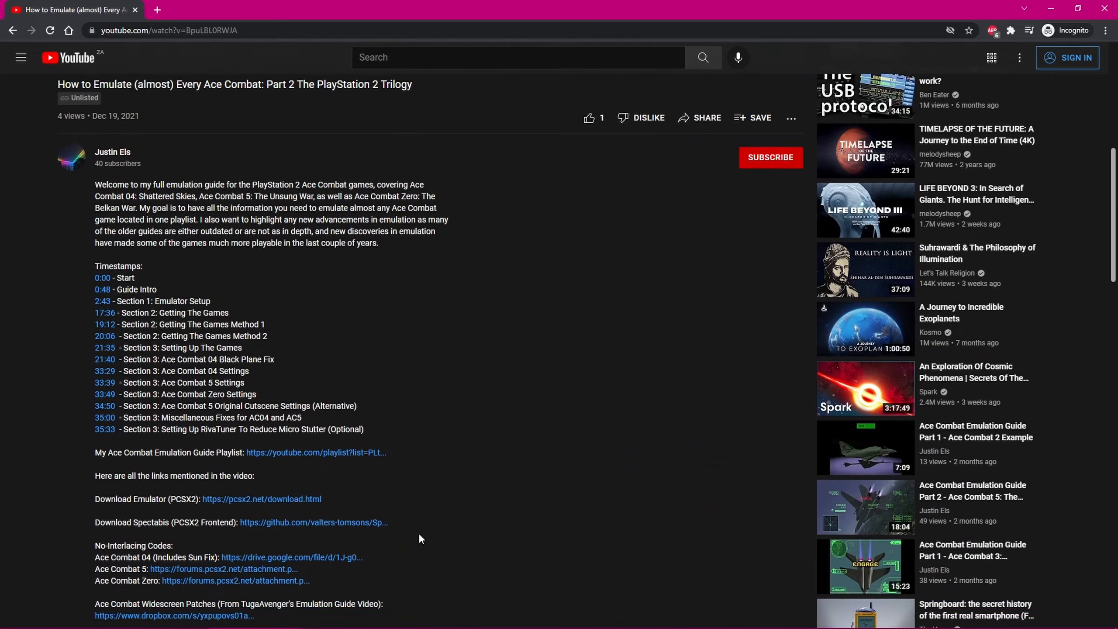
- Scroll the guide video's description down to its download links section
scroll("down", 3)
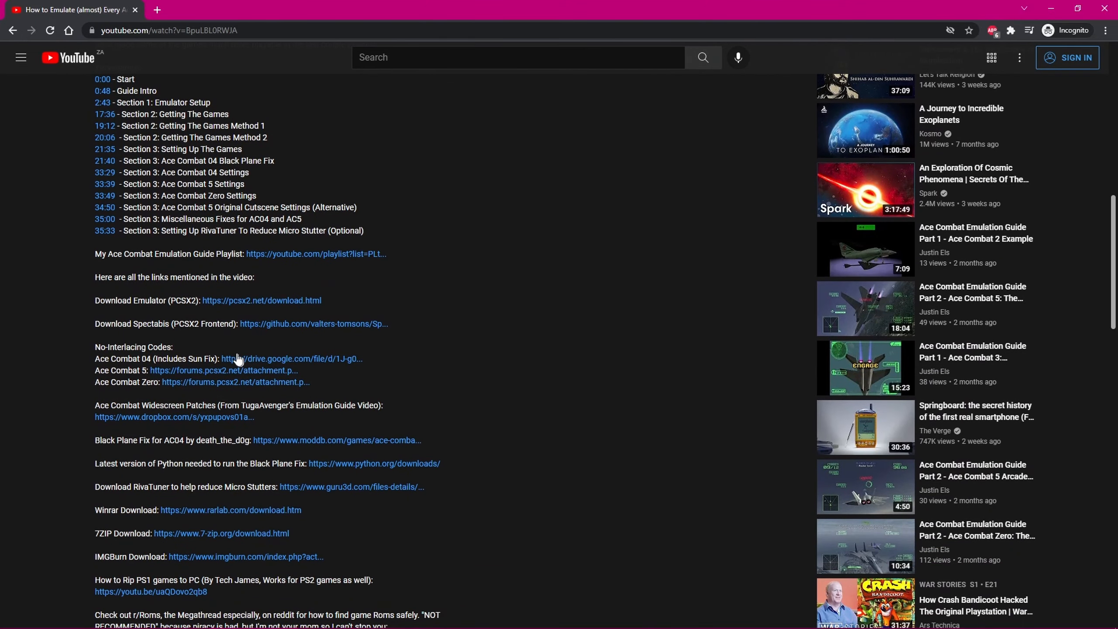
mouse_move(210, 394)
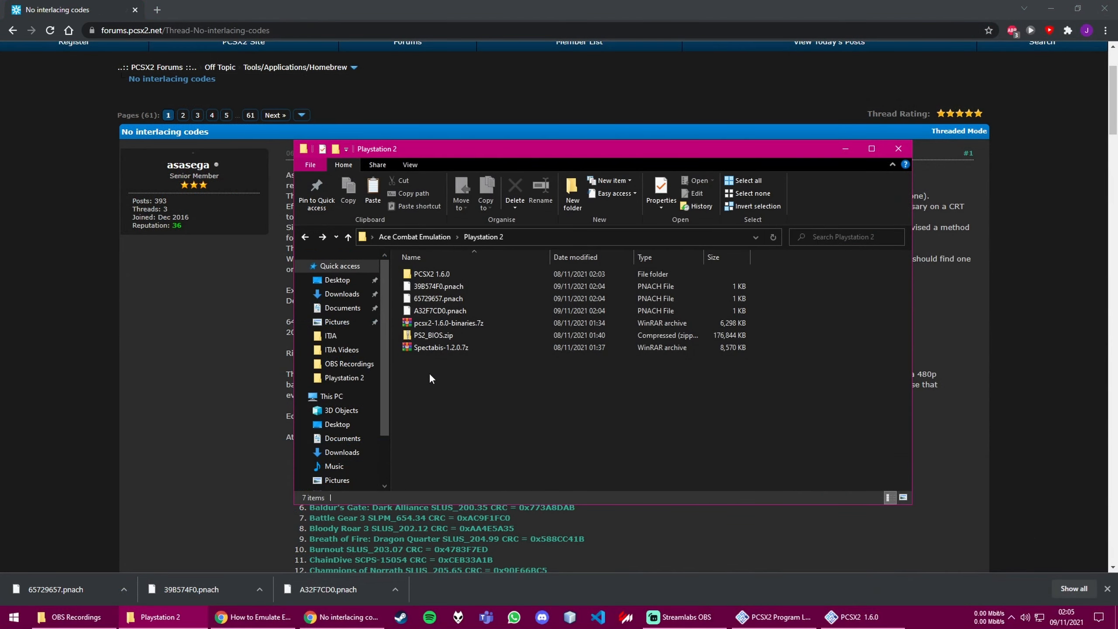
- Select the three no-interlacing .pnach files and go into PCSX2 1.6.0's empty cheats folder
left_click(439, 286)
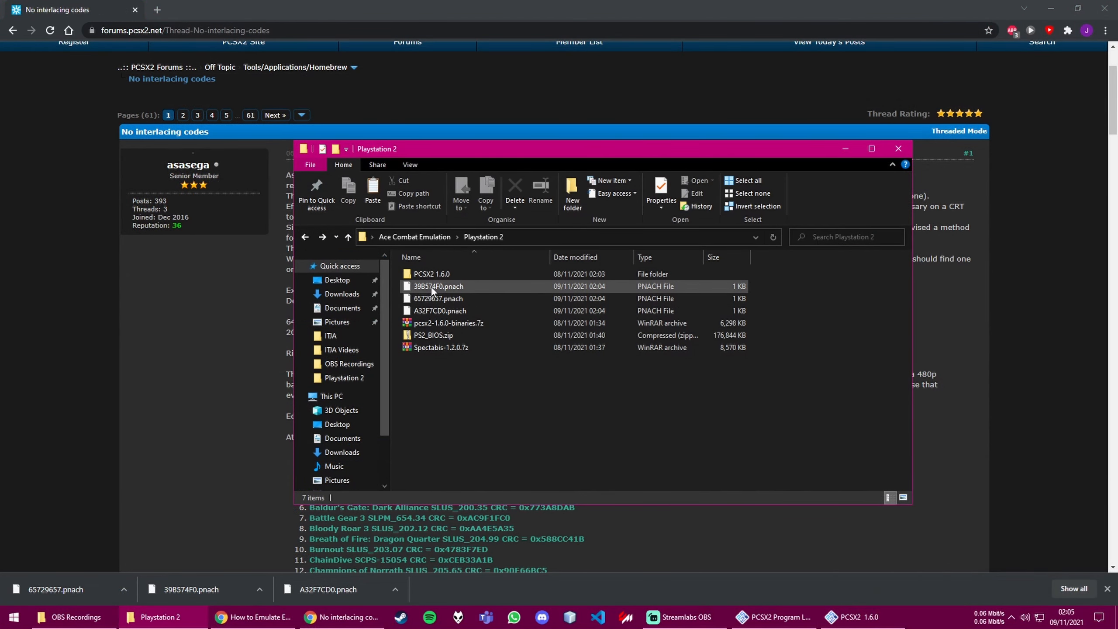
left_click(440, 311)
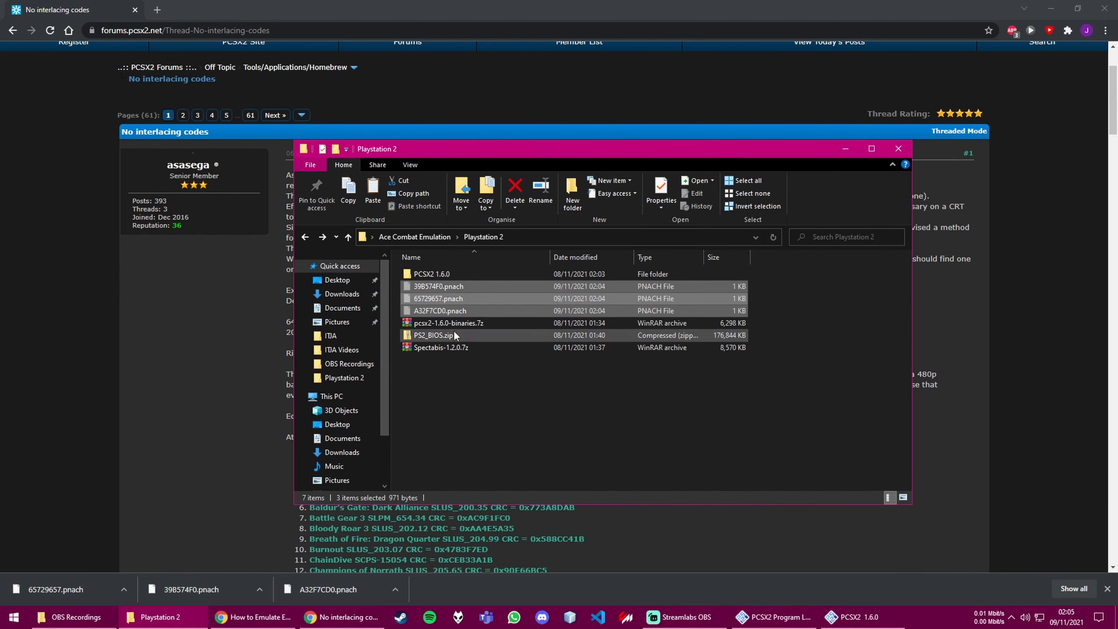
double_click(432, 273)
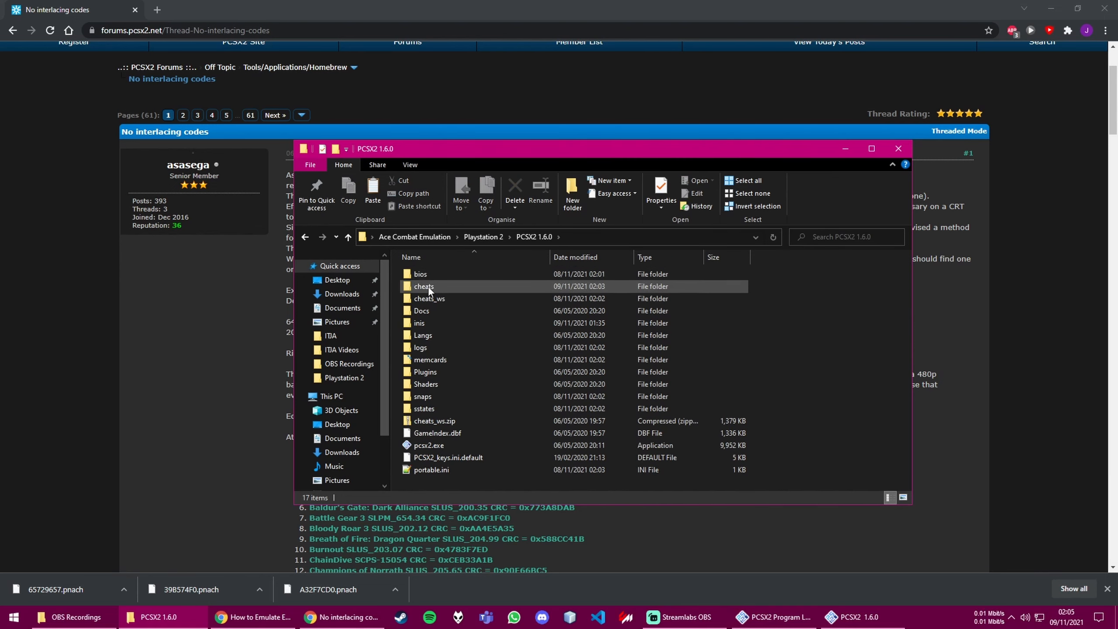
double_click(424, 286)
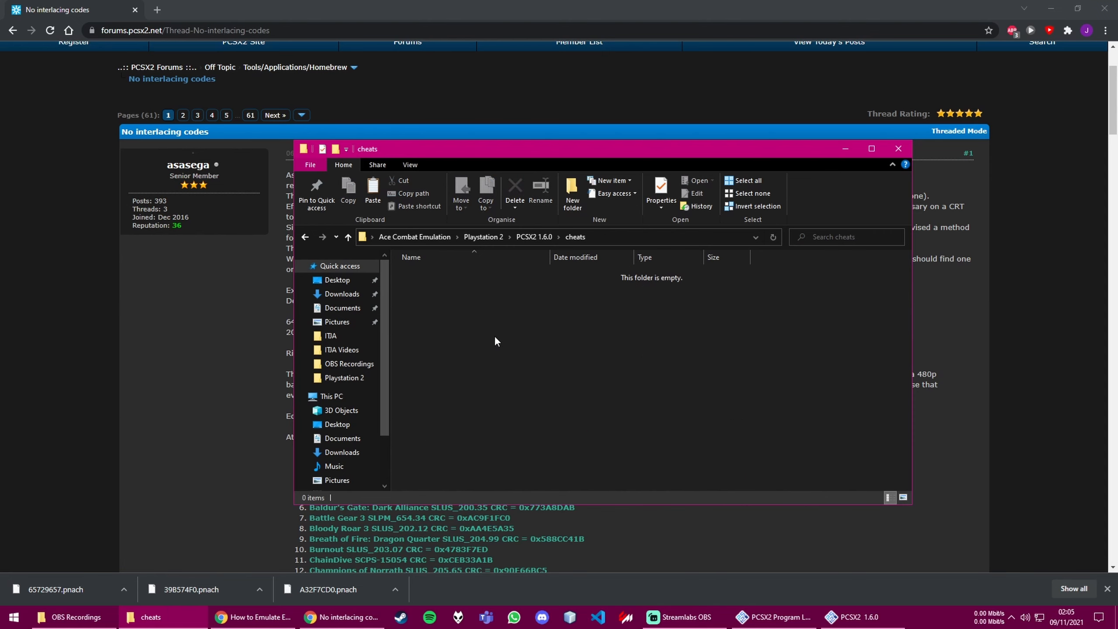
mouse_move(531, 425)
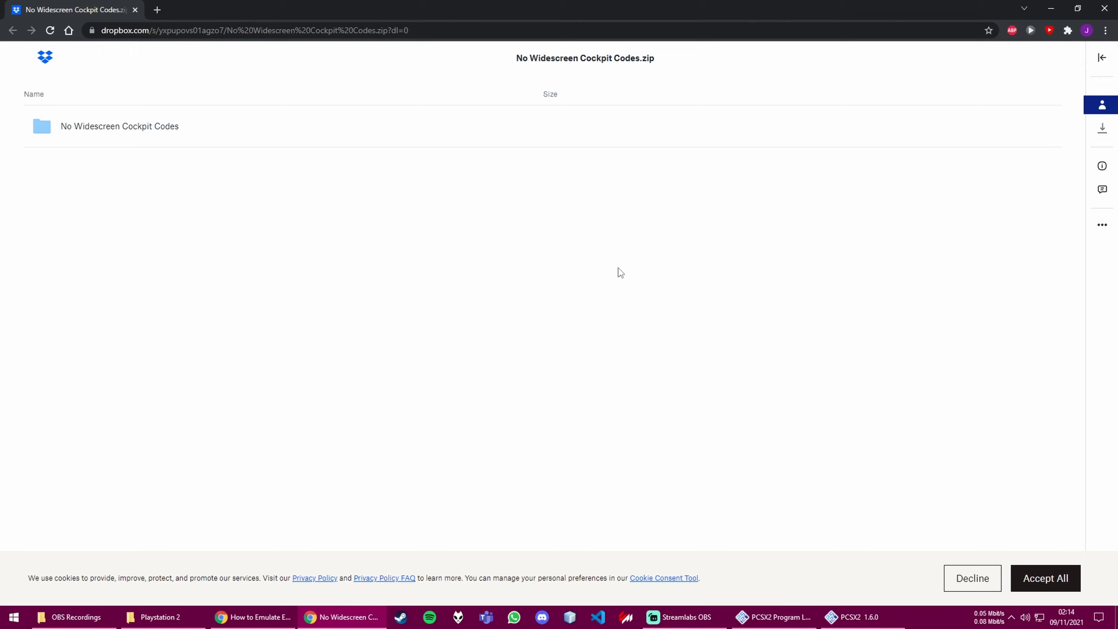
mouse_move(638, 278)
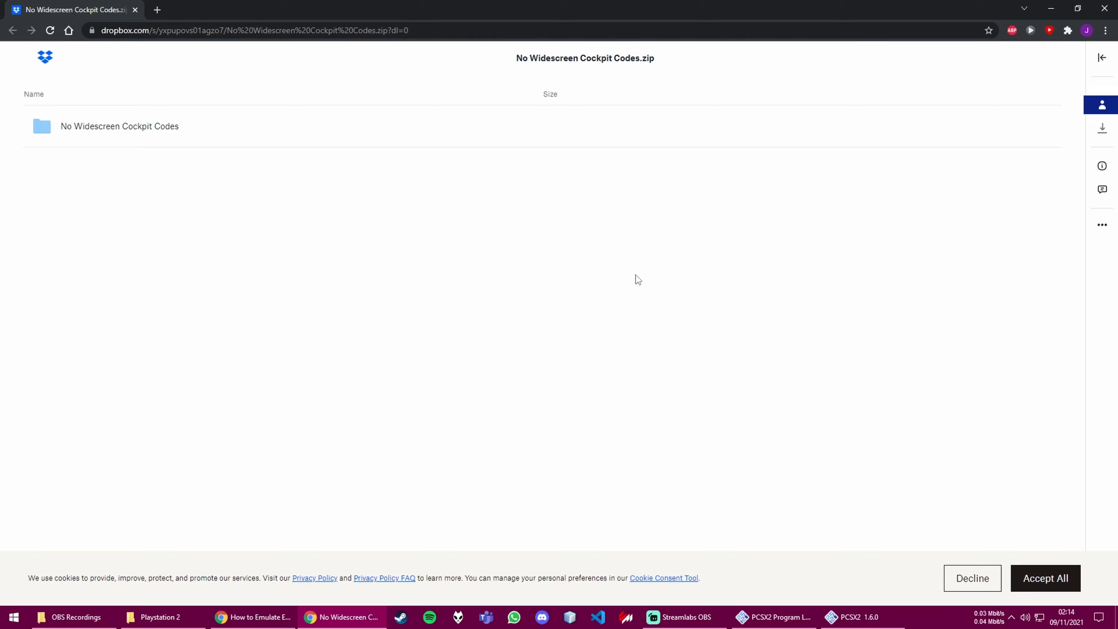
mouse_move(1101, 128)
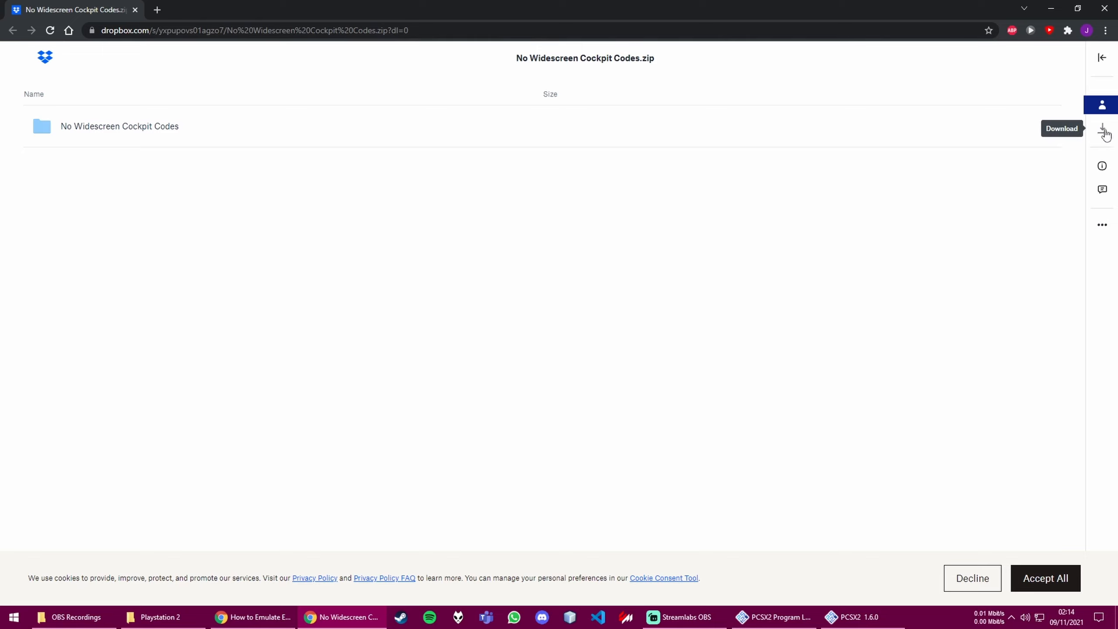
- Direct-download No Widescreen Cockpit Codes.zip from Dropbox into the Playstation 2 folder
left_click(1102, 127)
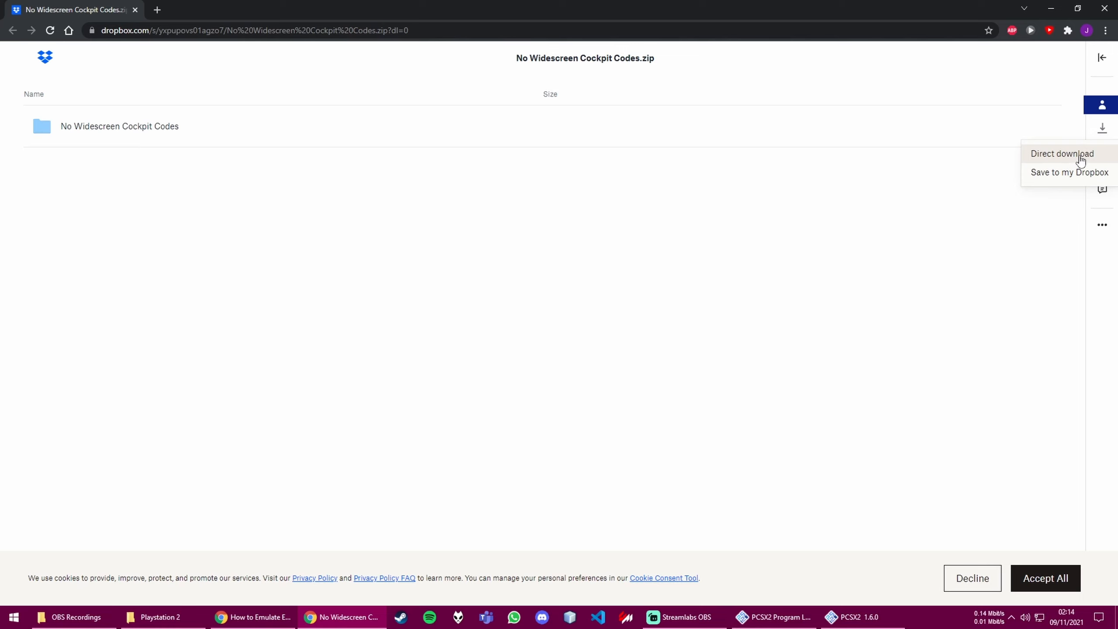
left_click(1062, 153)
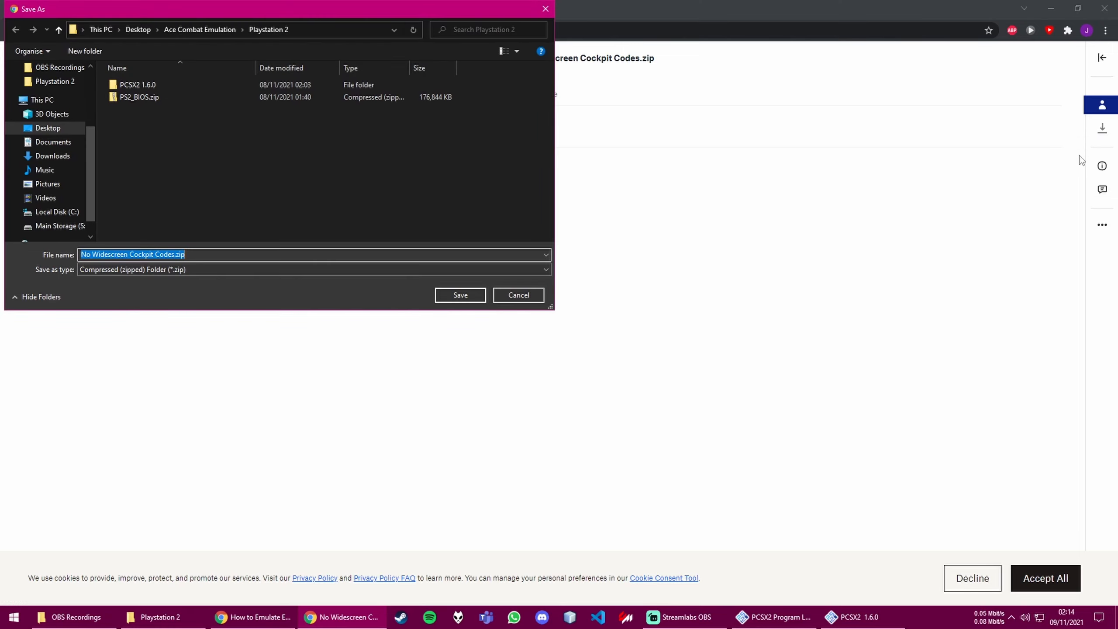
left_click(459, 295)
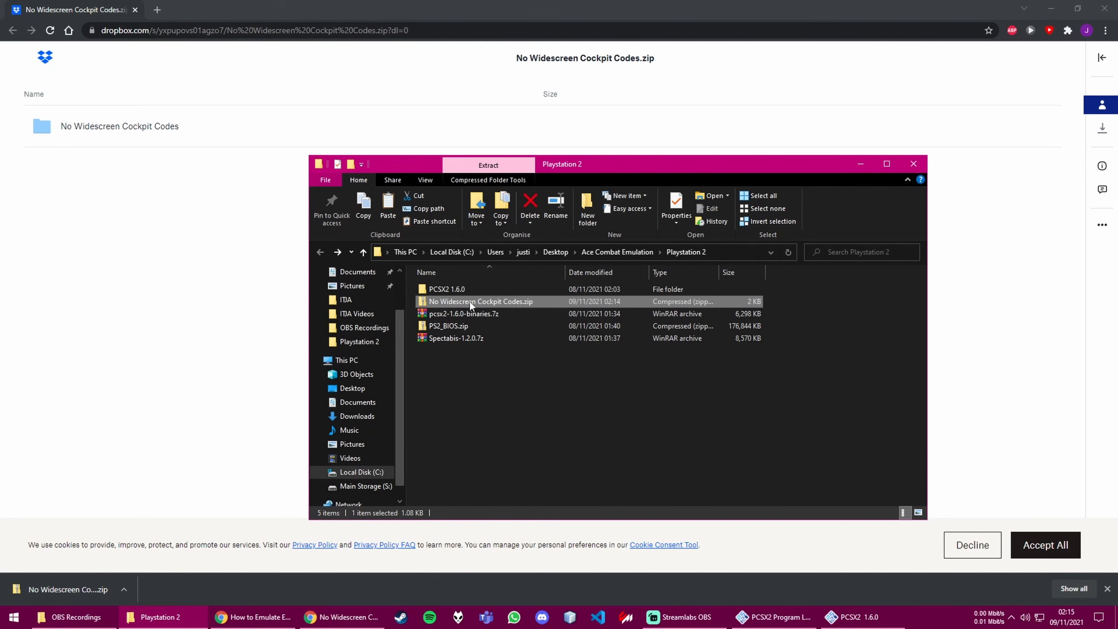
- Extract the cockpit codes zip, copy its two .pnach files and go into PCSX2 1.6.0's cheats_ws folder
right_click(479, 301)
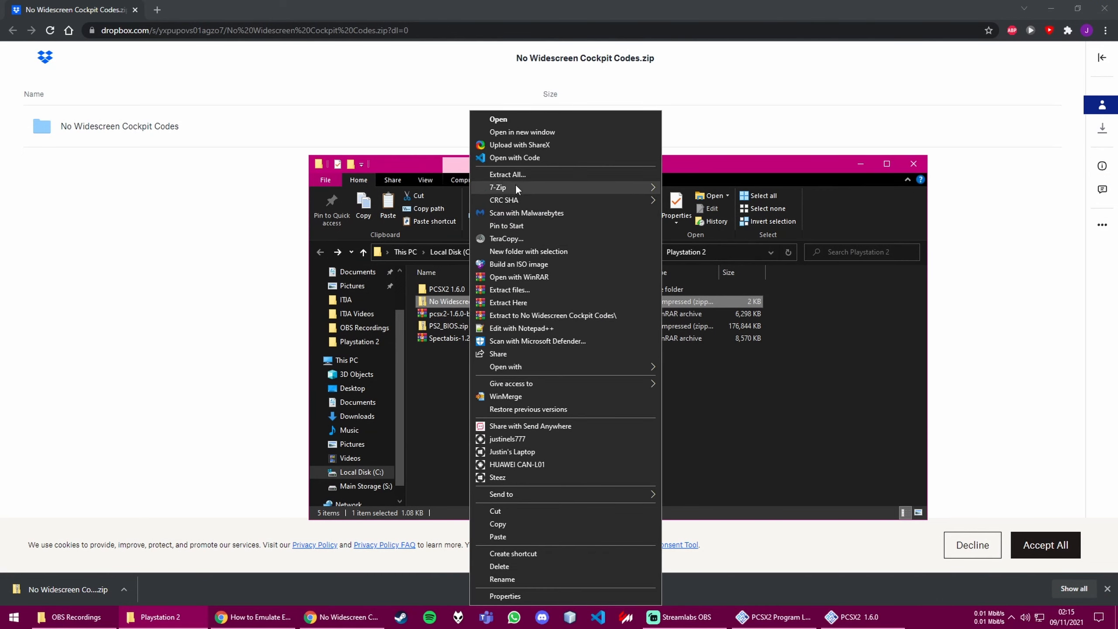
mouse_move(507, 175)
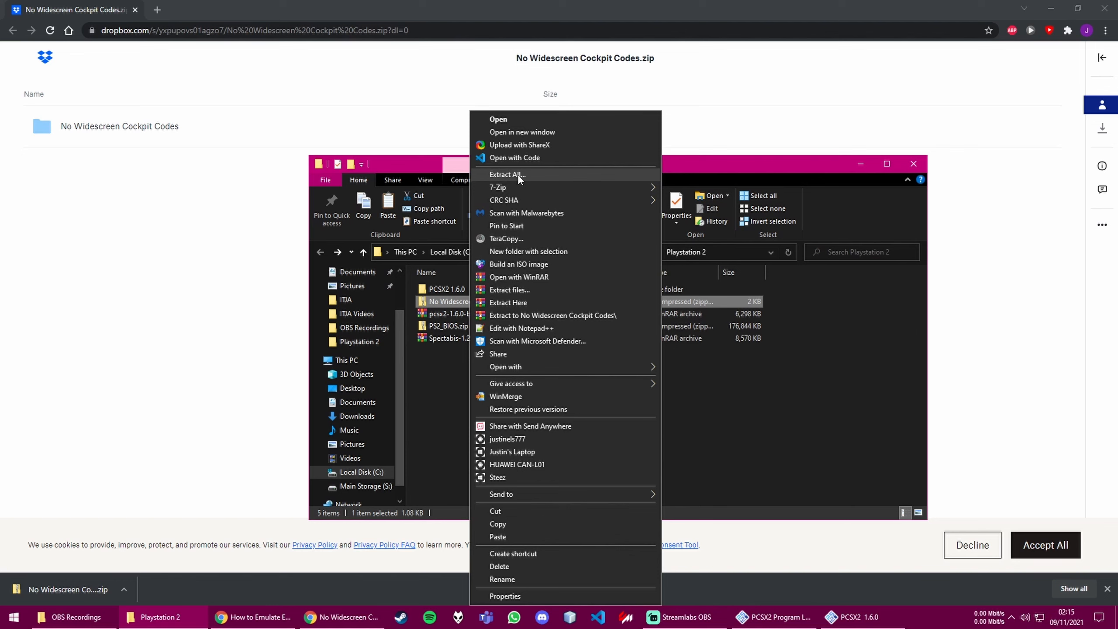
left_click(507, 175)
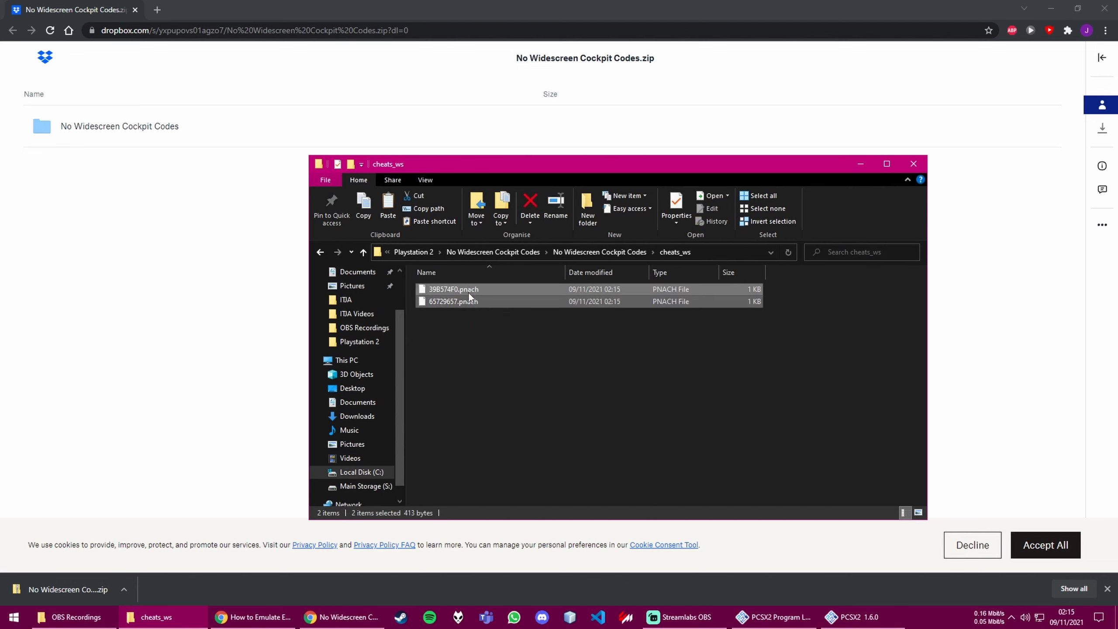
right_click(453, 289)
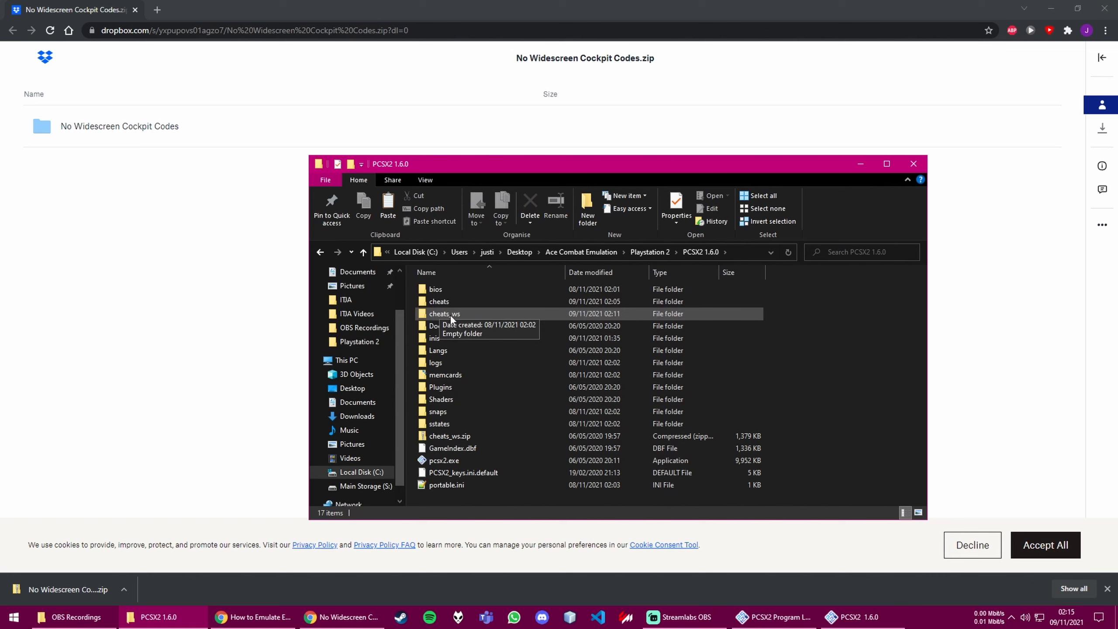
double_click(444, 314)
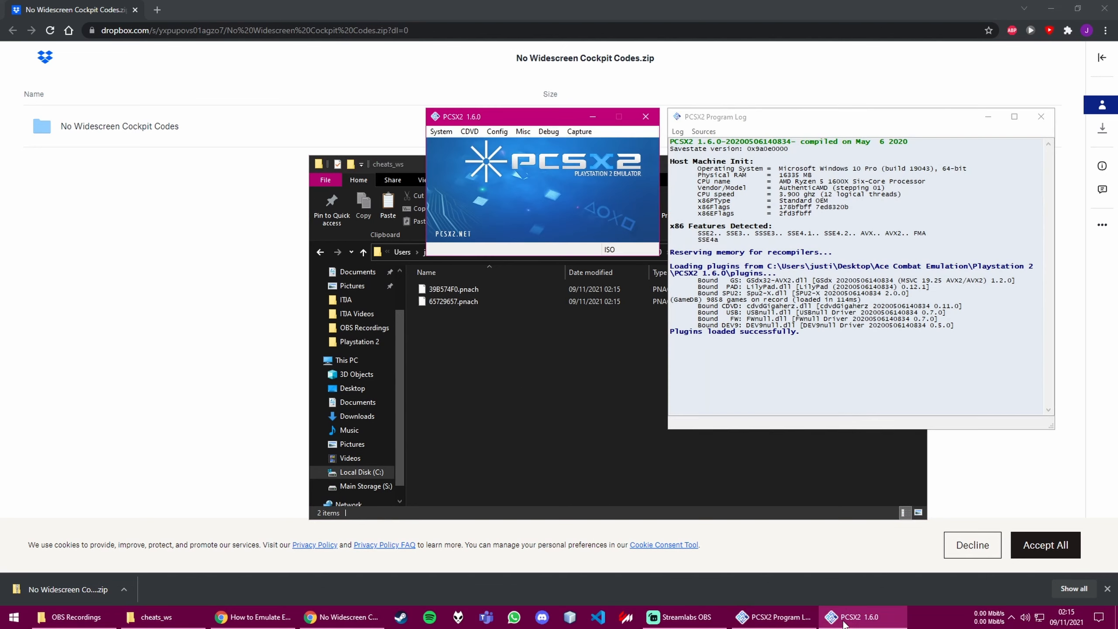
- Bring PCSX2 1.6.0 forward from the taskbar and peek at its System menu without choosing anything
left_click(440, 131)
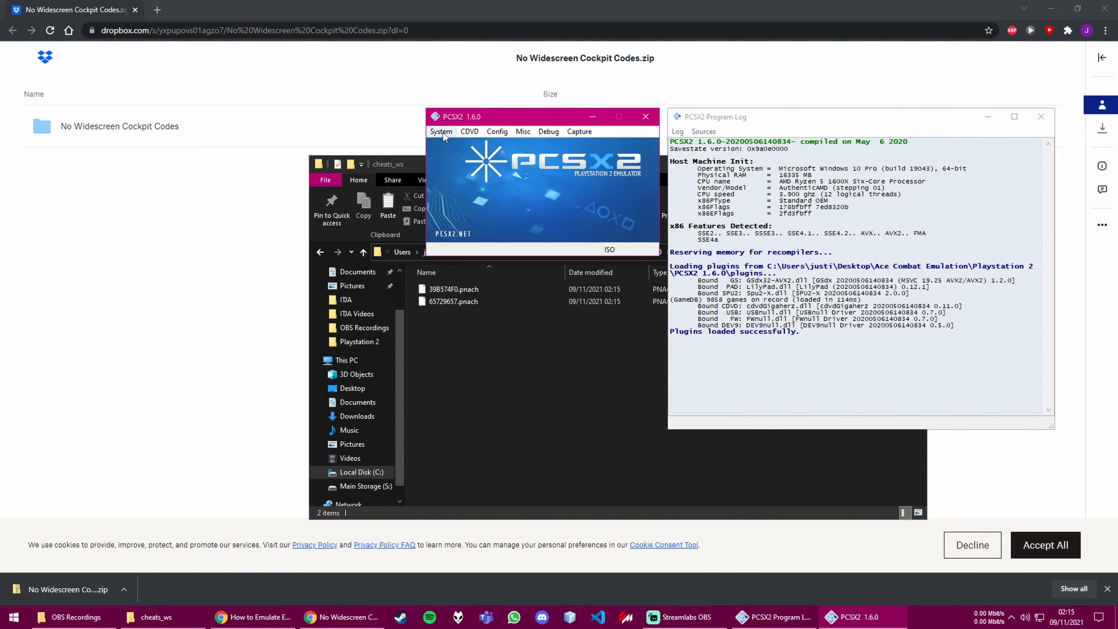
left_click(440, 131)
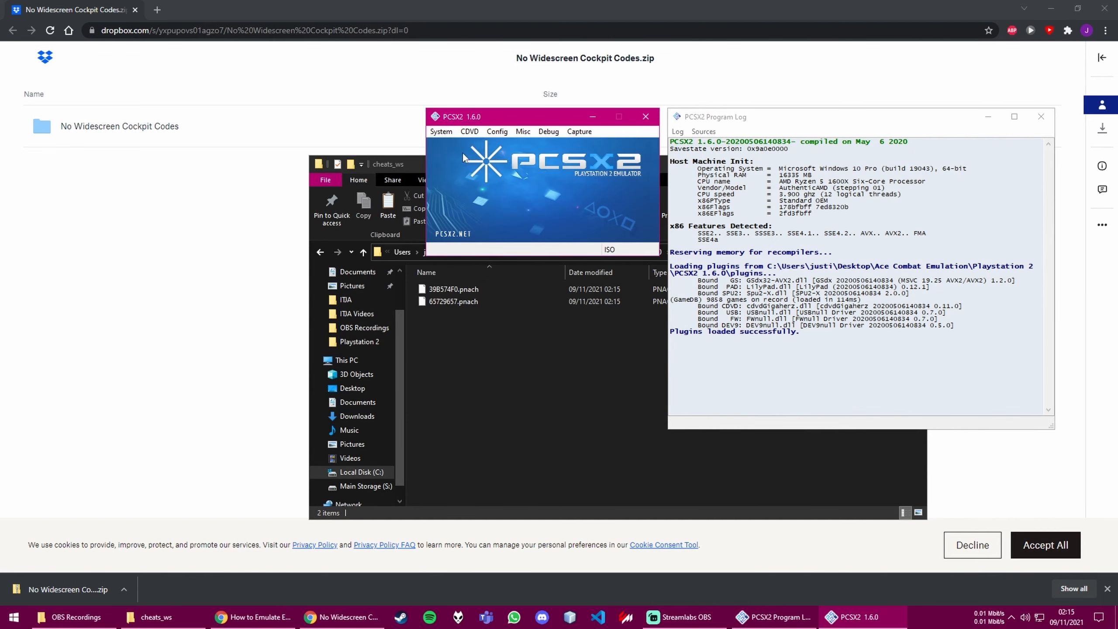
left_click(441, 131)
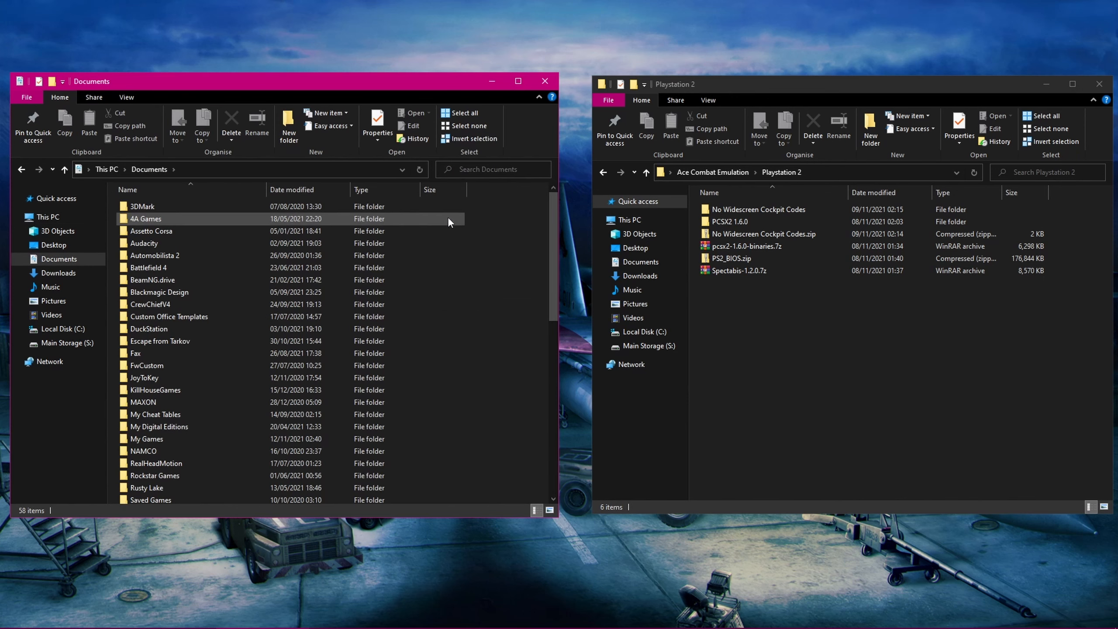
- Create a PCSX2 folder in Documents with a new inis folder inside it
left_click(289, 125)
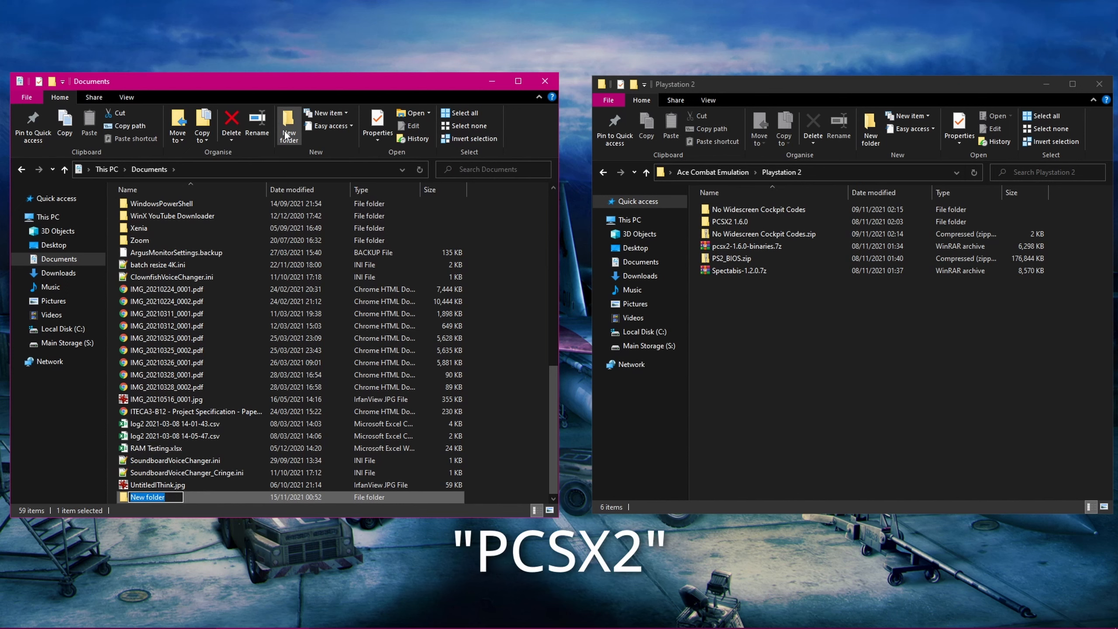
type("PCSX2")
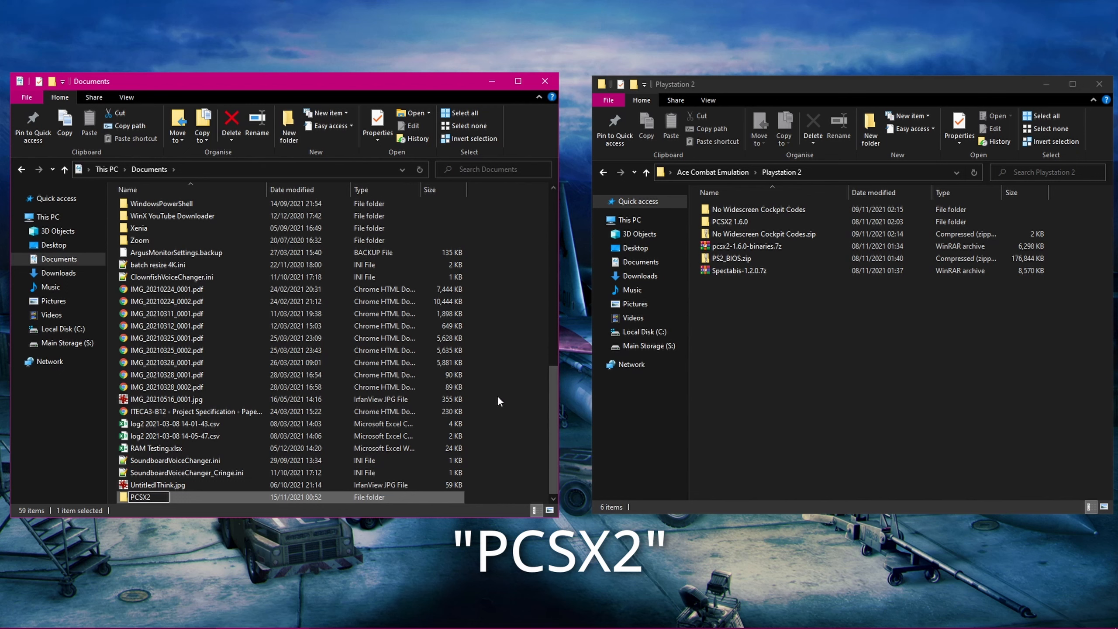
double_click(140, 497)
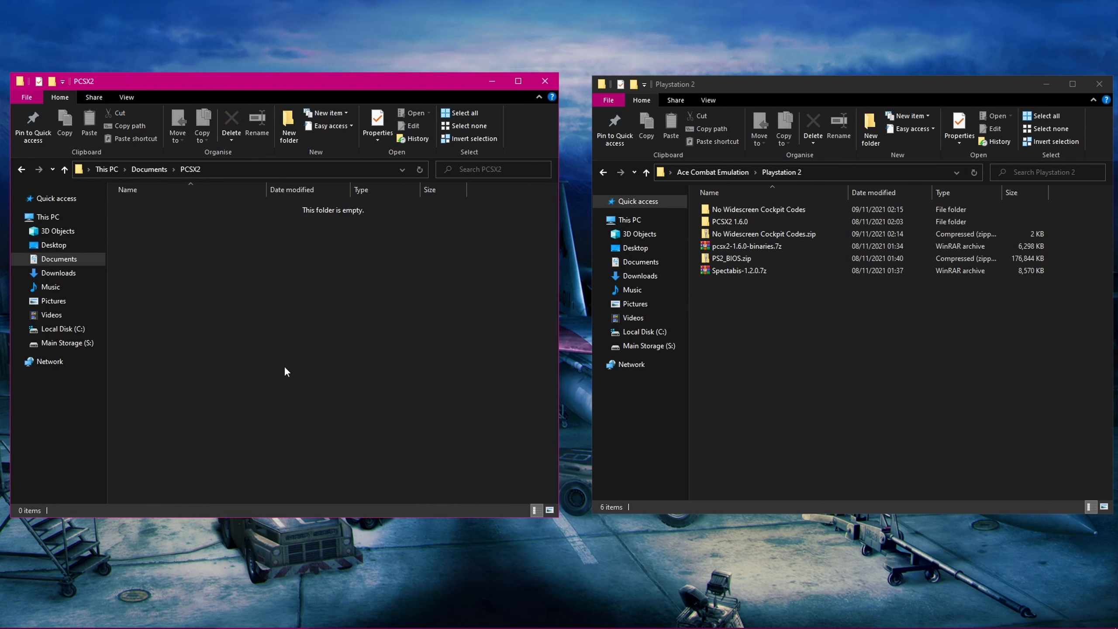
left_click(289, 127)
type("inis")
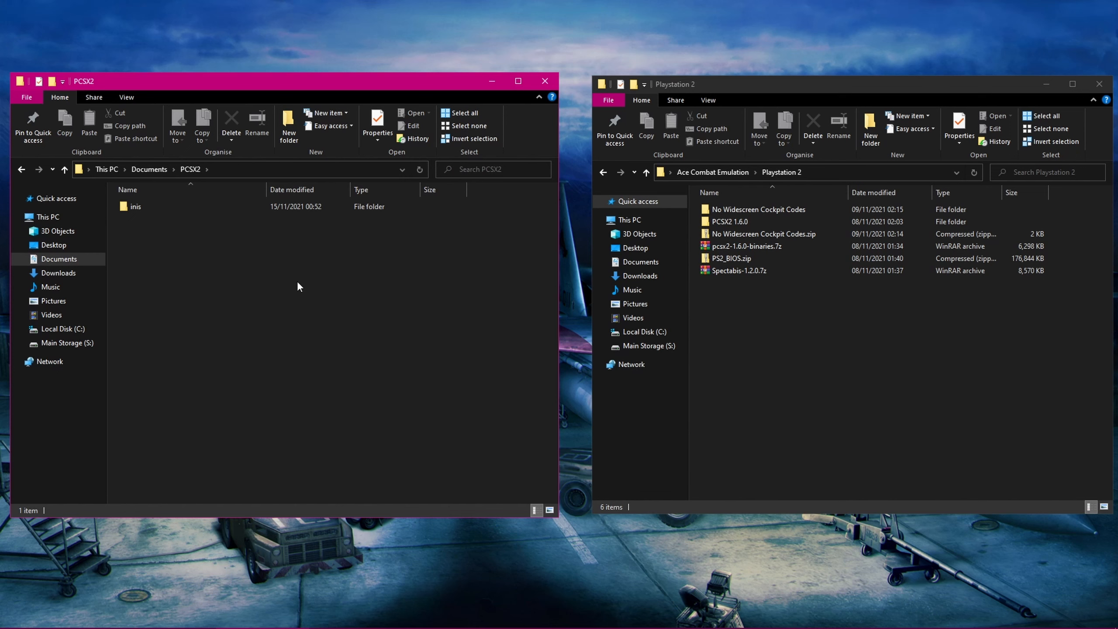
mouse_move(756, 353)
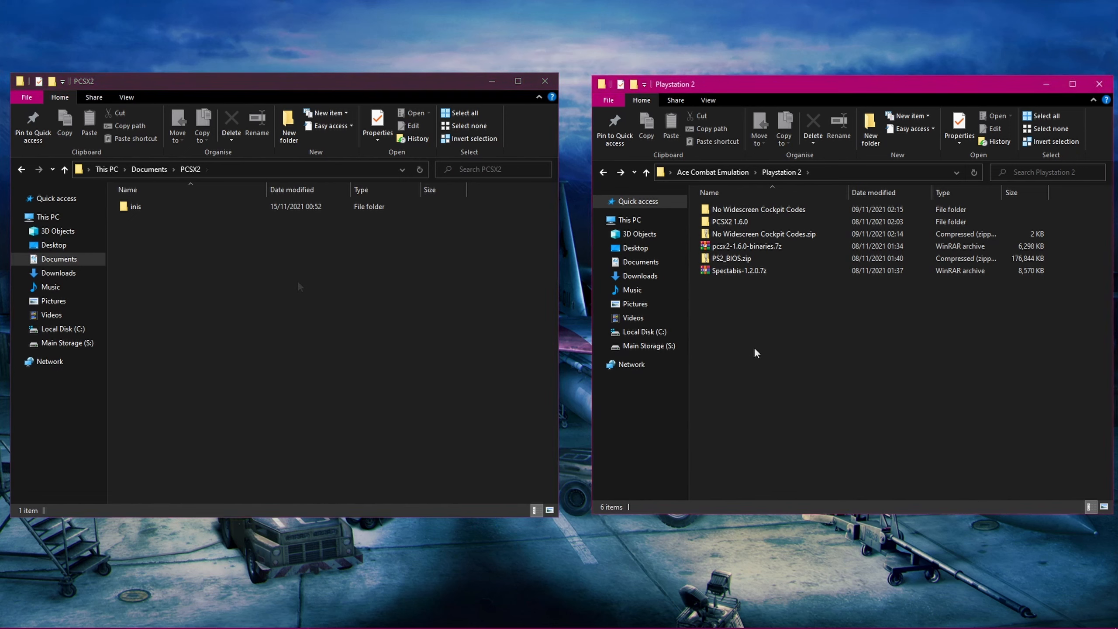
- Copy the seven ini files from PCSX2 1.6.0's inis folder and return to the Documents PCSX2 window
double_click(728, 222)
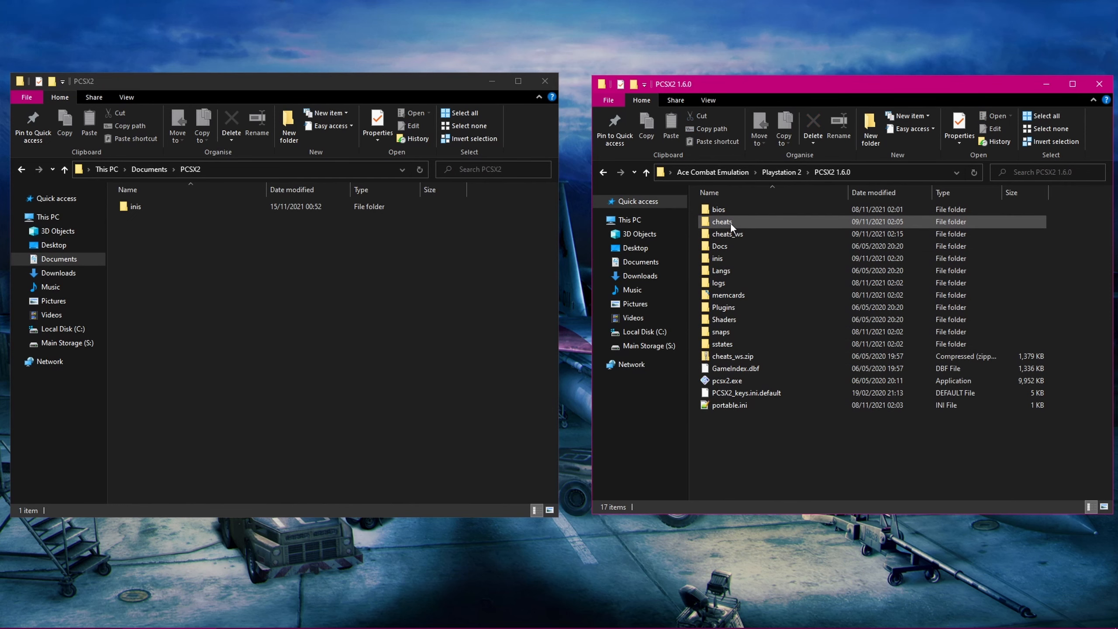
left_click(718, 259)
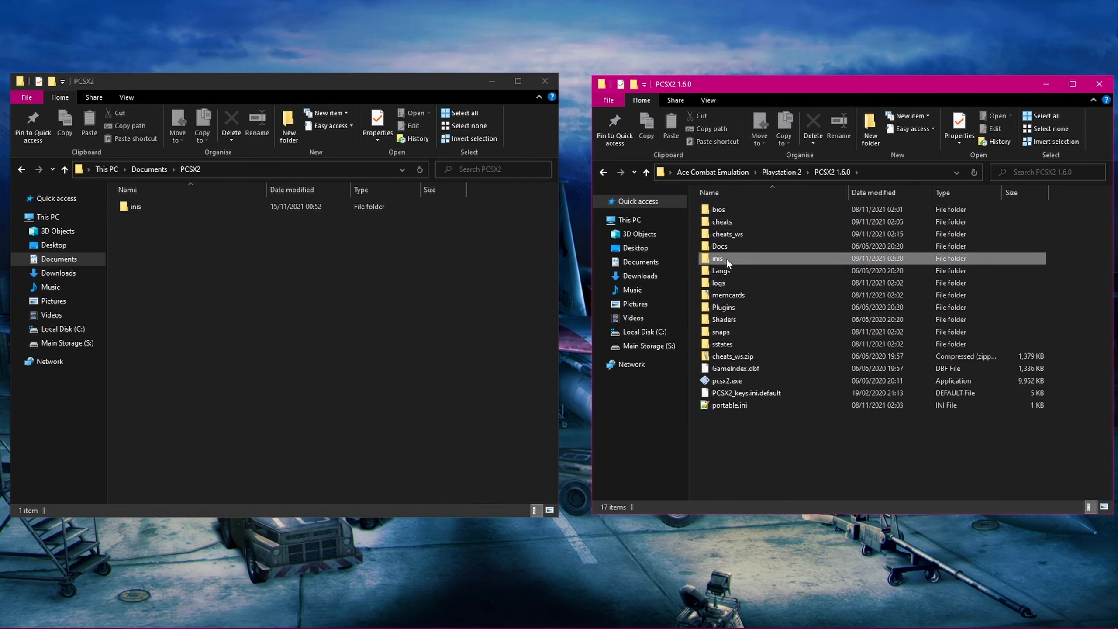
right_click(721, 247)
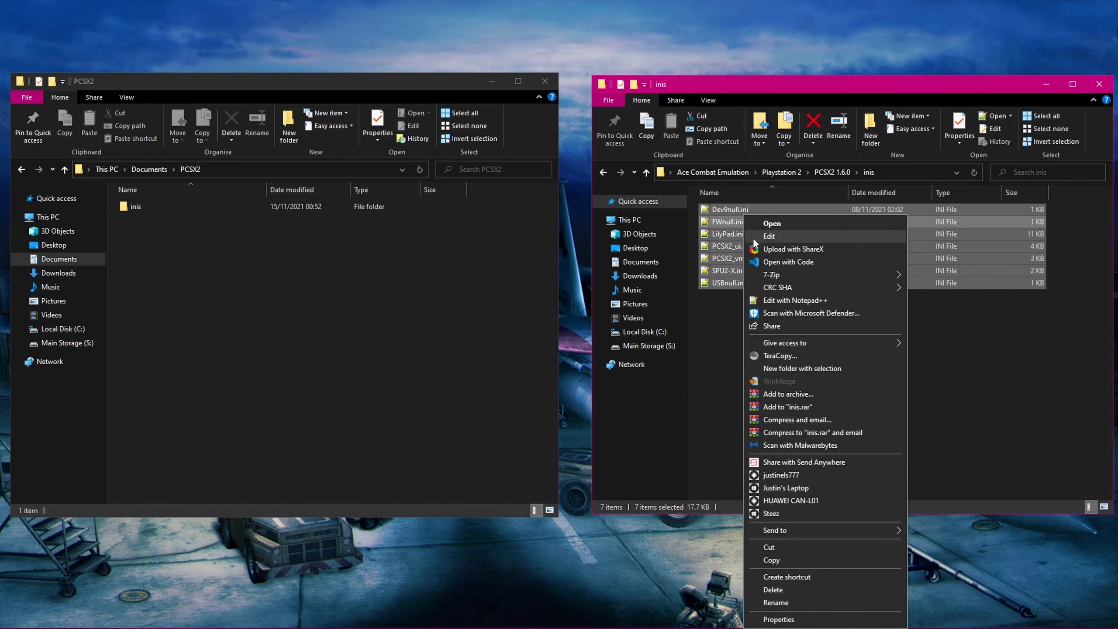
left_click(476, 325)
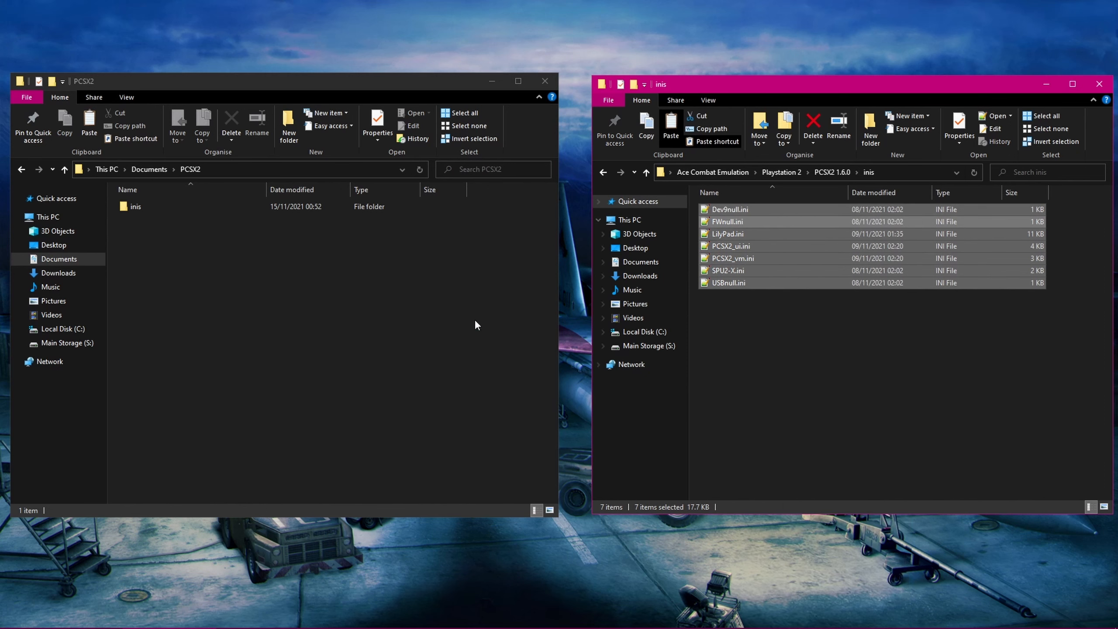
left_click(136, 206)
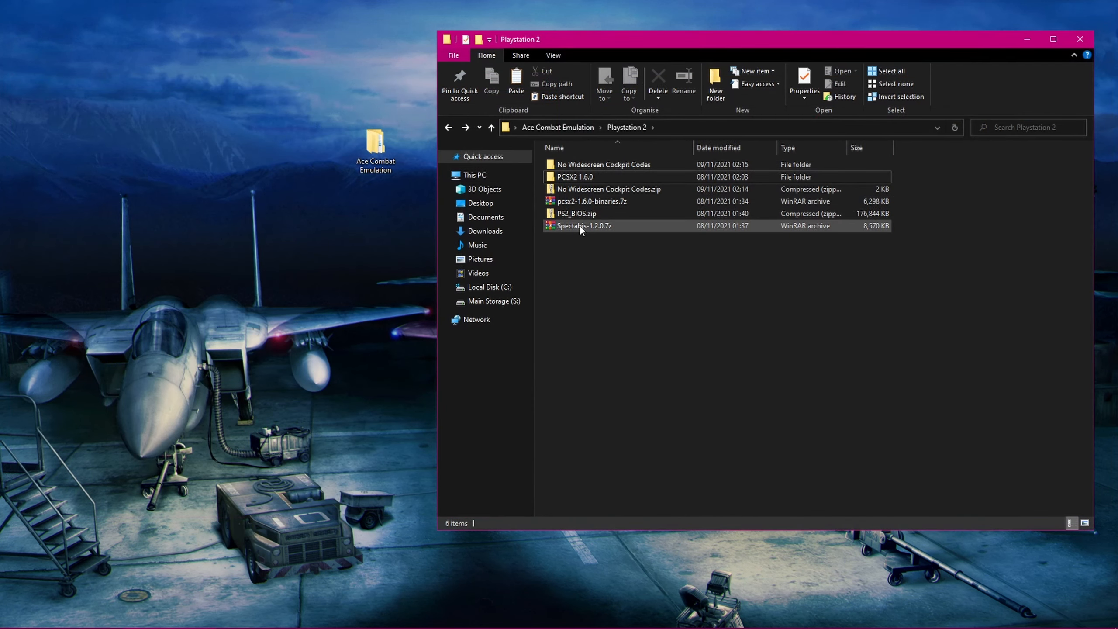
- Extract Spectabis-1.2.0.7z into its own folder with 7-Zip and launch Spectabis.exe from it
right_click(584, 225)
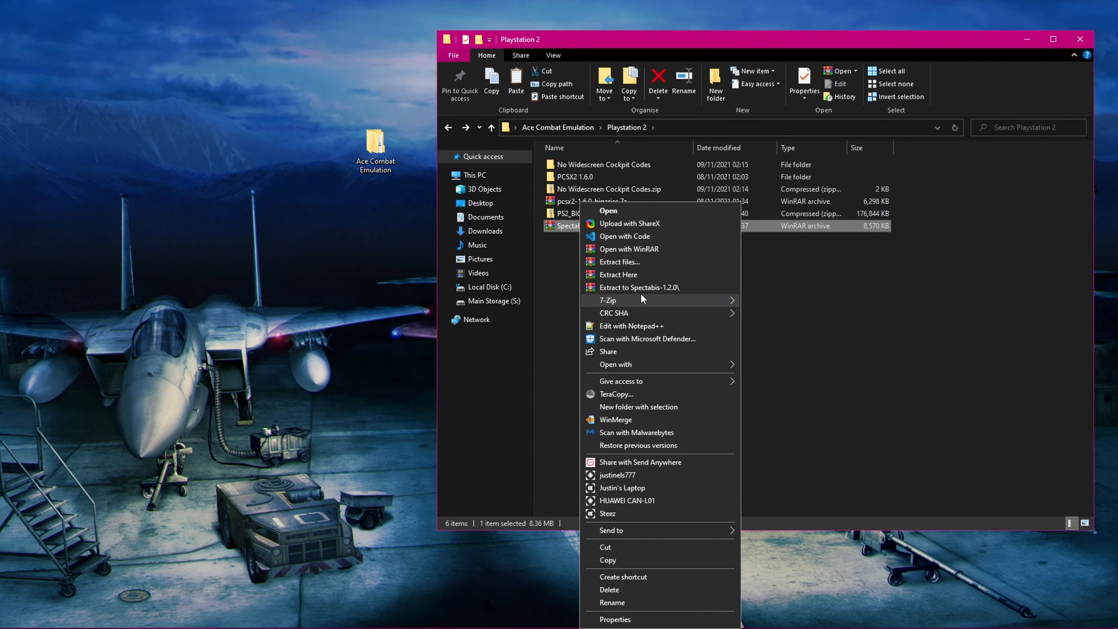
mouse_move(608, 300)
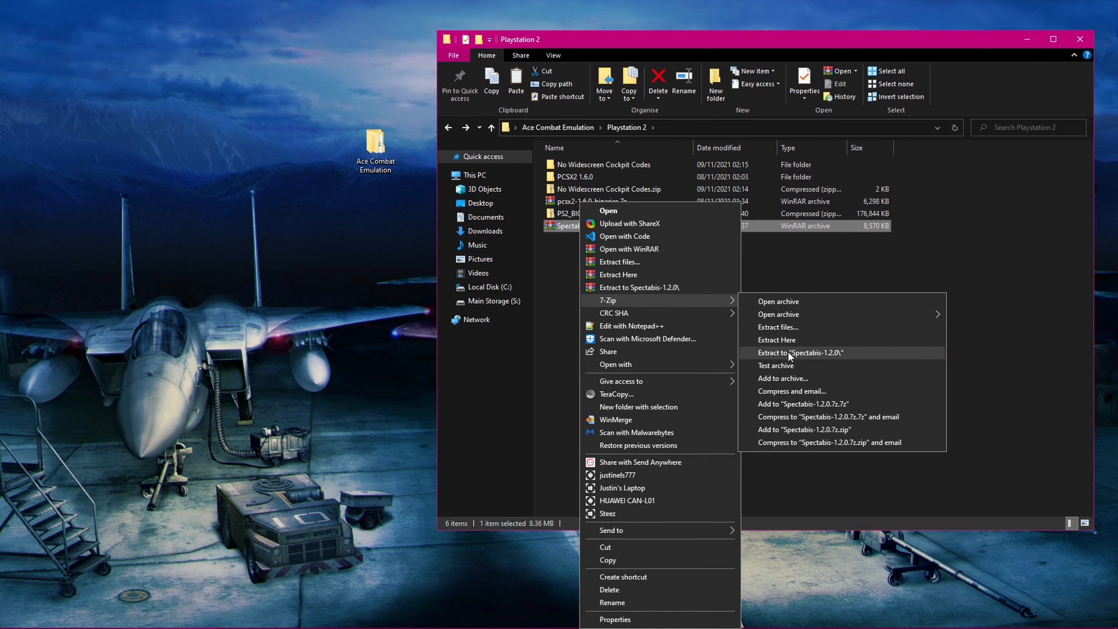
left_click(802, 352)
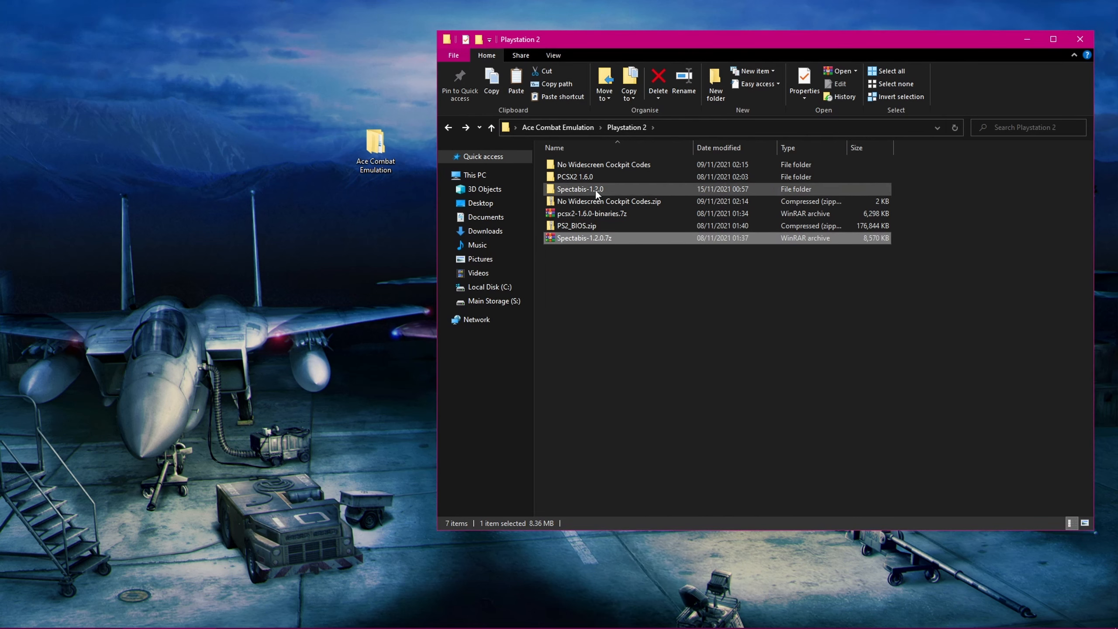
double_click(578, 188)
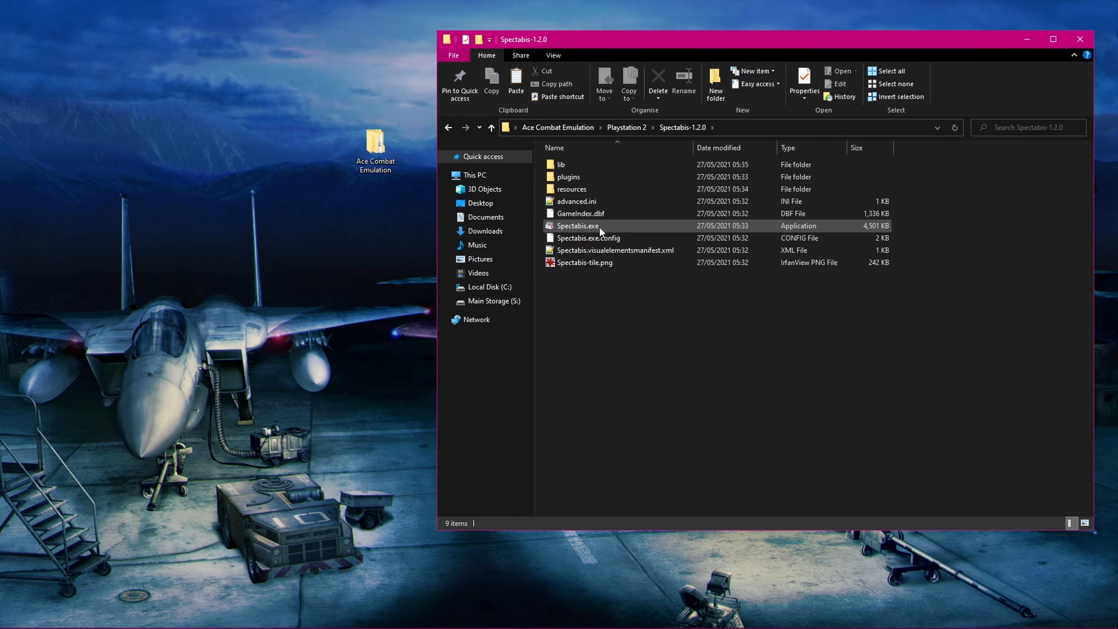
left_click(578, 225)
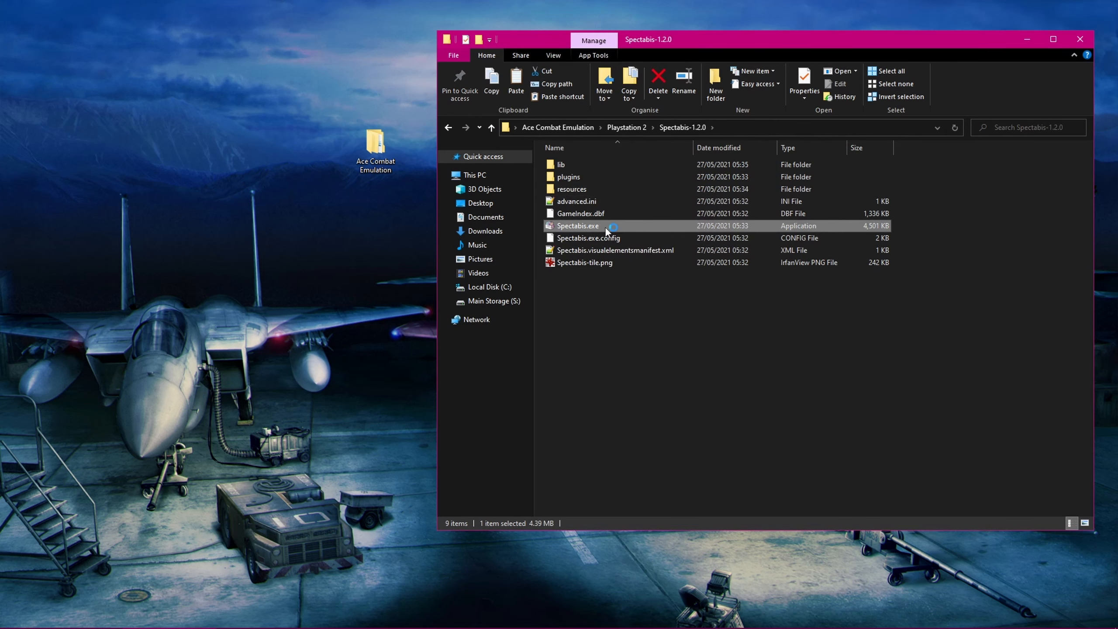
double_click(577, 225)
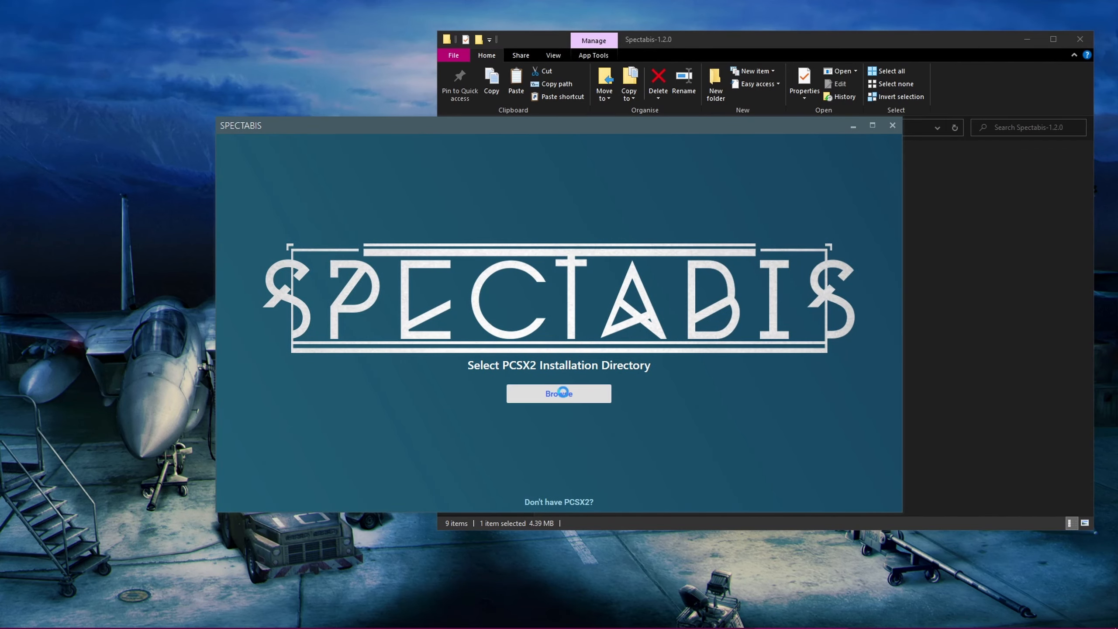
- Point Spectabis at the PCSX2 1.6.0 executable and skip the First Time Setup screen
left_click(559, 394)
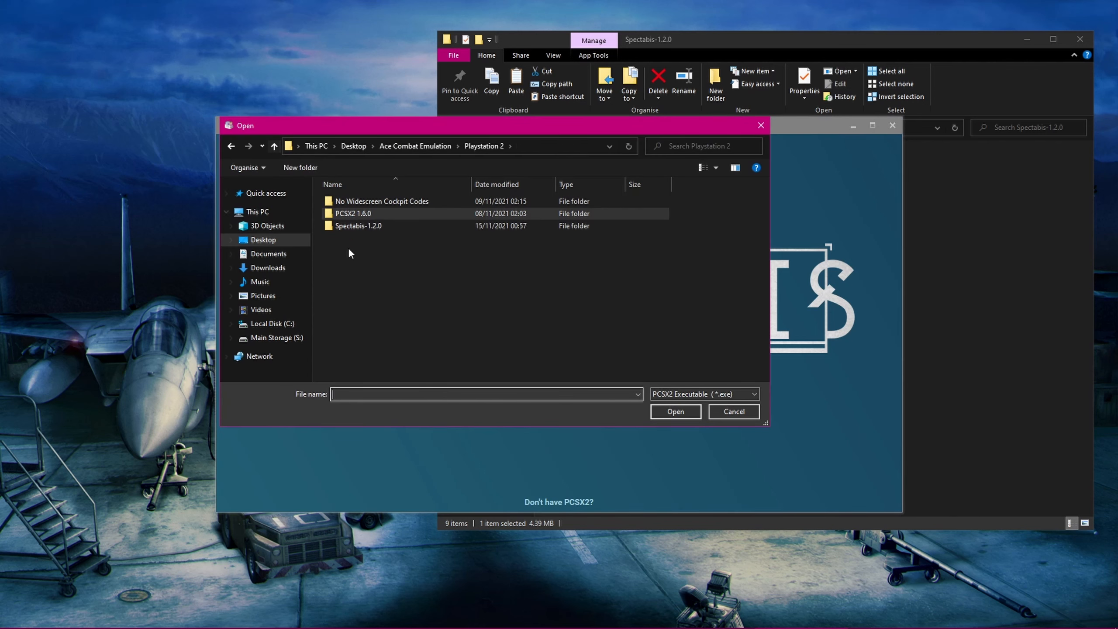
mouse_move(352, 213)
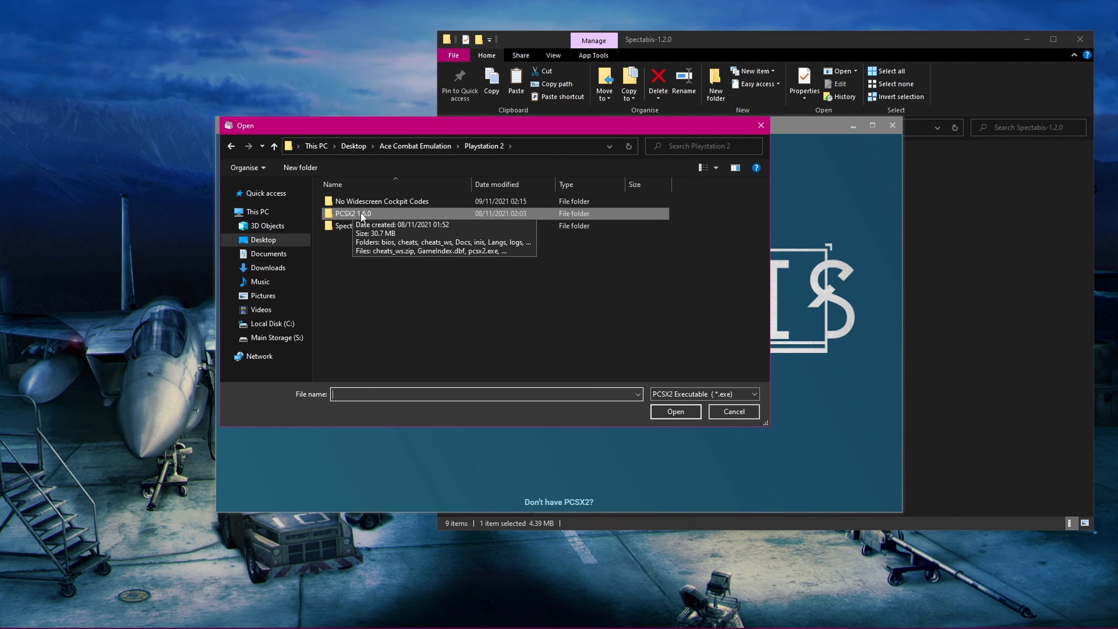
double_click(351, 213)
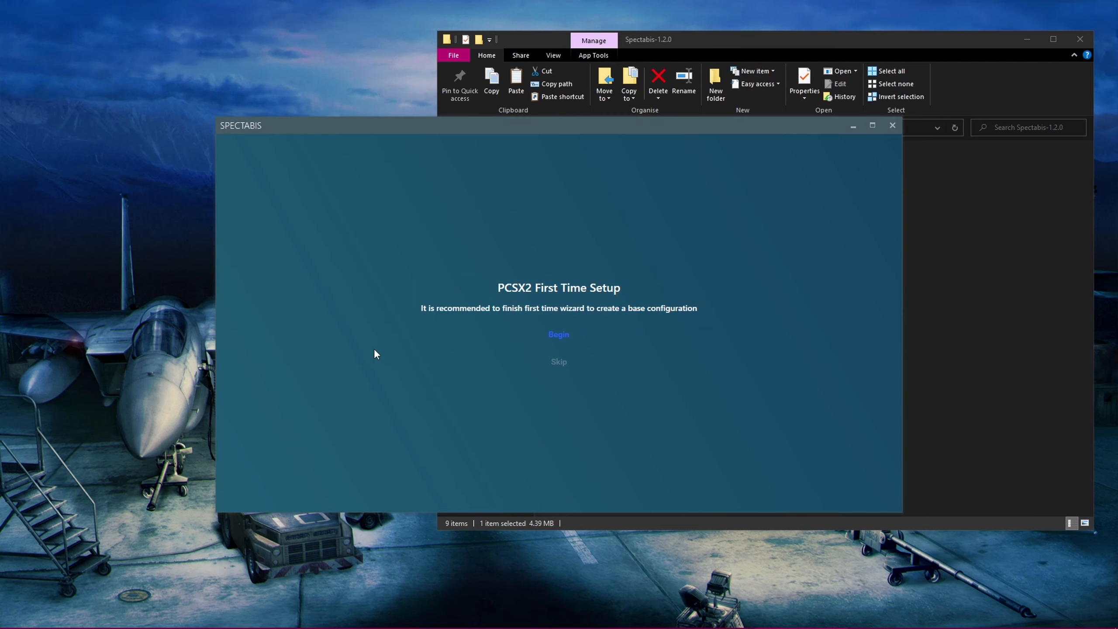
mouse_move(415, 358)
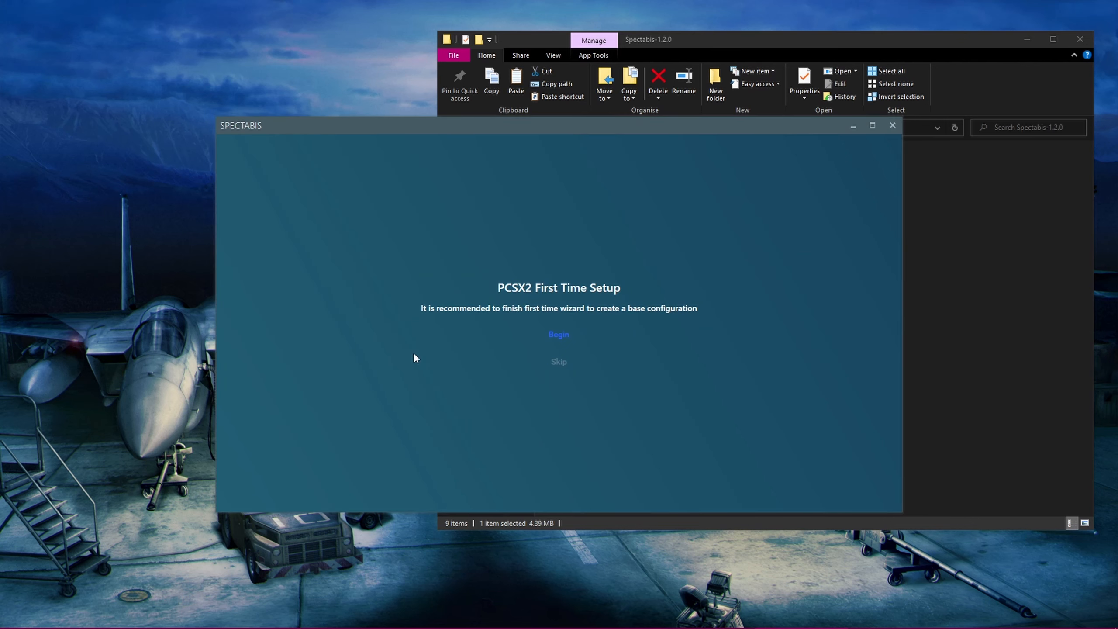
mouse_move(558, 362)
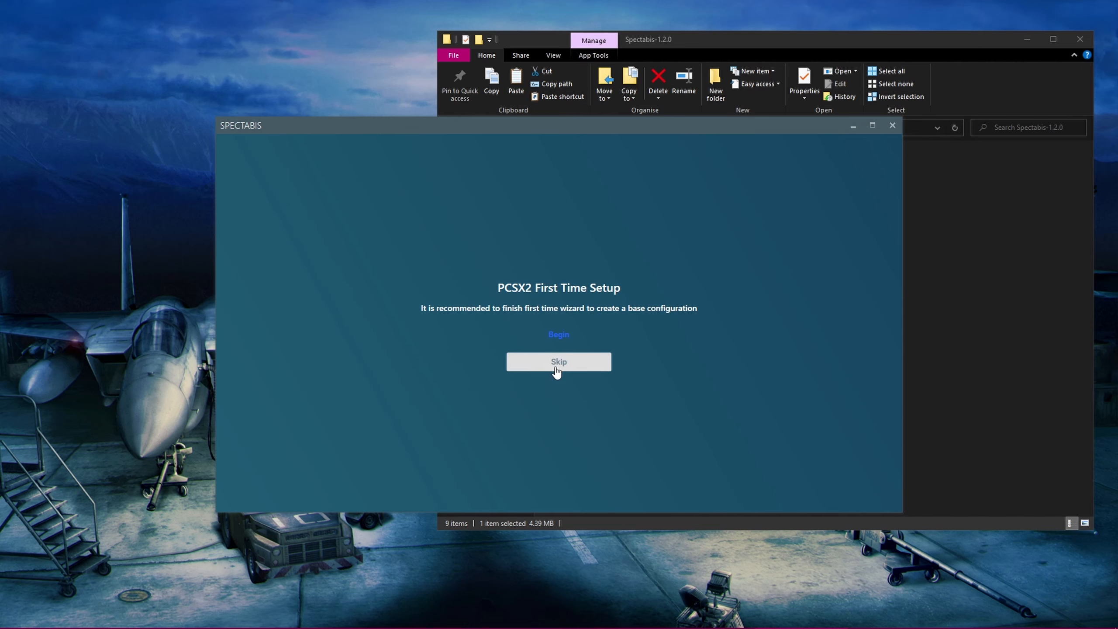
left_click(558, 362)
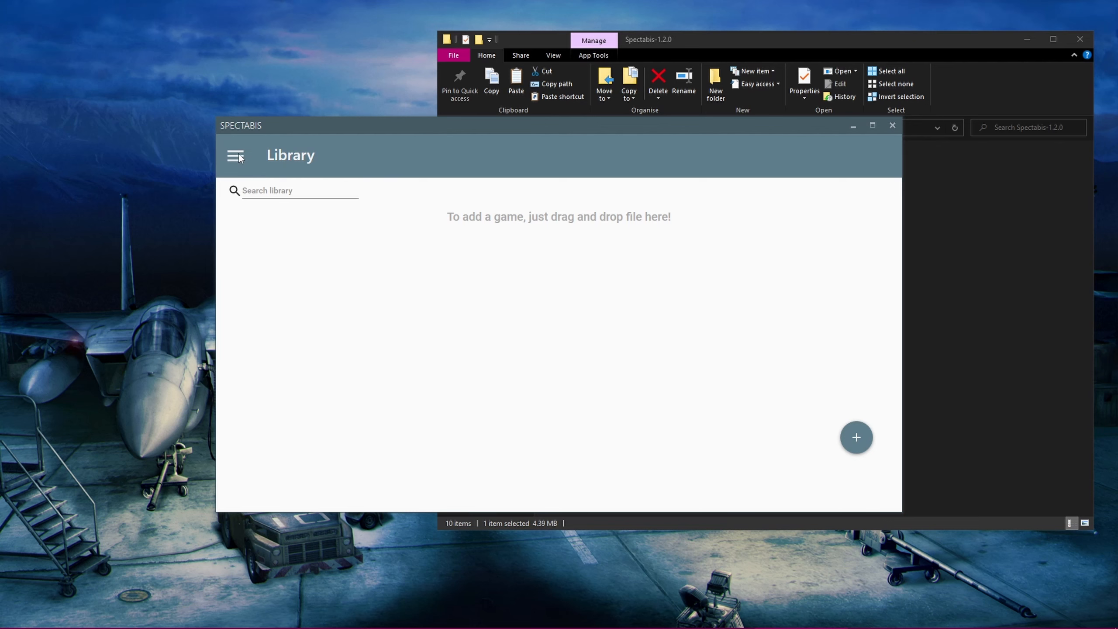
- Turn on Night Mode in Spectabis Settings and apply the pink colour theme under Appearance
left_click(235, 156)
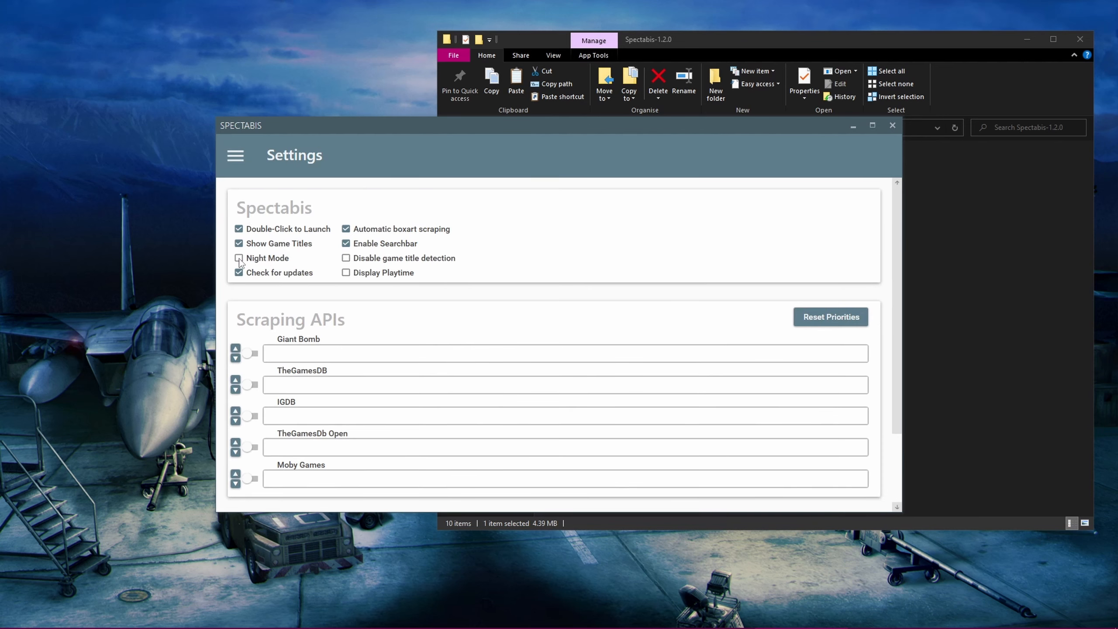
left_click(235, 156)
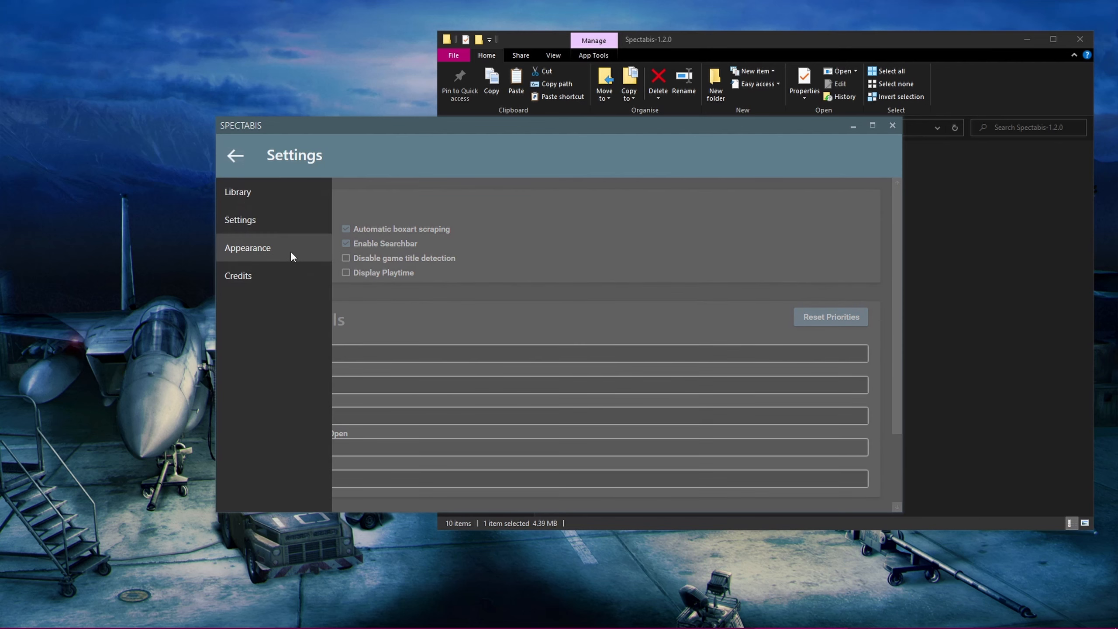
left_click(247, 247)
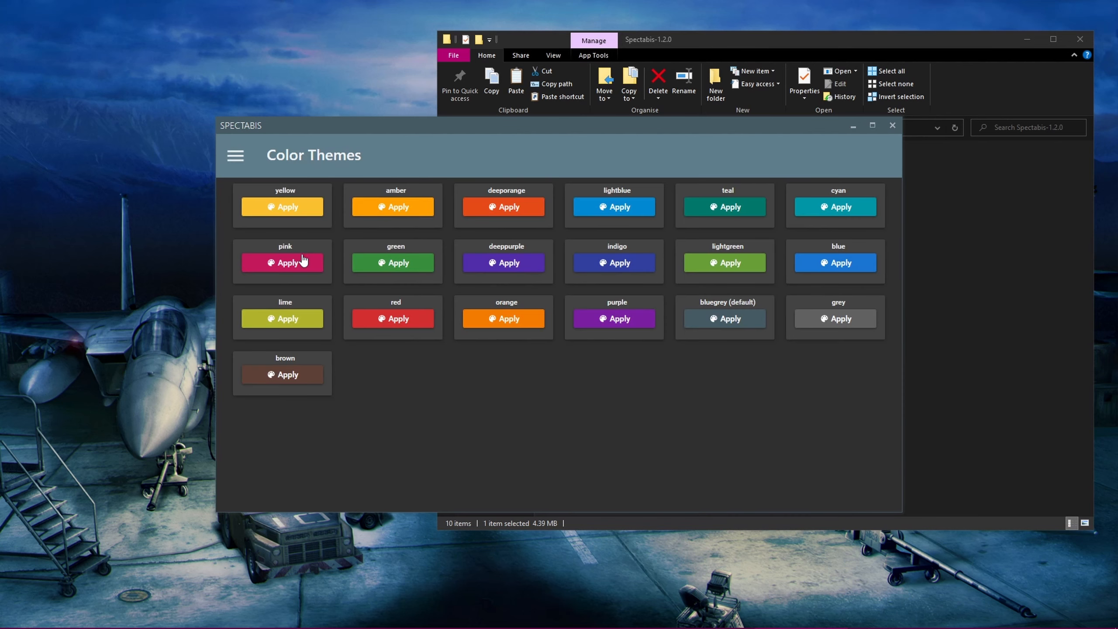
left_click(507, 262)
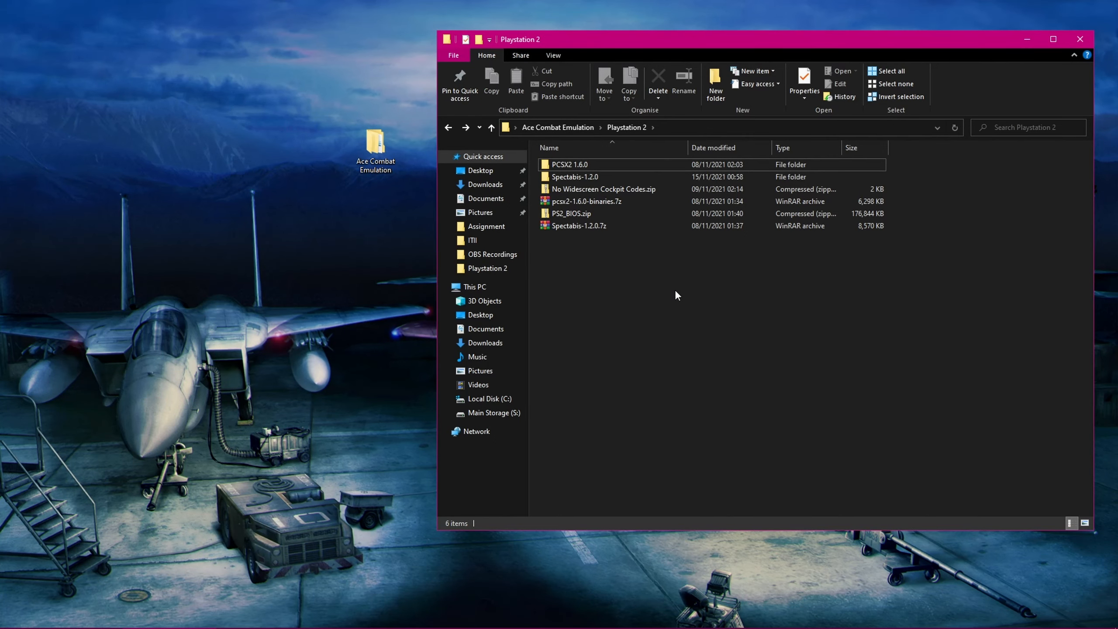
mouse_move(715, 82)
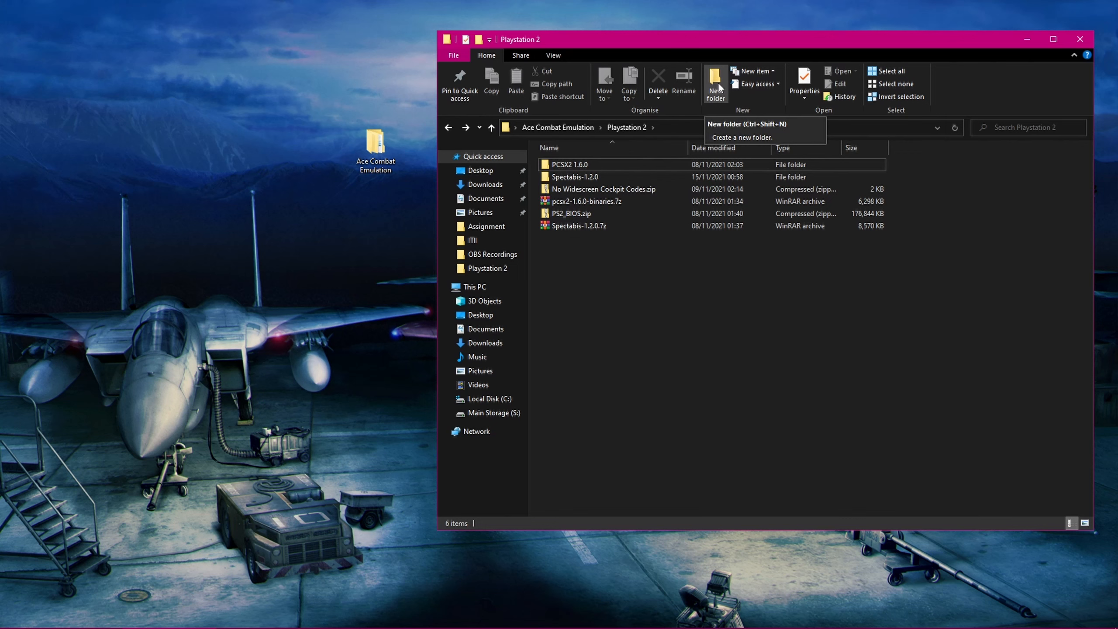
- Create a folder named Games in the Playstation 2 folder and go into it
left_click(715, 82)
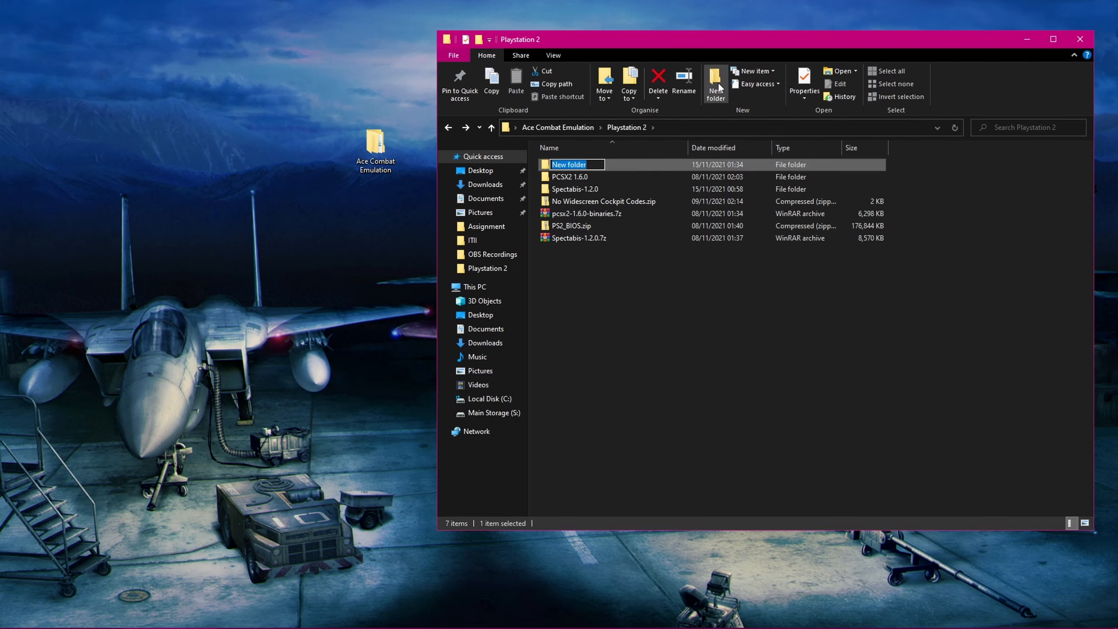
type("G")
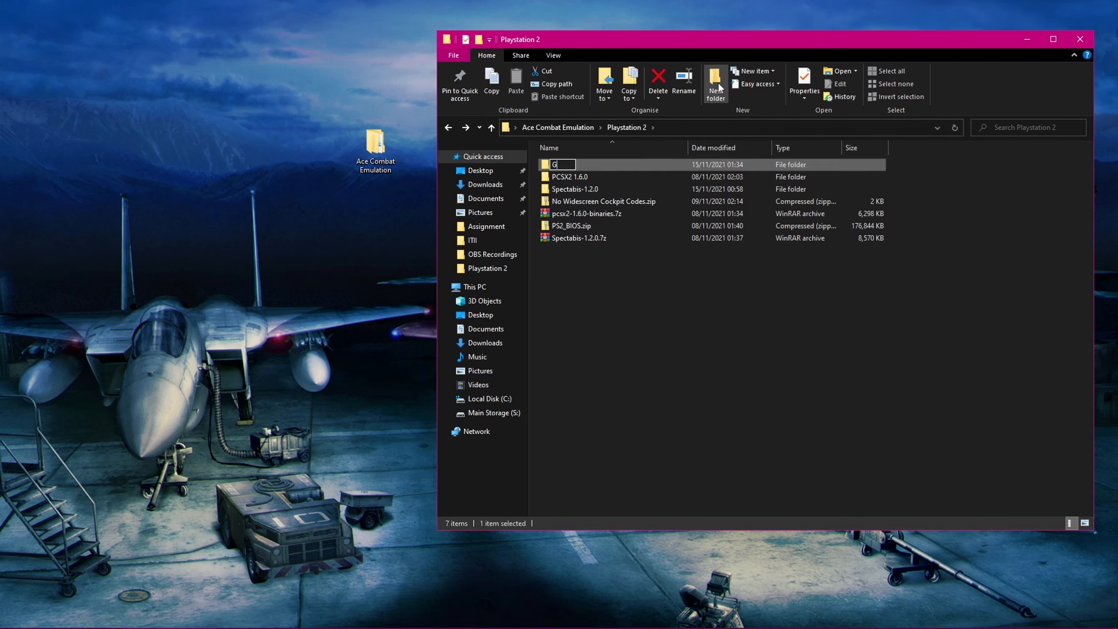
type("ames")
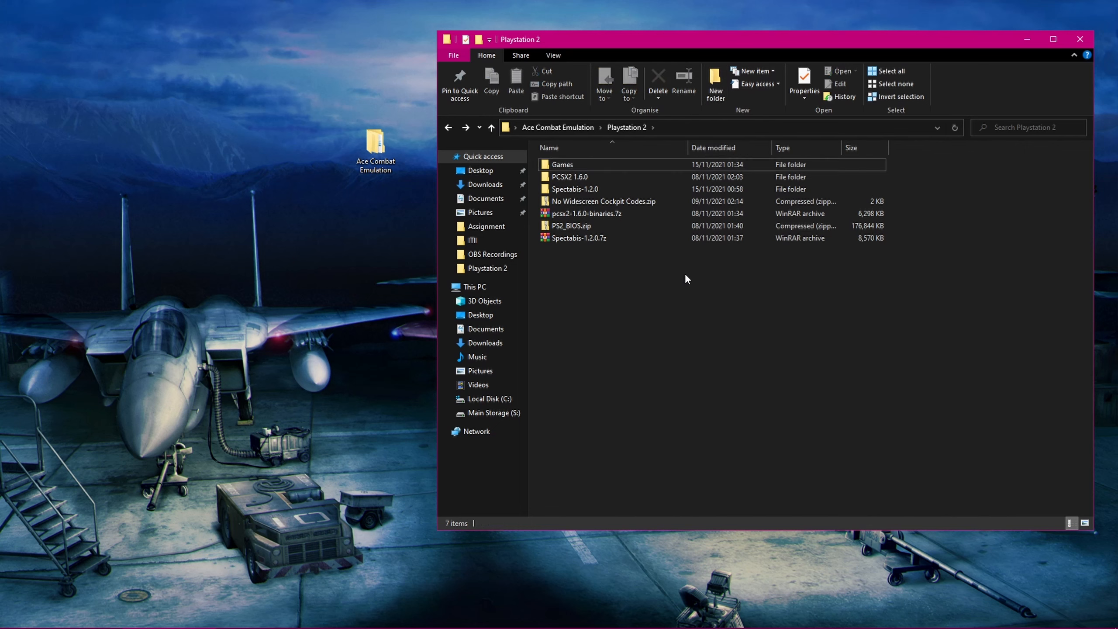
mouse_move(588, 169)
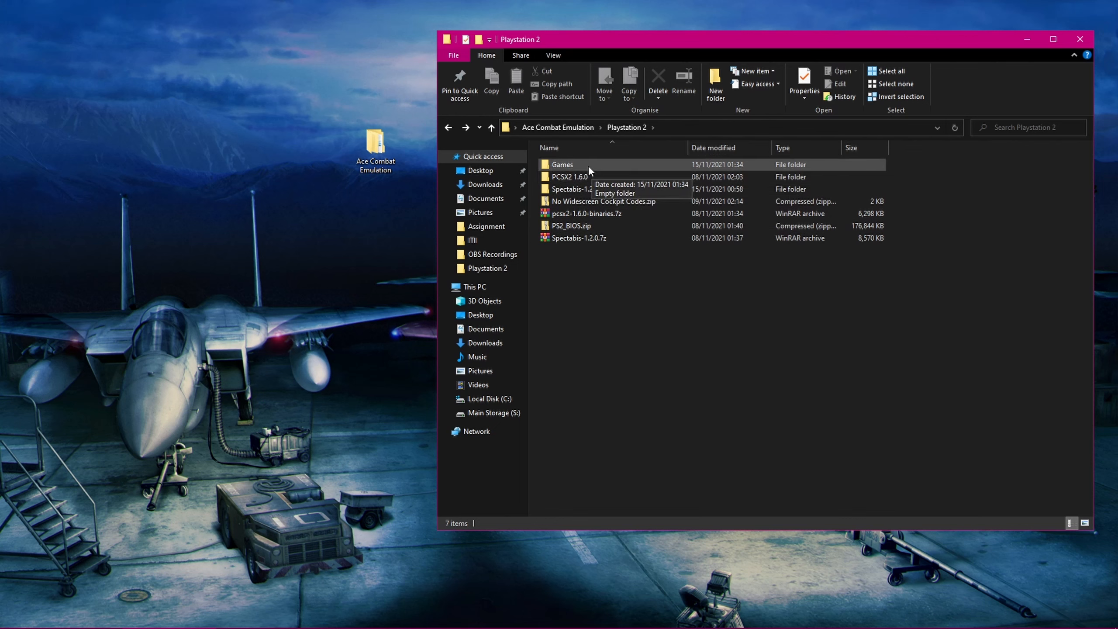
double_click(562, 165)
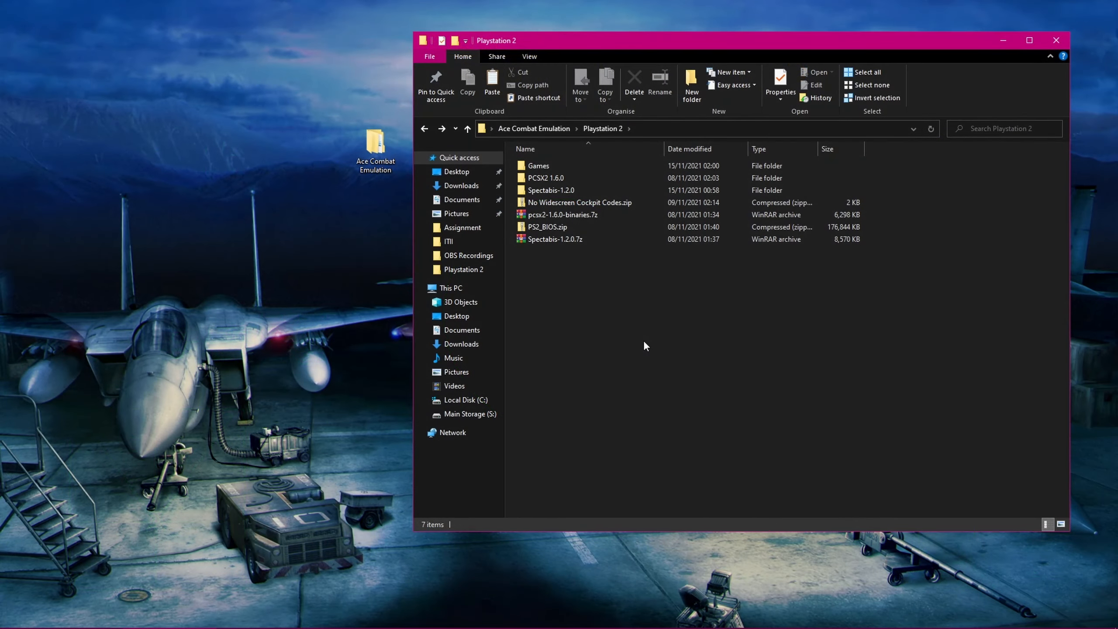
- Extract all three Ace Combat .7z archives in Games with 7-Zip Extract Here, leaving an .iso beside each
left_click(538, 165)
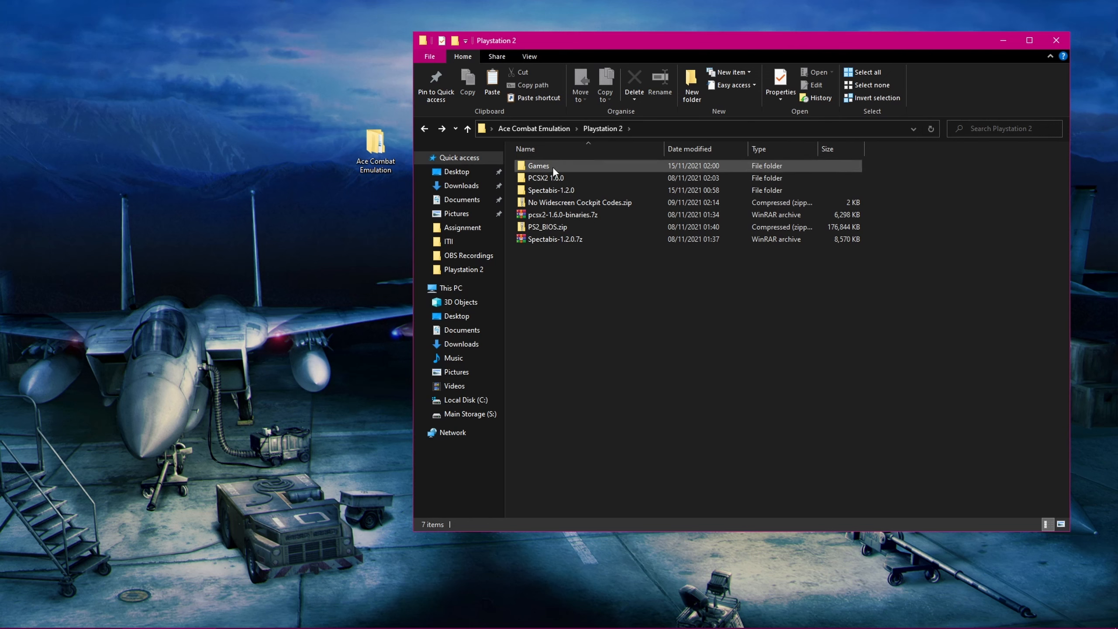
double_click(538, 165)
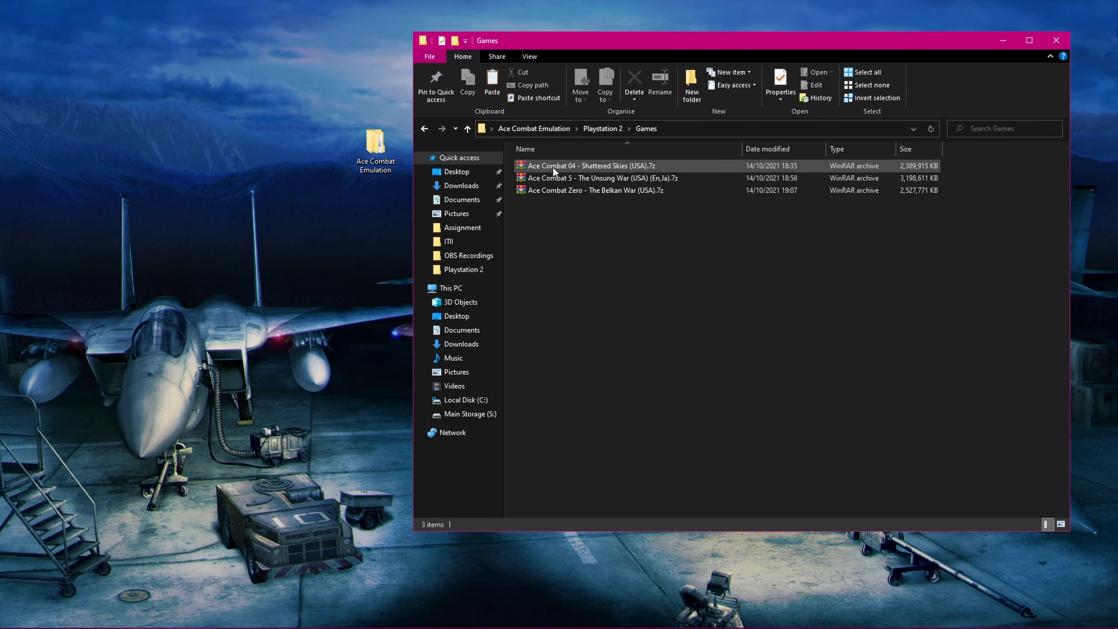
left_click(603, 177)
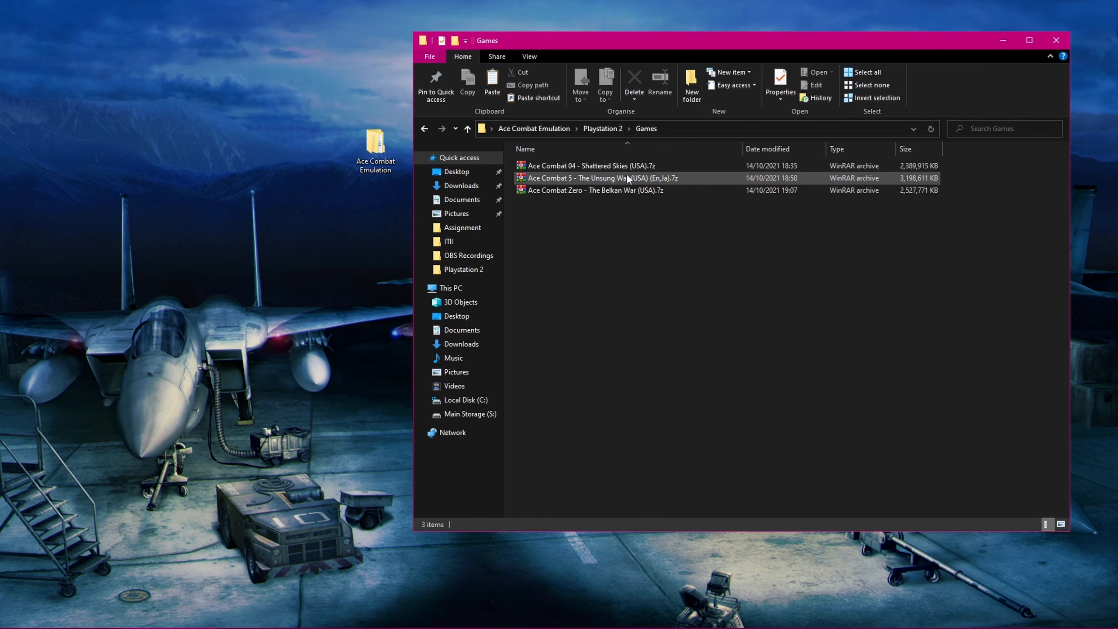
right_click(595, 177)
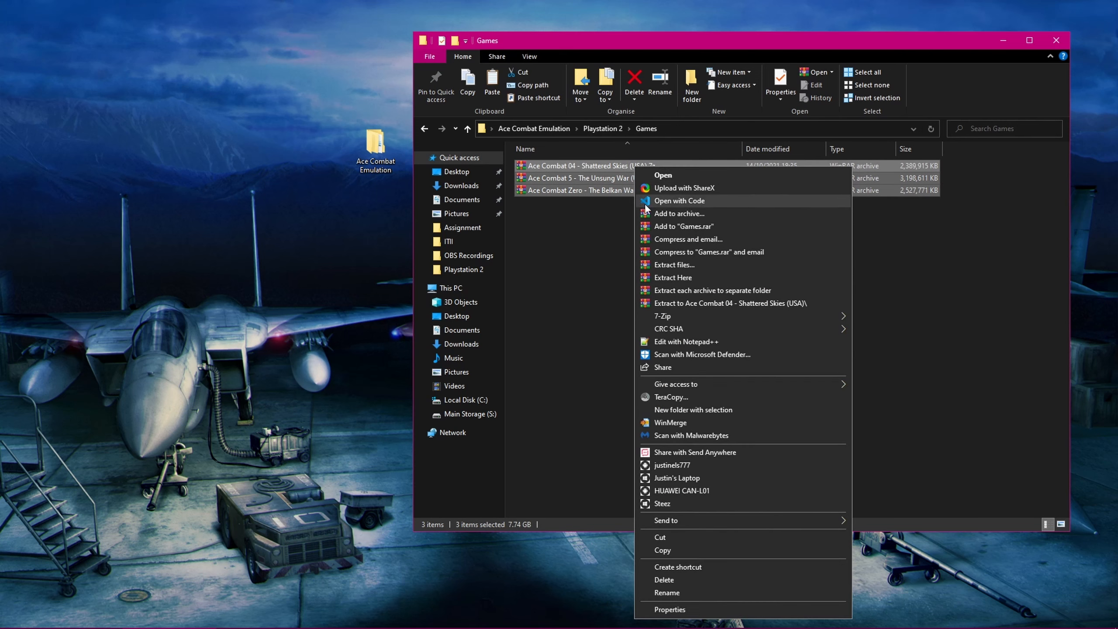
mouse_move(662, 316)
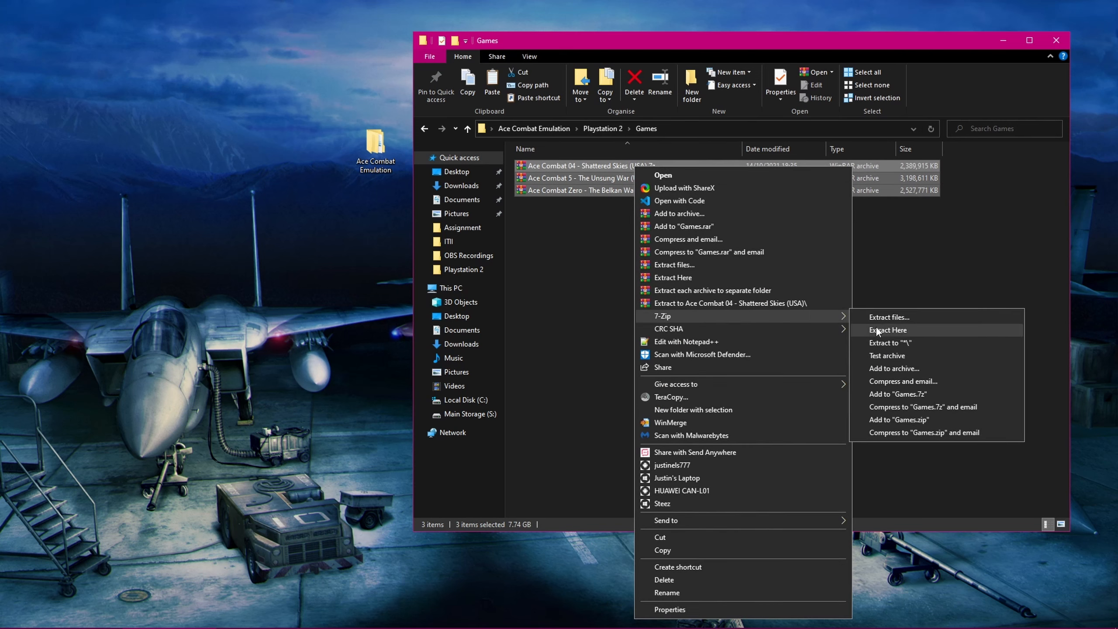
left_click(887, 329)
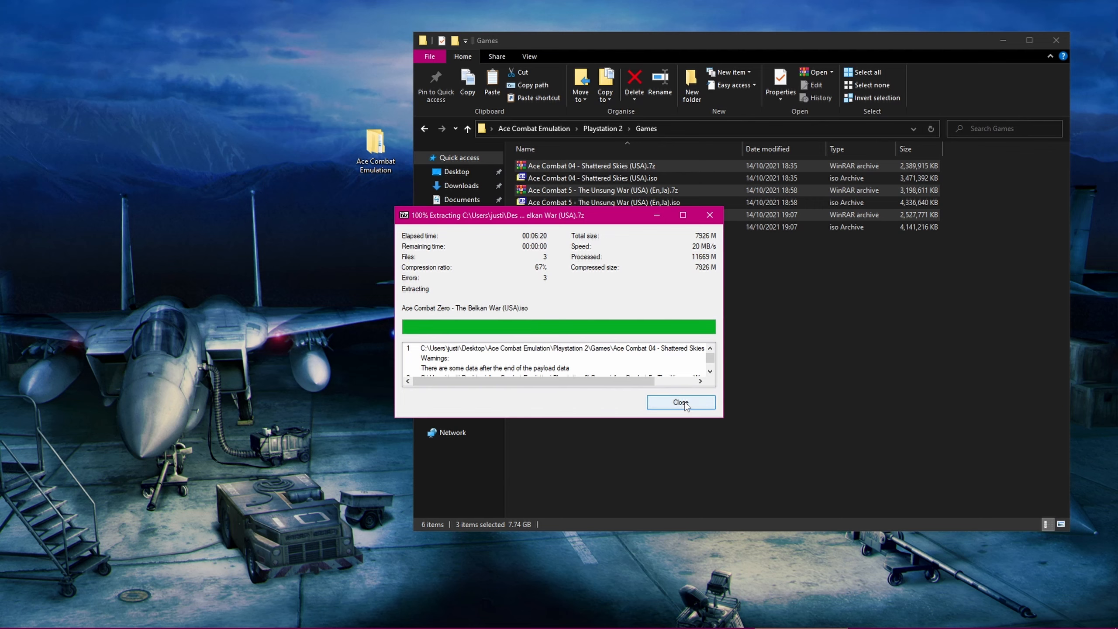
left_click(680, 402)
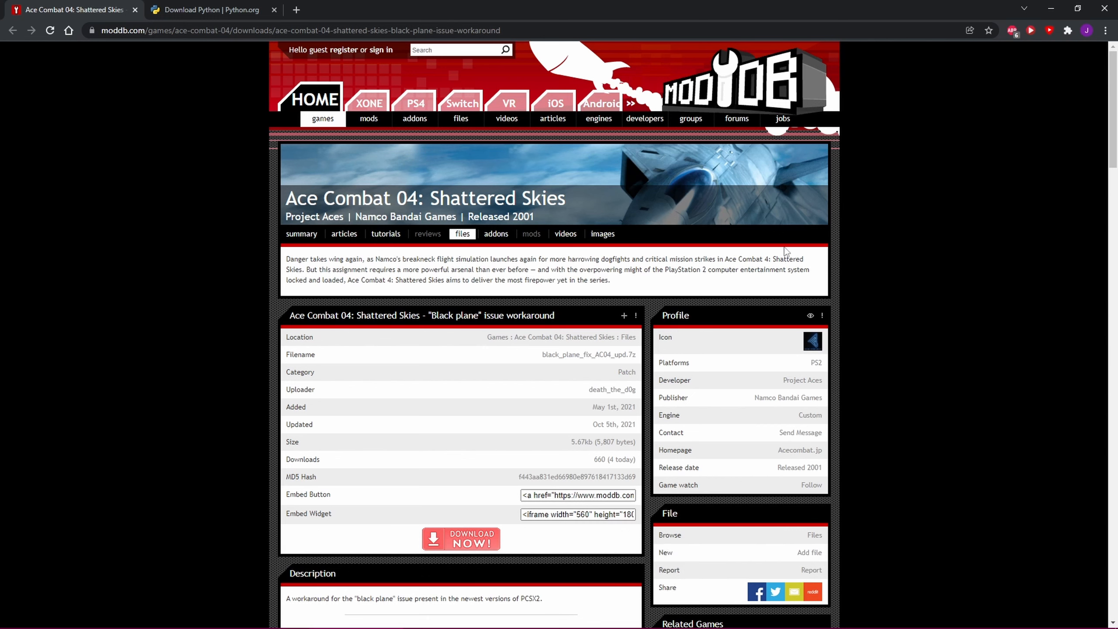
- Download the Black Plane fix from ModDB and save the Python 3.10.0 installer to the Playstation 2 folder
left_click(460, 538)
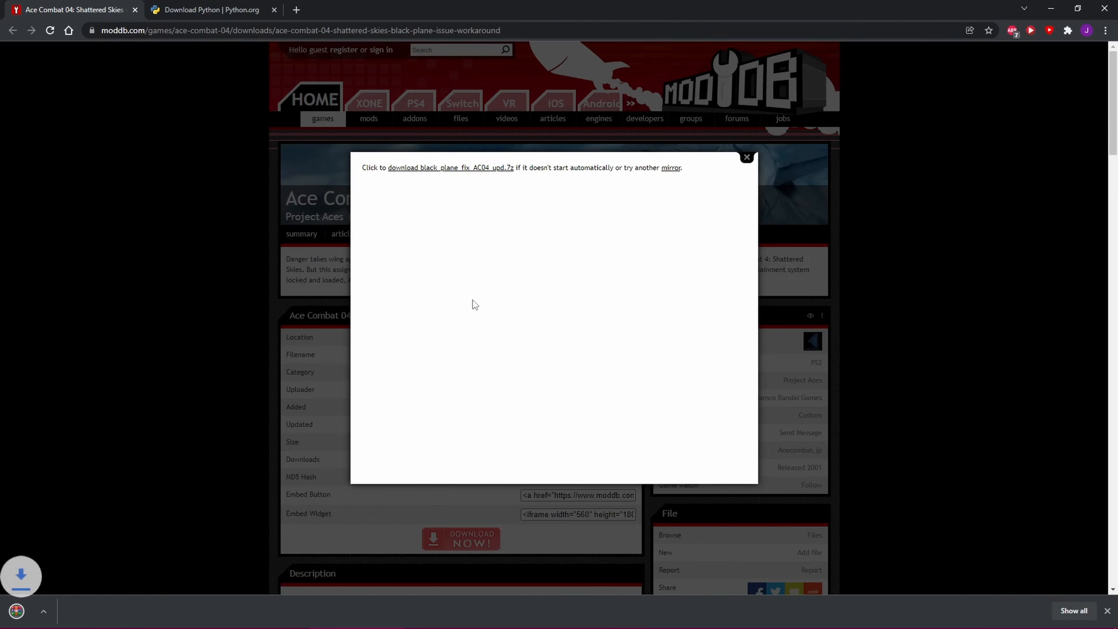
left_click(451, 167)
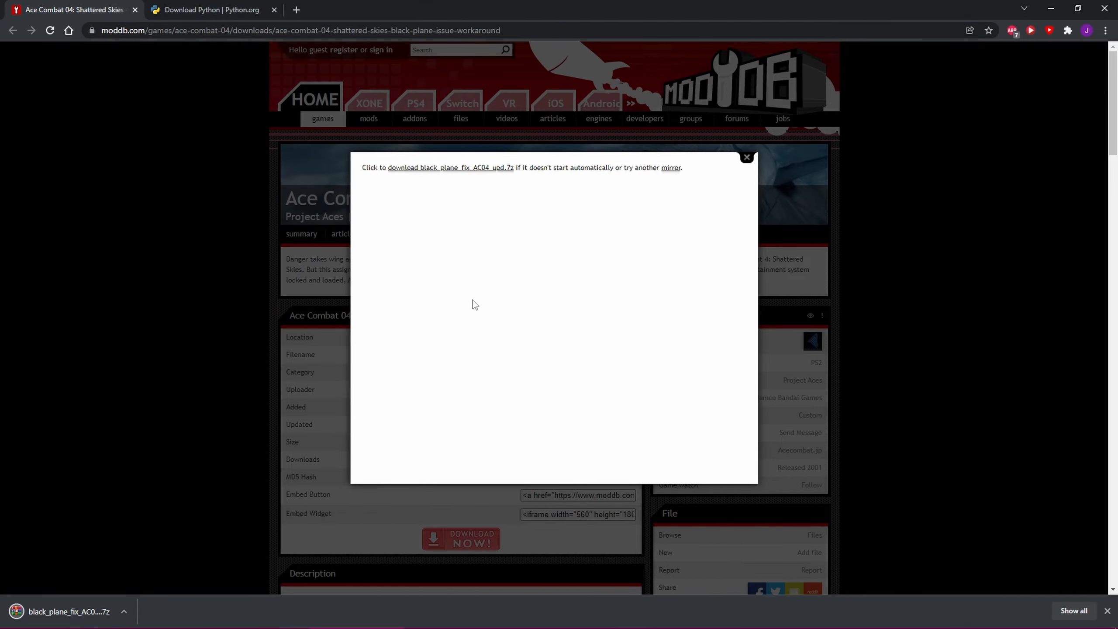
left_click(209, 9)
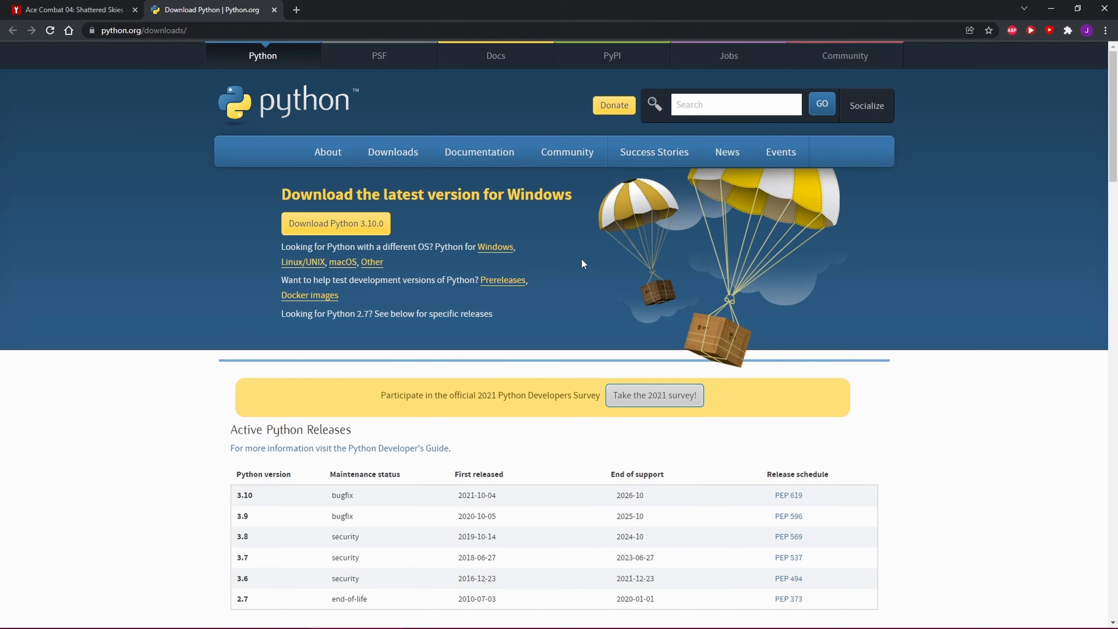
left_click(336, 224)
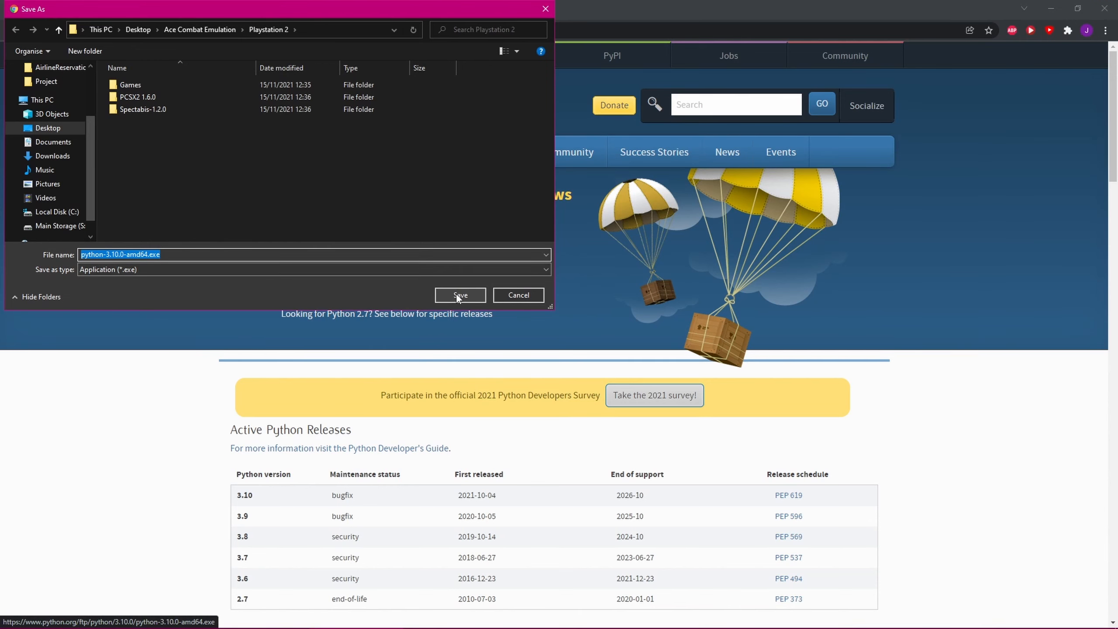
left_click(459, 296)
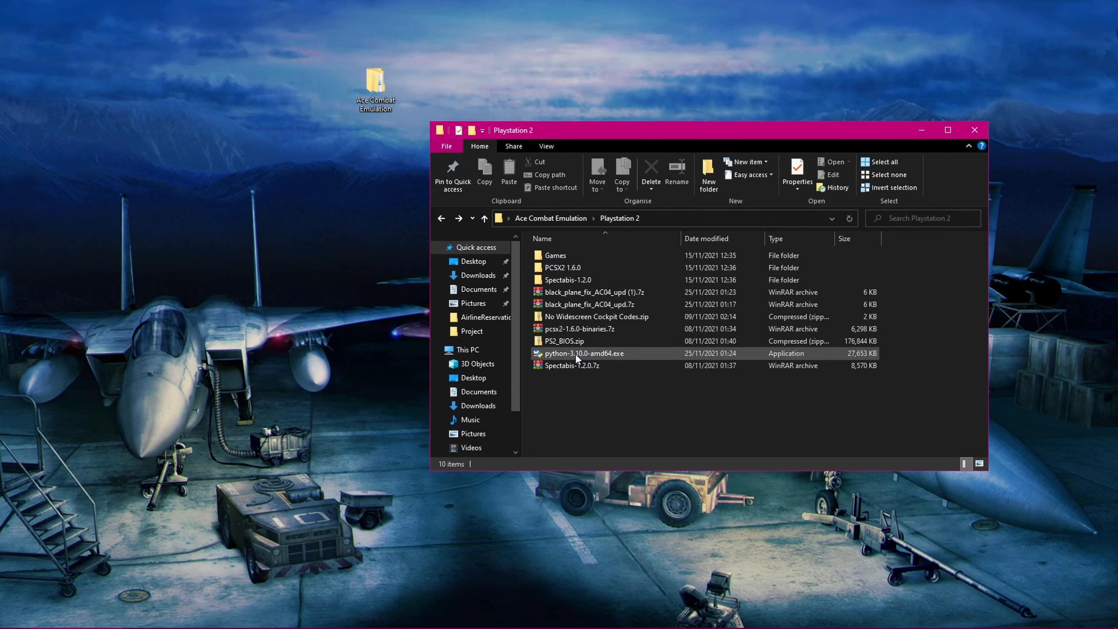
- Run python-3.10.0-amd64.exe, install with default settings and close the successful setup
left_click(584, 353)
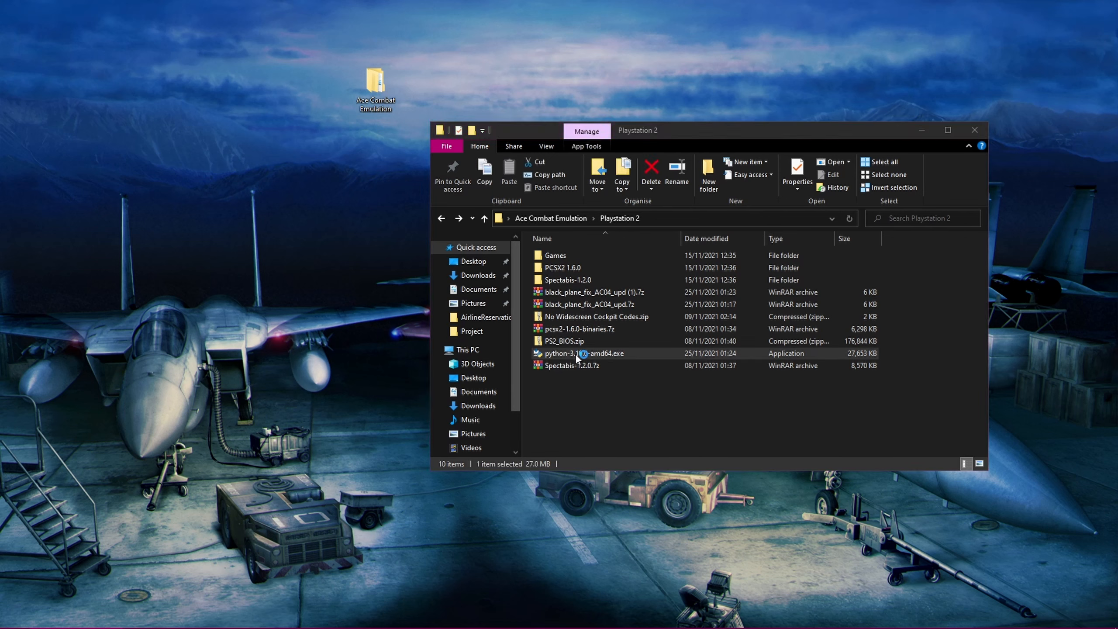
double_click(581, 353)
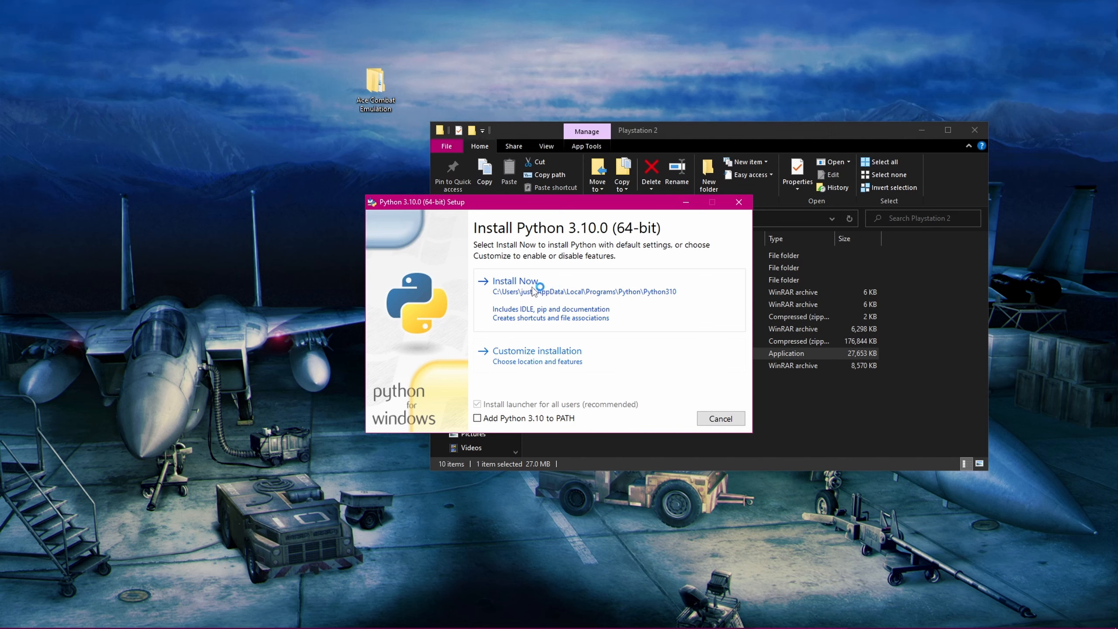
left_click(514, 281)
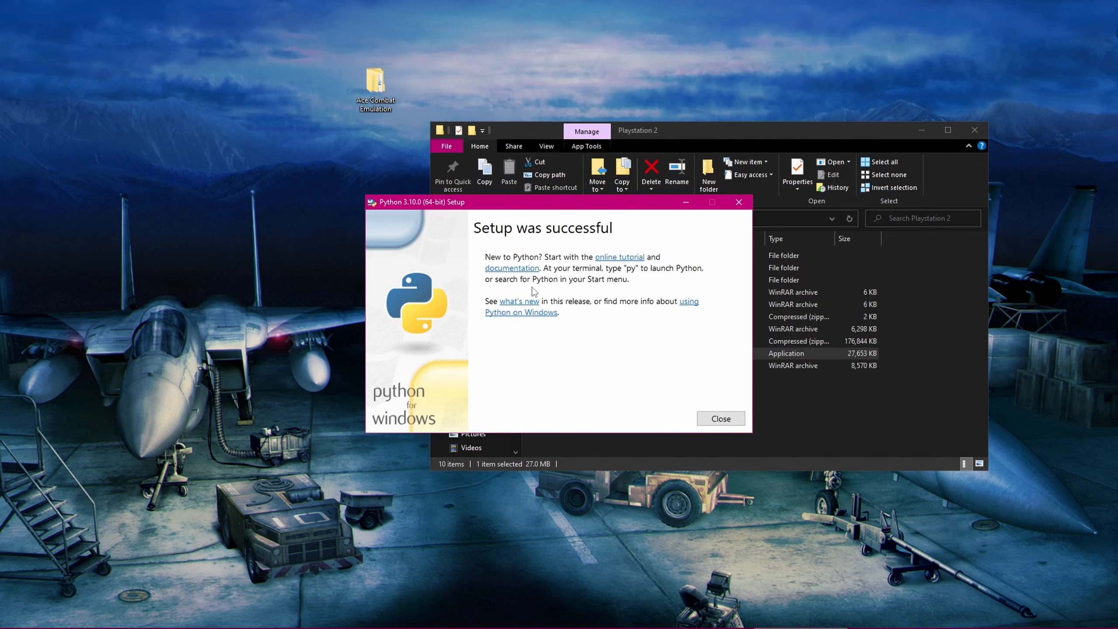
left_click(719, 418)
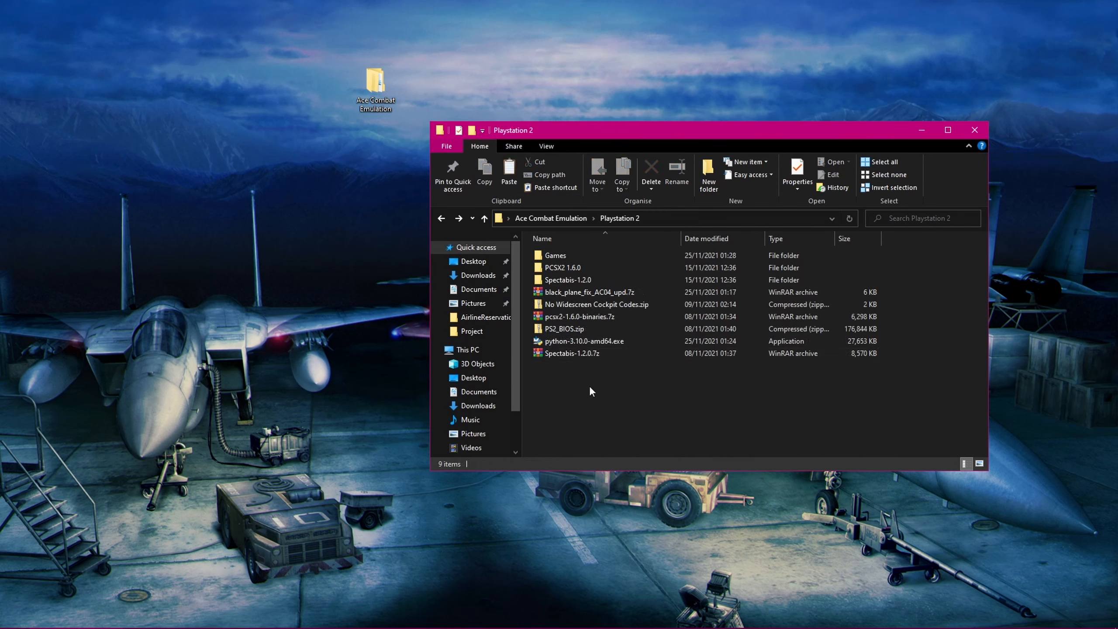
- Confirm File name extensions is ticked under View, then right-click the Ace Combat 04 .iso in Games for a backup copy
left_click(546, 146)
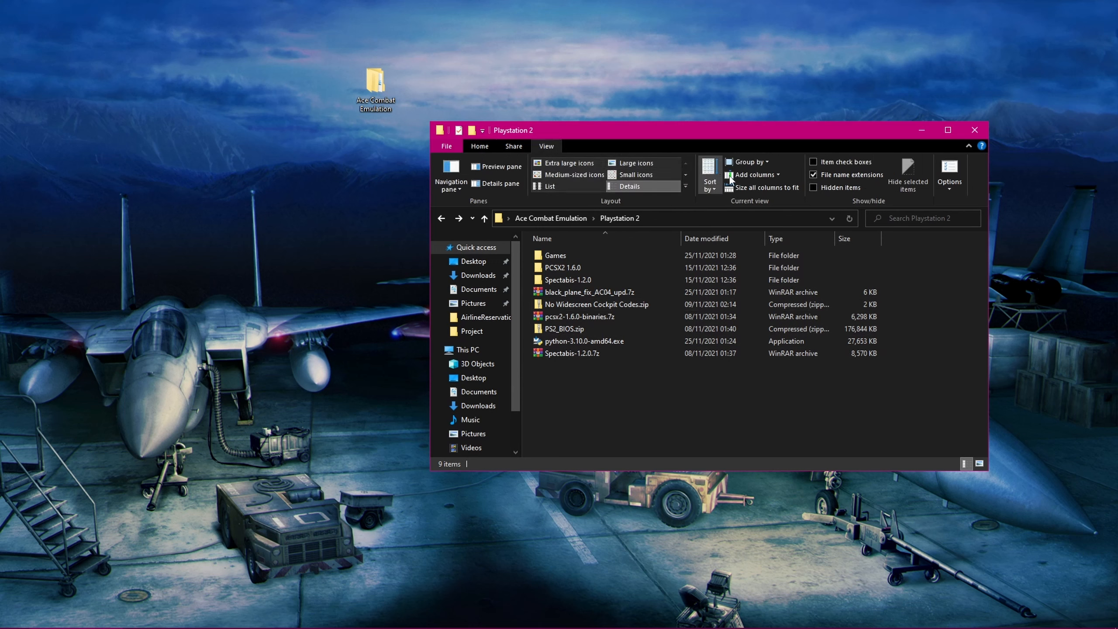
mouse_move(814, 175)
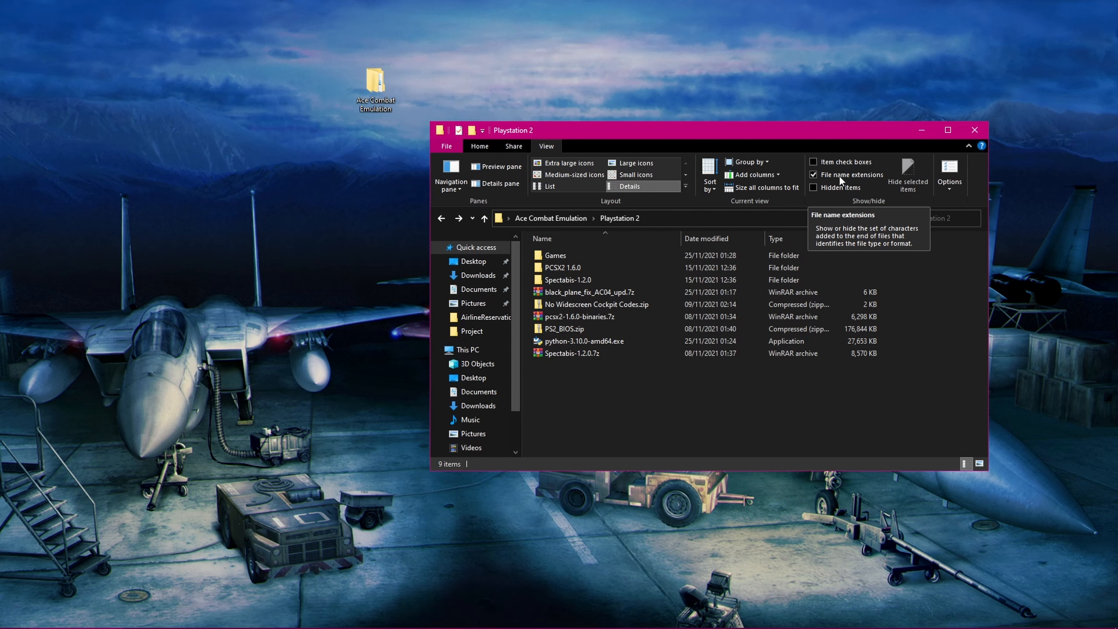
left_click(479, 146)
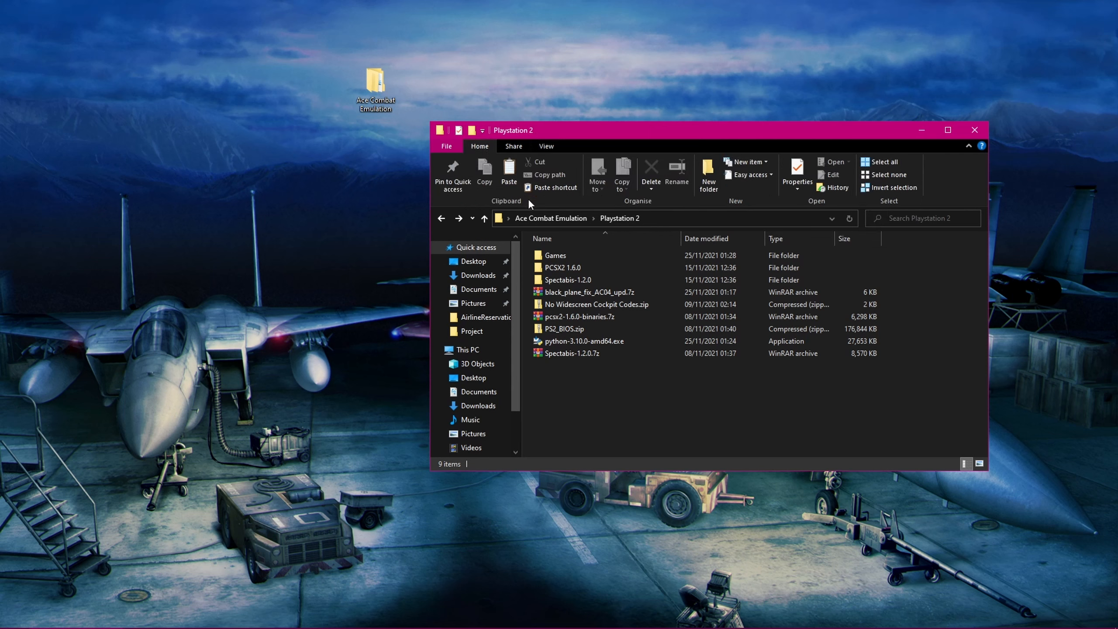
double_click(556, 255)
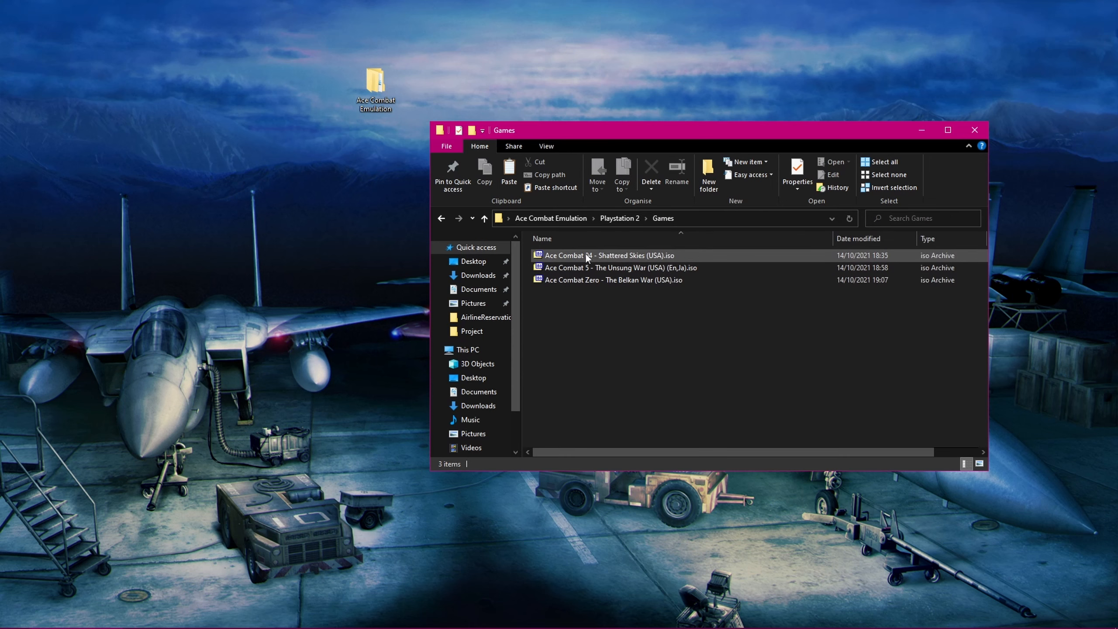
right_click(603, 255)
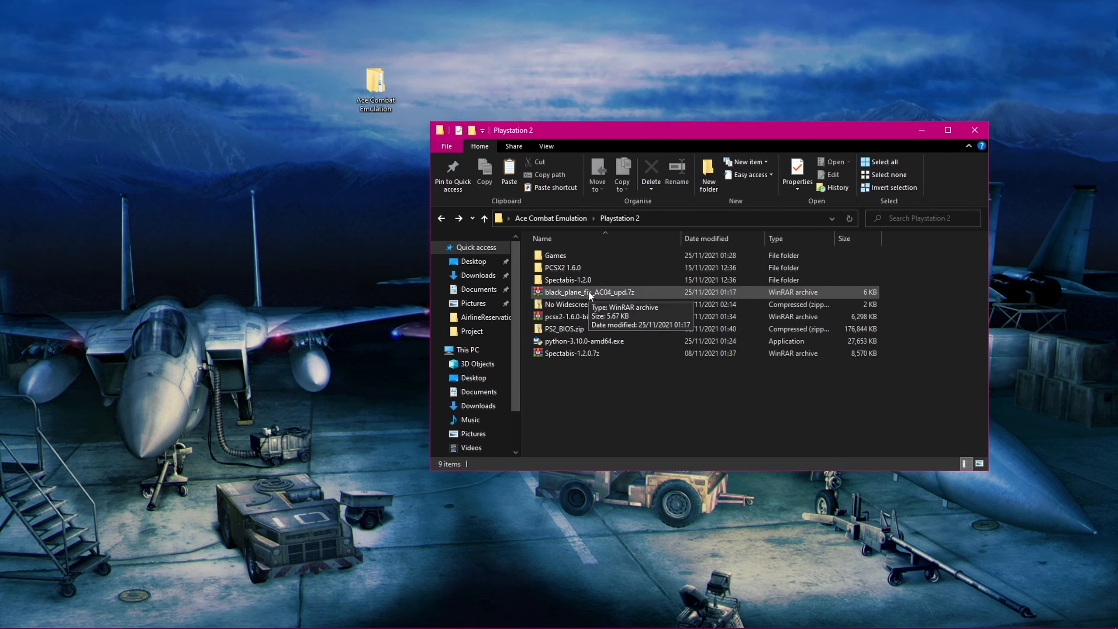
mouse_move(605, 298)
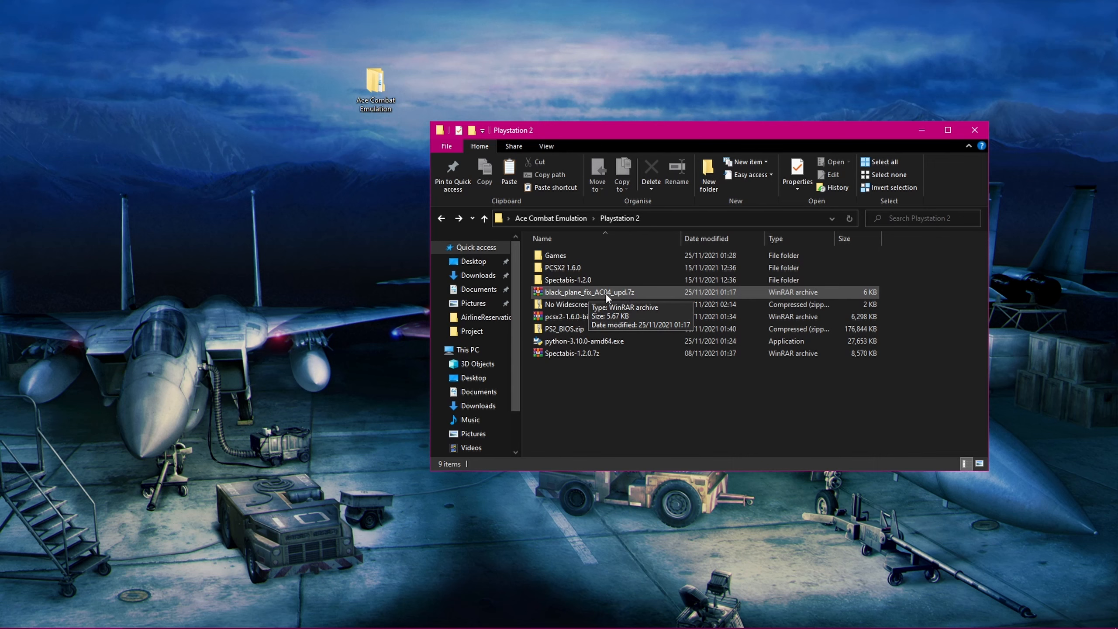
- Extract black_plane_fix_AC04_upd.7z and select Black plane fix for AC04 US.py in the new folder
right_click(588, 292)
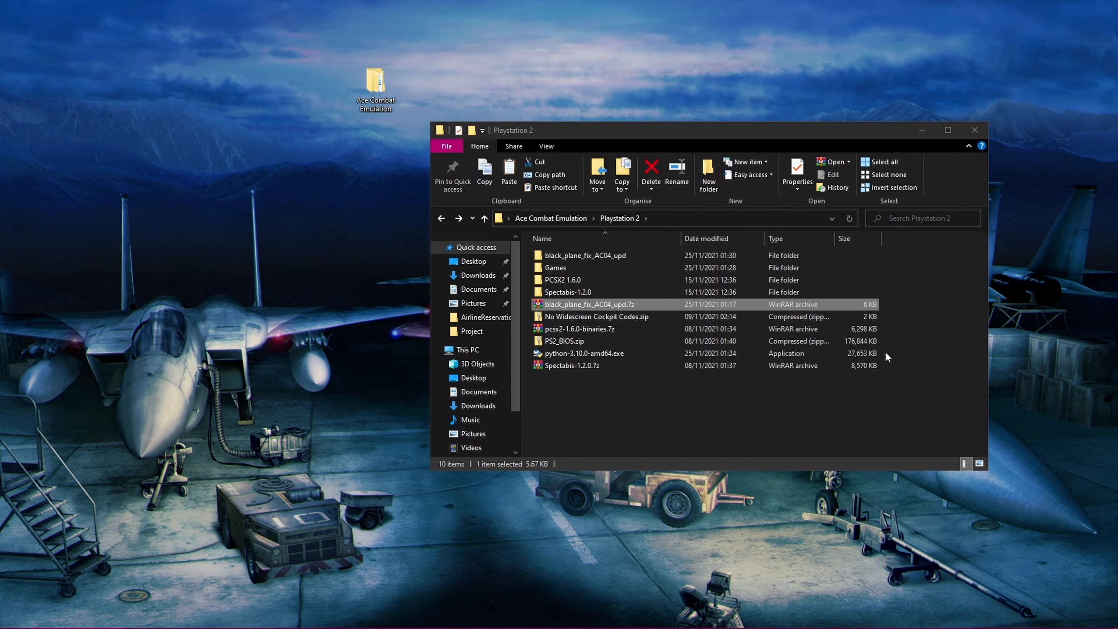
double_click(586, 255)
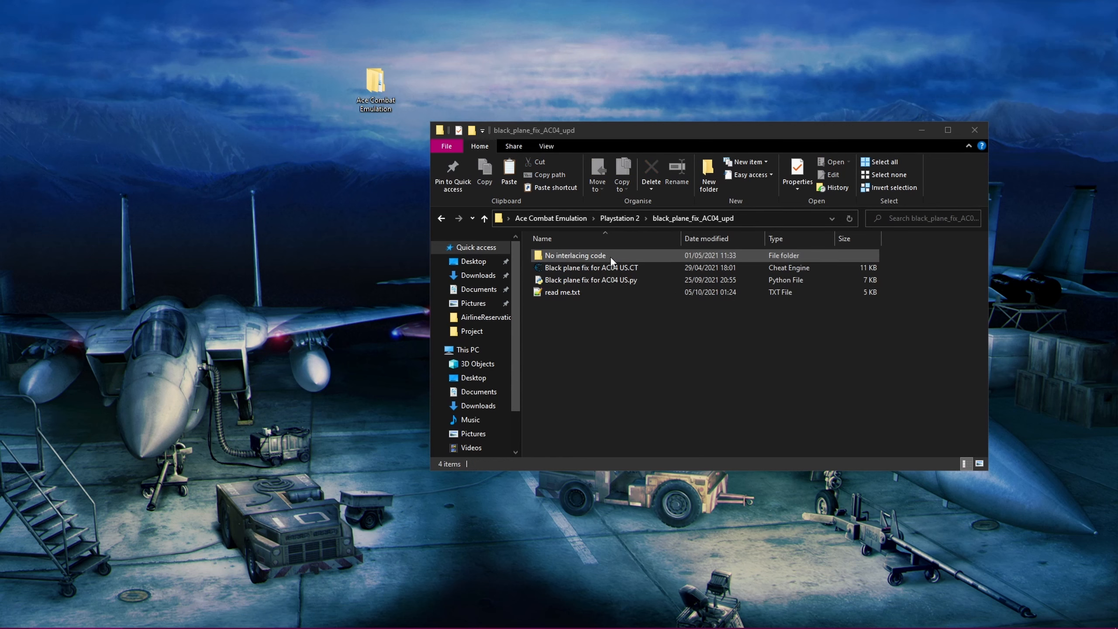
left_click(588, 279)
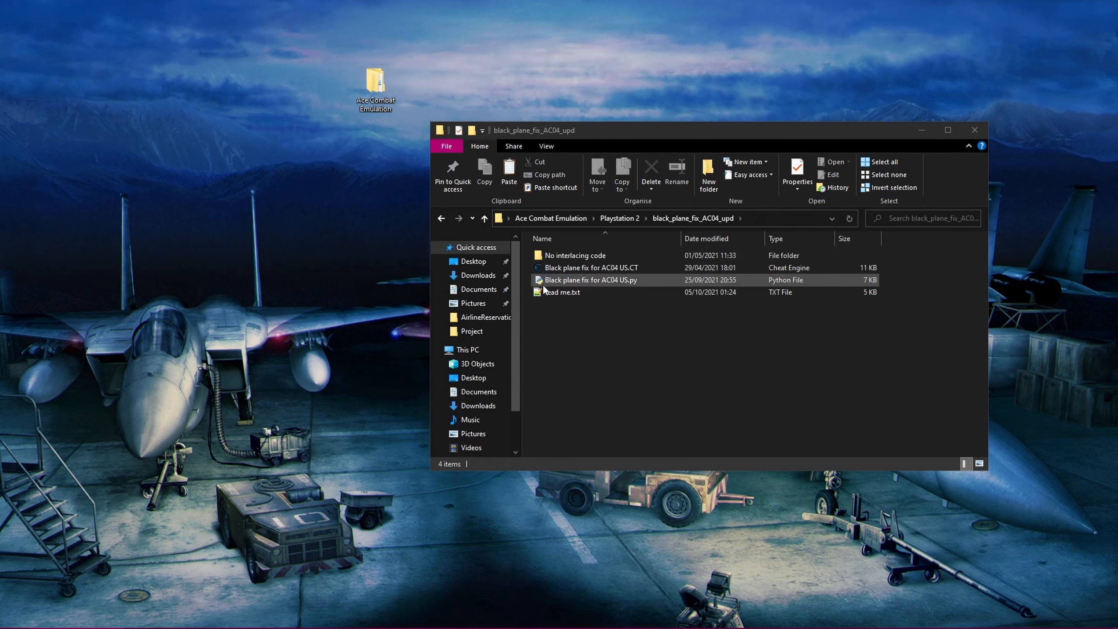
mouse_move(588, 283)
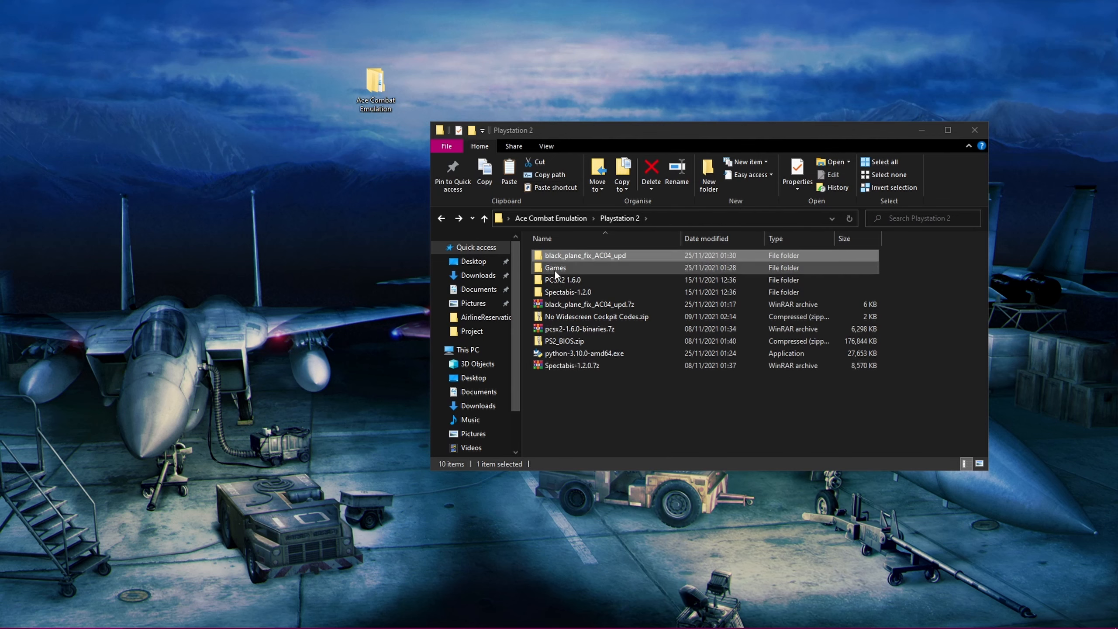
- Paste the .py script into Games and copy the Ace Combat 04 ISO's full file name via Rename
double_click(555, 267)
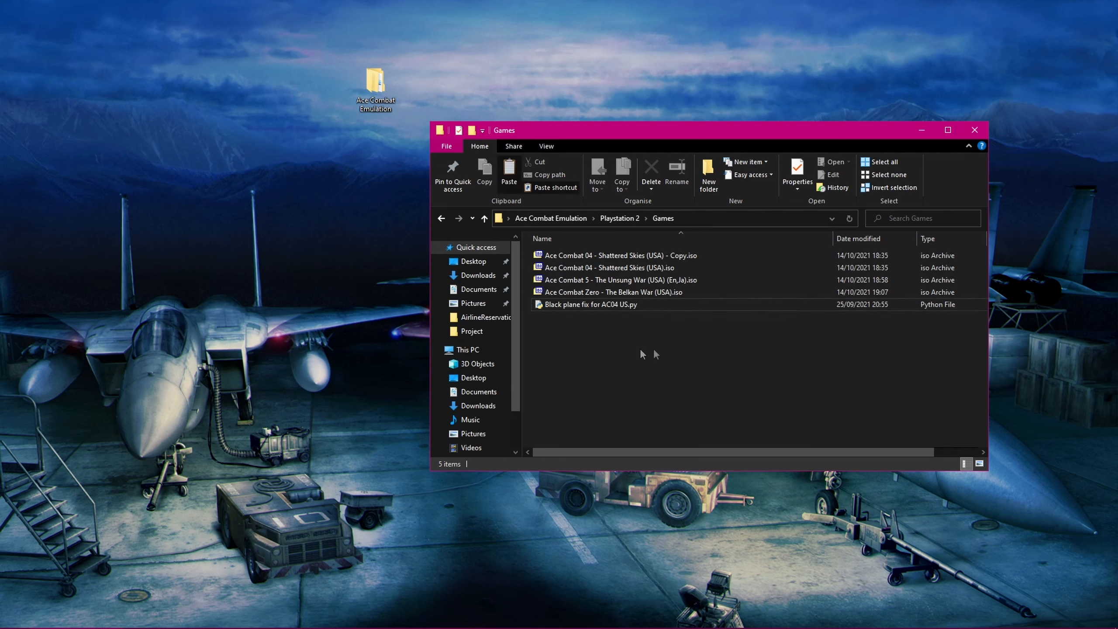
left_click(605, 267)
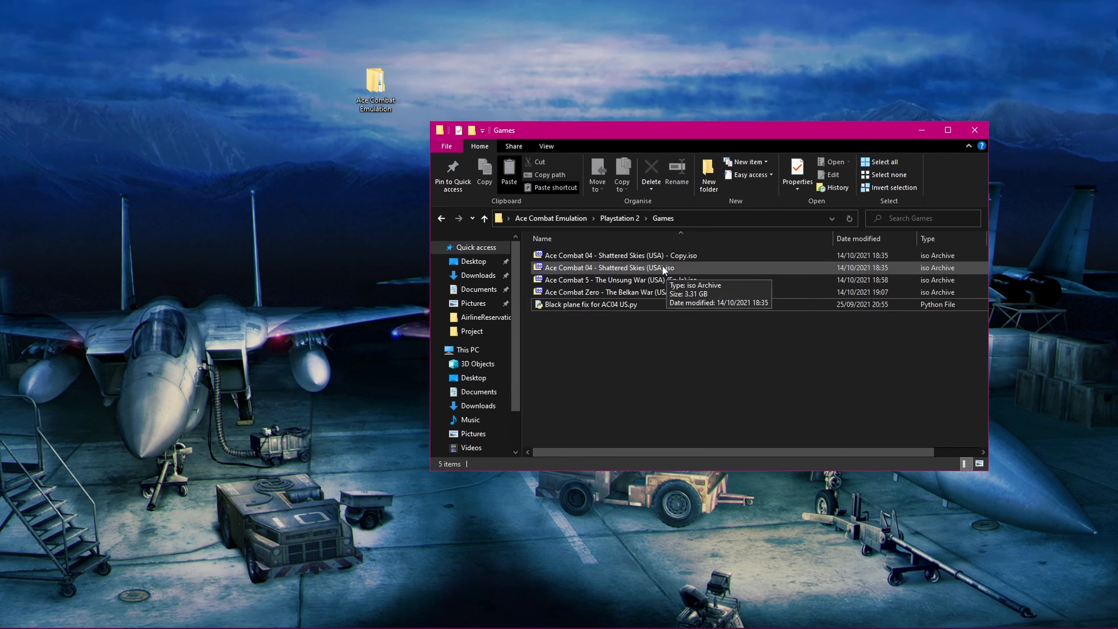
right_click(605, 267)
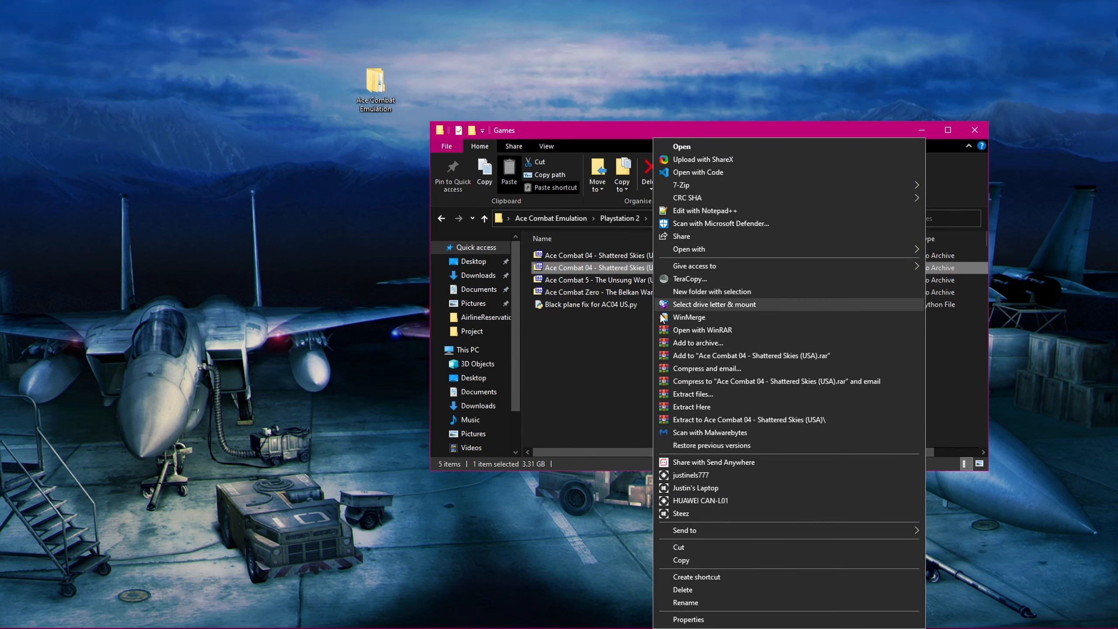
left_click(685, 602)
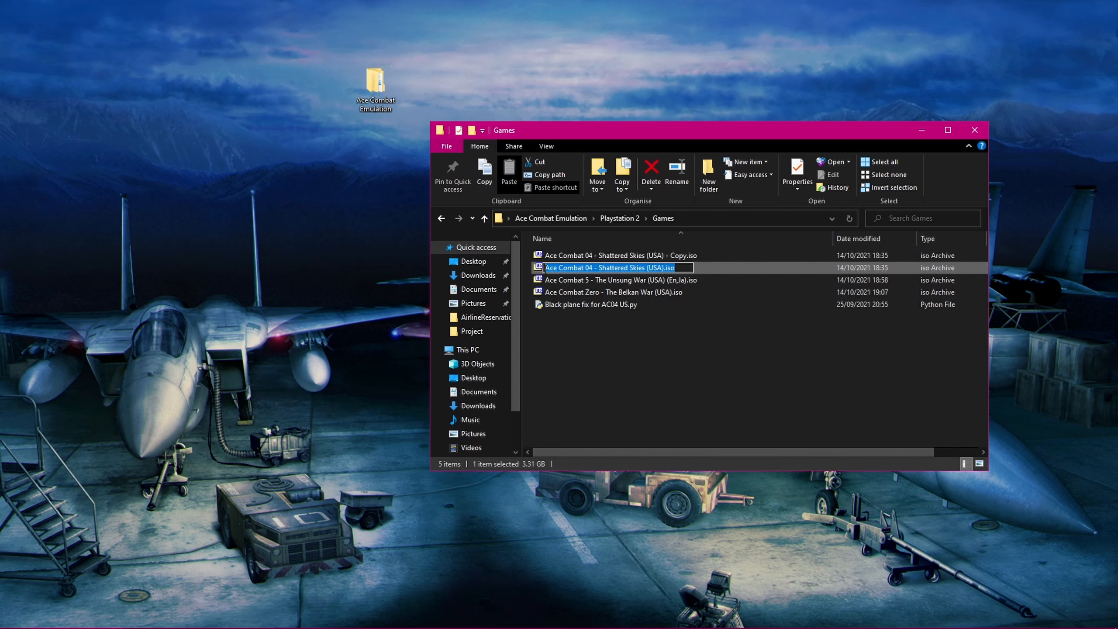
mouse_move(603, 329)
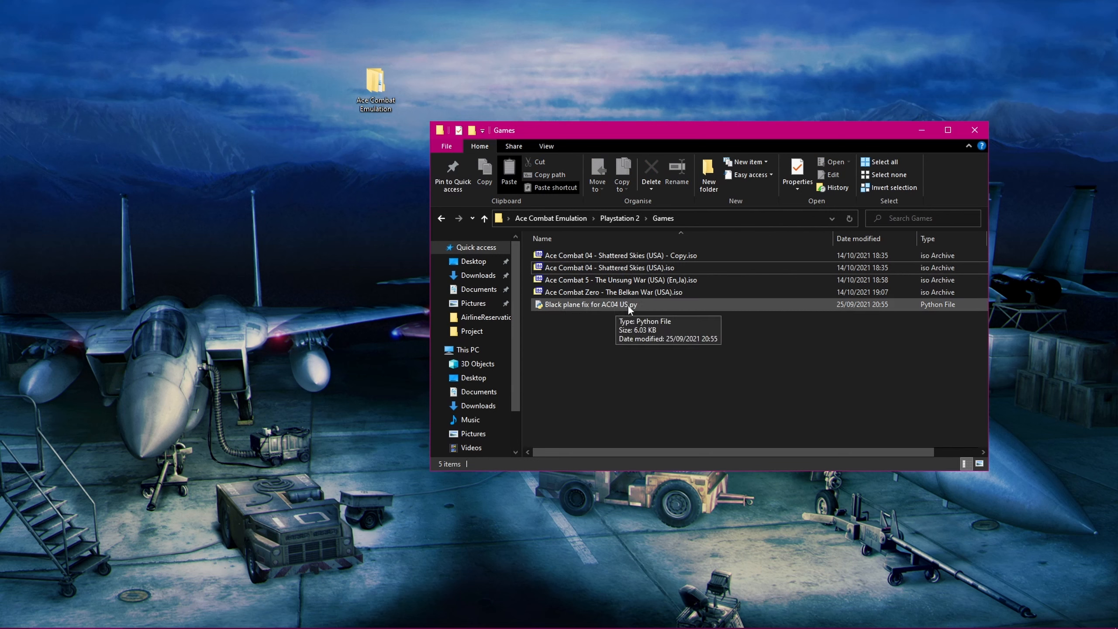
- Run the fix script on 'Ace Combat 04 - Shattered Skies (USA).iso' until patching completes
double_click(588, 305)
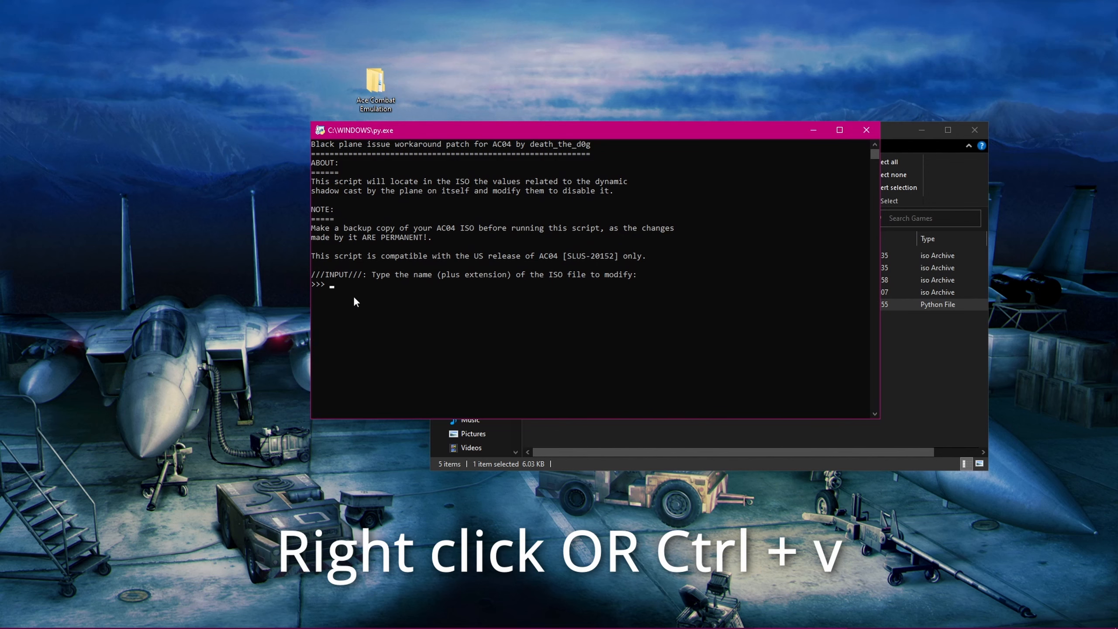
type("Ace Combat 04 - Shattered Skies (USA).iso")
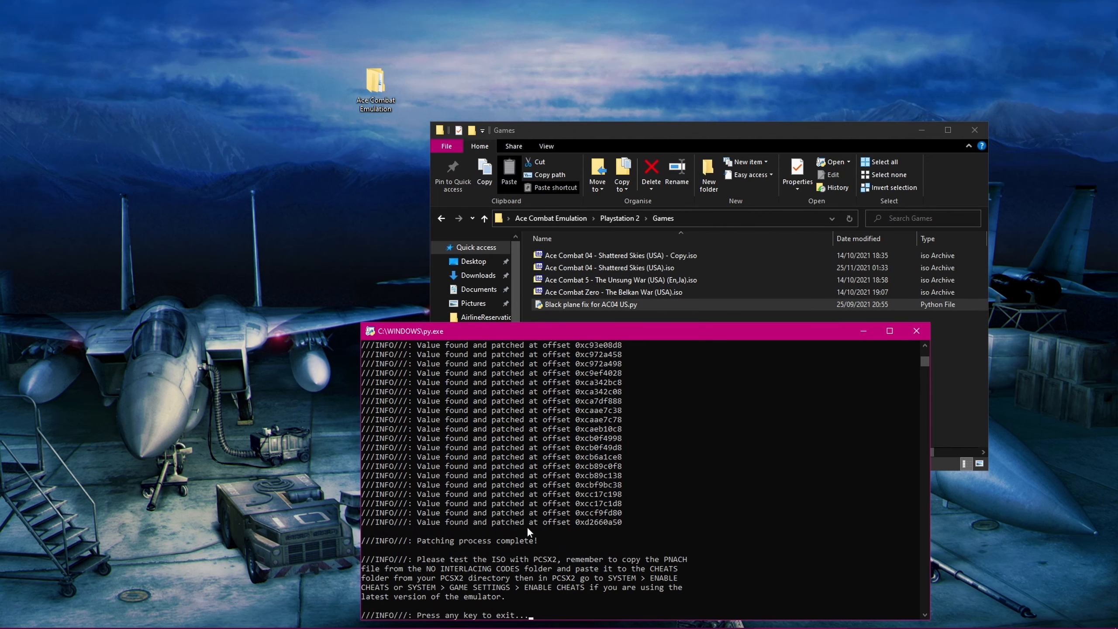
mouse_move(447, 620)
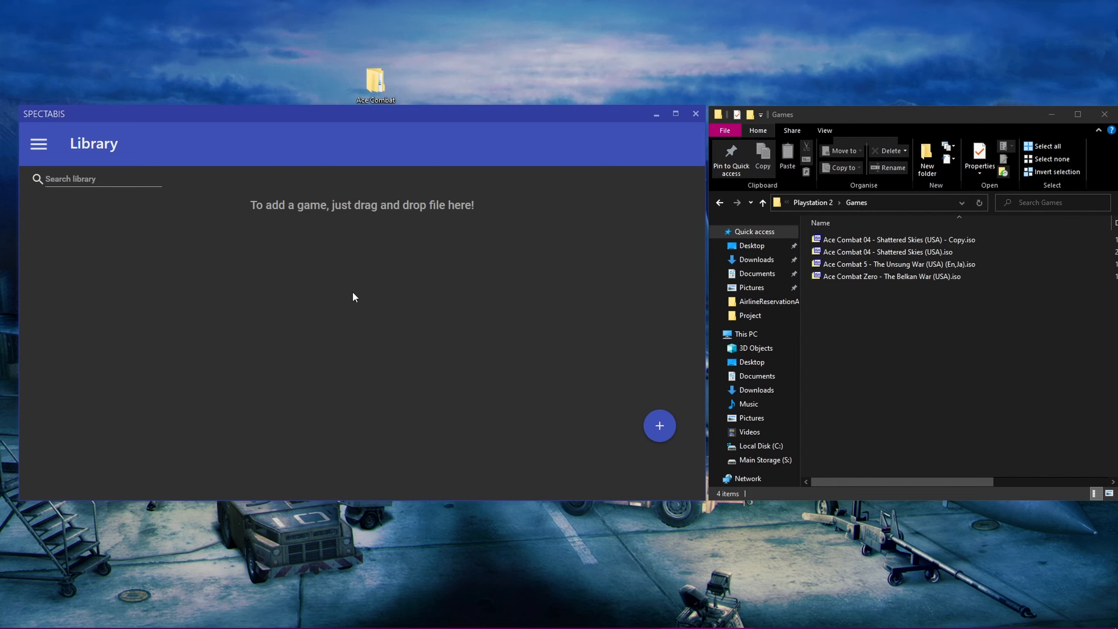
- Drop the Ace Combat ISOs, including Ace Combat 04, into the Spectabis library
left_click(891, 276)
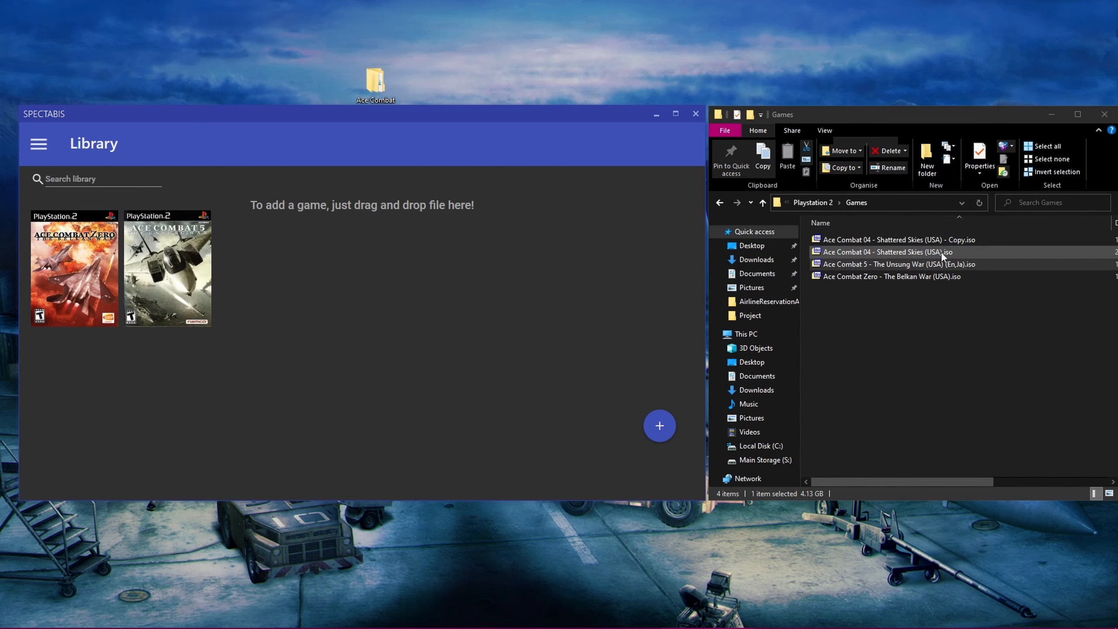
left_click(887, 252)
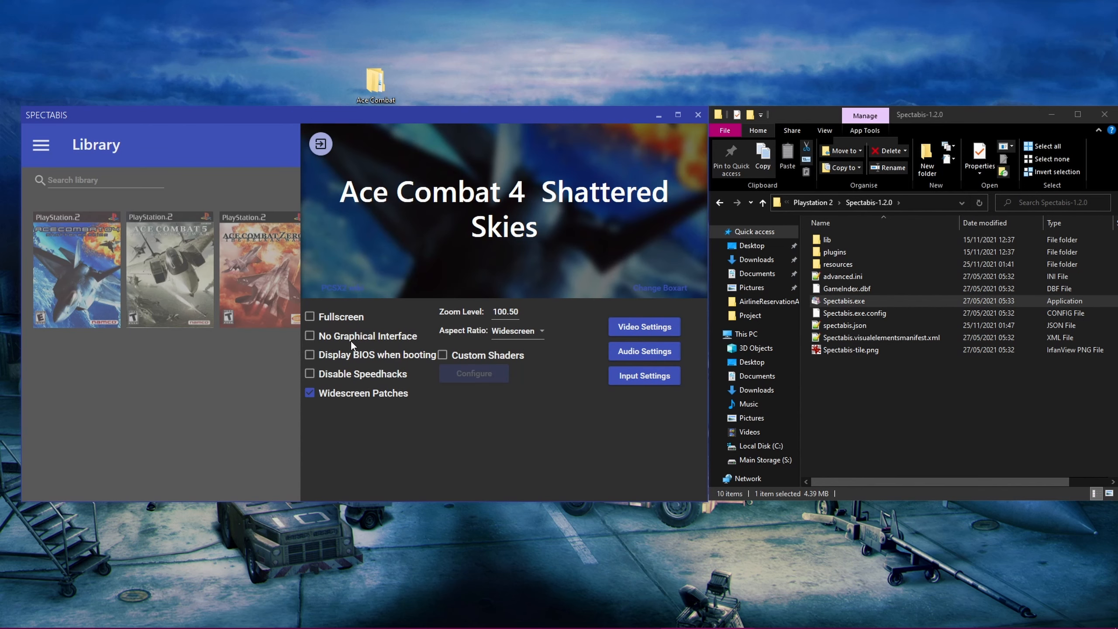
mouse_move(362, 343)
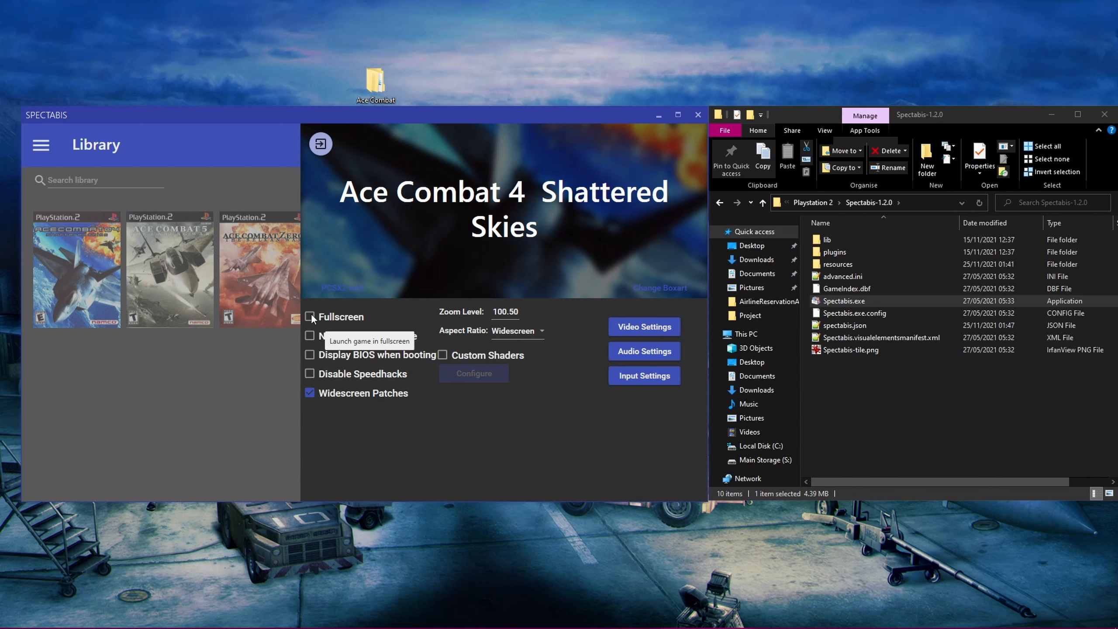
- Enable Fullscreen for Ace Combat 4 in its Spectabis settings panel
left_click(309, 316)
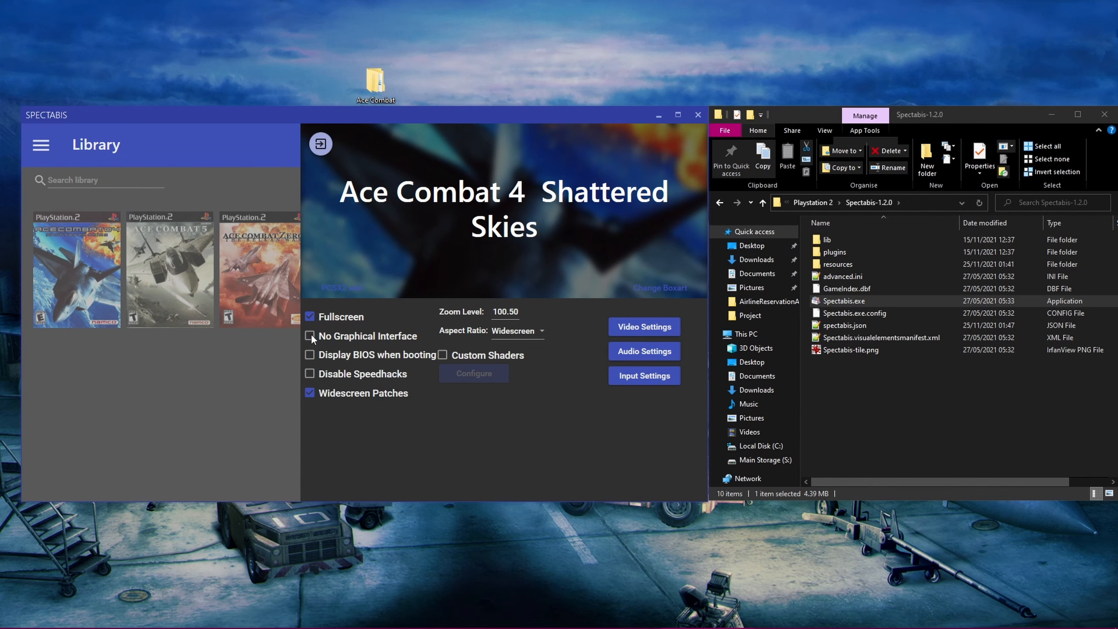
mouse_move(310, 361)
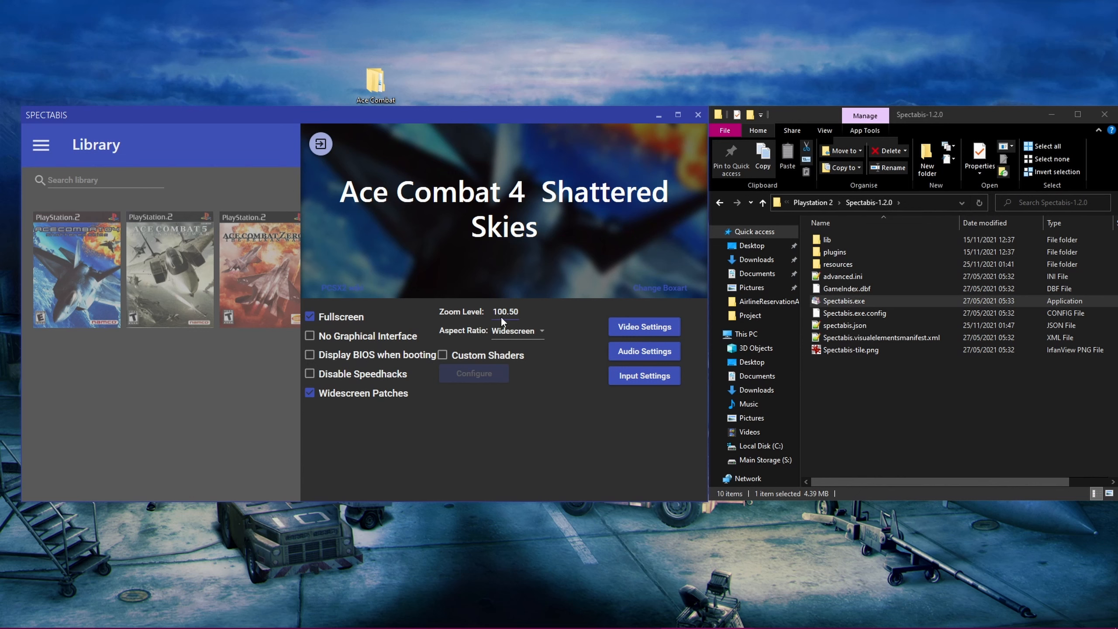
mouse_move(565, 430)
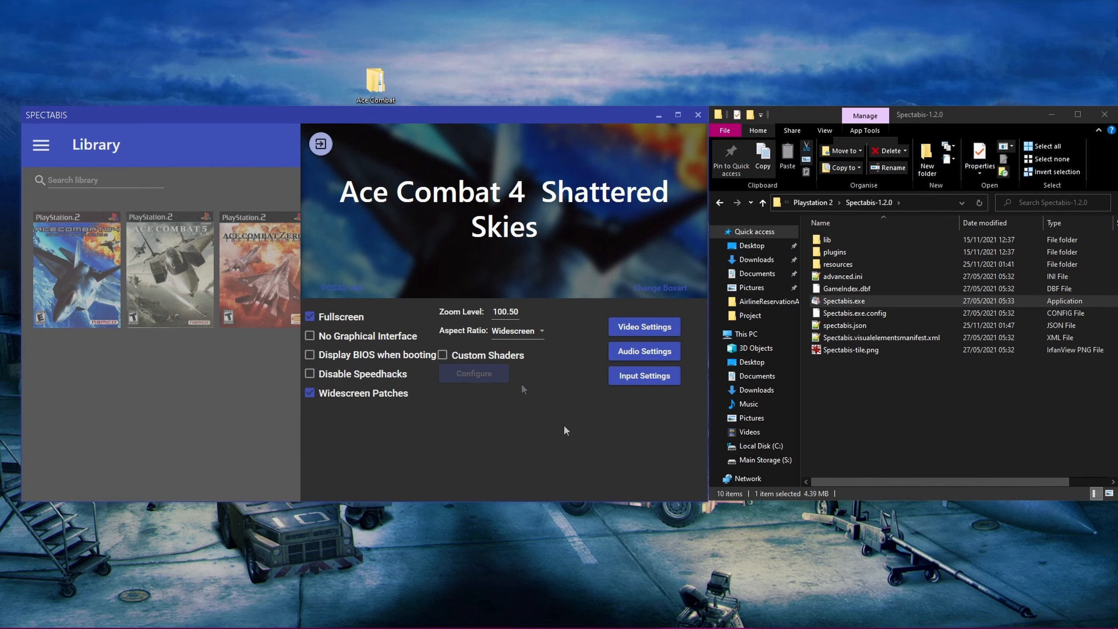
mouse_move(568, 421)
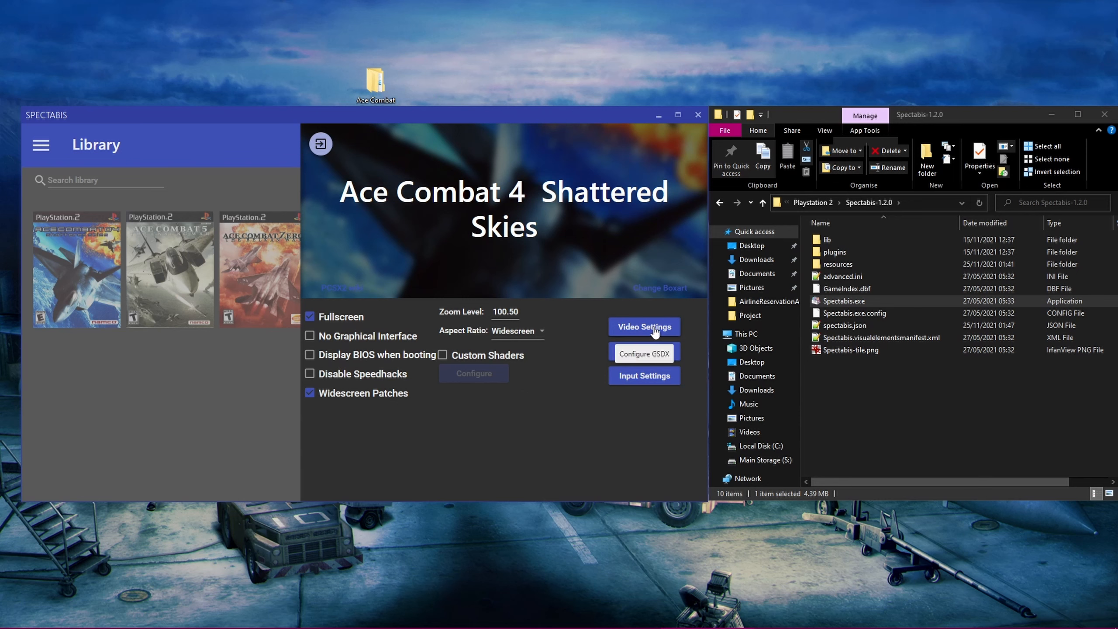
- Set GSdx to Direct3D 11 (Hardware) on the GTX 1070 Ti, interlacing None, Bilinear (Forced excluding sprite) filtering
left_click(643, 352)
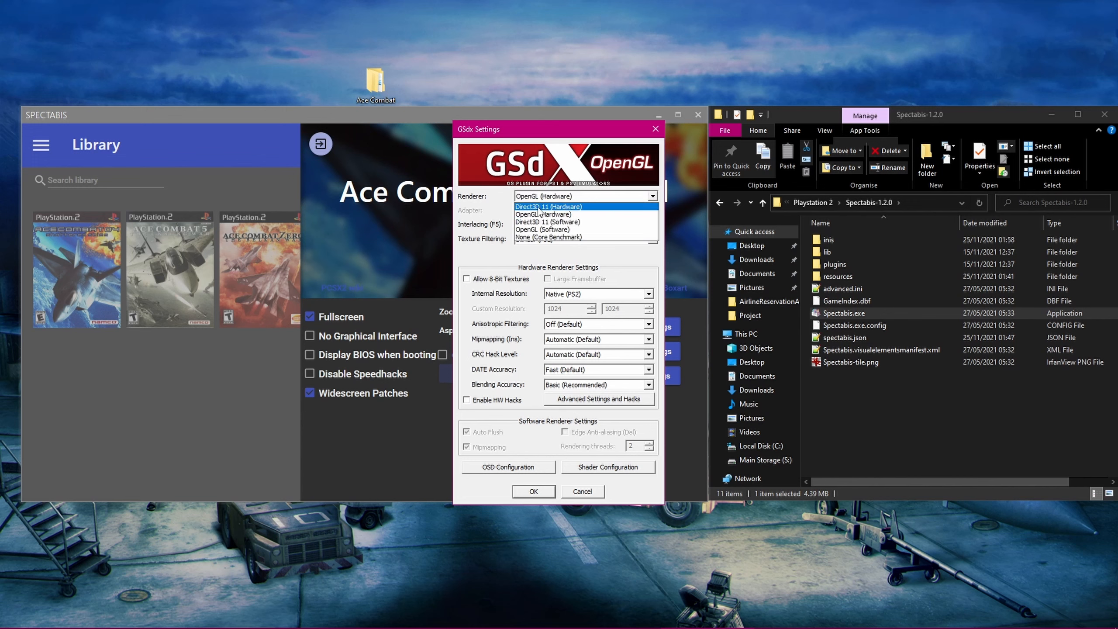
mouse_move(578, 214)
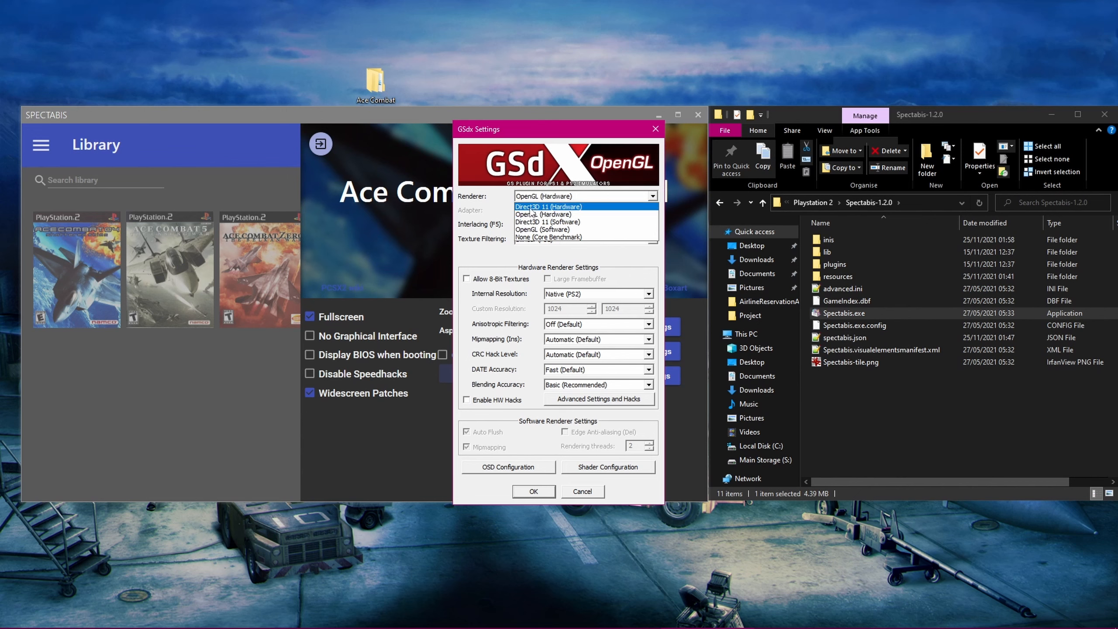
left_click(548, 206)
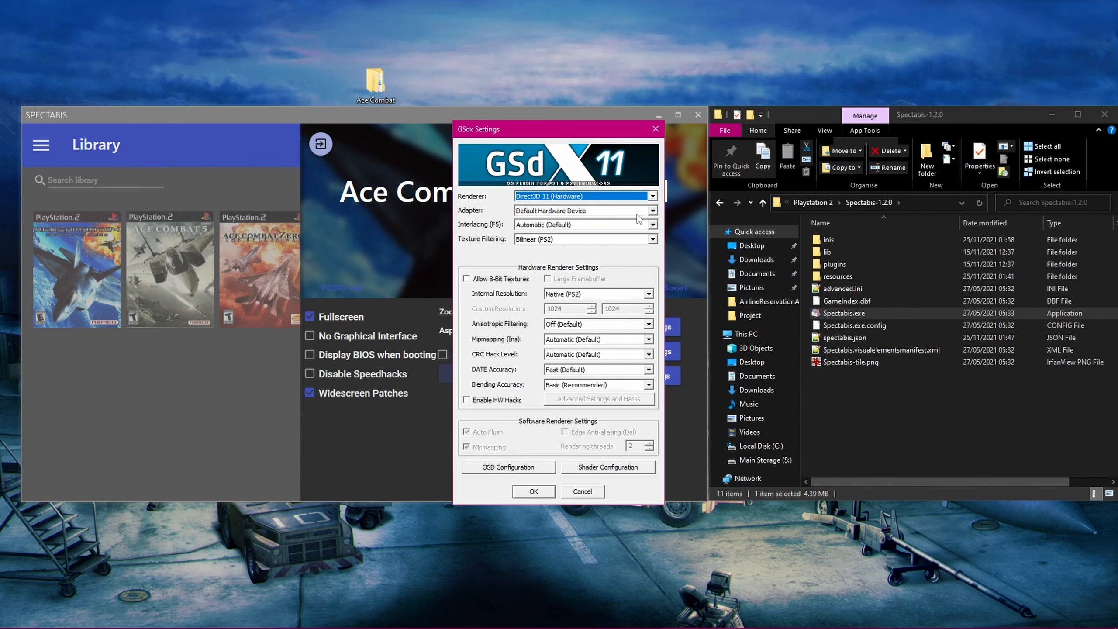
left_click(648, 210)
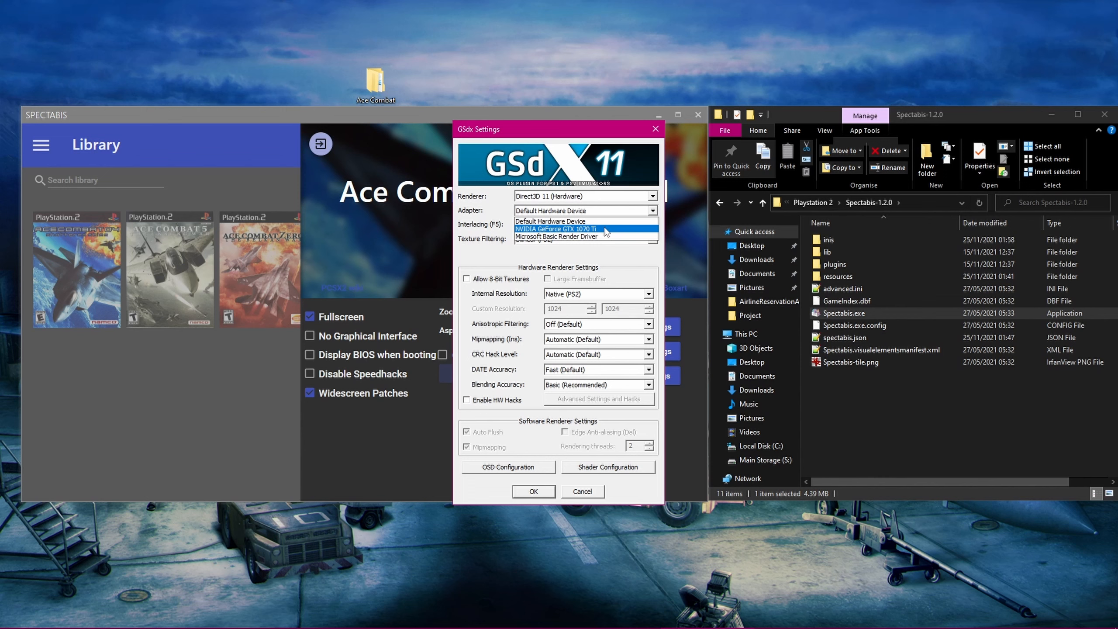
left_click(564, 228)
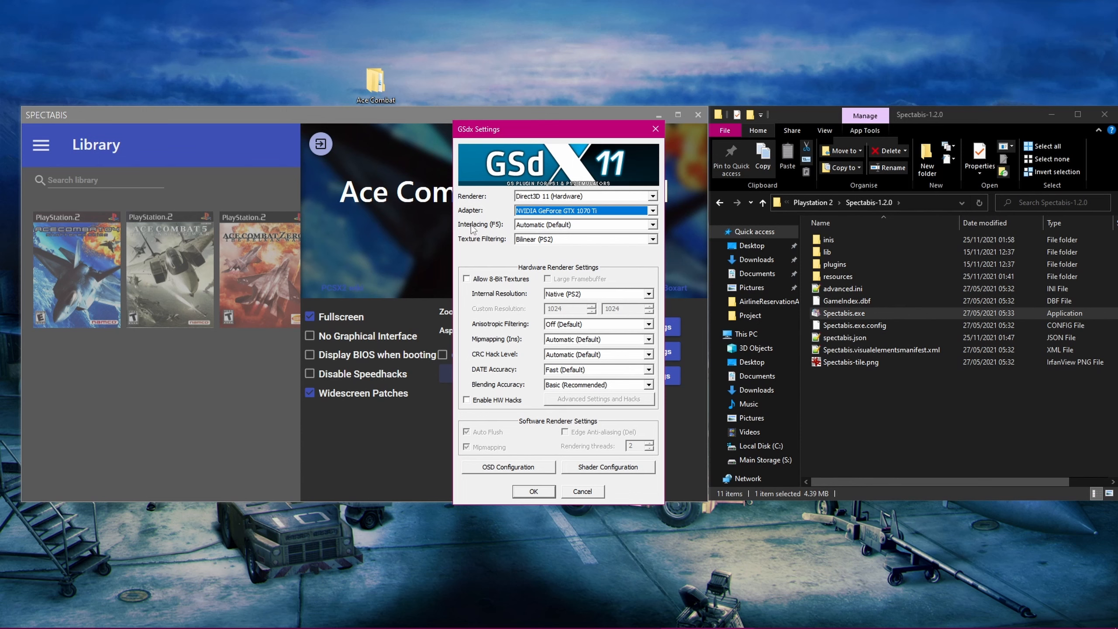
left_click(583, 224)
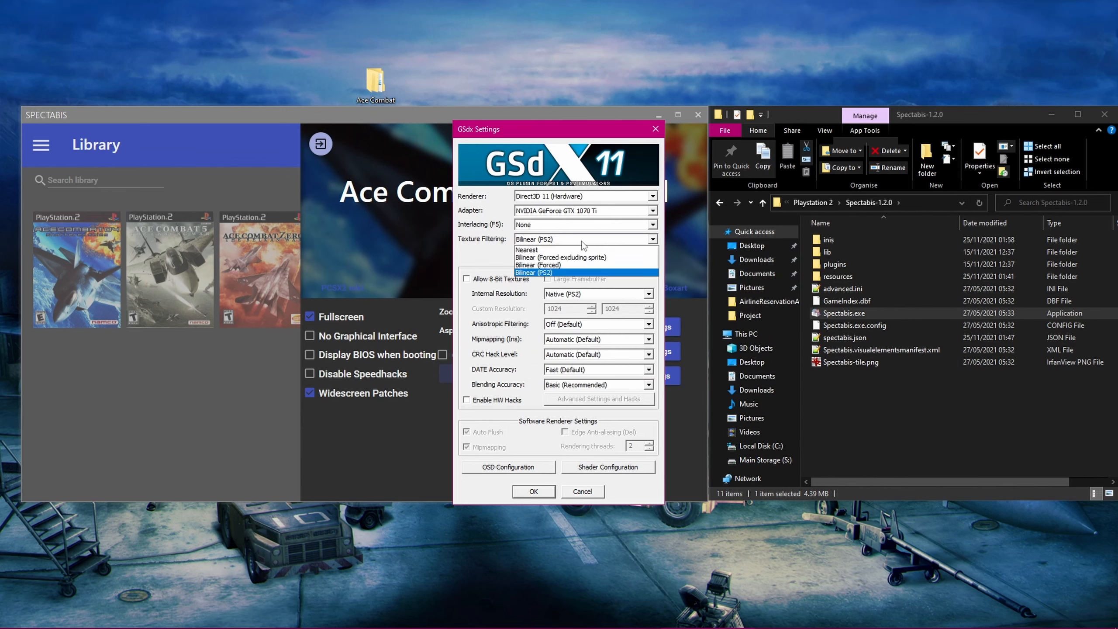
mouse_move(583, 257)
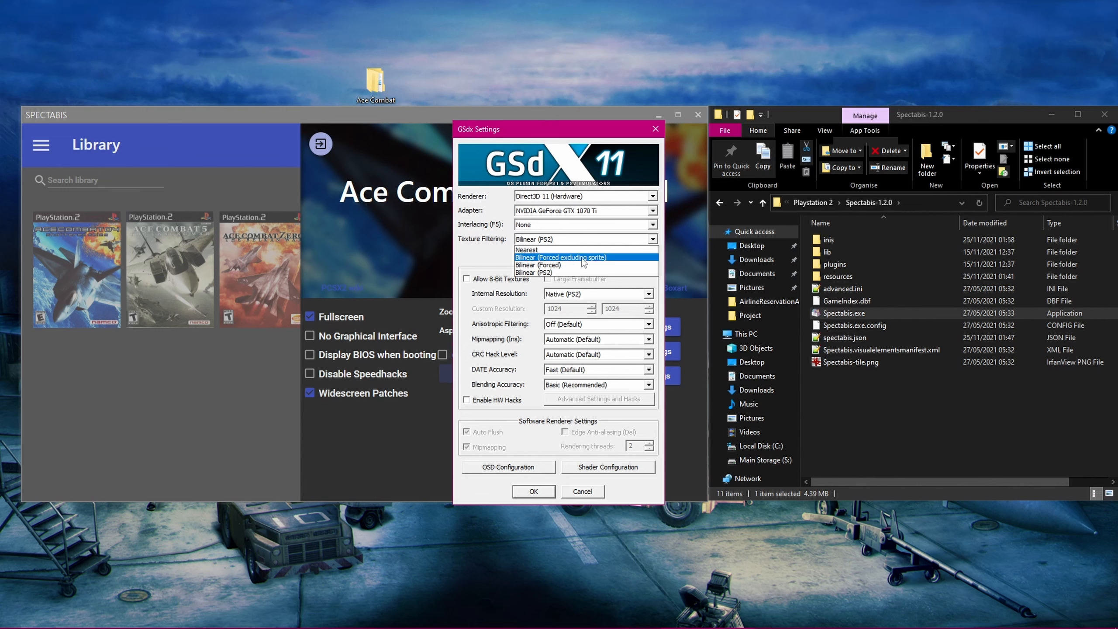
left_click(560, 258)
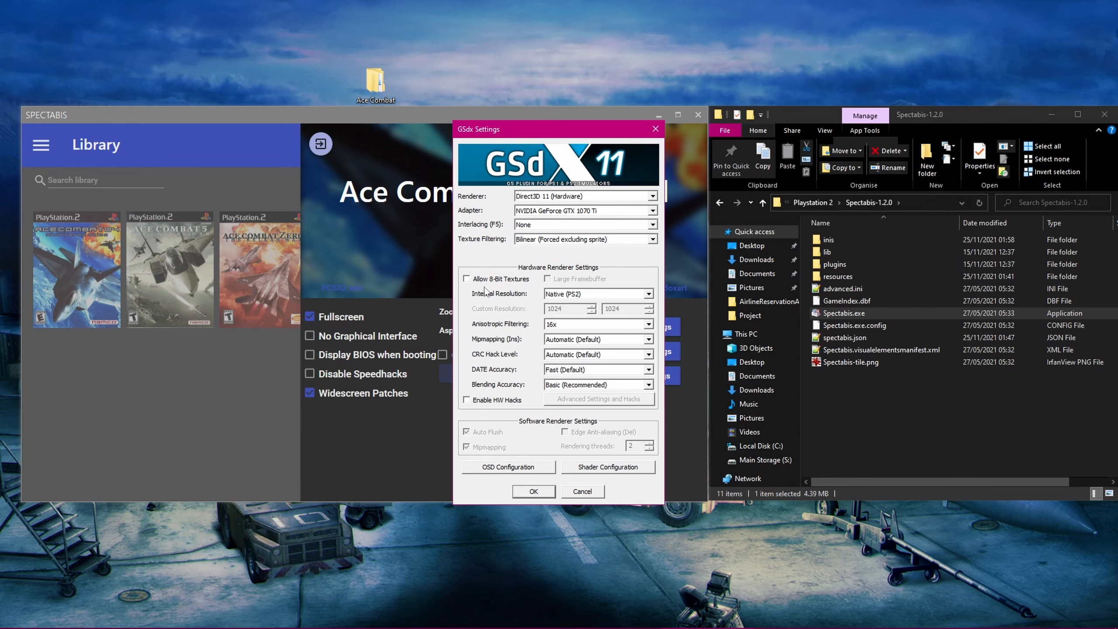
left_click(533, 491)
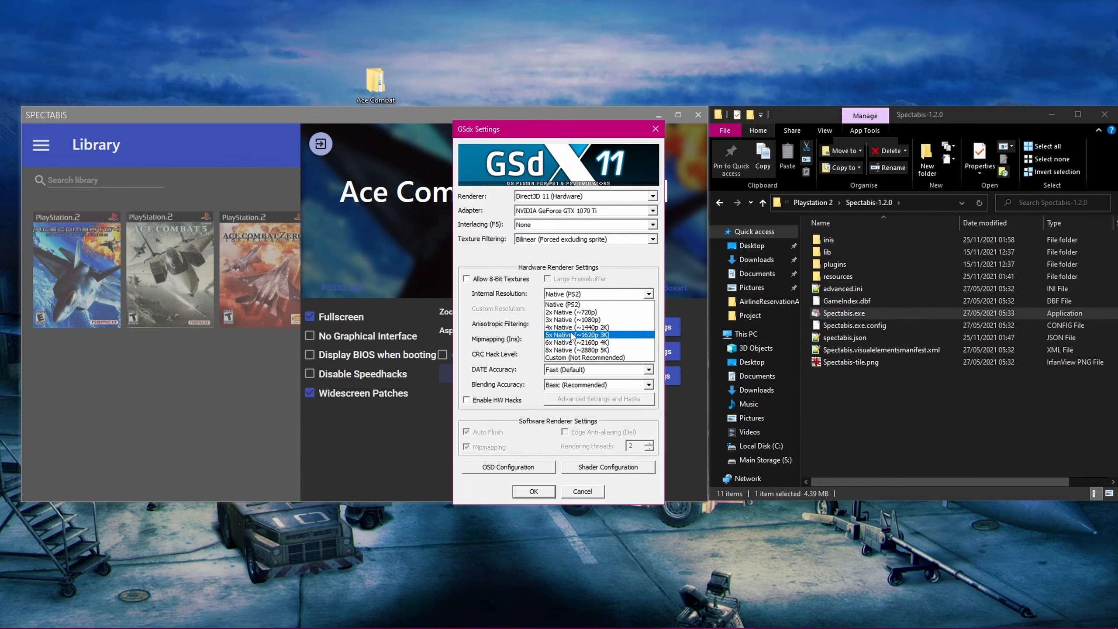
mouse_move(569, 335)
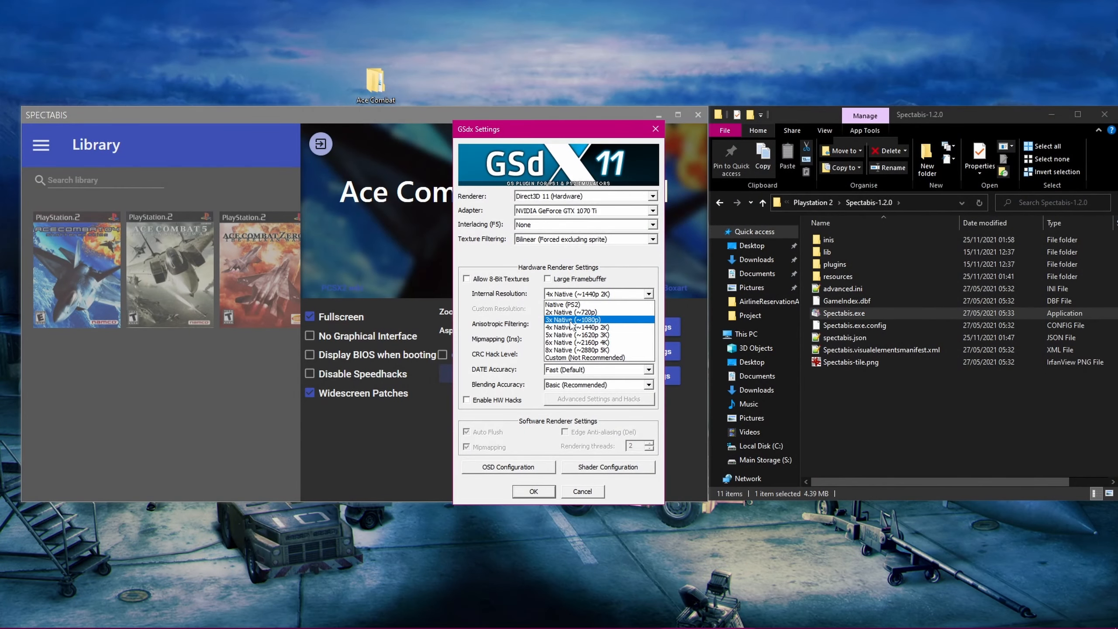
mouse_move(577, 305)
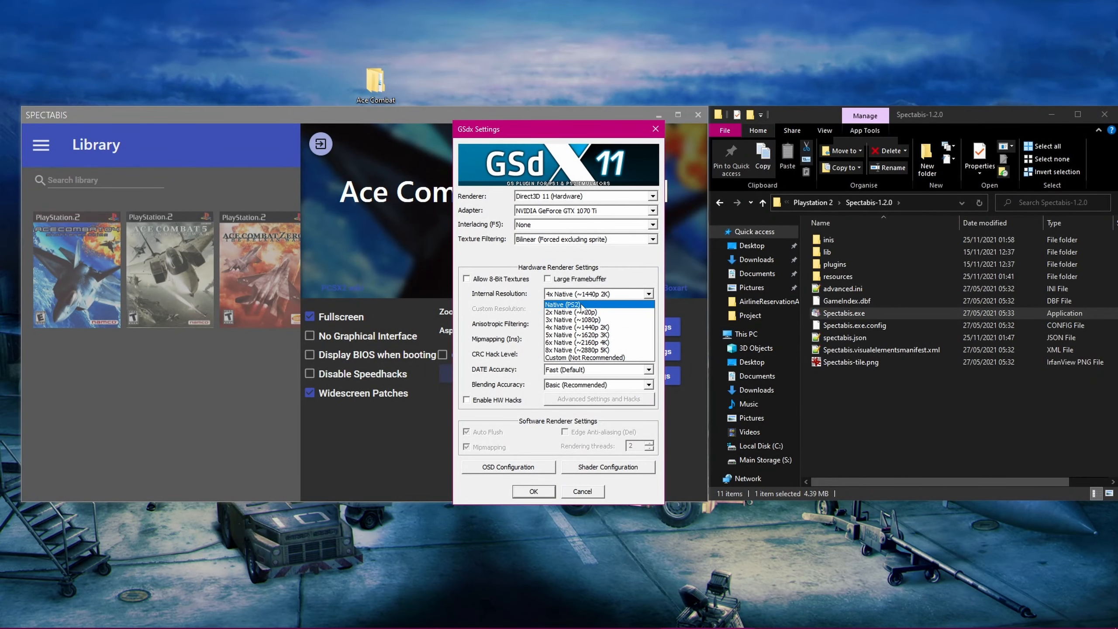
mouse_move(573, 320)
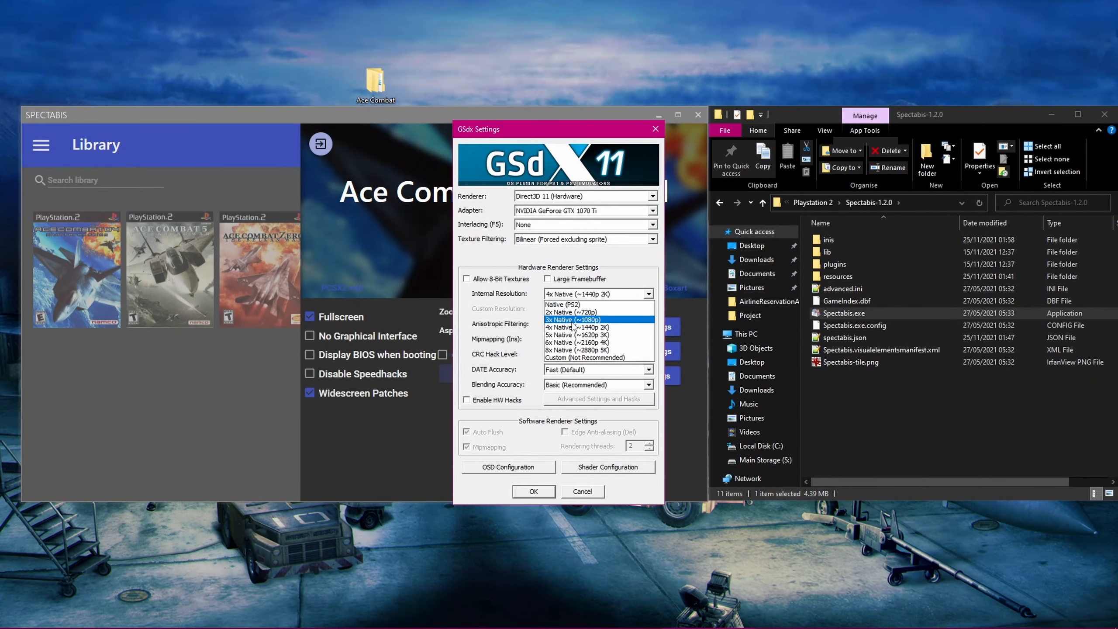
- Set internal resolution to 3x Native (~1080p) and anisotropic filtering to 16x
left_click(573, 318)
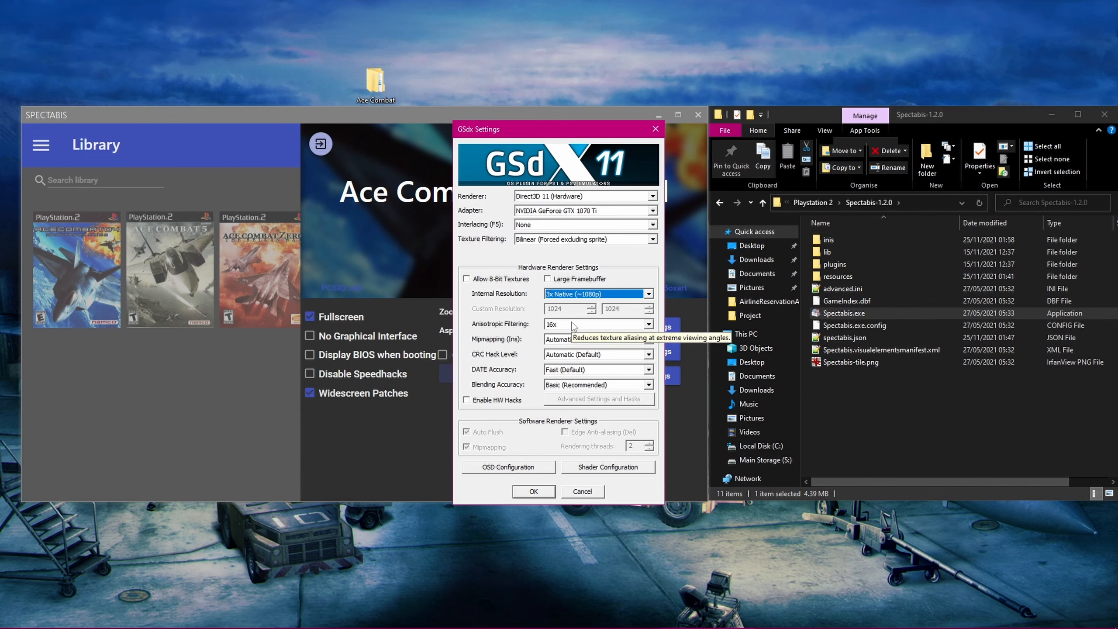
left_click(532, 491)
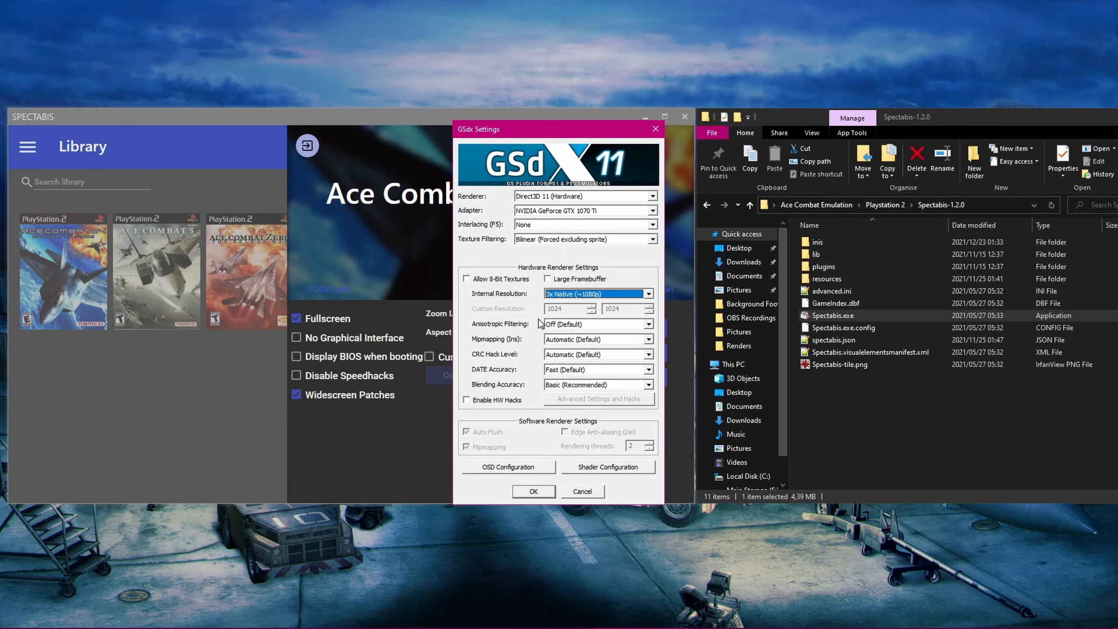
mouse_move(650, 330)
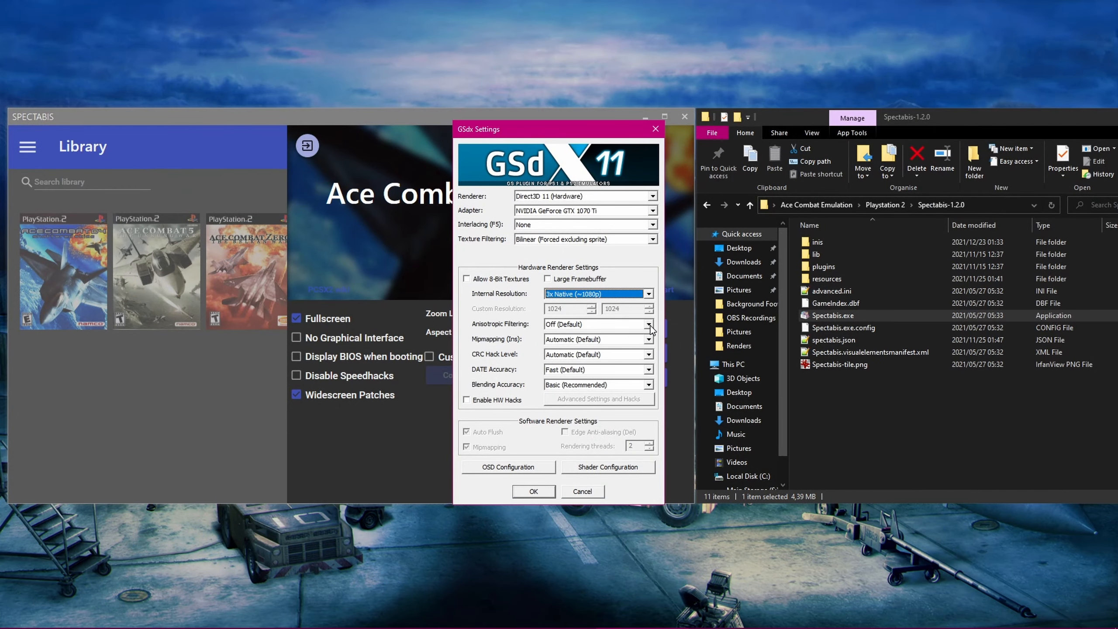
left_click(595, 324)
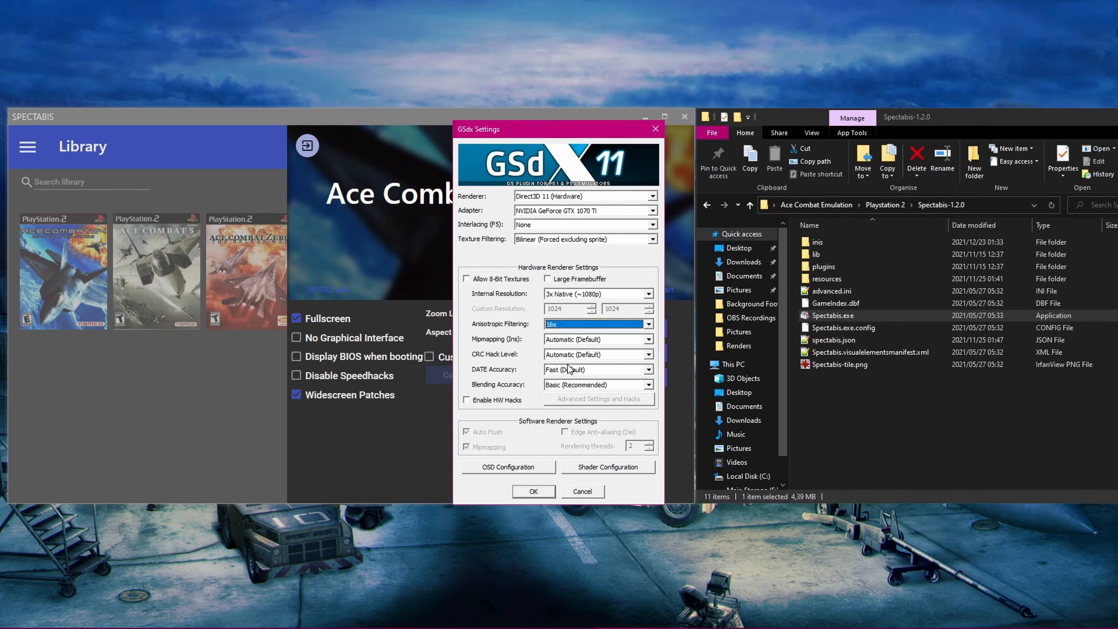
mouse_move(571, 369)
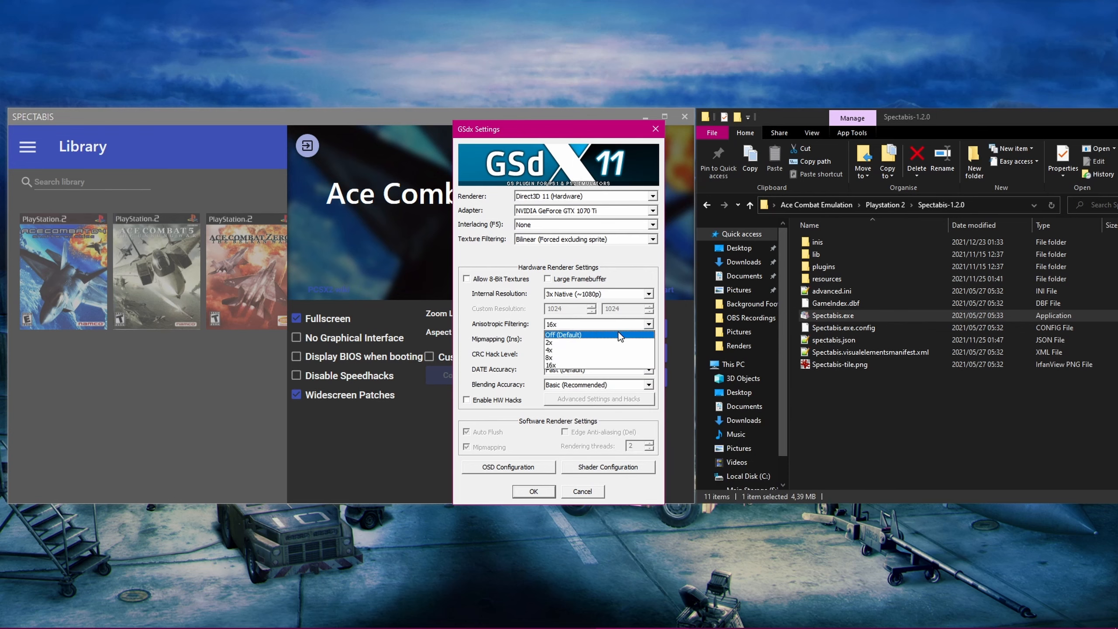
left_click(560, 335)
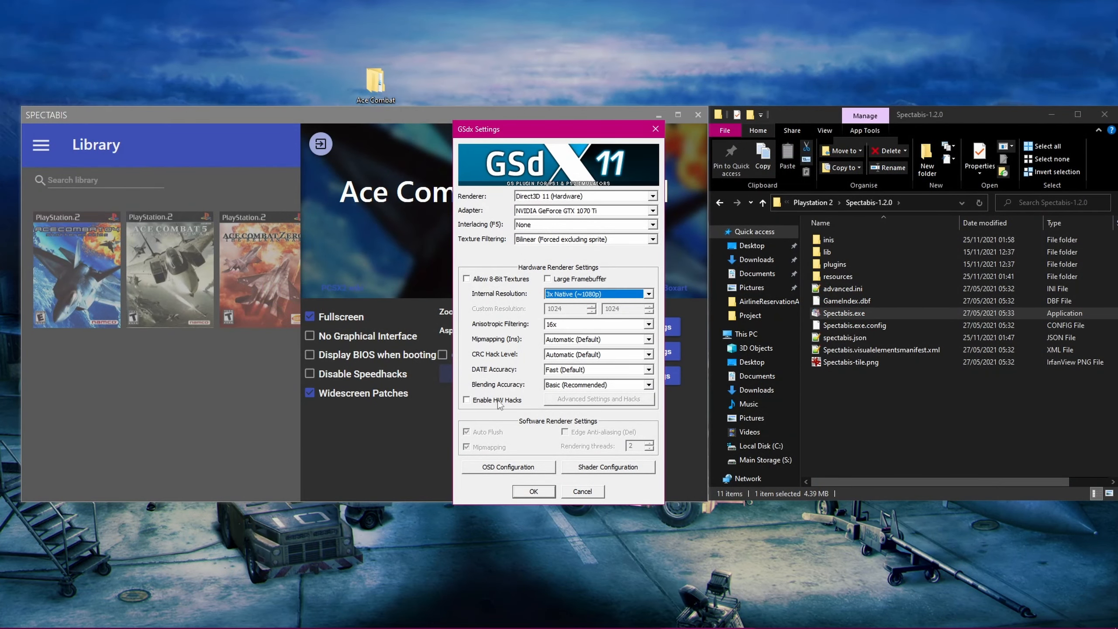
- Enable hardware hacks with Half-pixel Offset Special (Texture - aggressive), Round Sprite Full and Merge Sprite
left_click(467, 400)
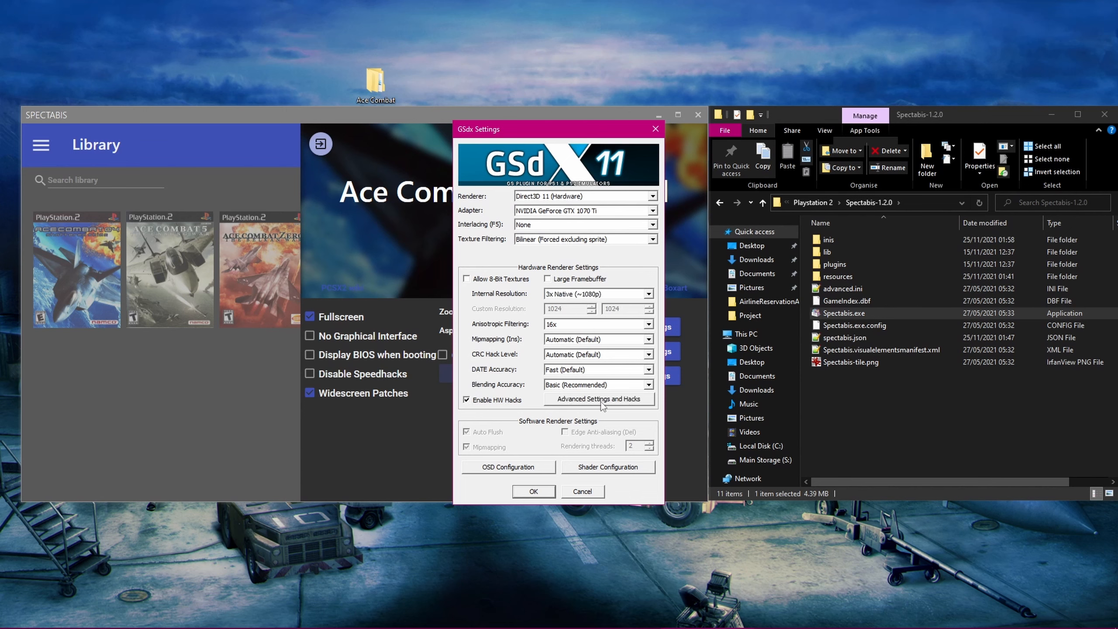
left_click(600, 398)
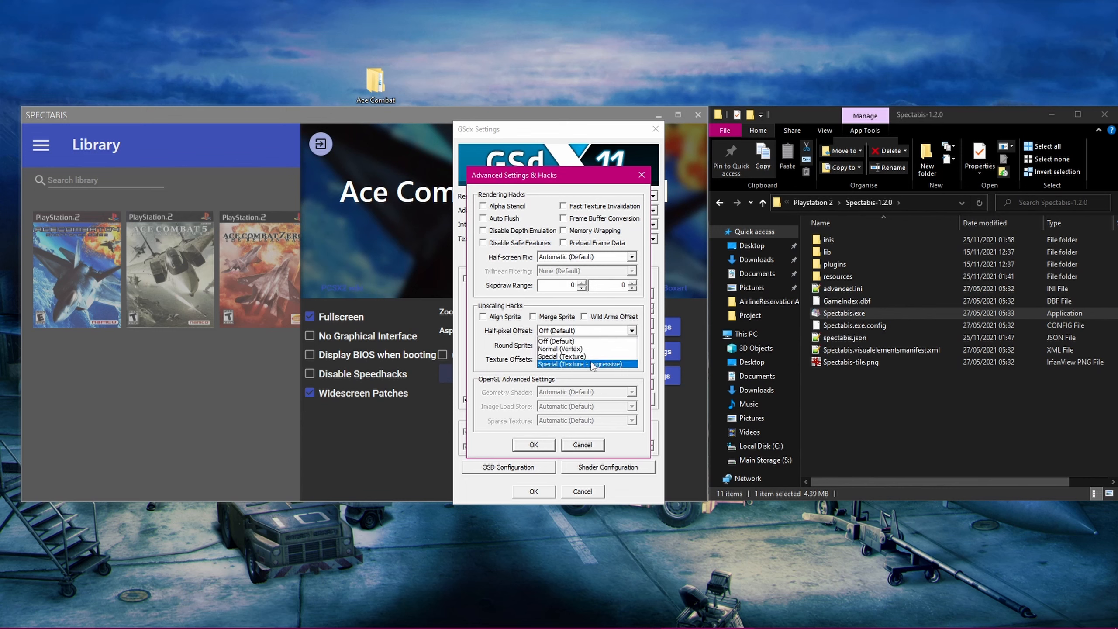
left_click(603, 364)
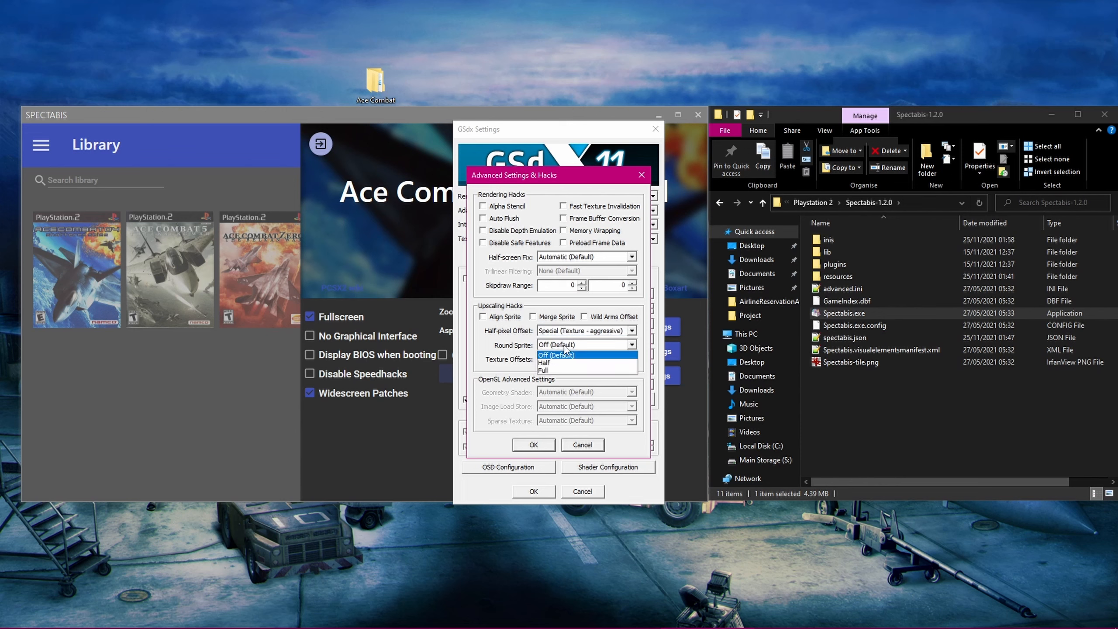
left_click(543, 370)
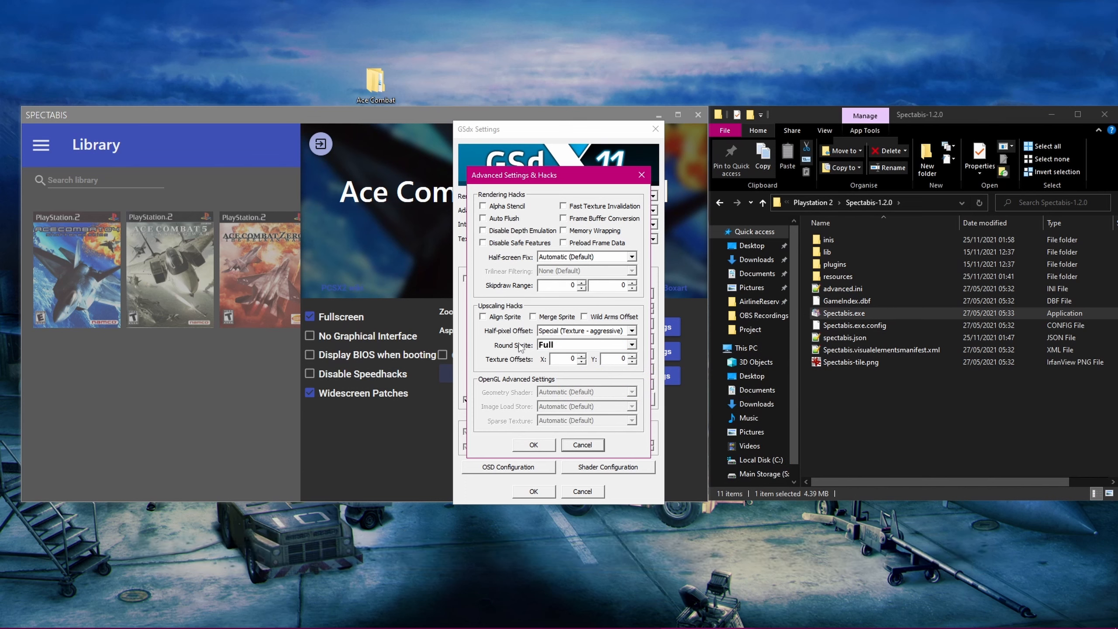
mouse_move(536, 322)
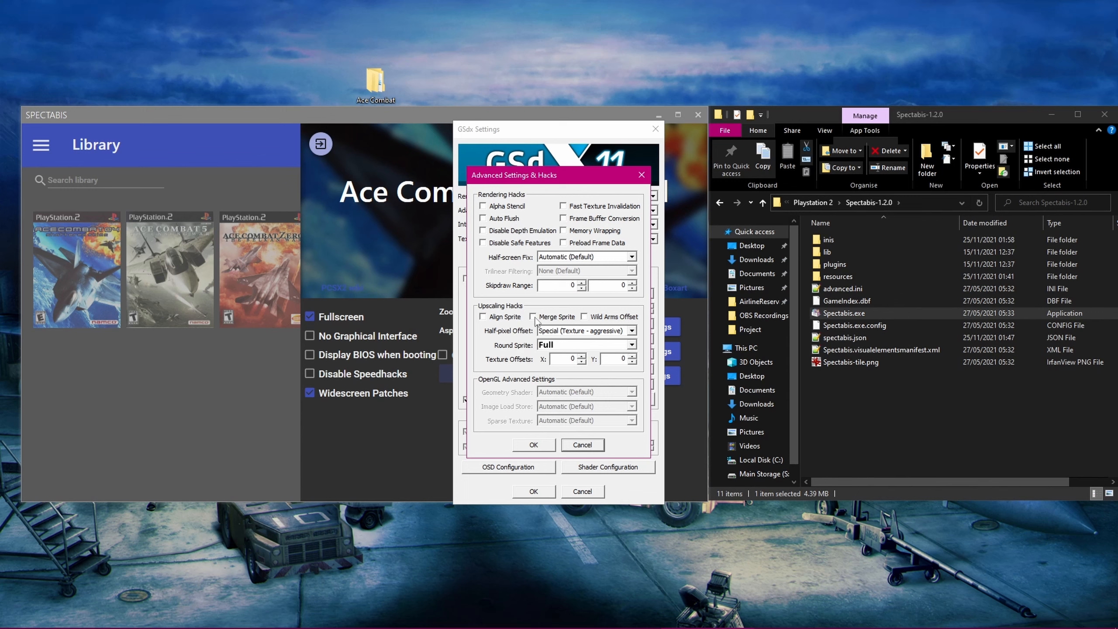
left_click(534, 316)
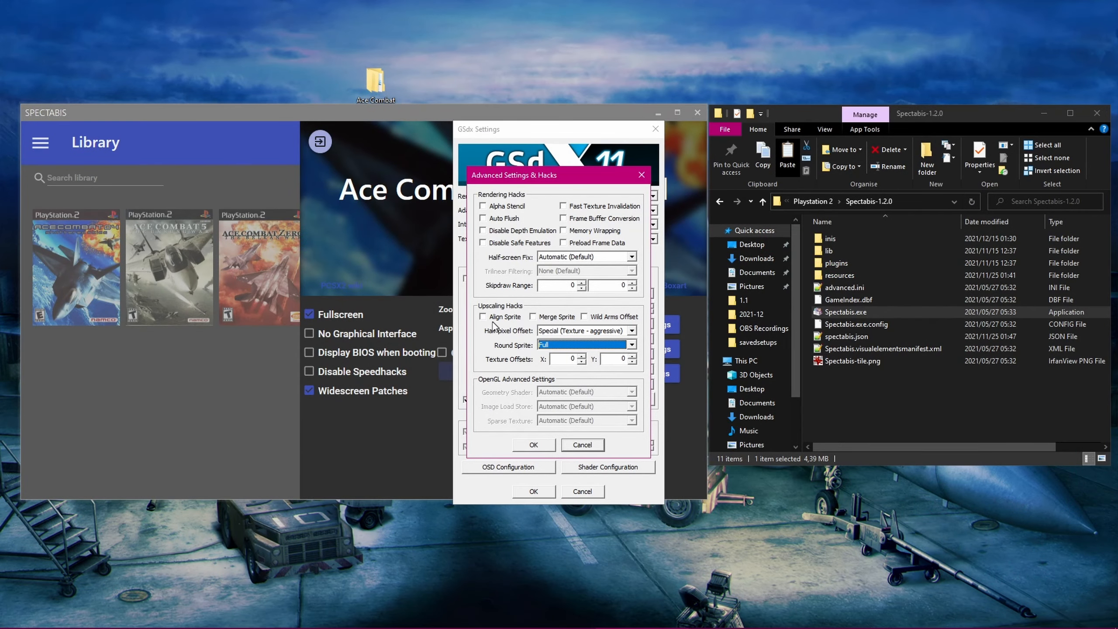
left_click(483, 316)
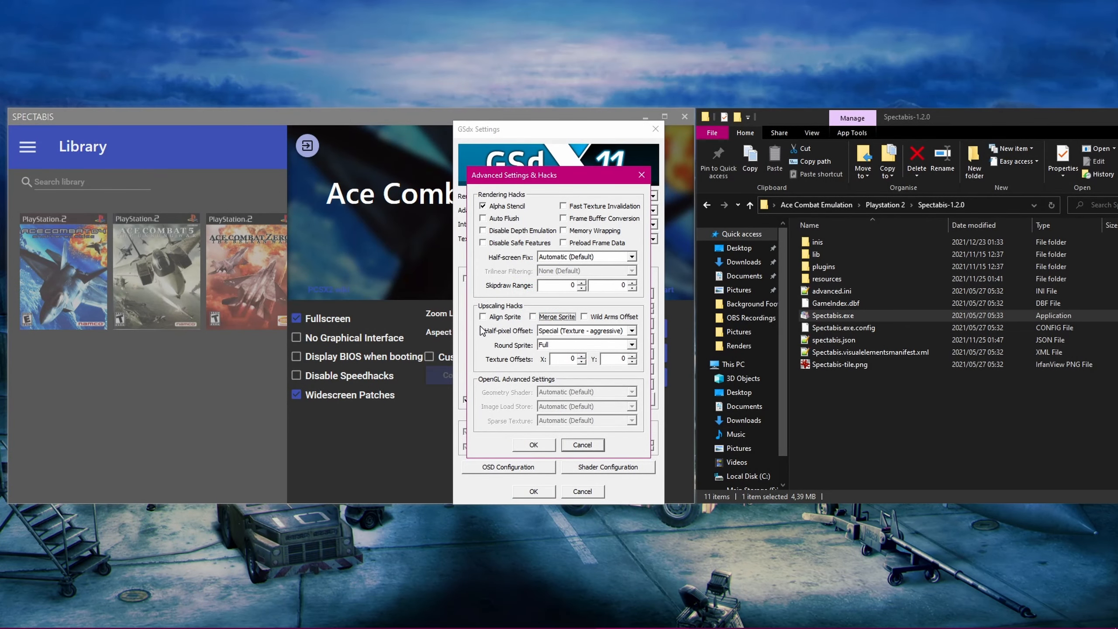
mouse_move(537, 321)
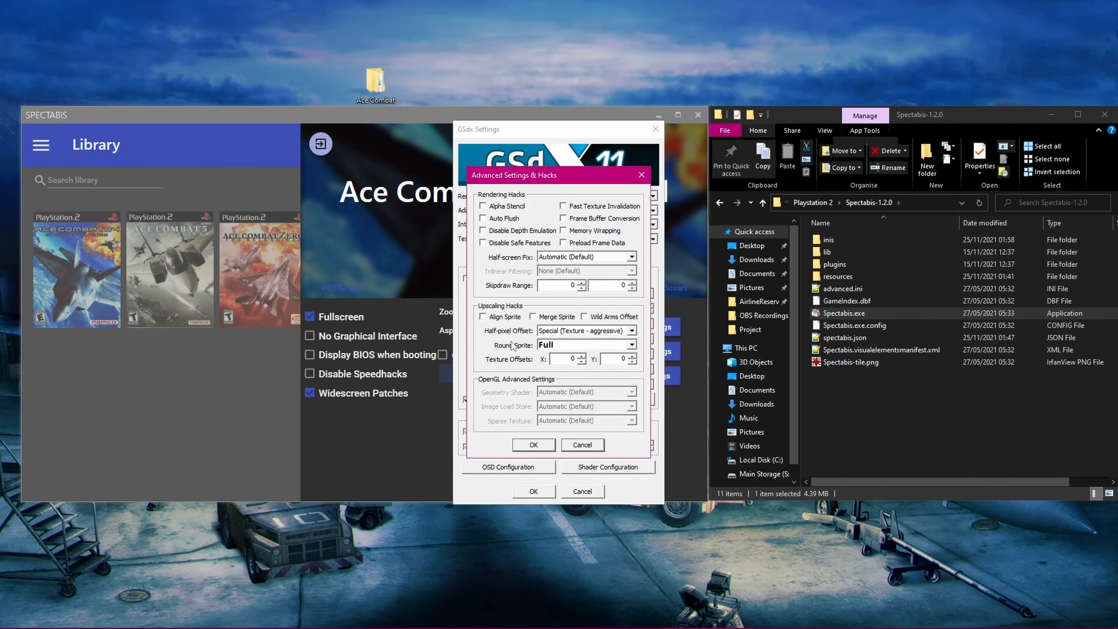
- Apply the advanced hacks and set CRC Hack Level to Full (Direct3D) with Basic (Fast) mipmapping
left_click(534, 445)
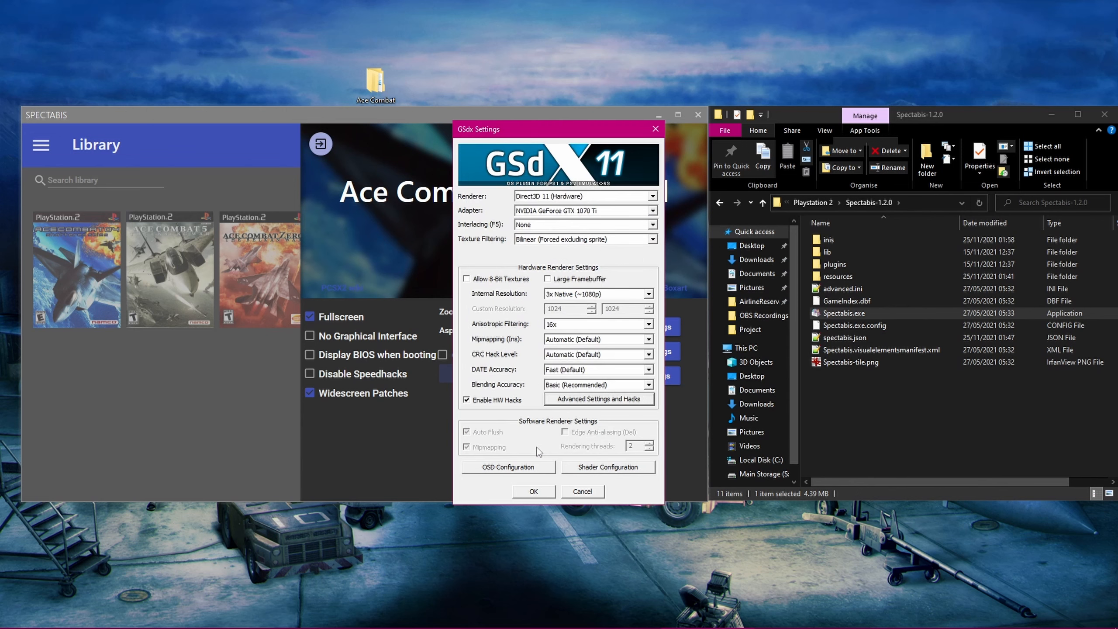
mouse_move(513, 346)
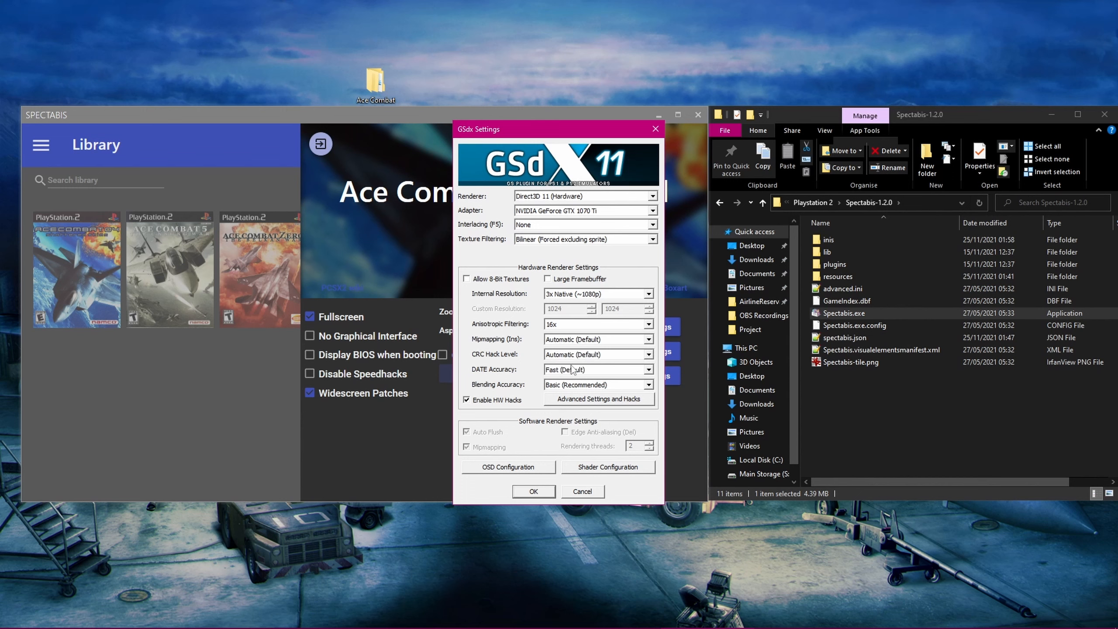
left_click(648, 339)
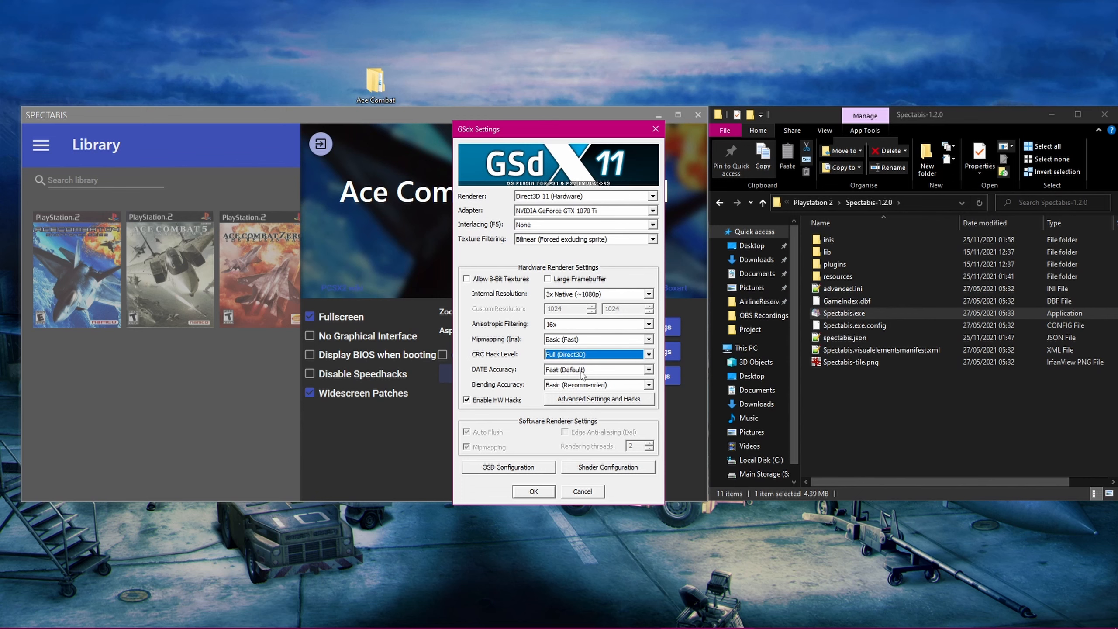
mouse_move(581, 385)
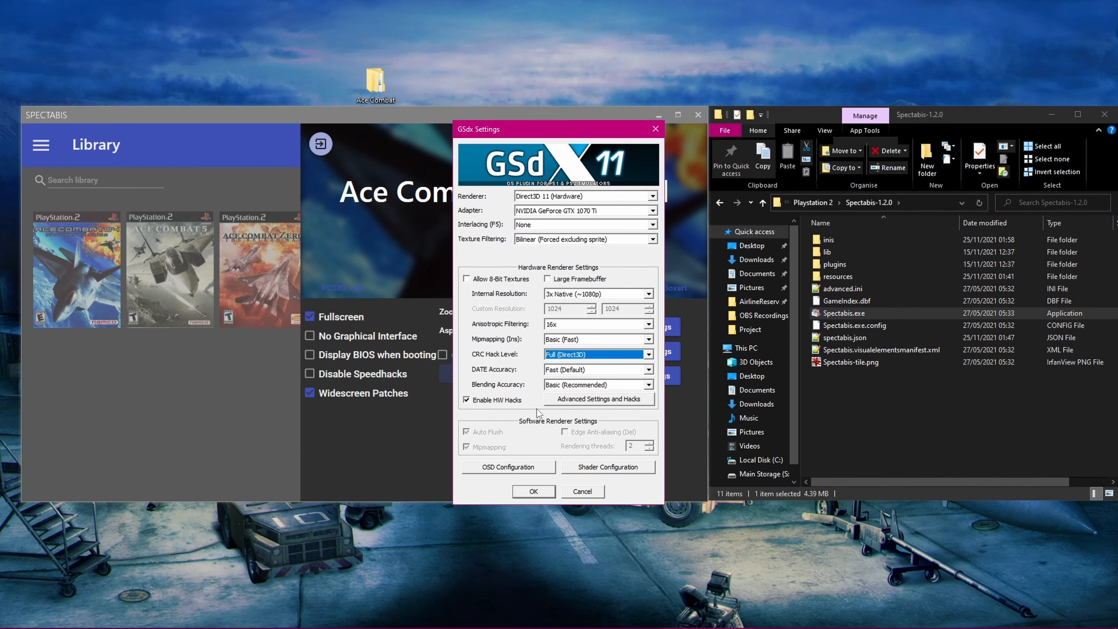
left_click(608, 466)
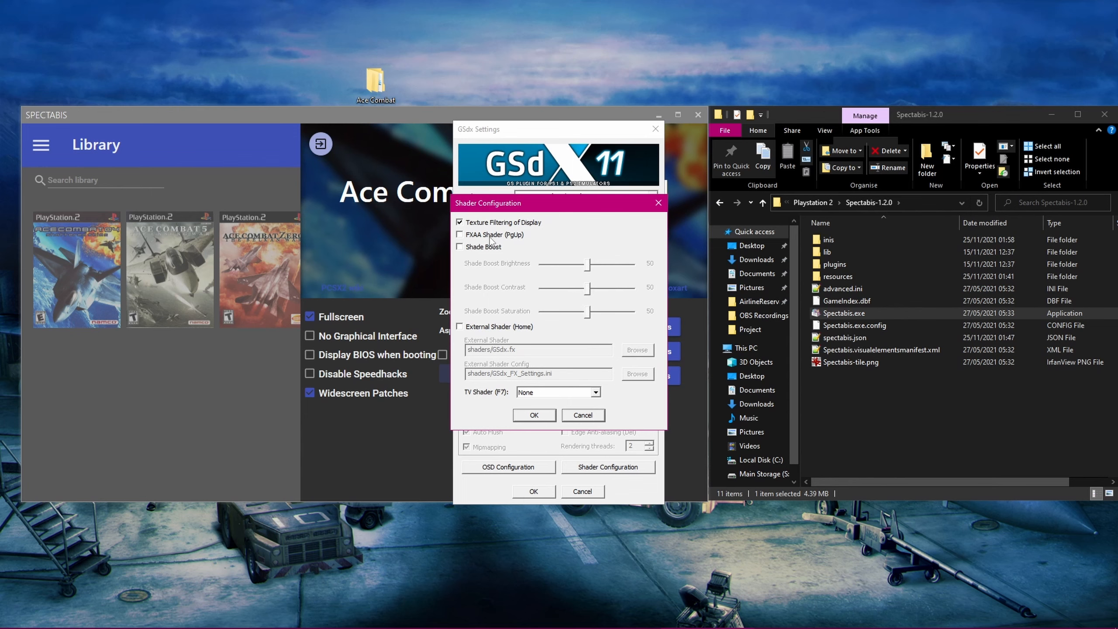
- Enable the FXAA shader and save the GSdx video settings
left_click(460, 235)
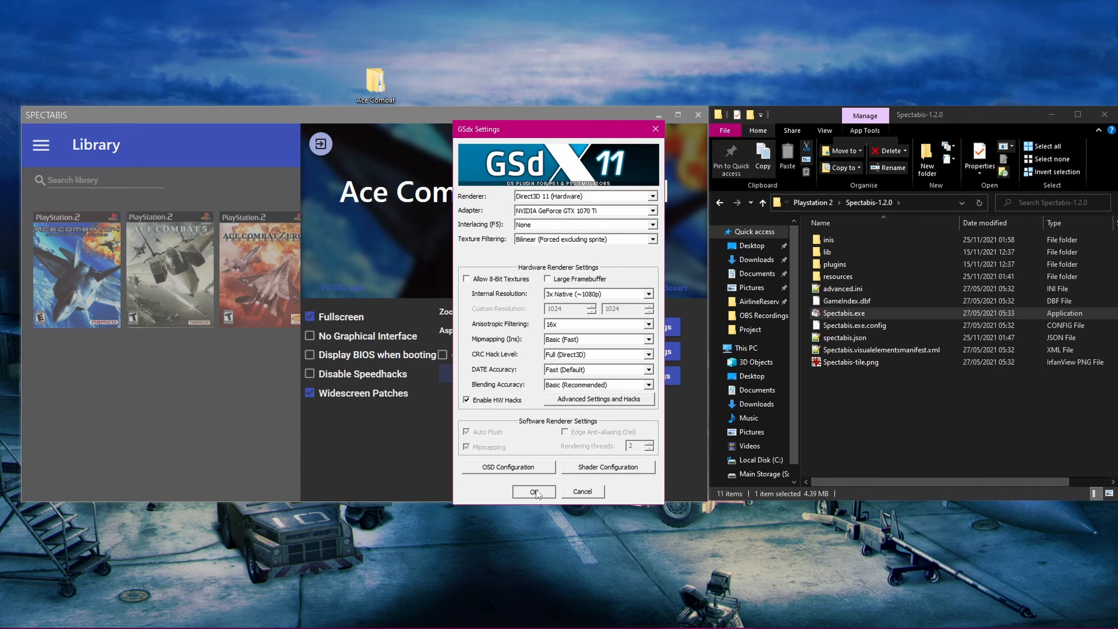
left_click(534, 491)
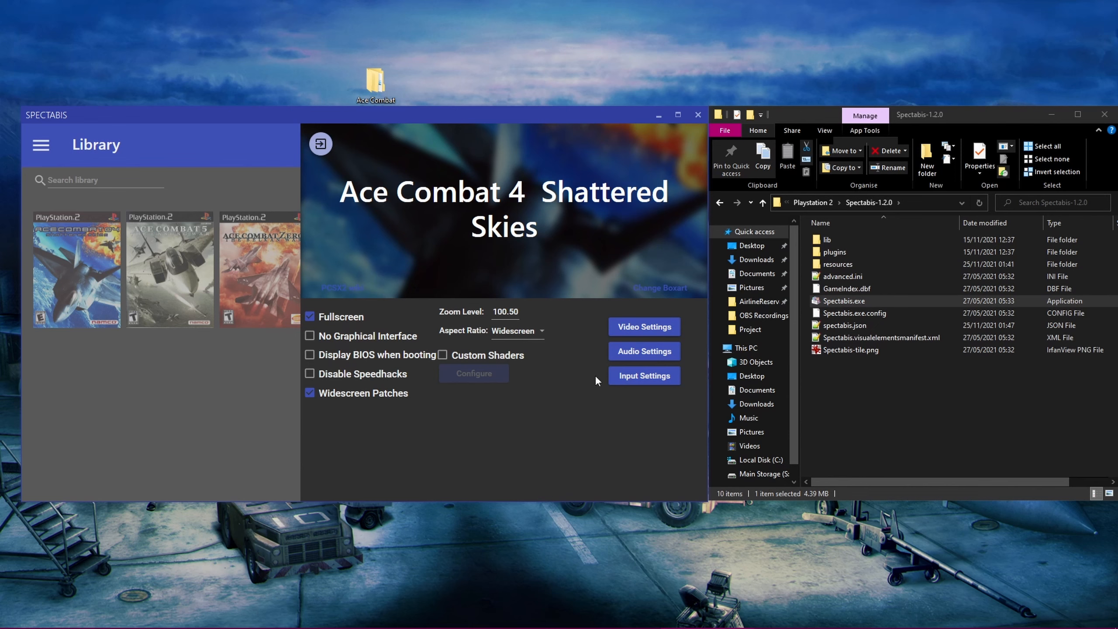
- Lower the SPU2-X audio volume slider to 50% and confirm with OK
left_click(643, 351)
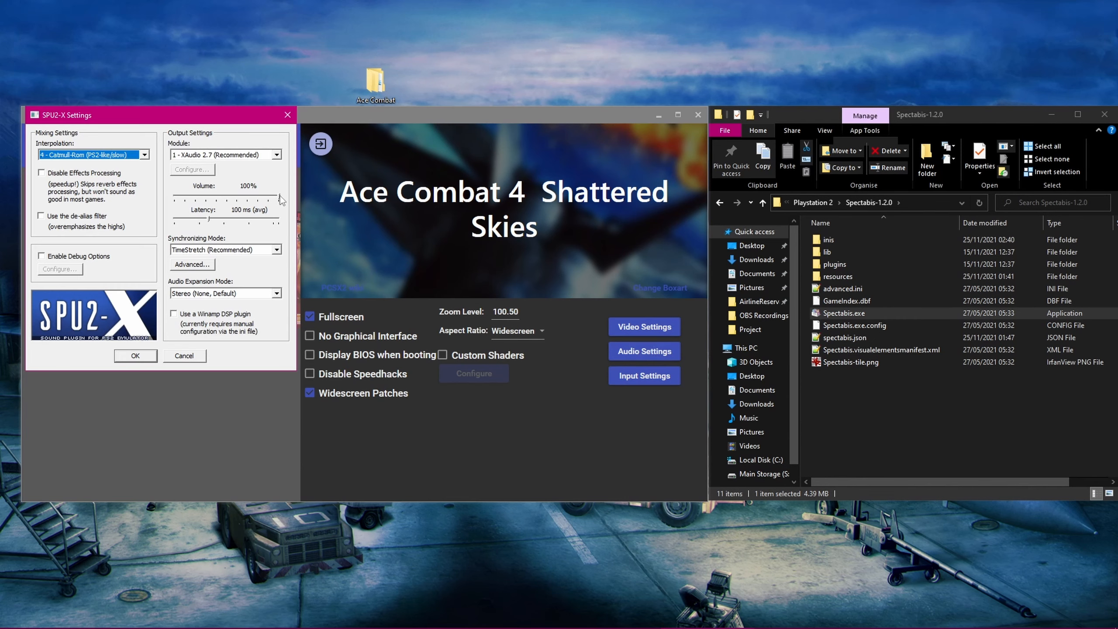
left_click_drag(278, 198, 231, 199)
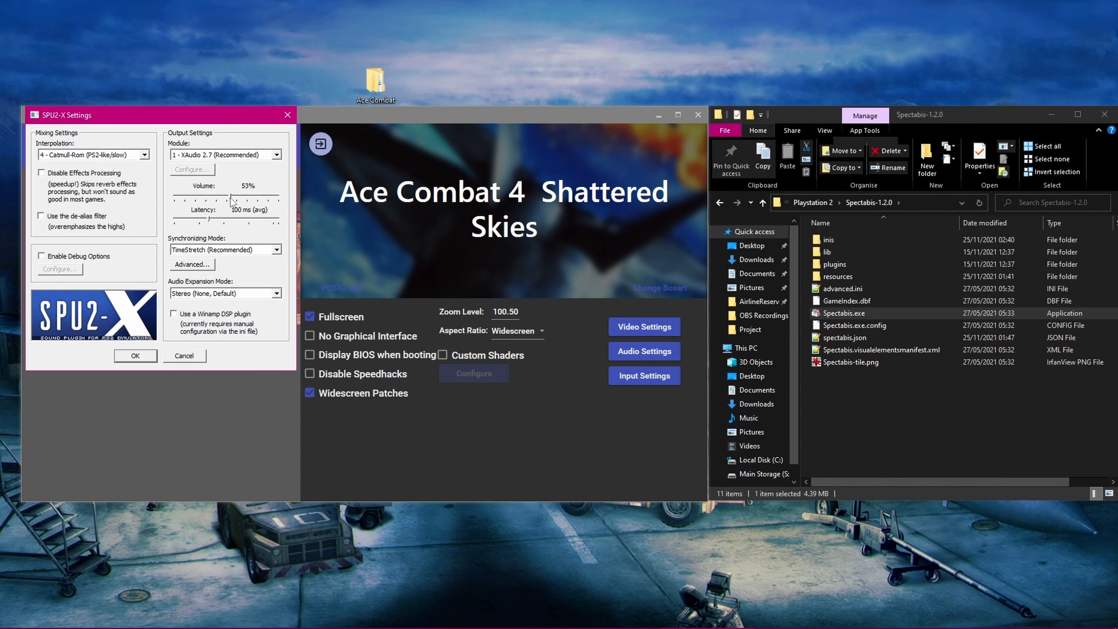
left_click_drag(235, 198, 225, 198)
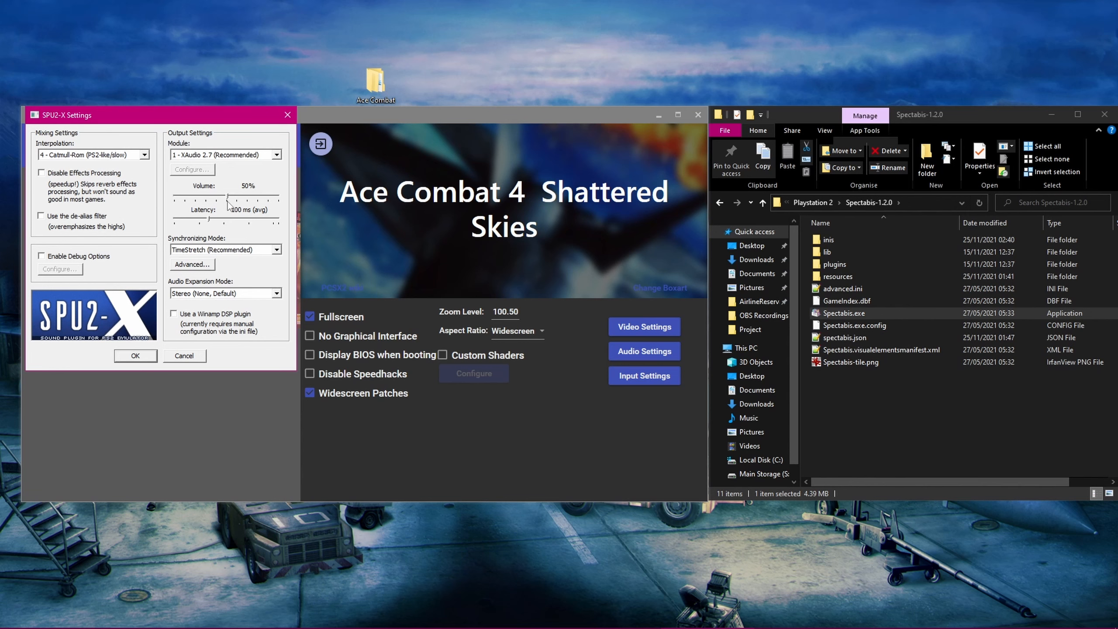
left_click(134, 355)
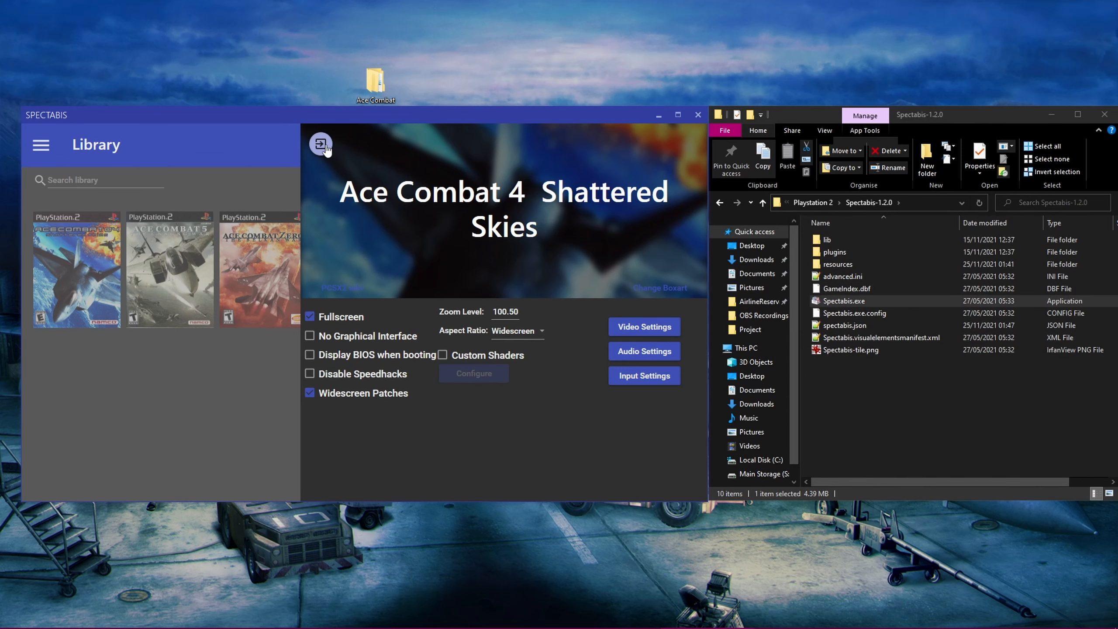
- Launch Ace Combat 4 from the library, then close its PCSX2 game window
left_click(321, 145)
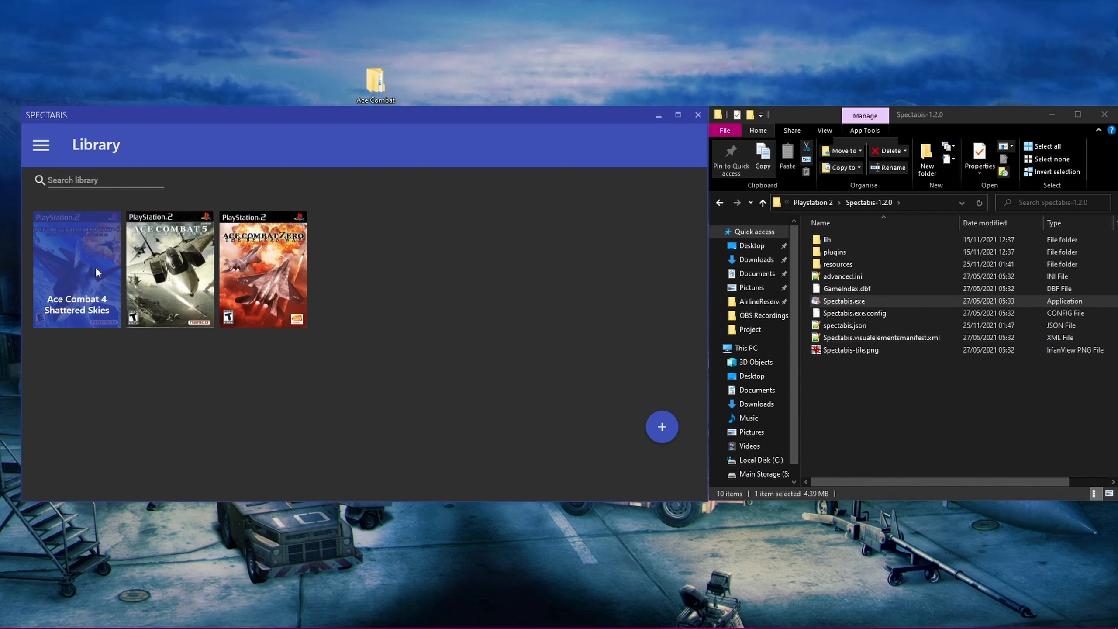
mouse_move(88, 274)
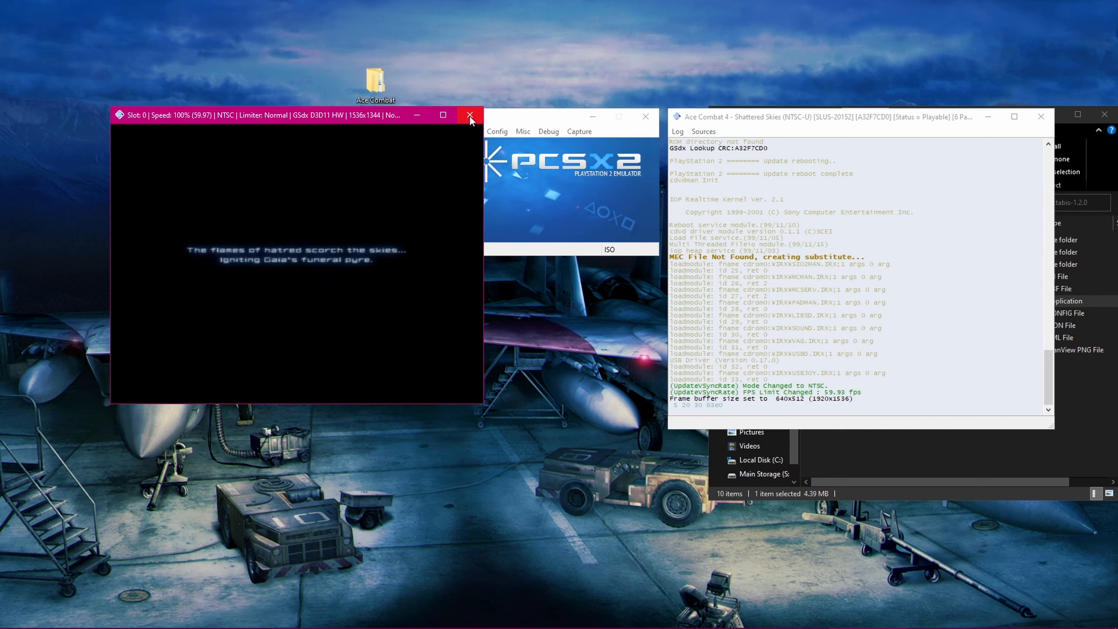
left_click(470, 115)
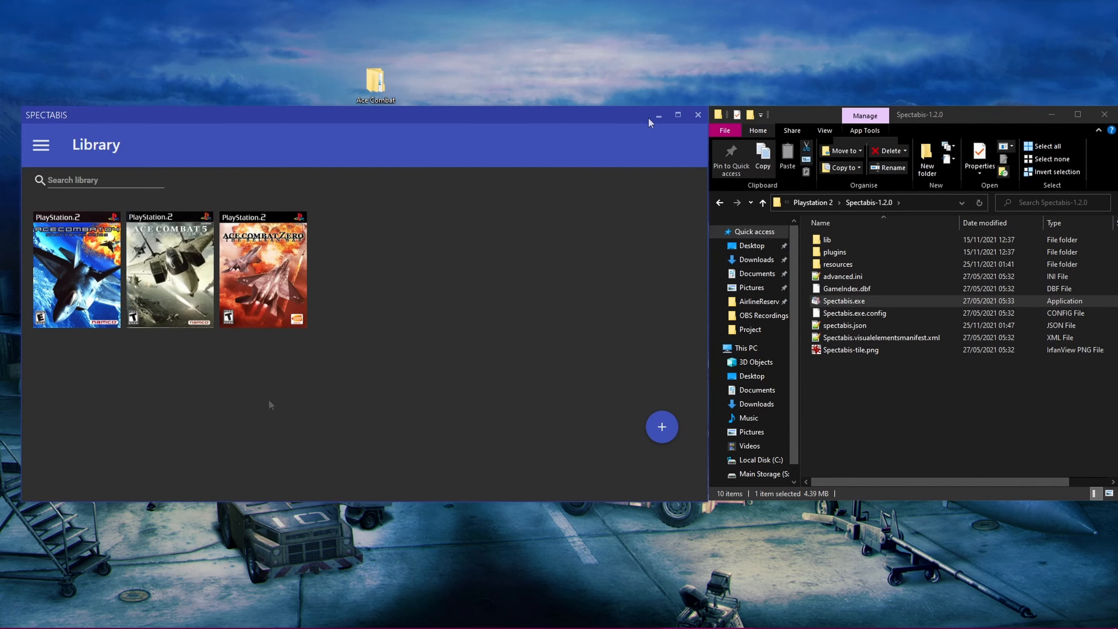
mouse_move(270, 404)
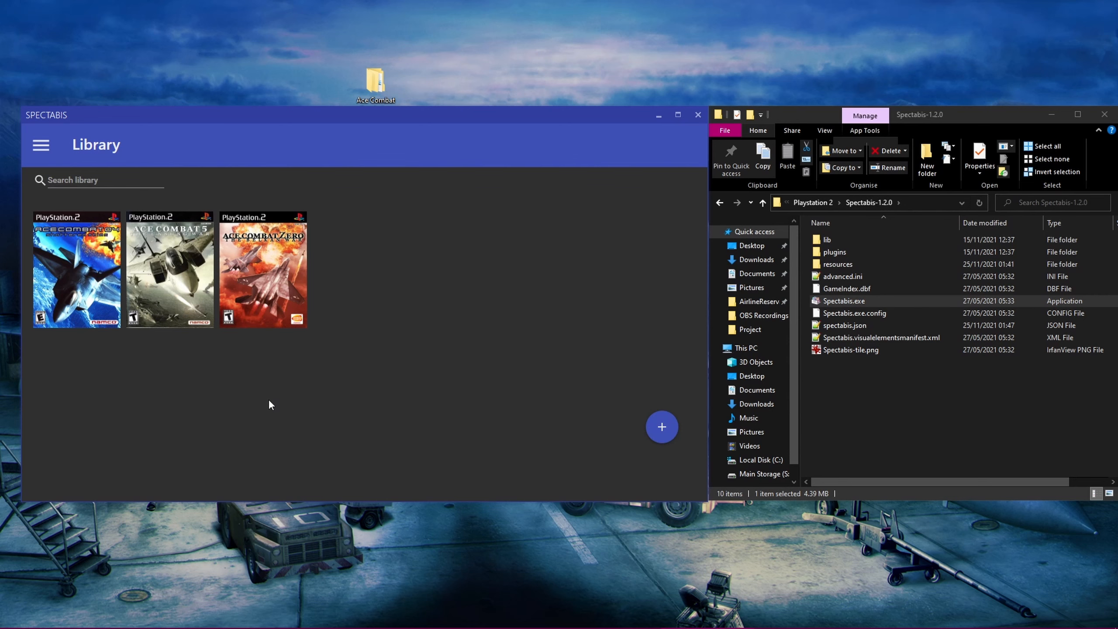
right_click(169, 270)
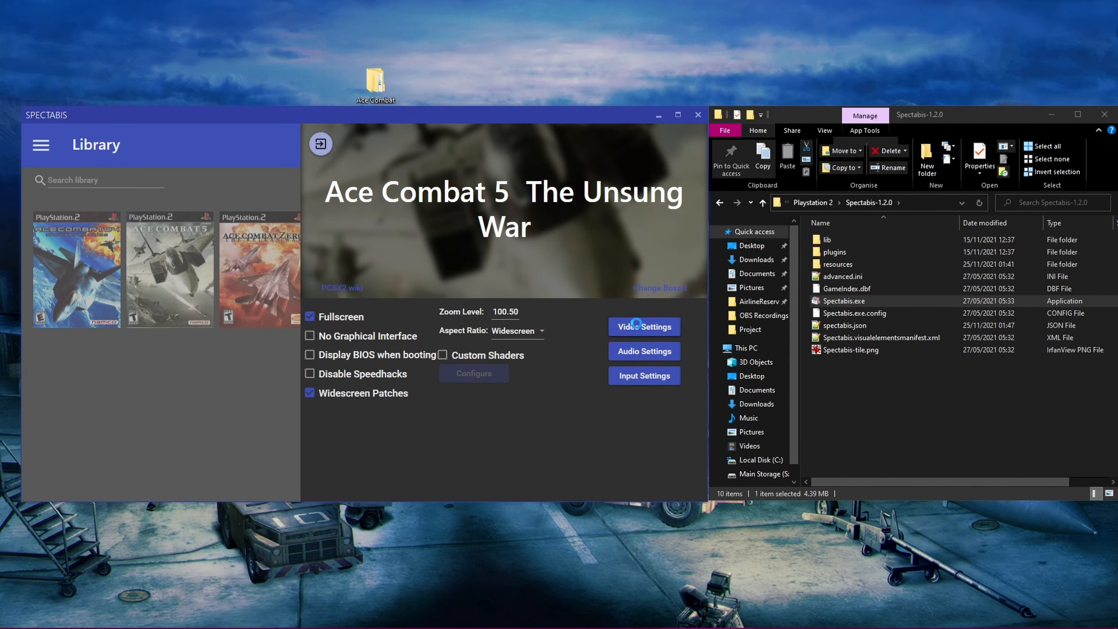
left_click(643, 326)
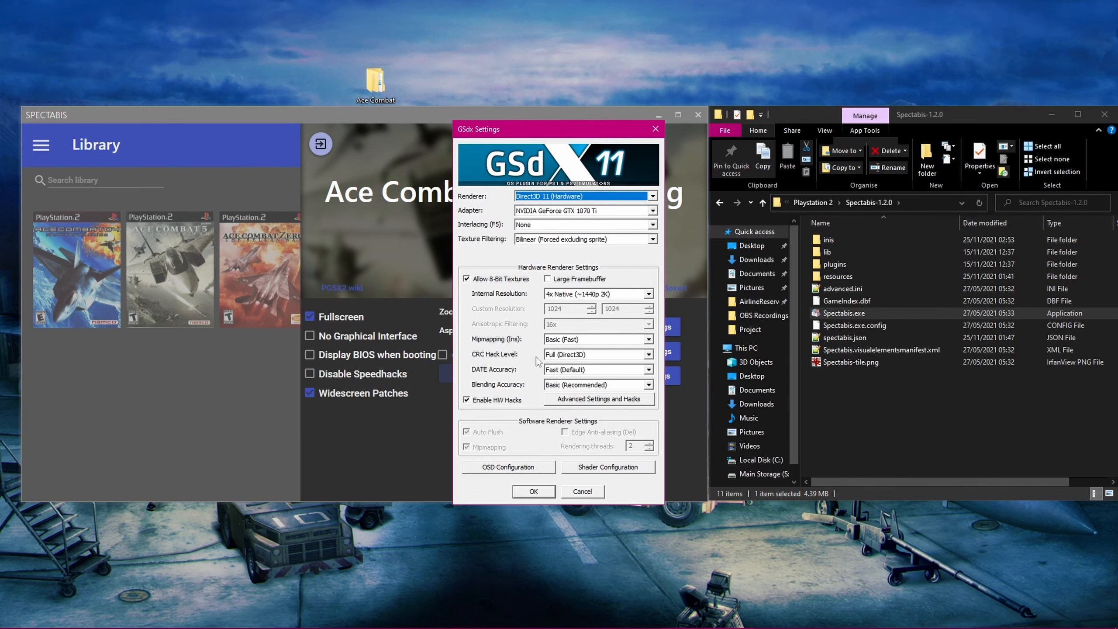
left_click(533, 491)
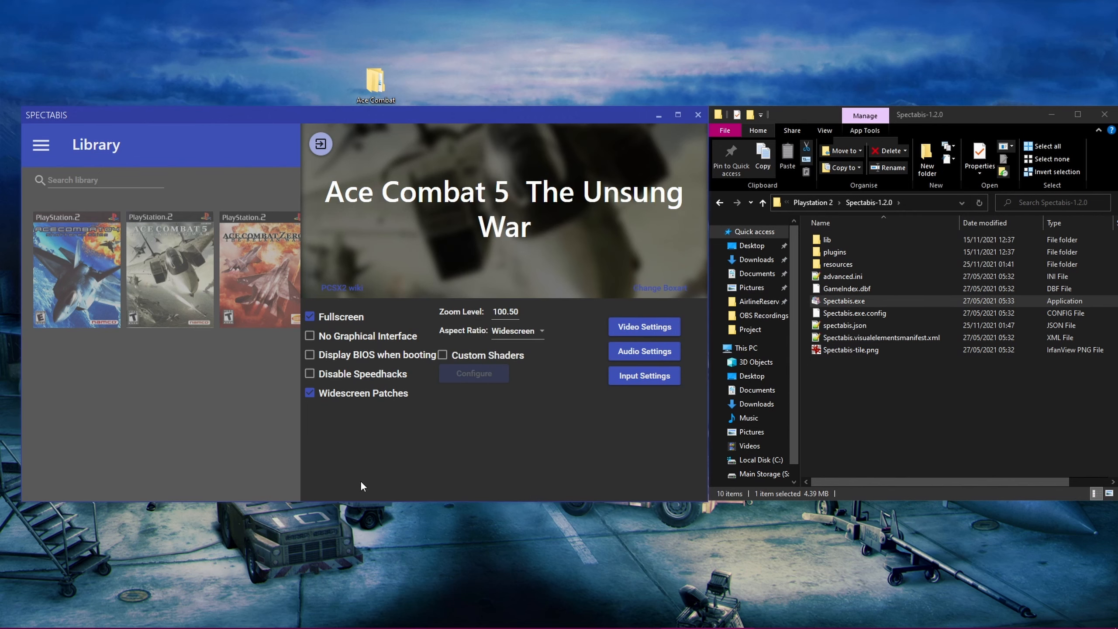
mouse_move(425, 449)
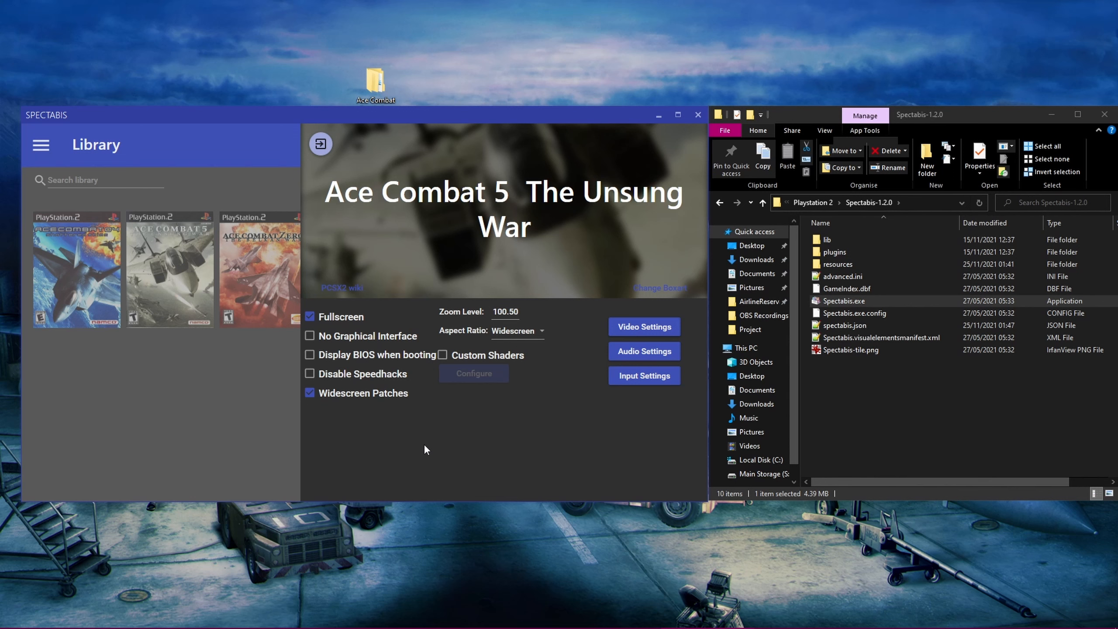
mouse_move(339, 480)
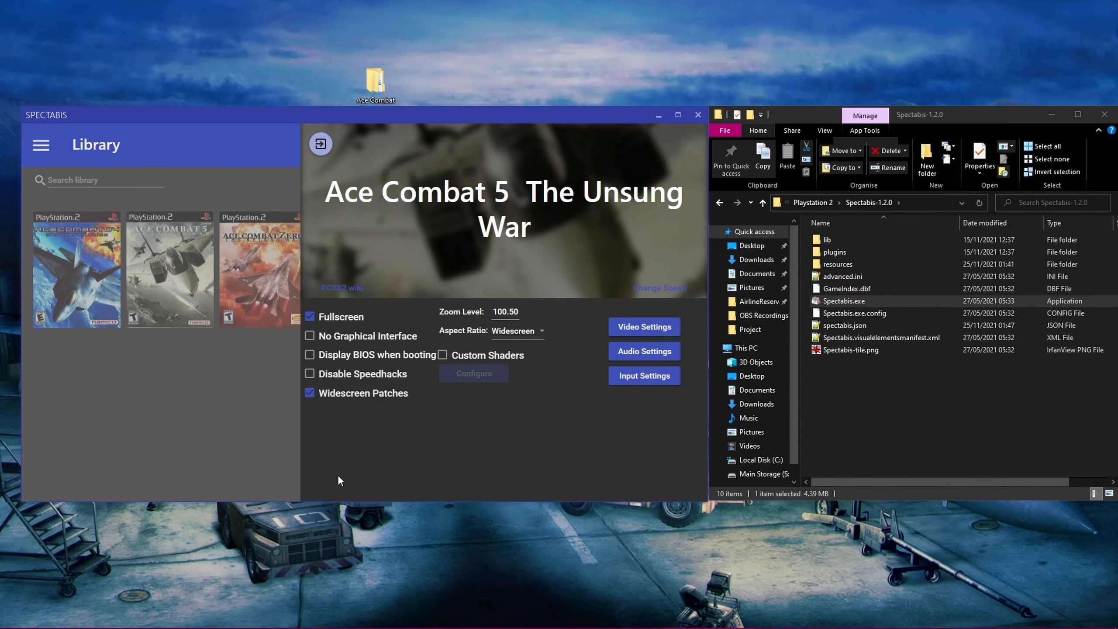
left_click(643, 327)
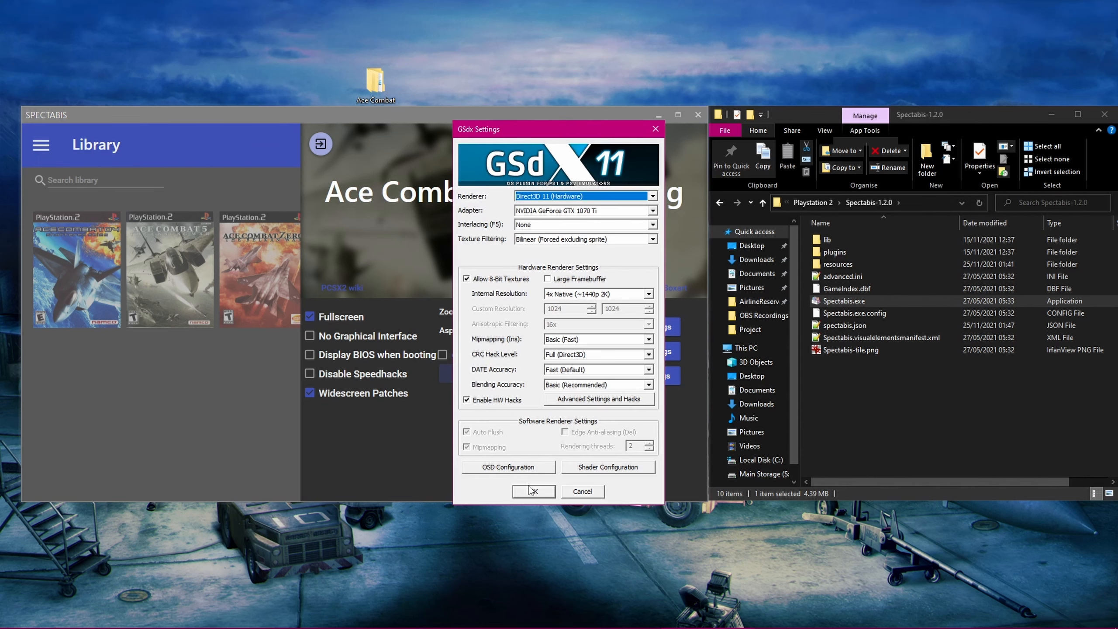
left_click(533, 491)
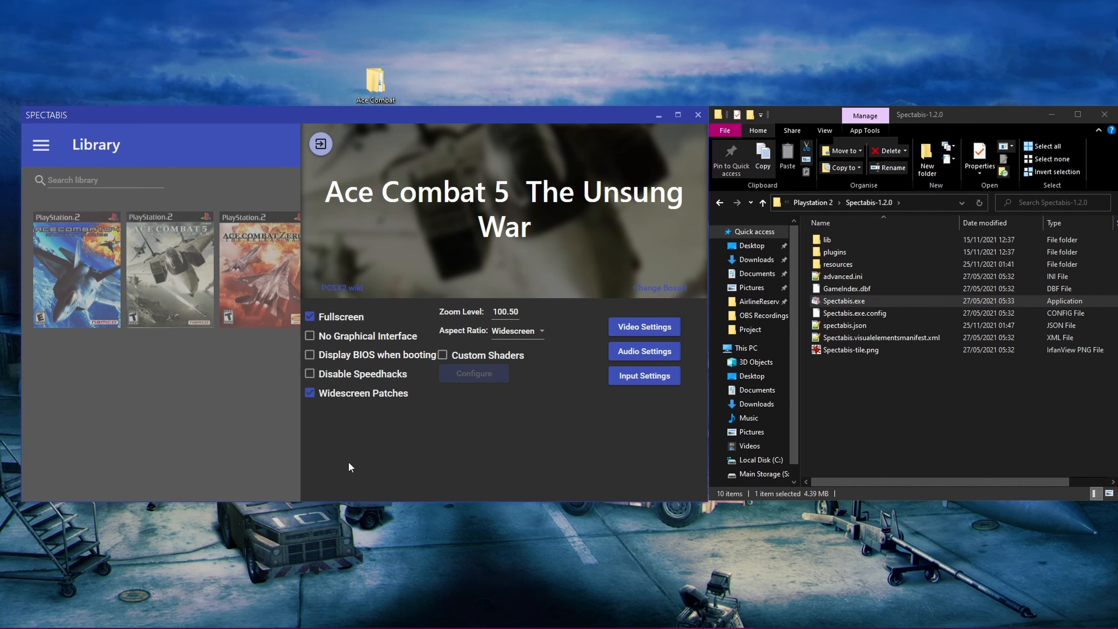
mouse_move(325, 160)
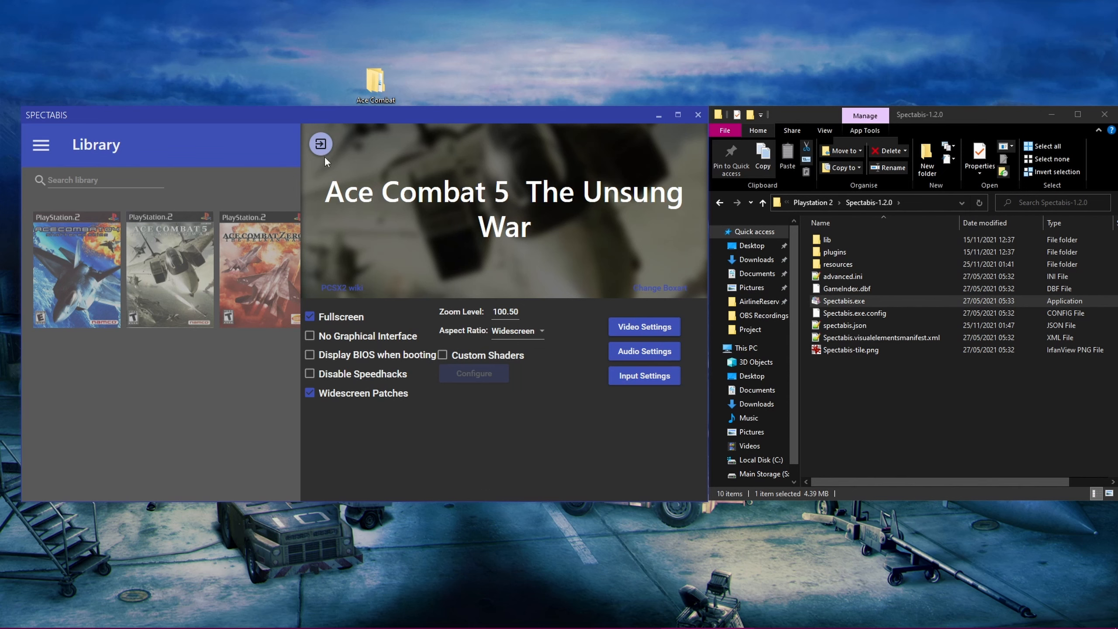
left_click(320, 144)
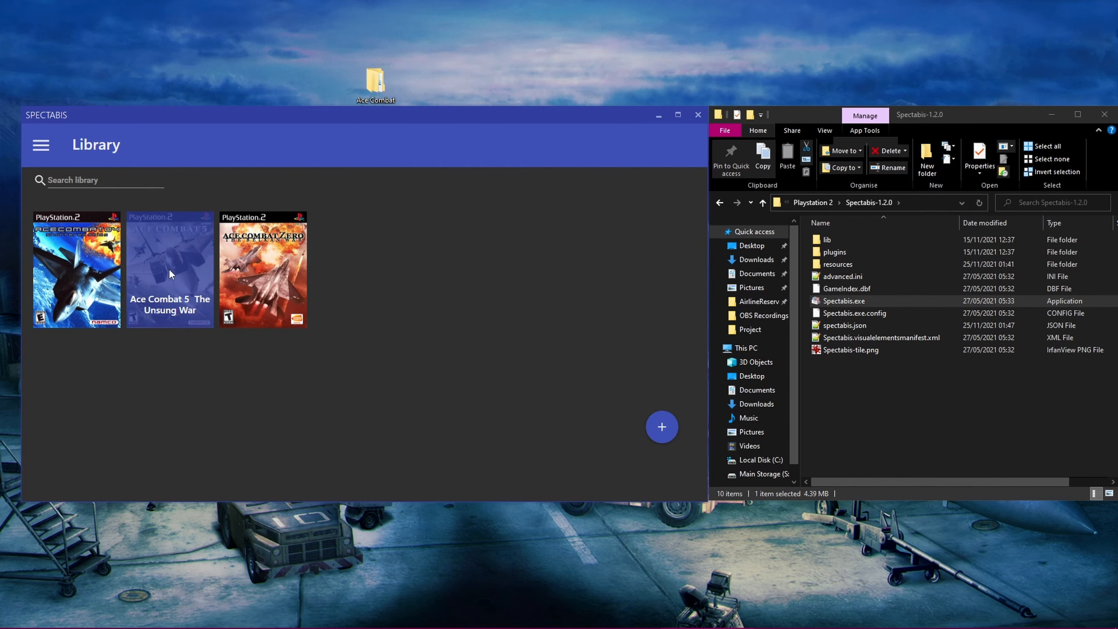